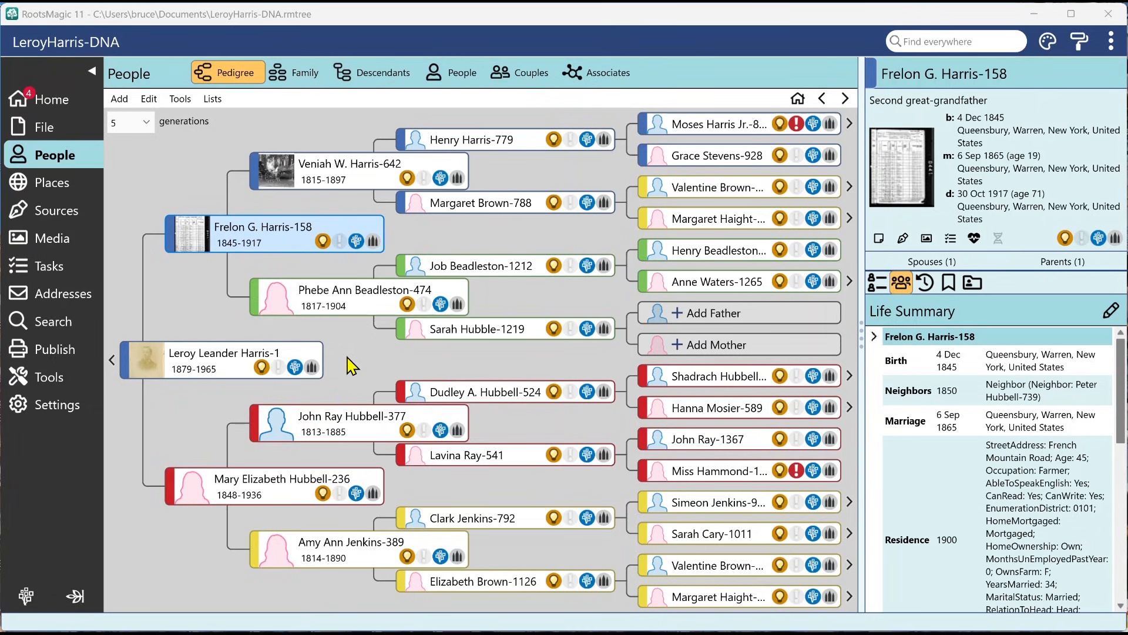
mouse_move(108, 359)
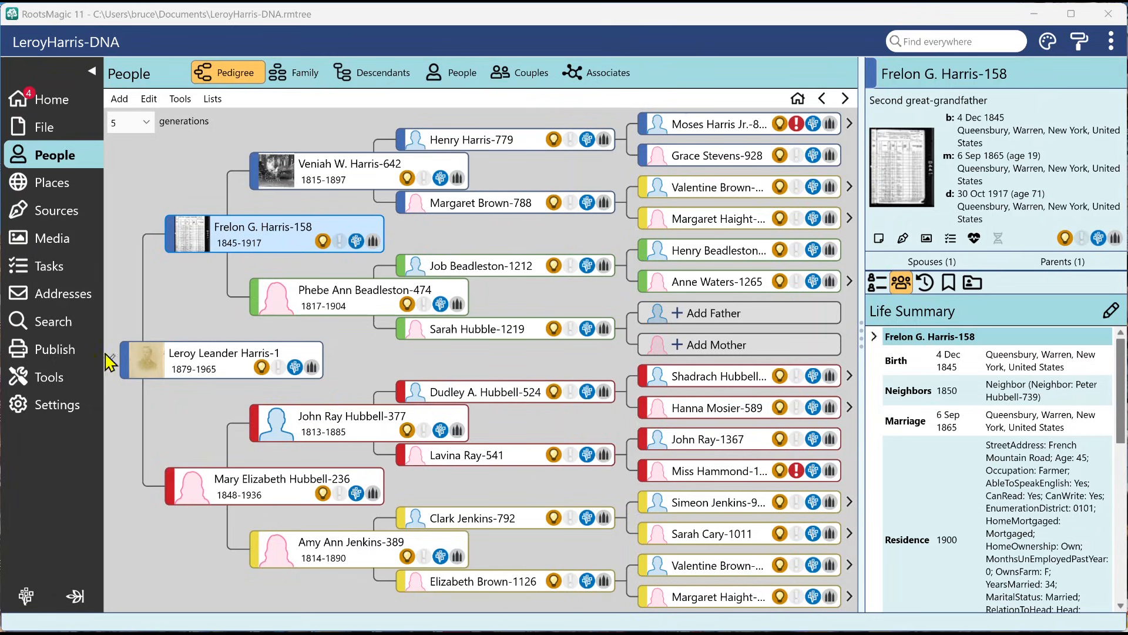
Step: Run a Basic Search for surname 'harris', returning 328 matches
left_click(54, 320)
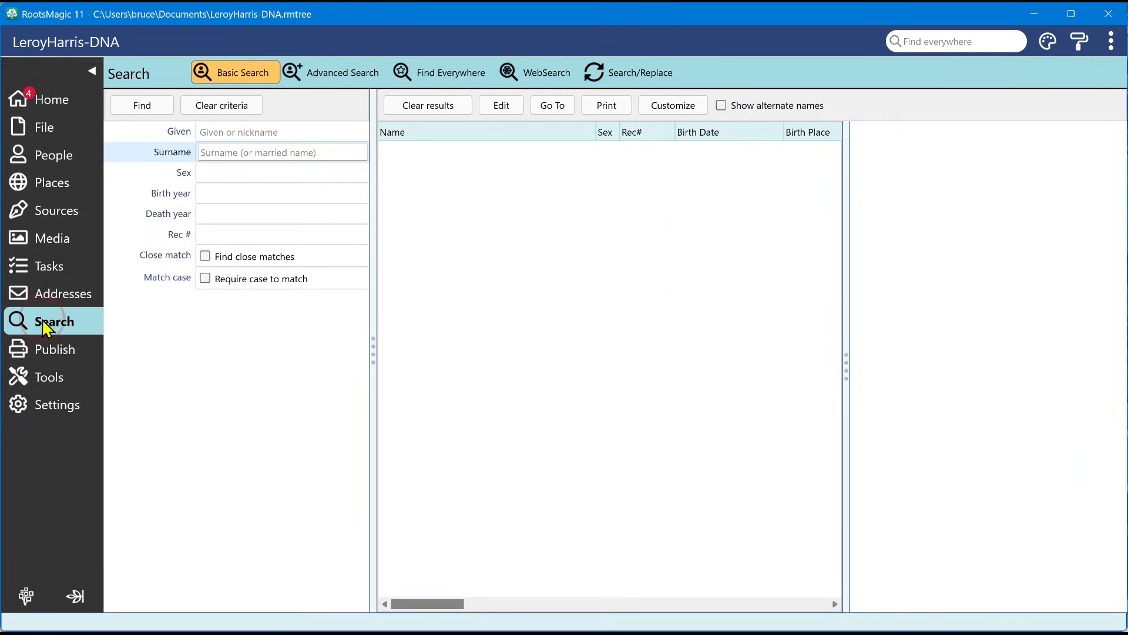
mouse_move(237, 79)
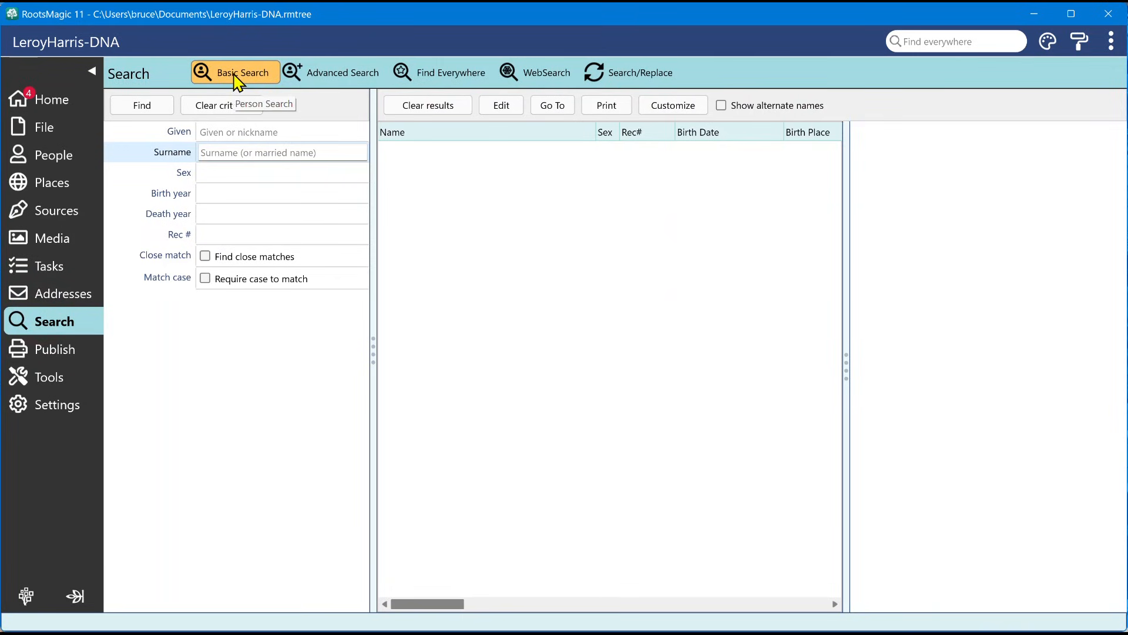
mouse_move(266, 81)
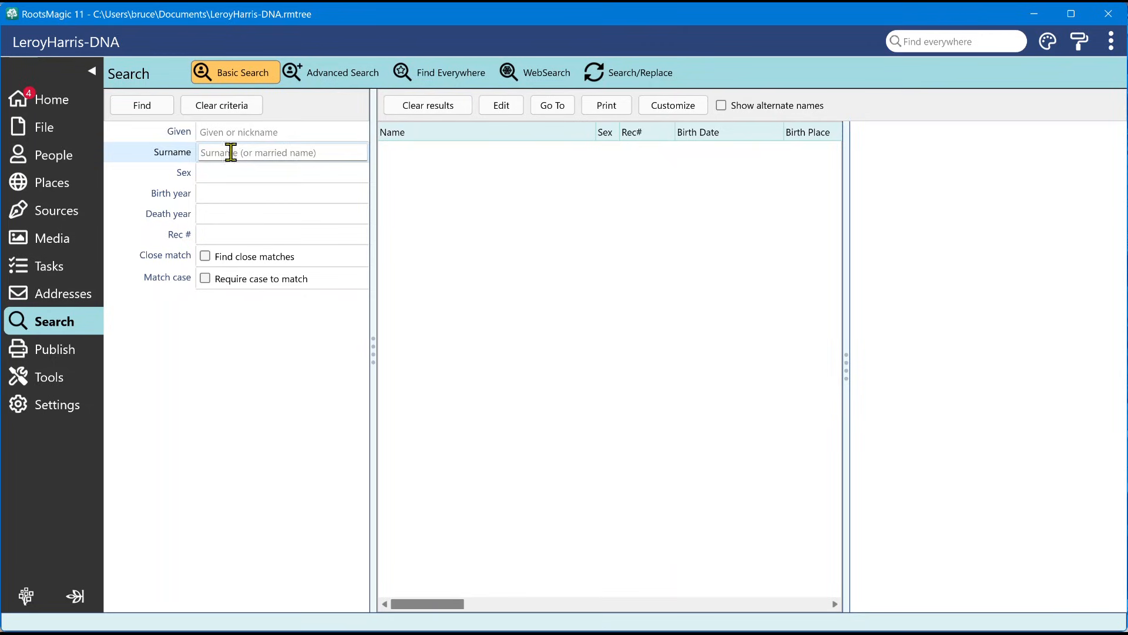
type("harri")
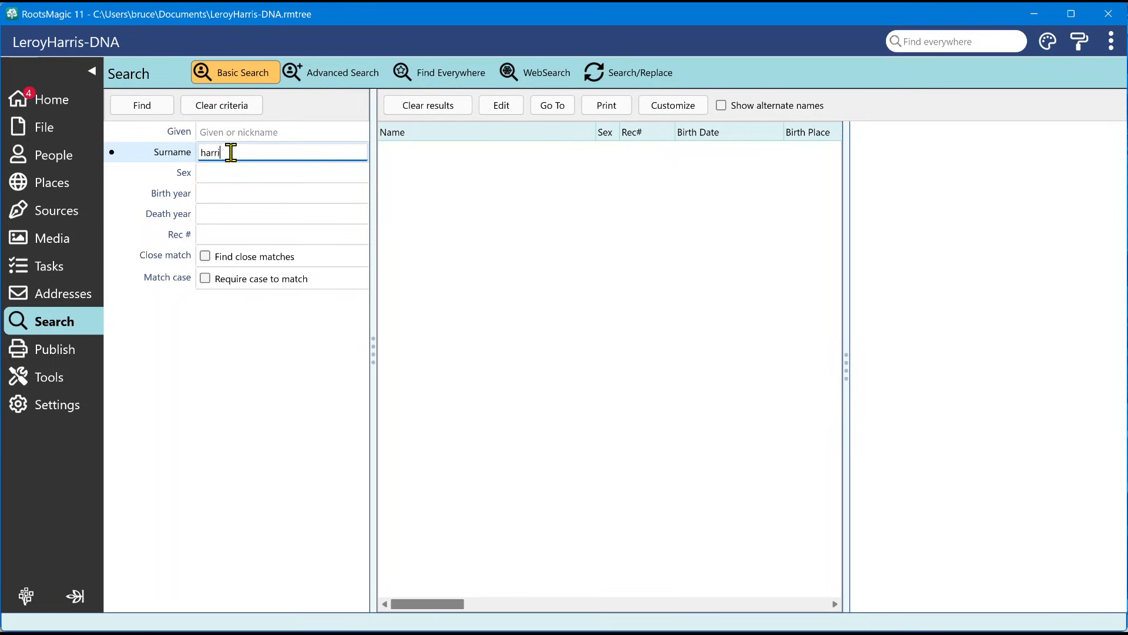
type("s")
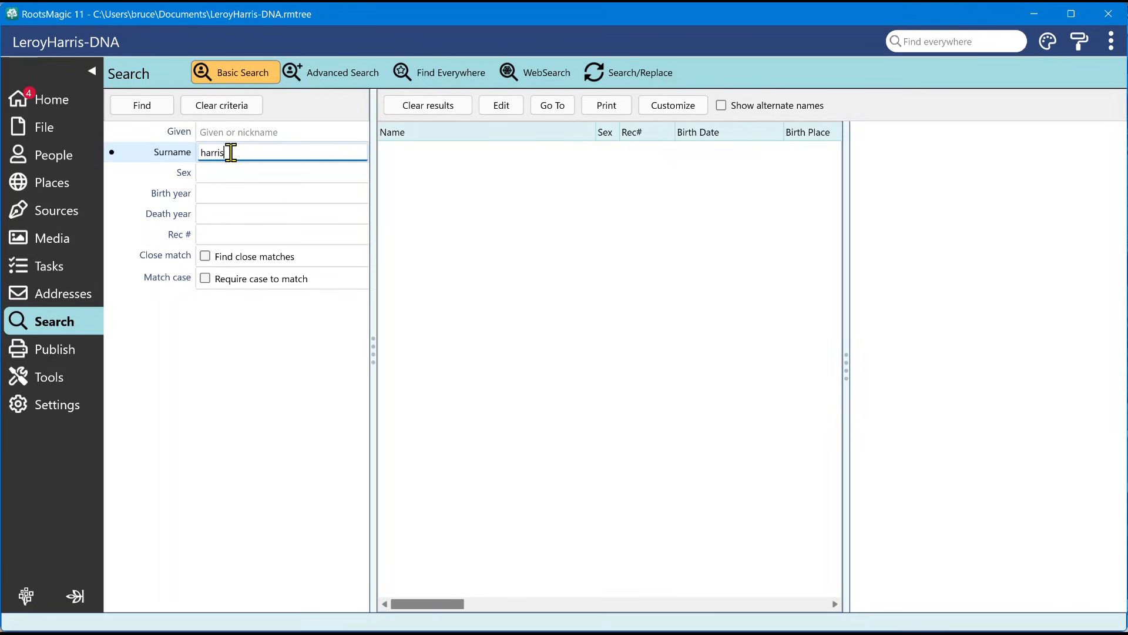
left_click(141, 105)
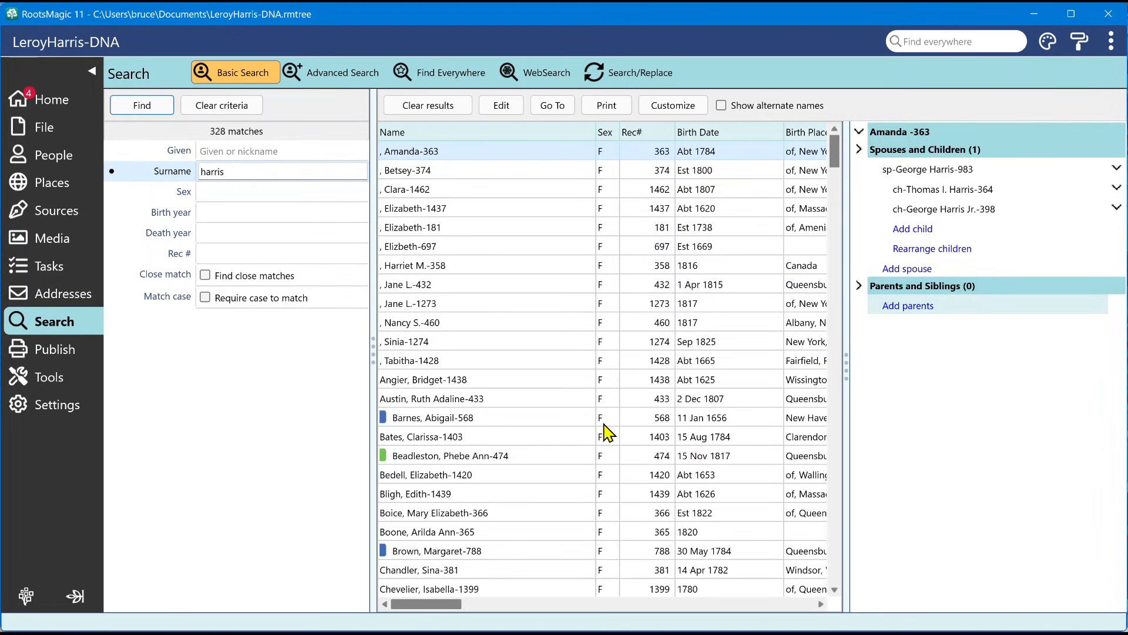
mouse_move(597, 417)
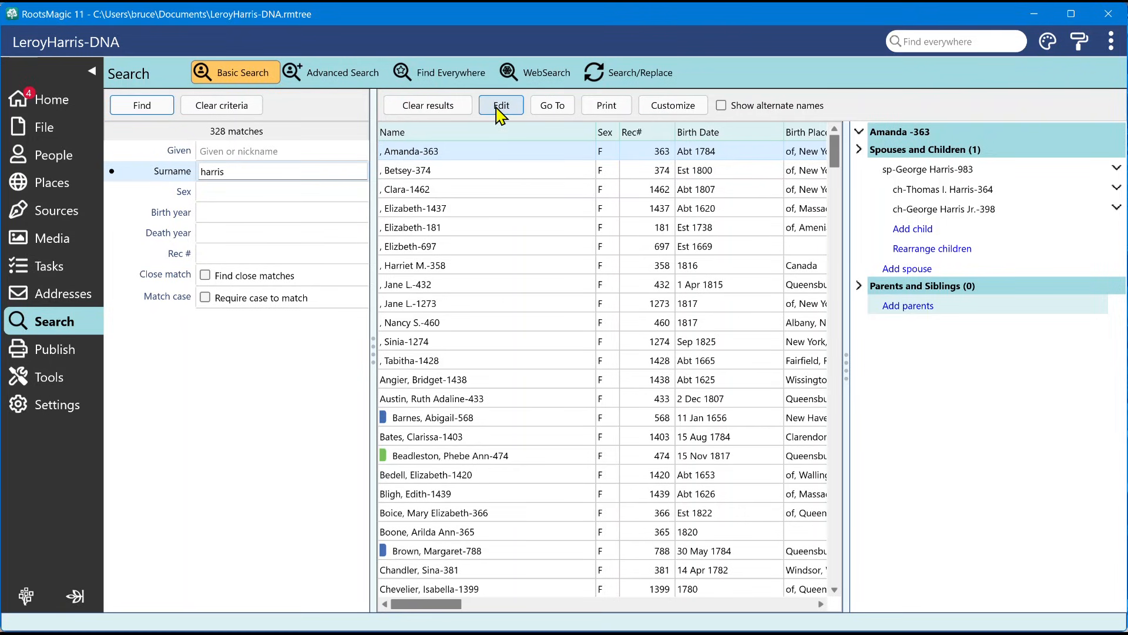
mouse_move(552, 105)
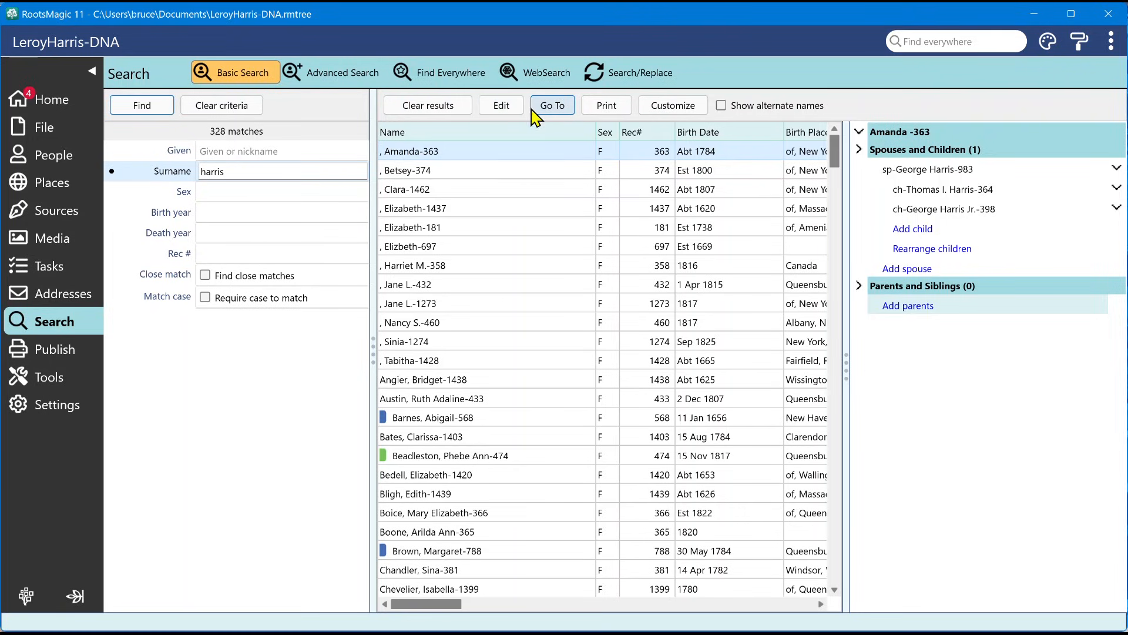
mouse_move(52, 154)
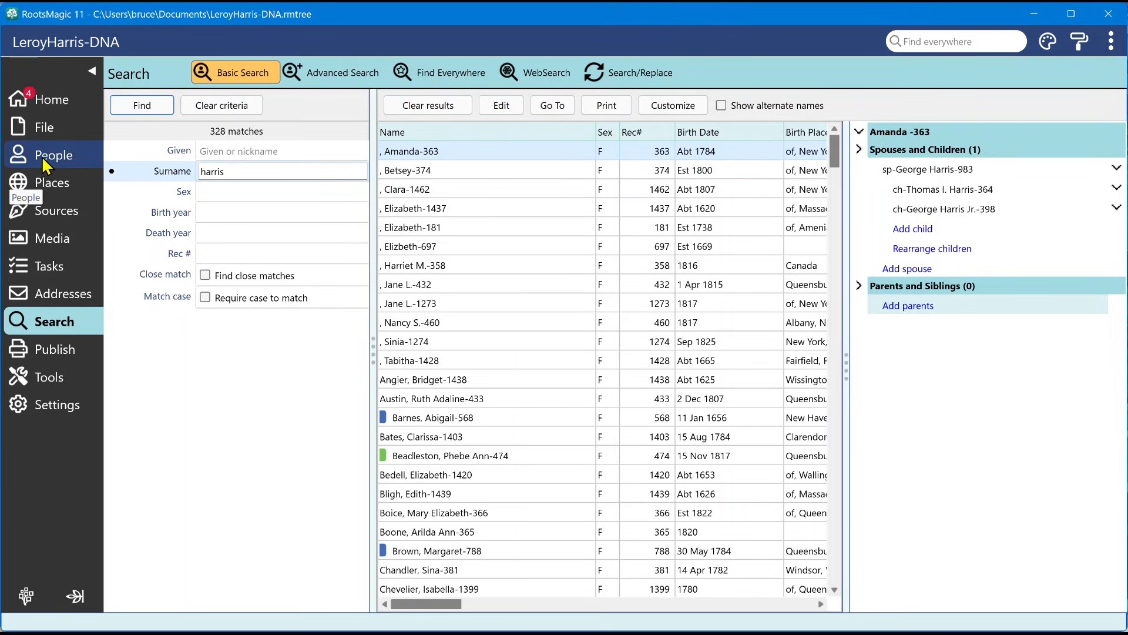
mouse_move(679, 303)
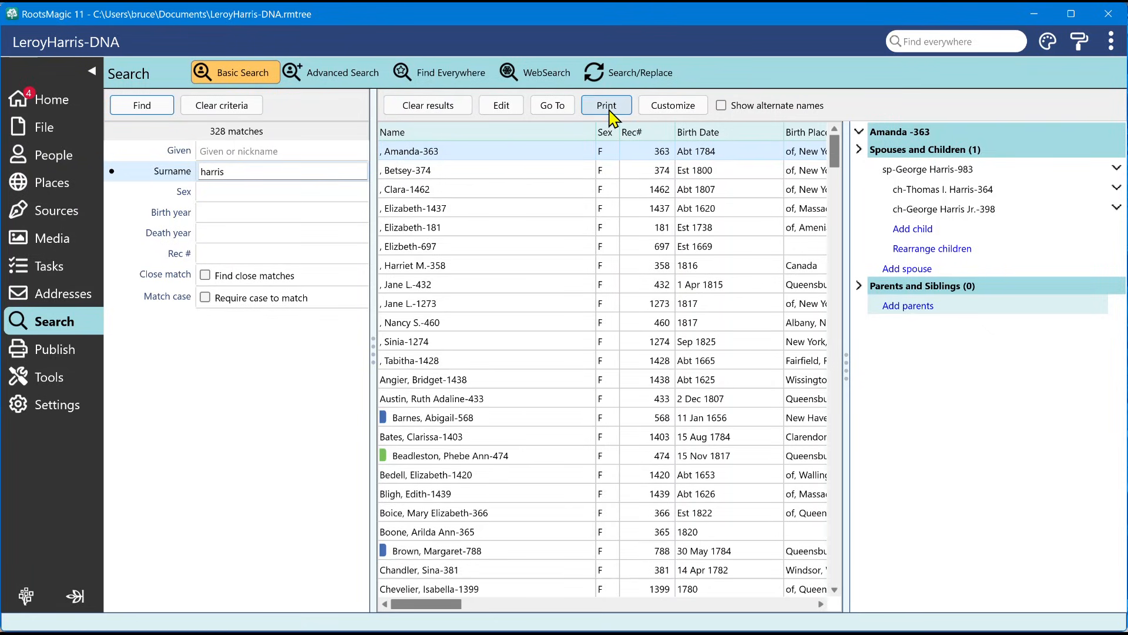
mouse_move(538, 502)
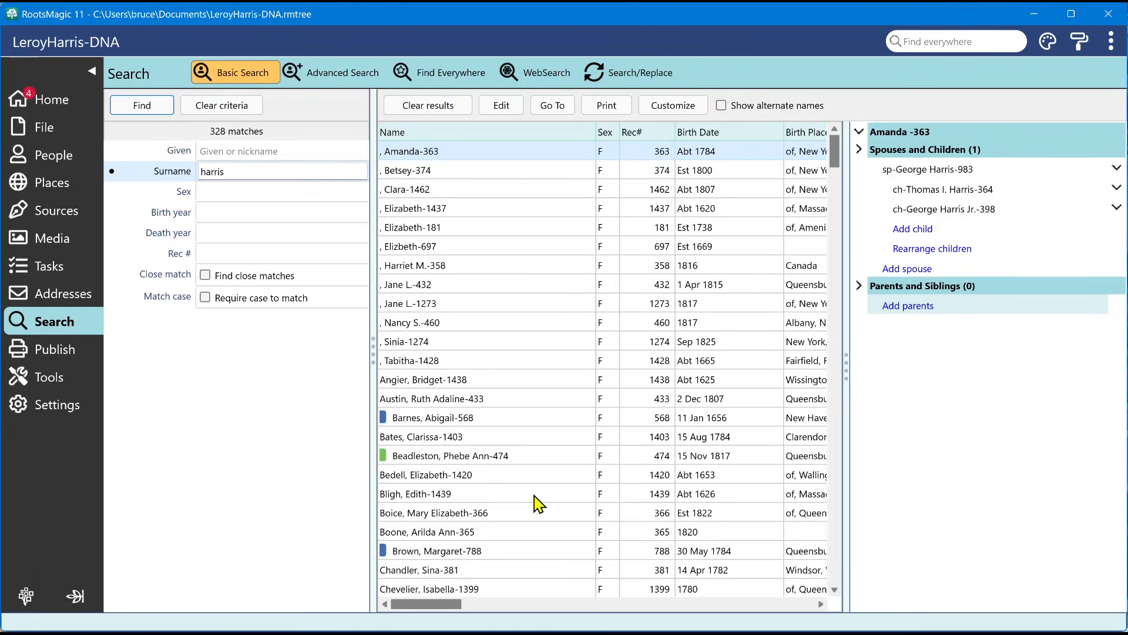
mouse_move(672, 105)
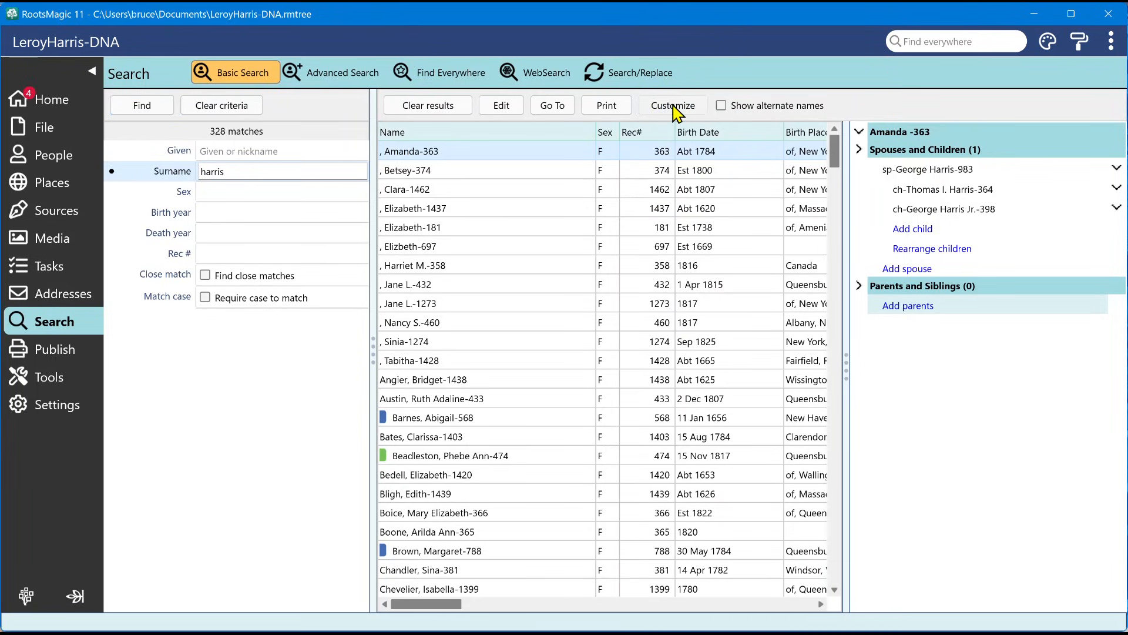
left_click(672, 105)
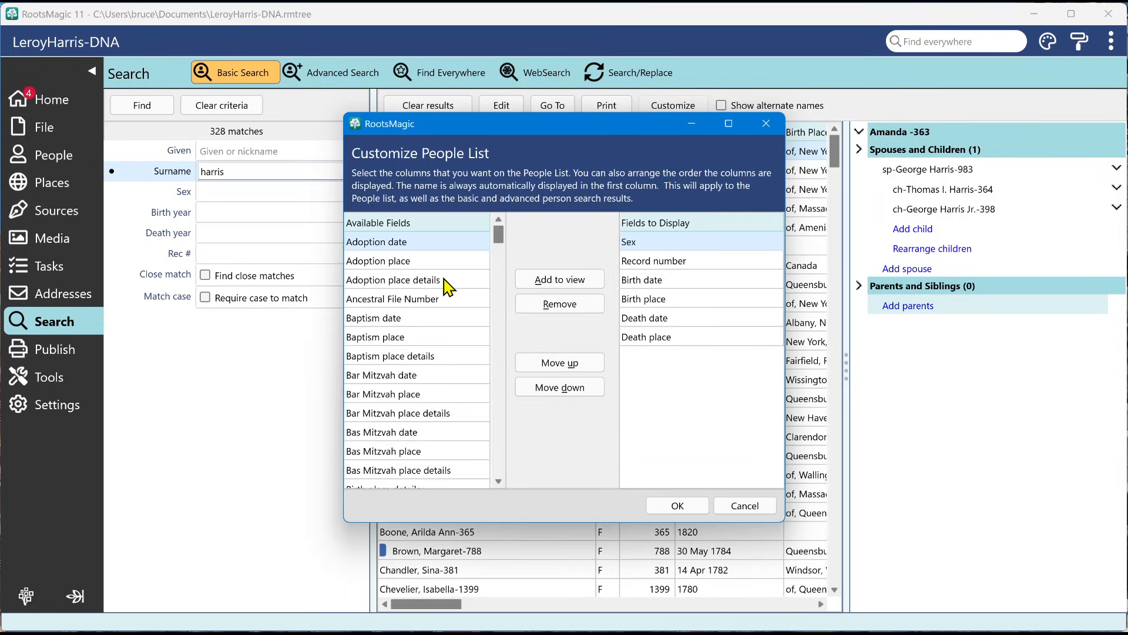
mouse_move(440, 416)
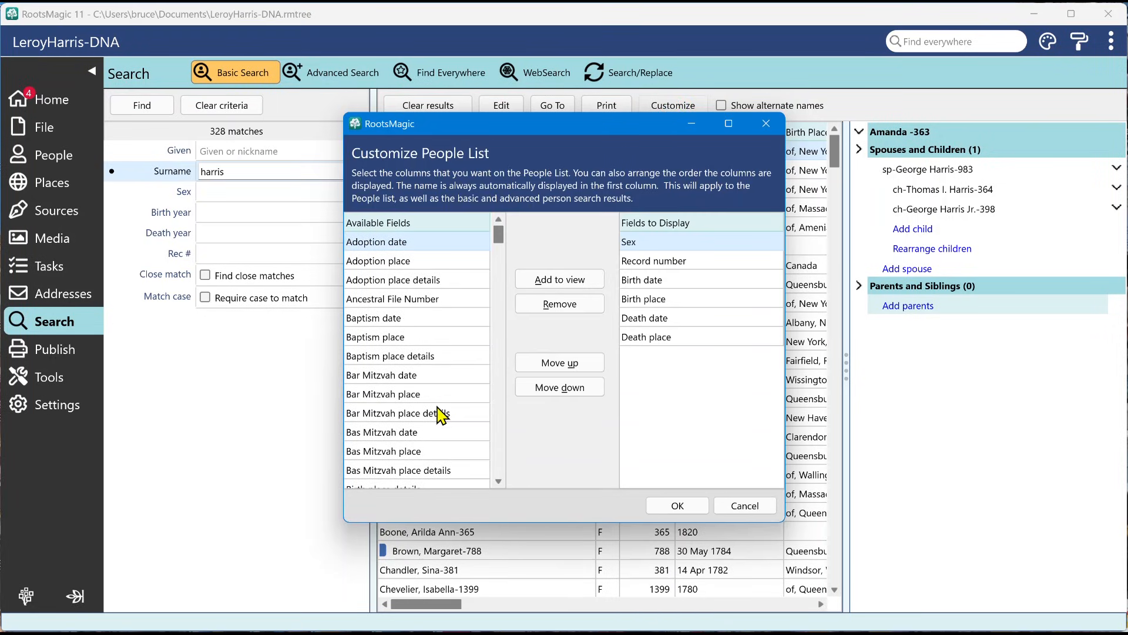
mouse_move(407, 387)
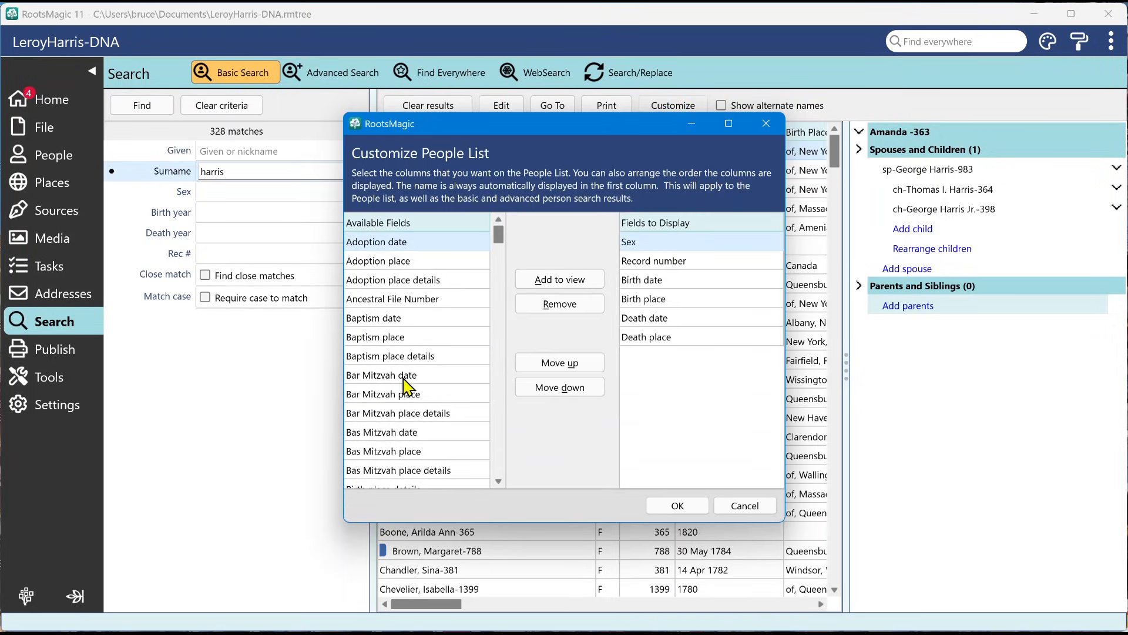
mouse_move(711, 229)
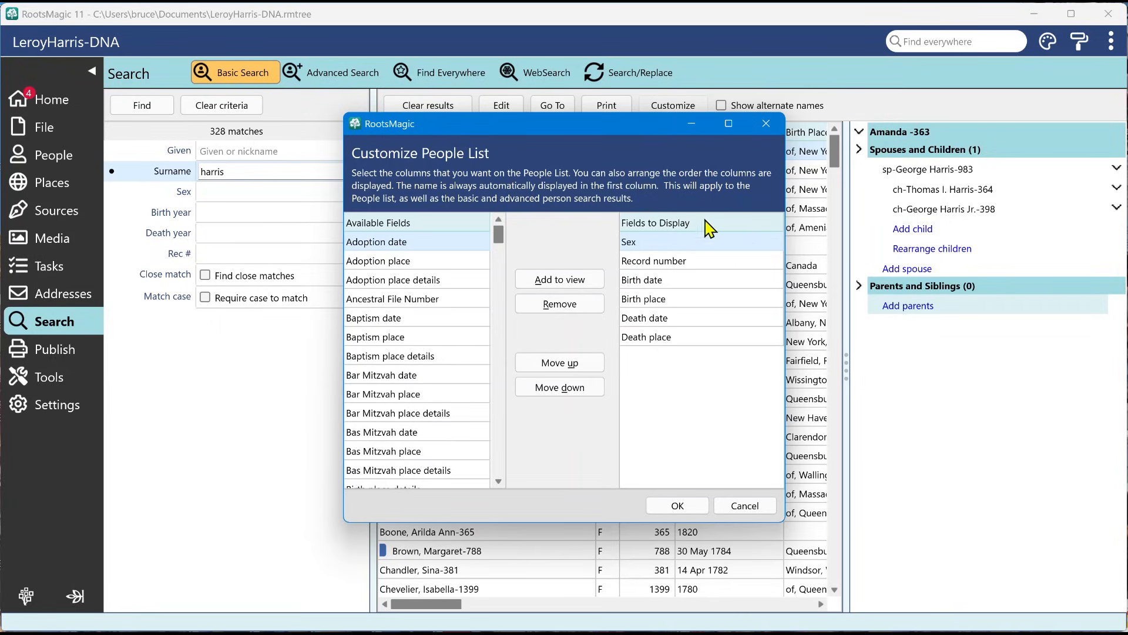
mouse_move(671, 254)
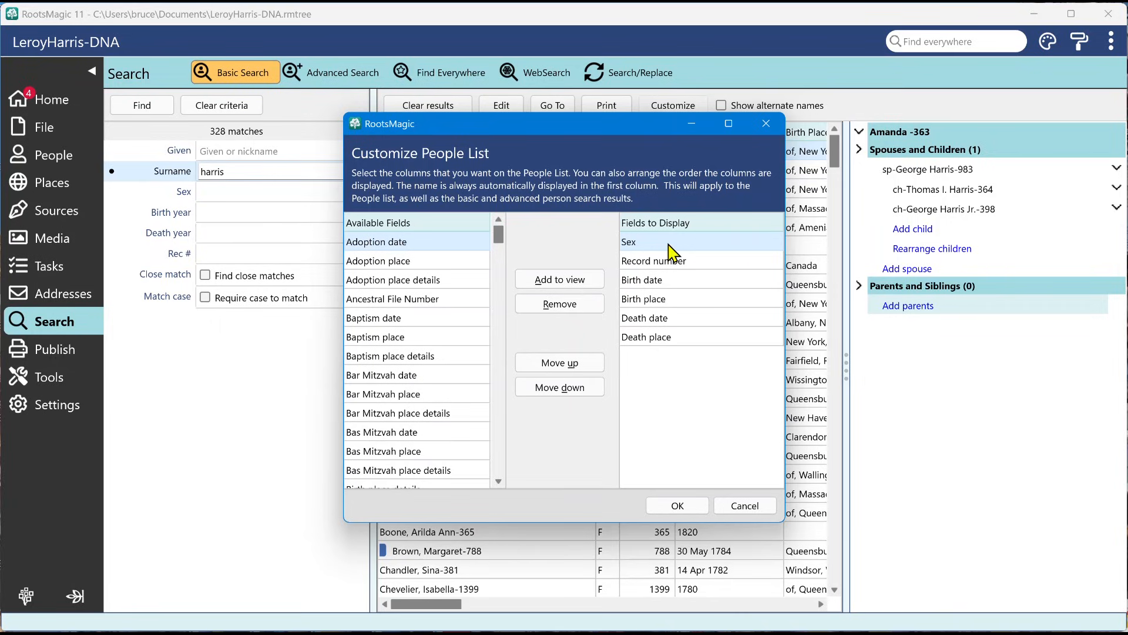
mouse_move(725, 426)
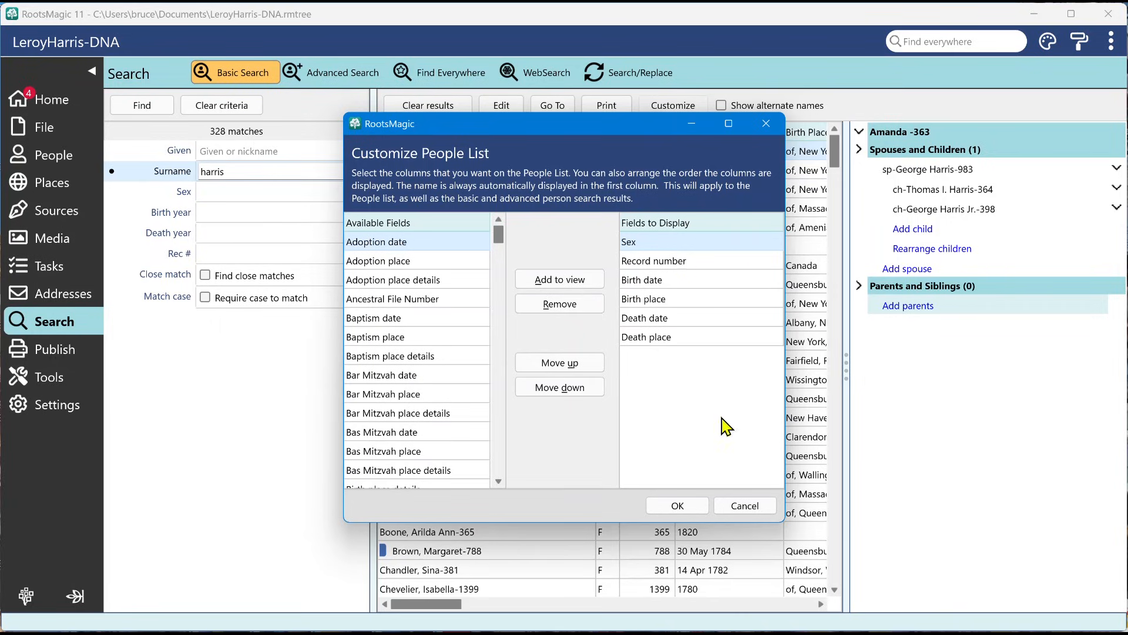
left_click(676, 506)
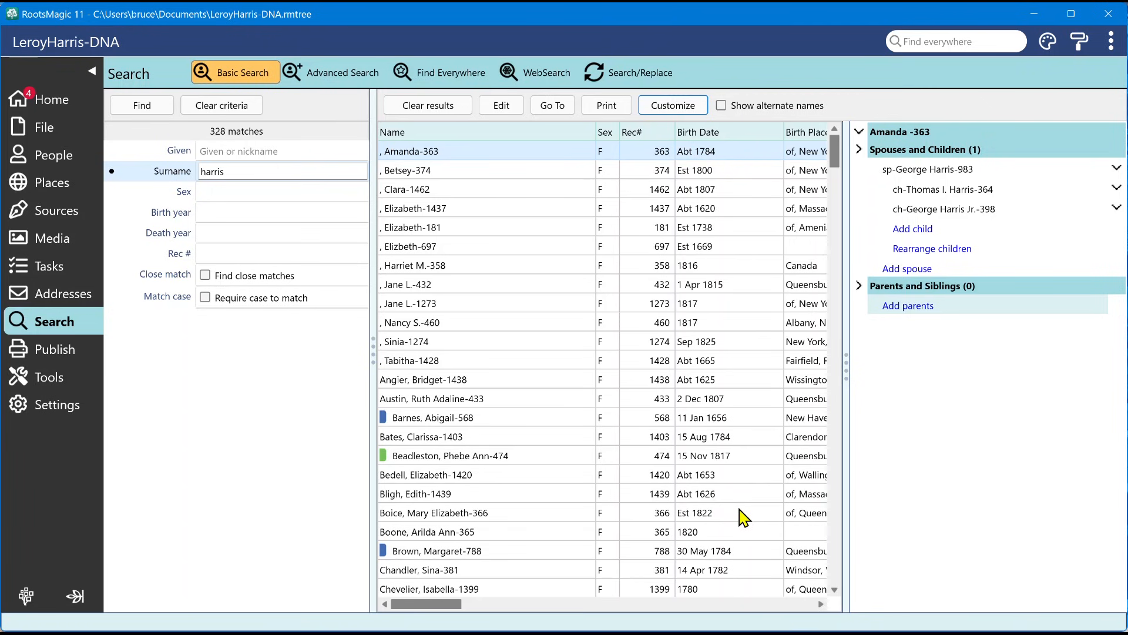
Step: Show the People list of everyone in the family file
left_click(54, 154)
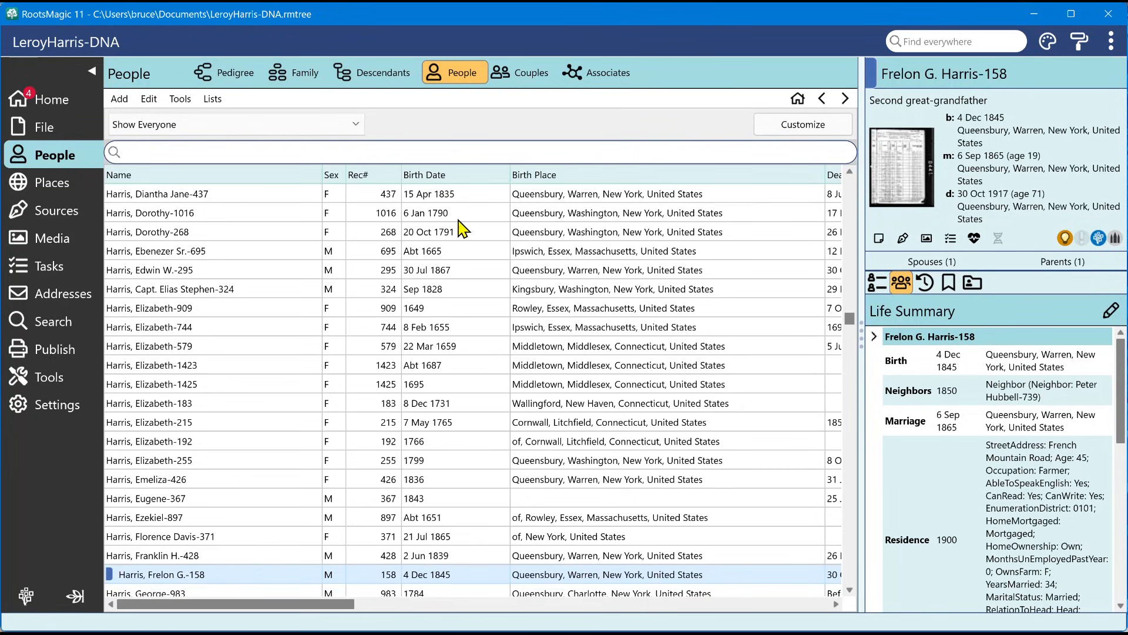
mouse_move(54, 321)
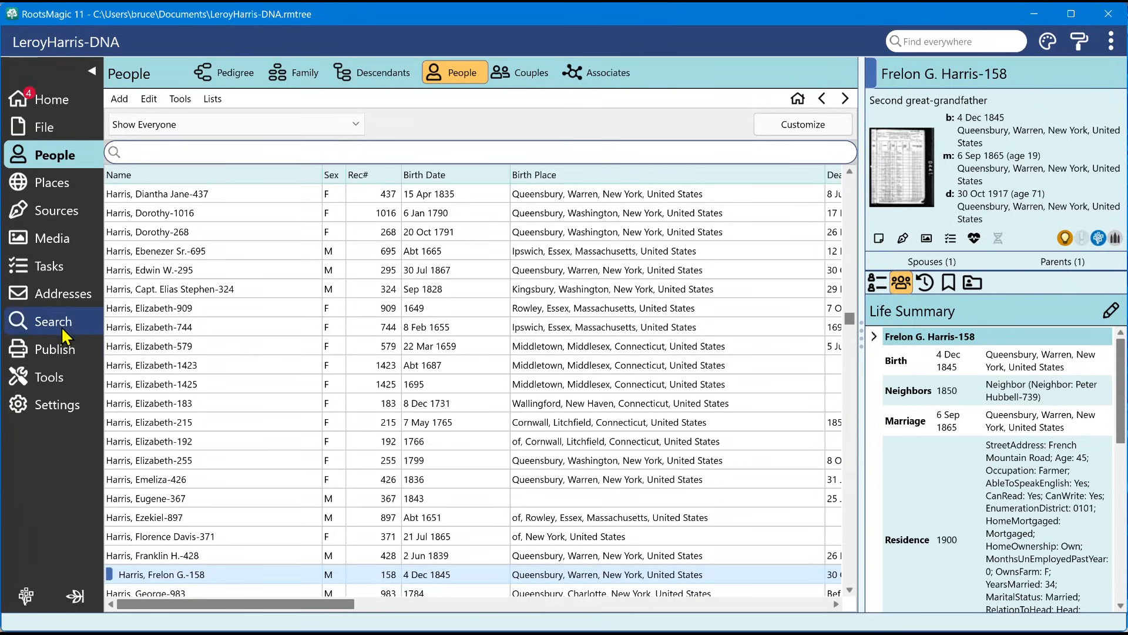
left_click(54, 321)
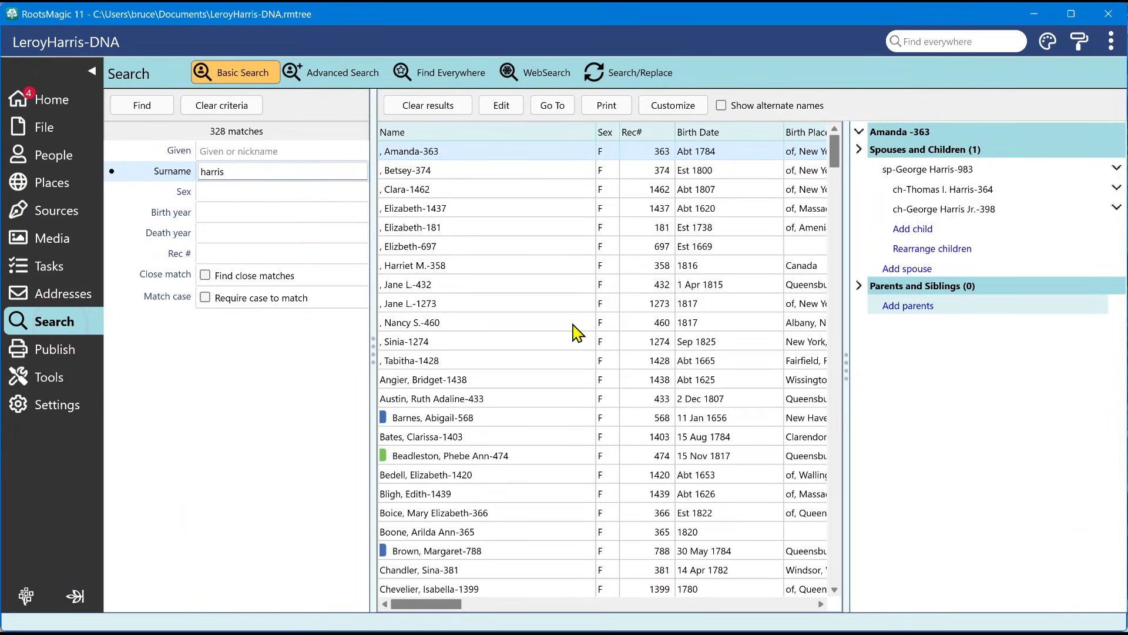
mouse_move(600, 315)
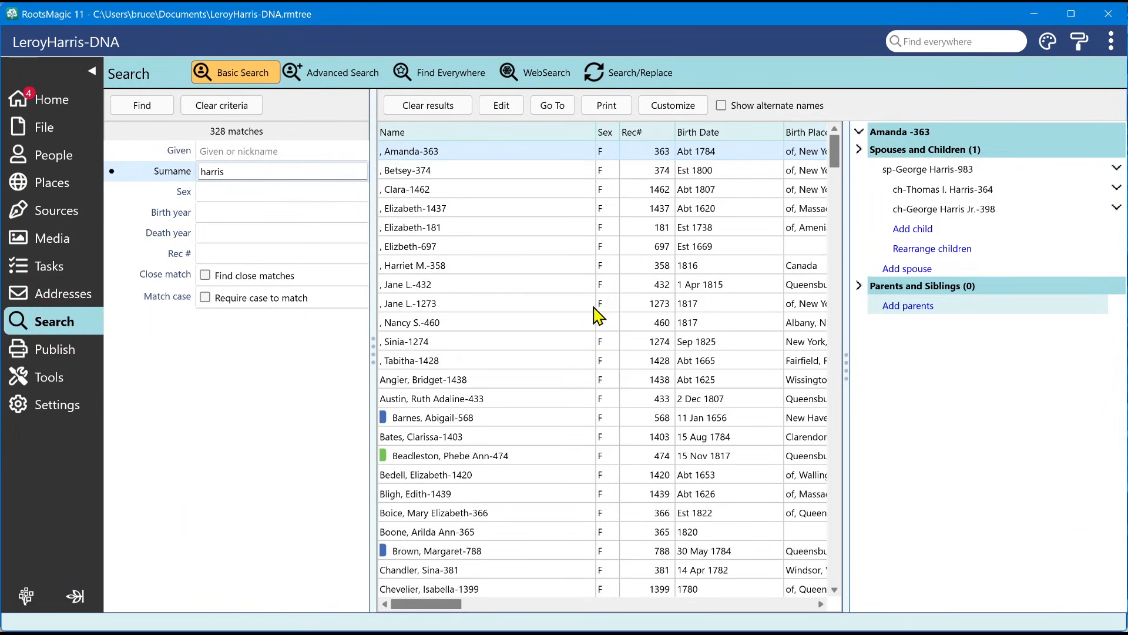
mouse_move(651, 195)
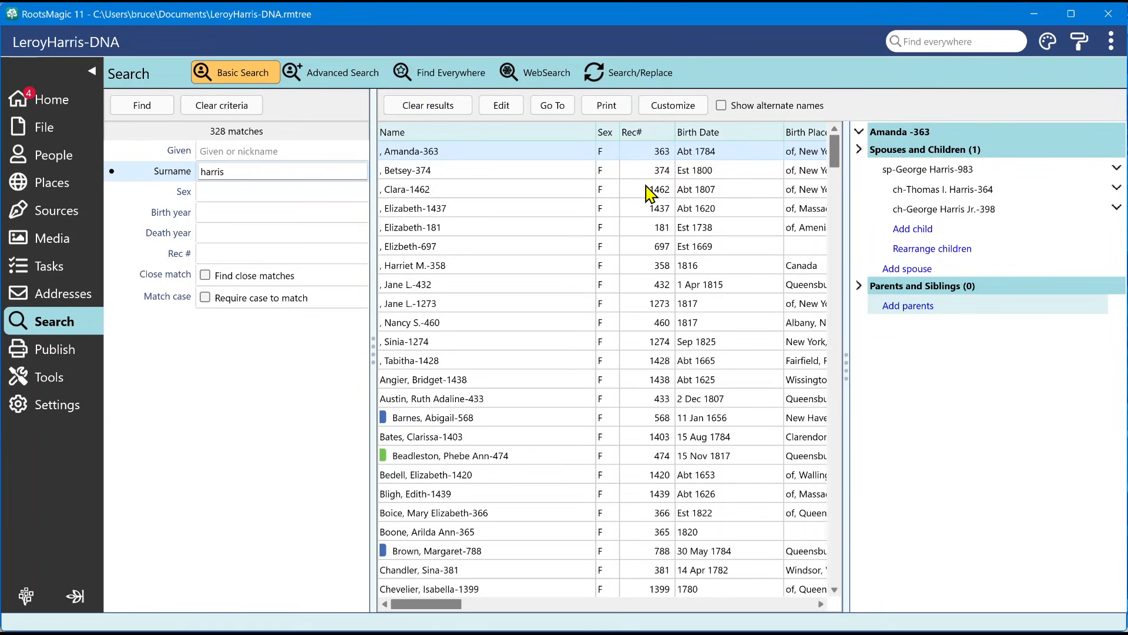
mouse_move(343, 154)
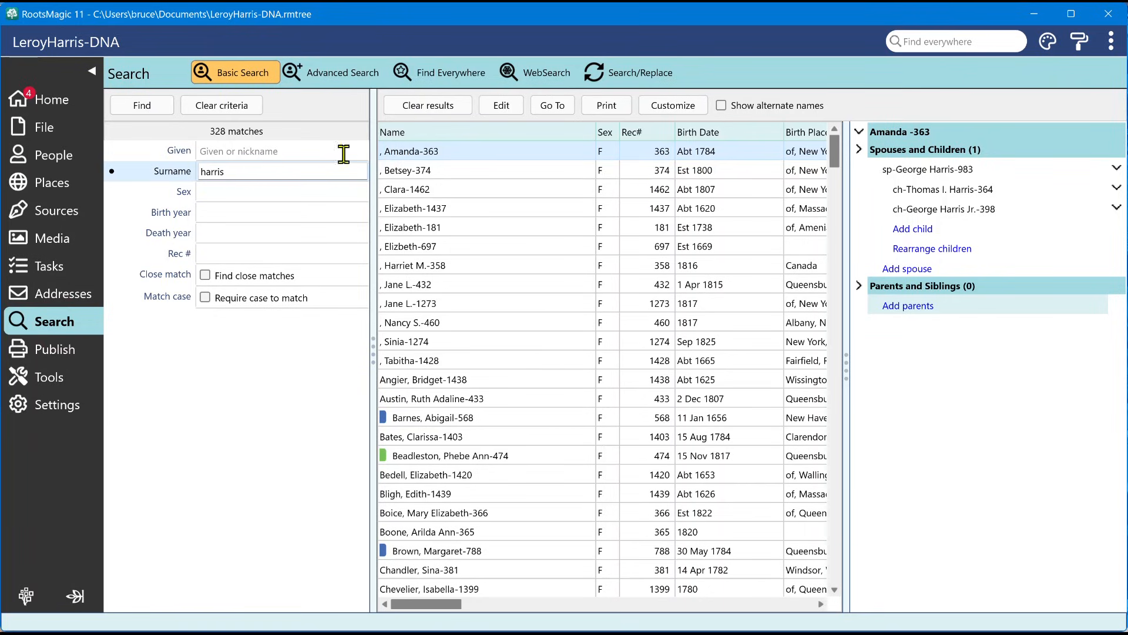
left_click(414, 208)
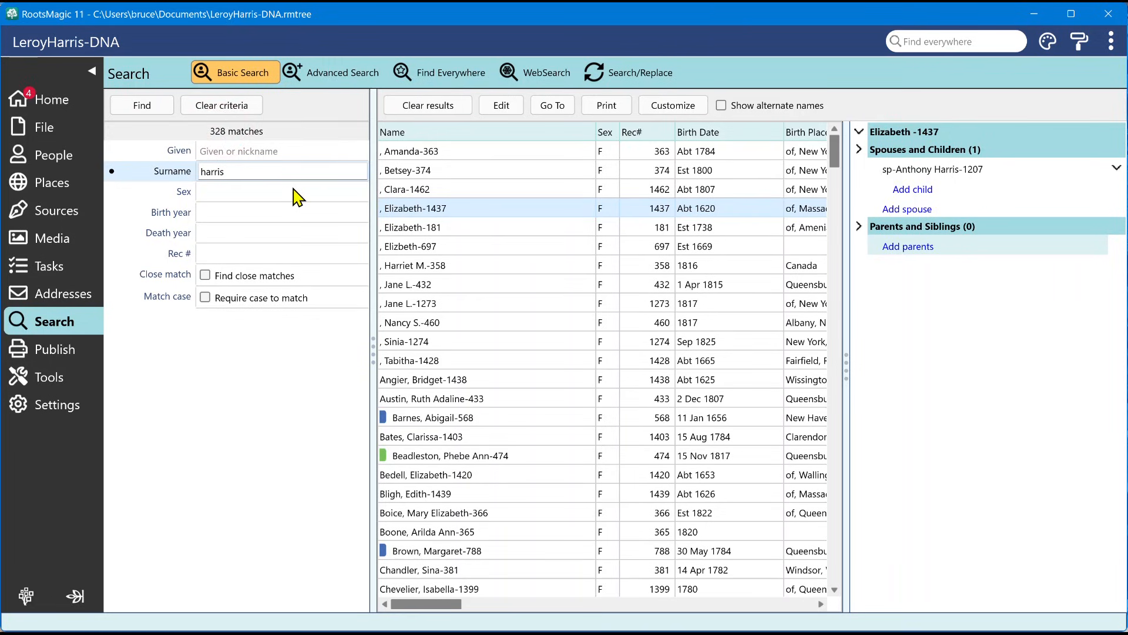
scroll("down", 3)
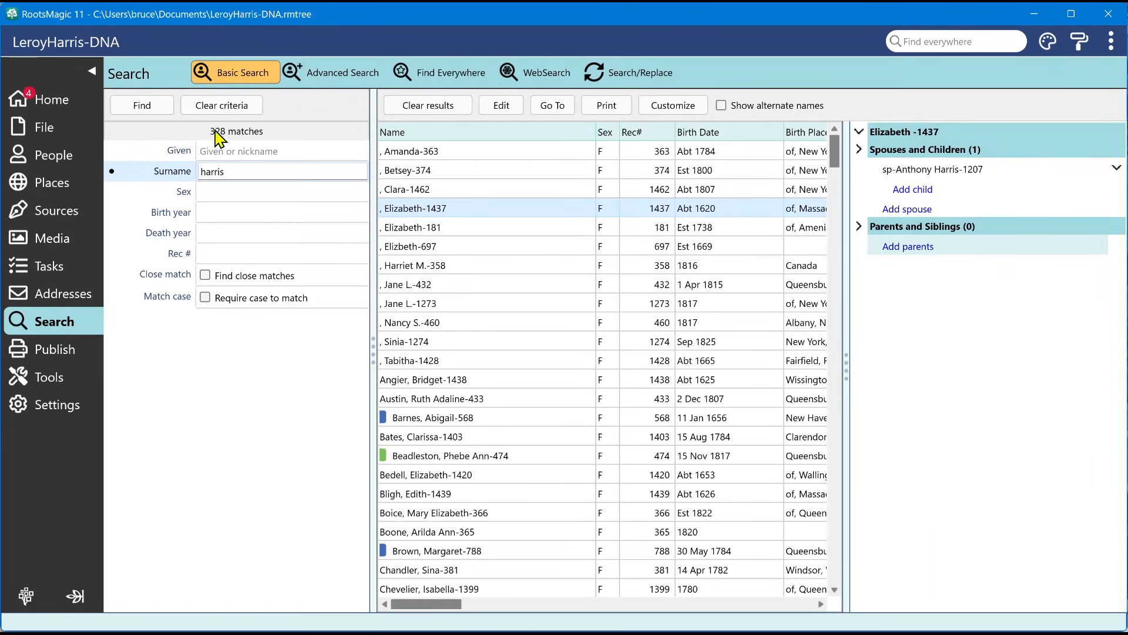
mouse_move(234, 140)
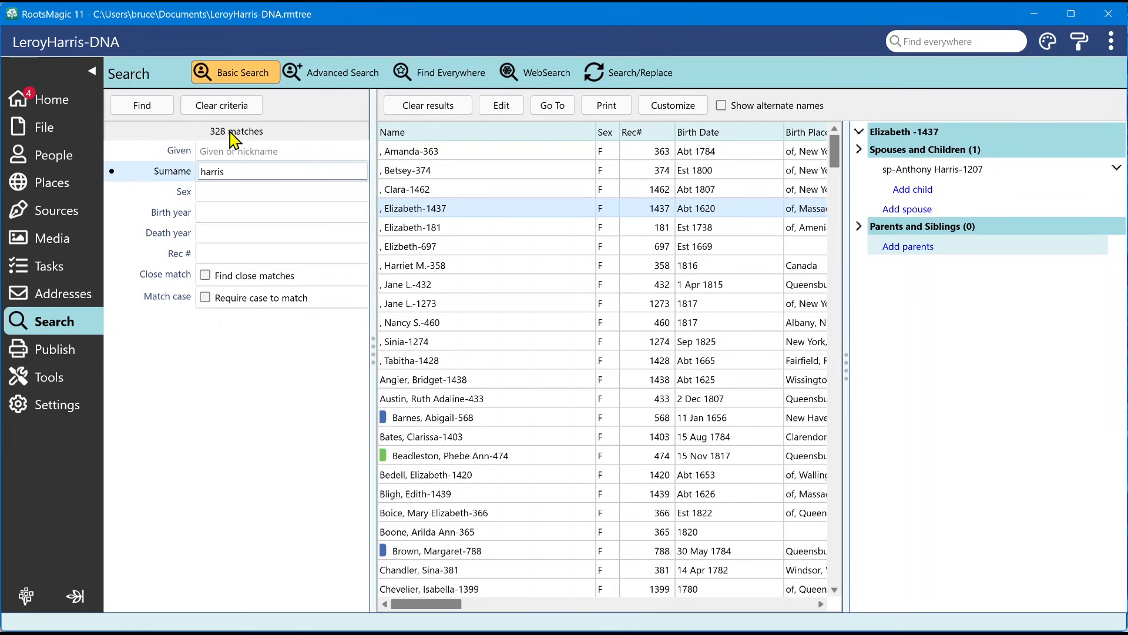
mouse_move(549, 160)
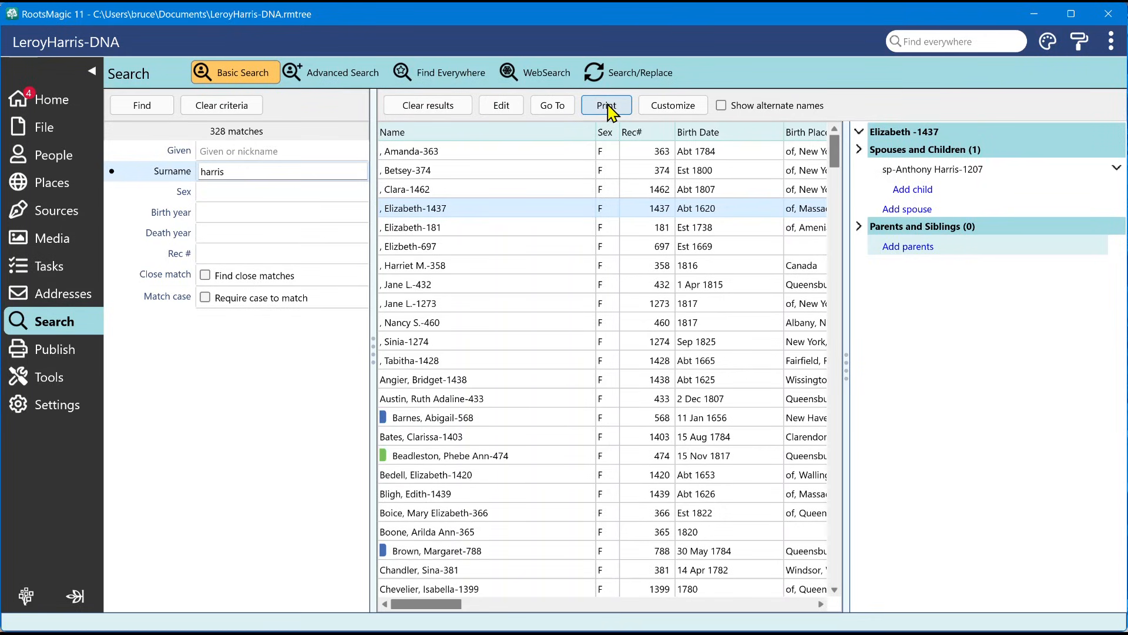
left_click(606, 105)
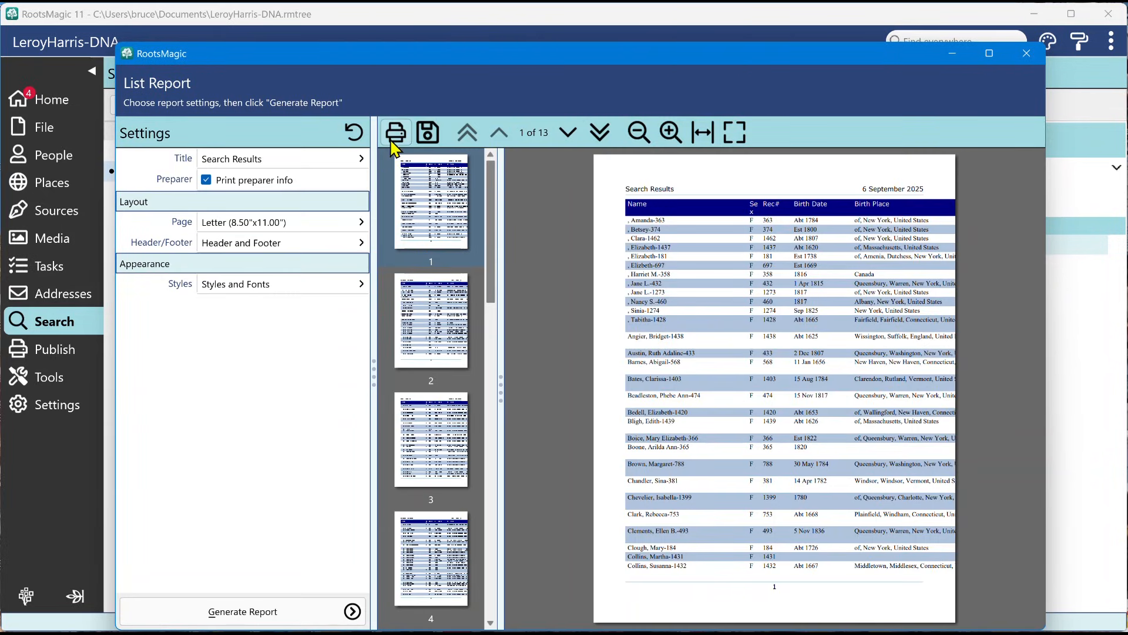
mouse_move(396, 132)
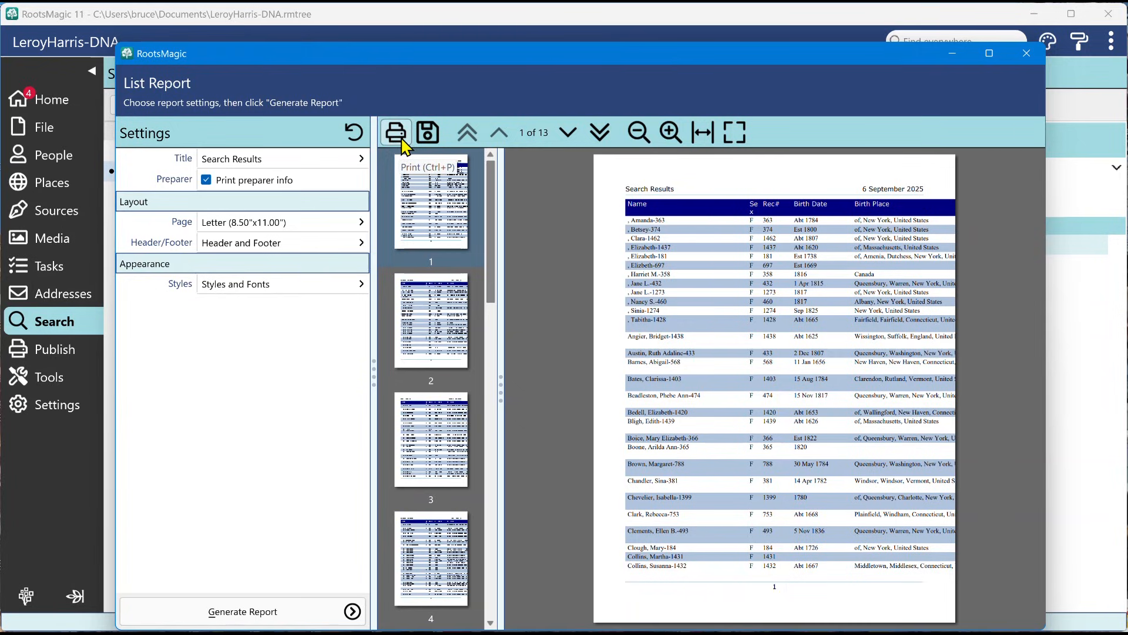
mouse_move(926, 385)
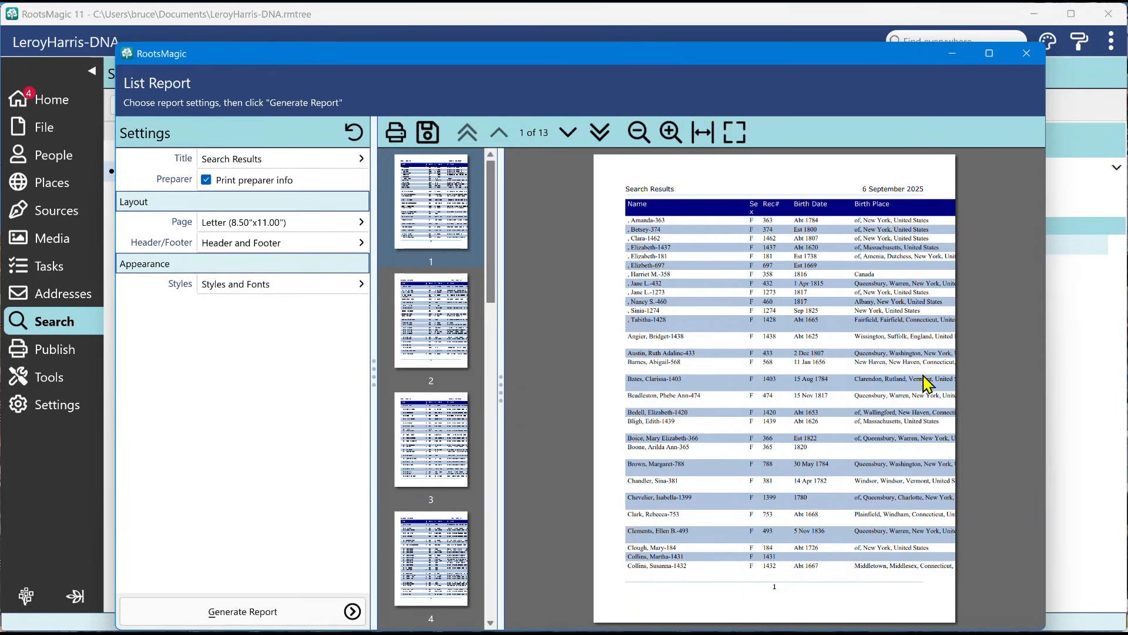
mouse_move(939, 313)
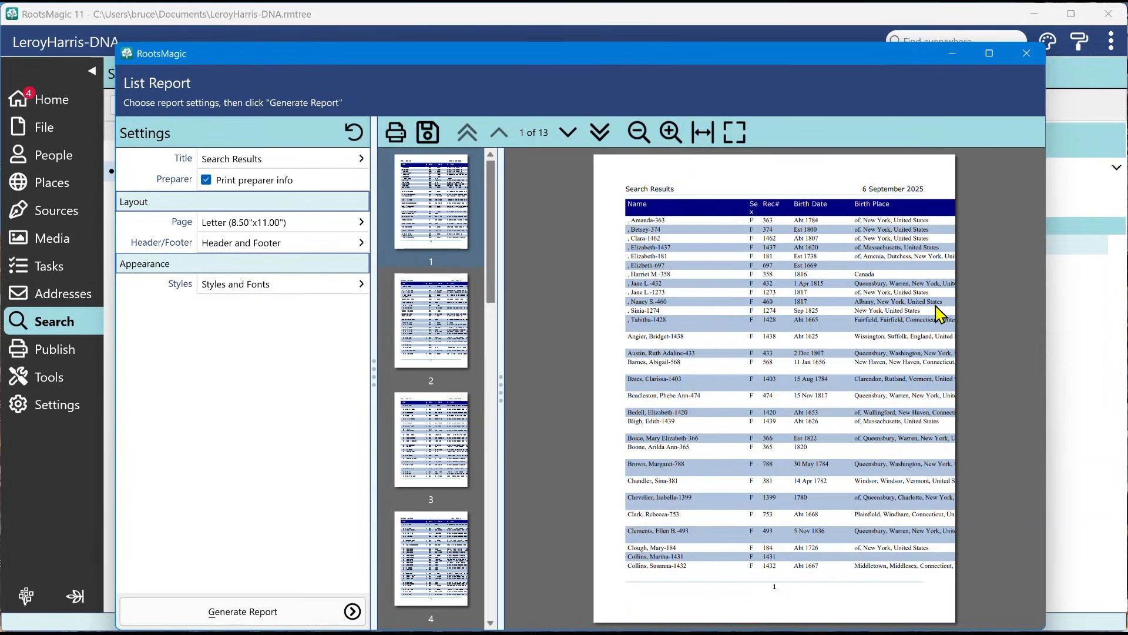
mouse_move(942, 314)
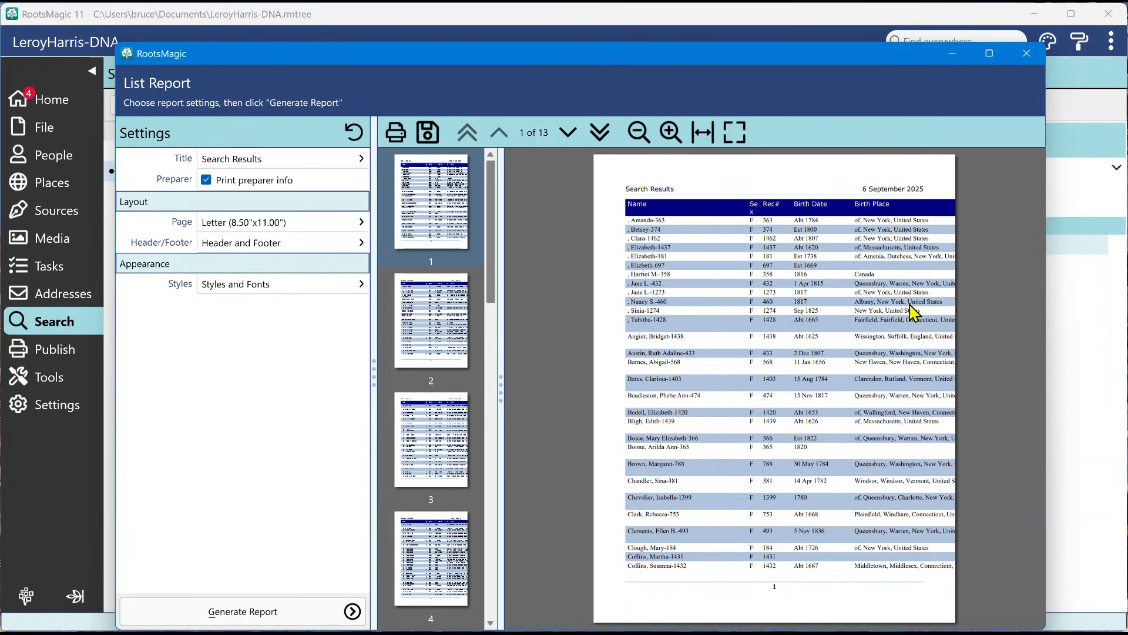
mouse_move(789, 365)
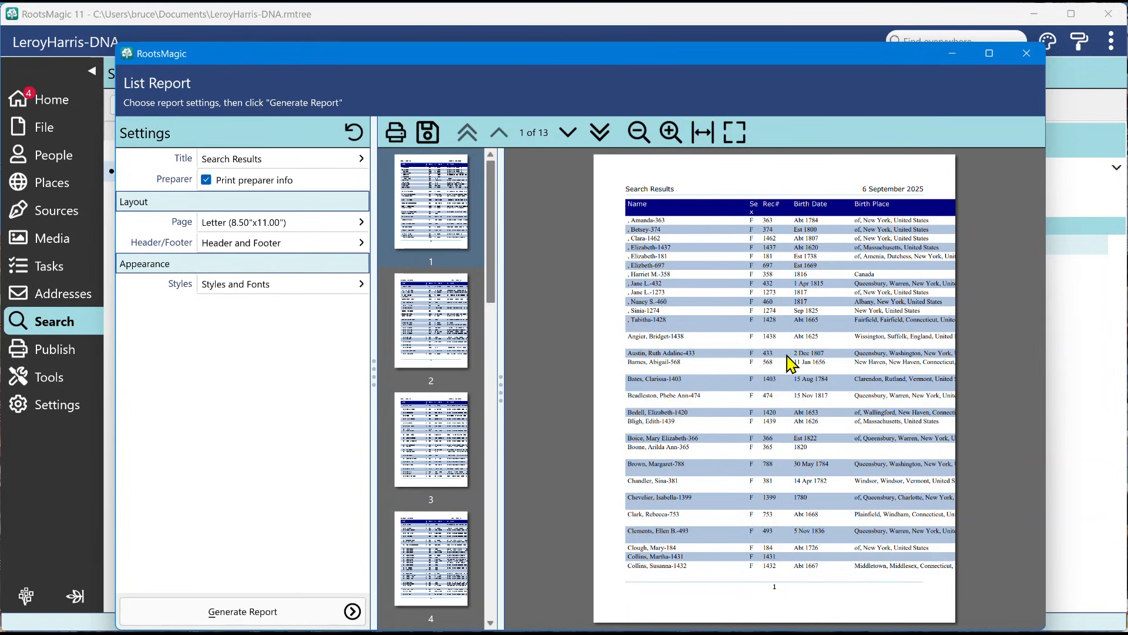
mouse_move(811, 363)
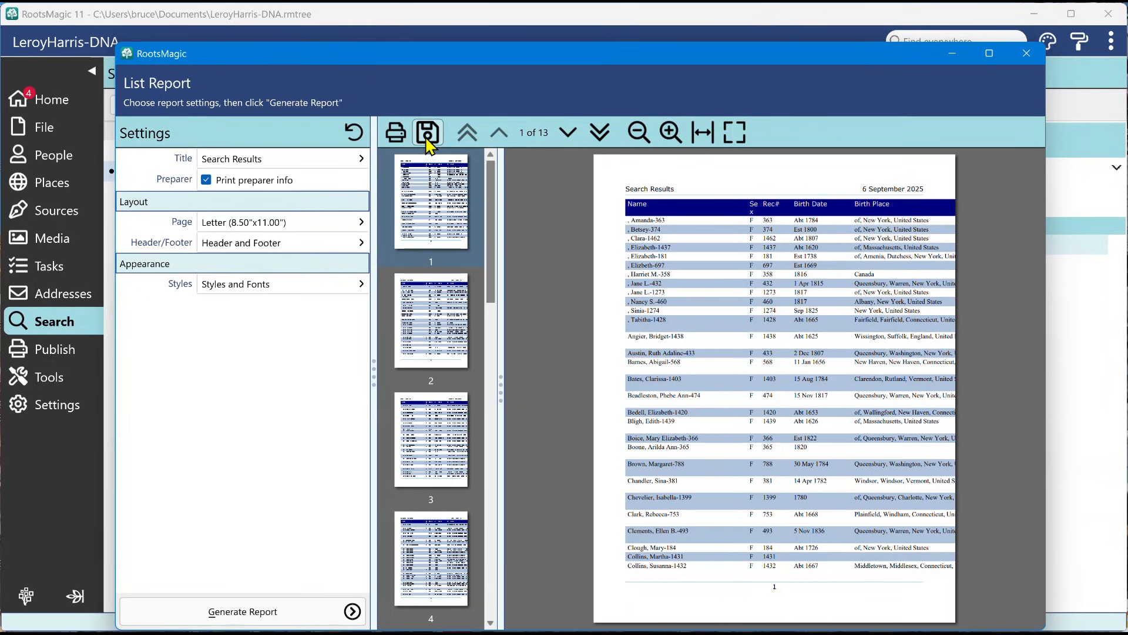
Step: Choose to save the Search Results report as a Microsoft Excel (.xlsx) file
left_click(427, 133)
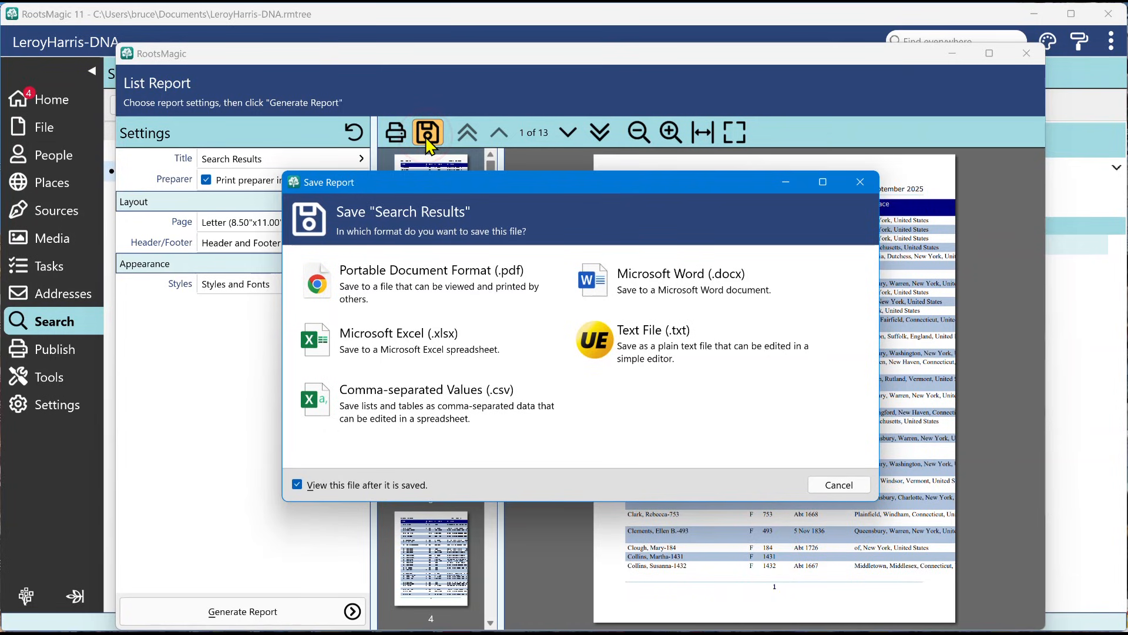
mouse_move(423, 164)
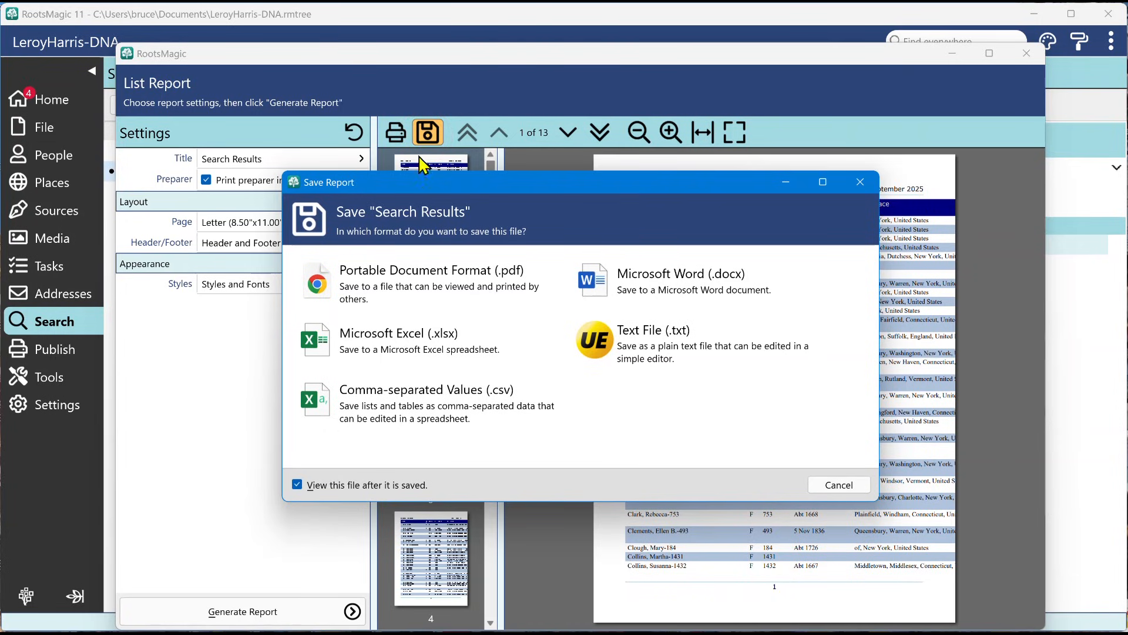
mouse_move(400, 345)
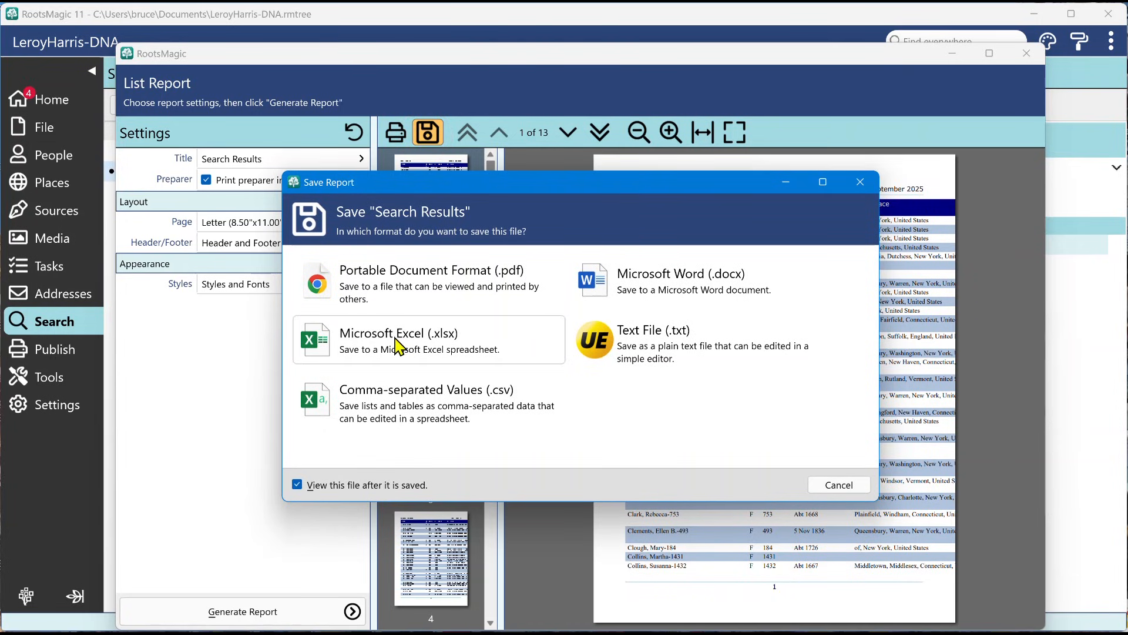
left_click(400, 340)
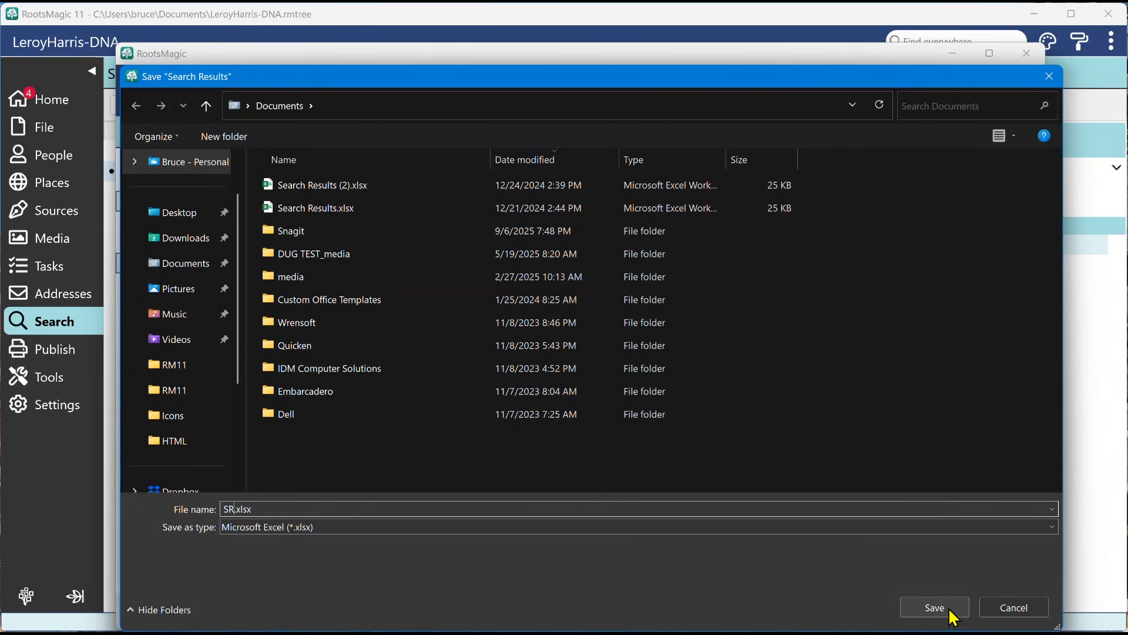
Step: Save SR.xlsx to Documents and review its columns in Excel
left_click(933, 607)
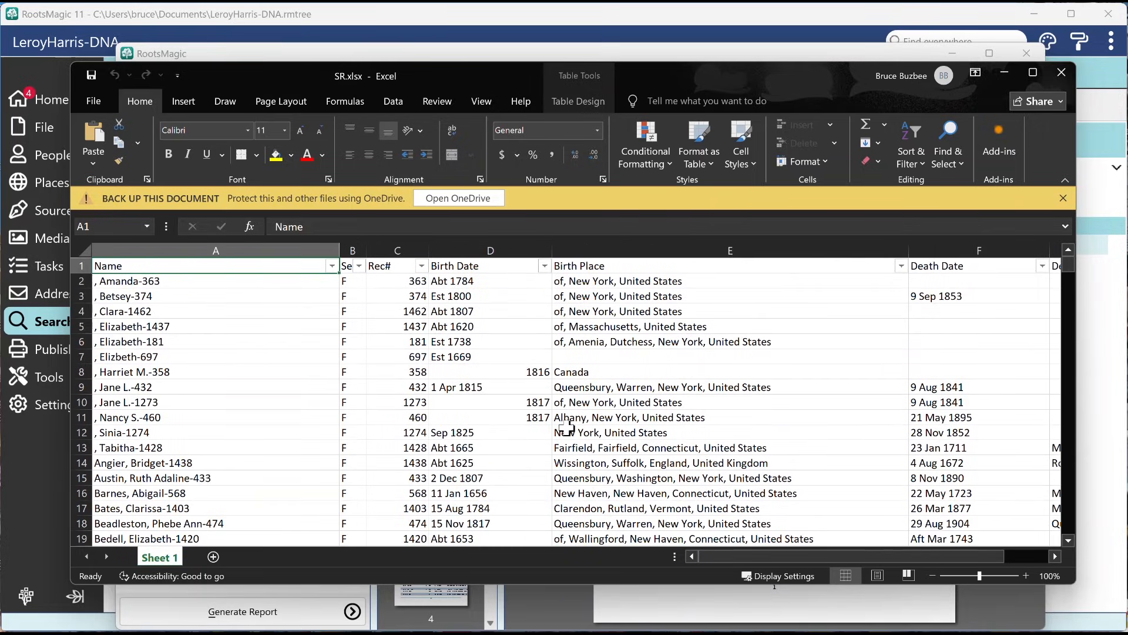
mouse_move(563, 428)
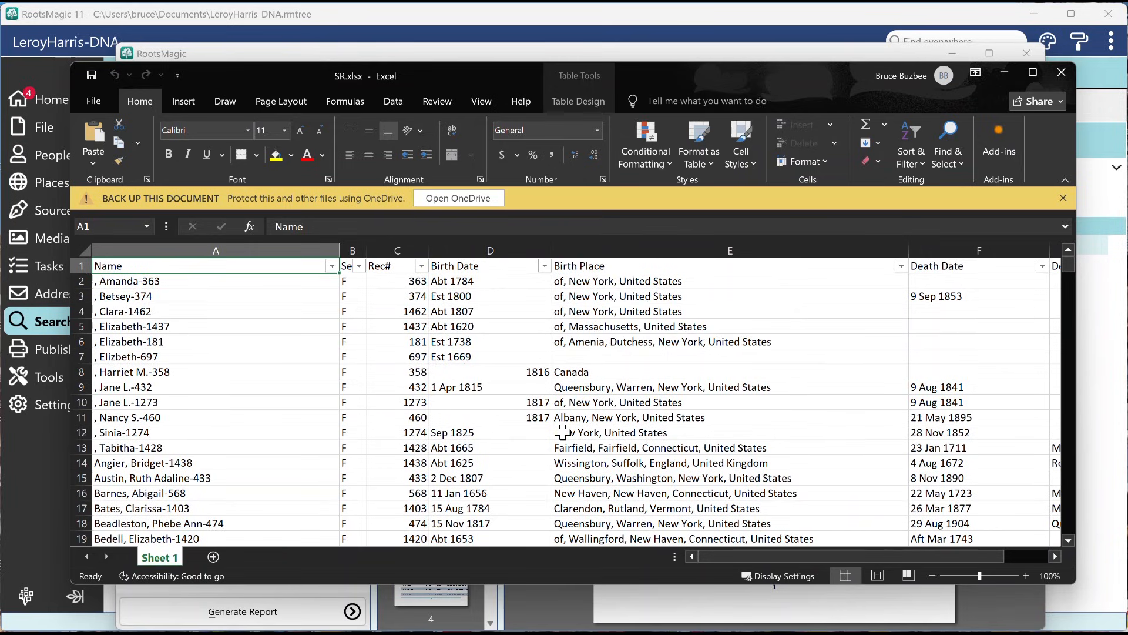
mouse_move(720, 565)
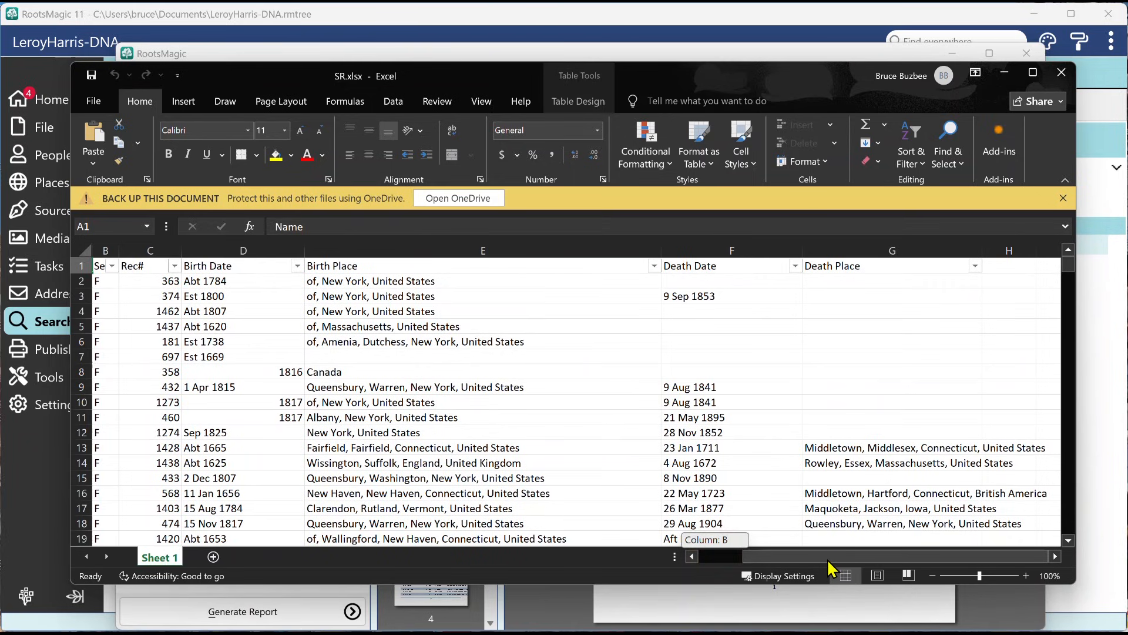
mouse_move(757, 592)
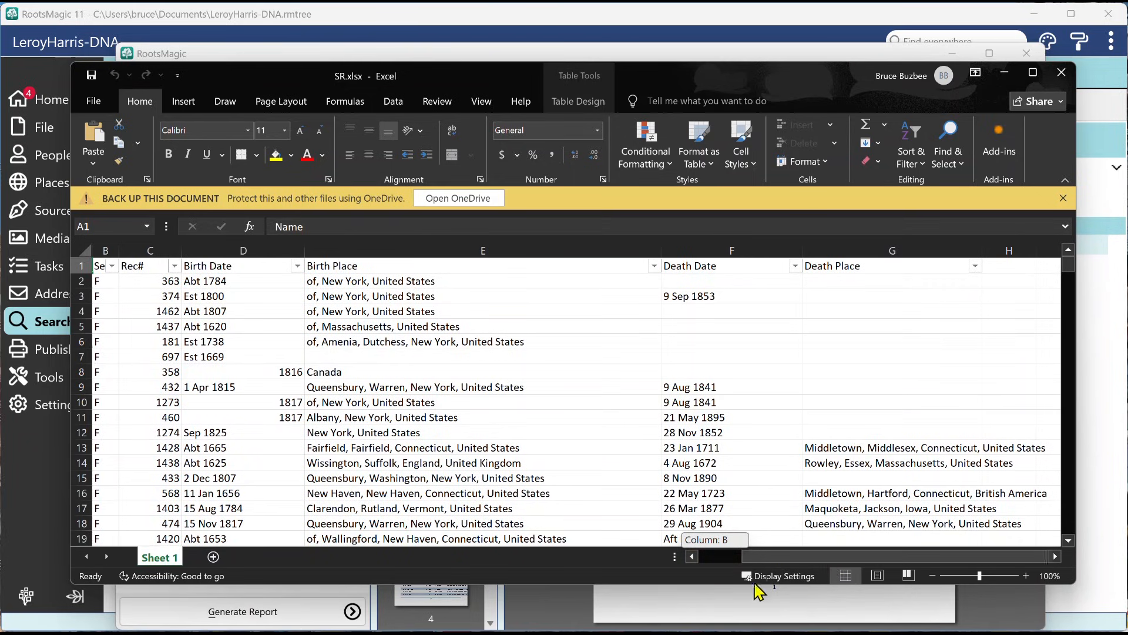
mouse_move(798, 556)
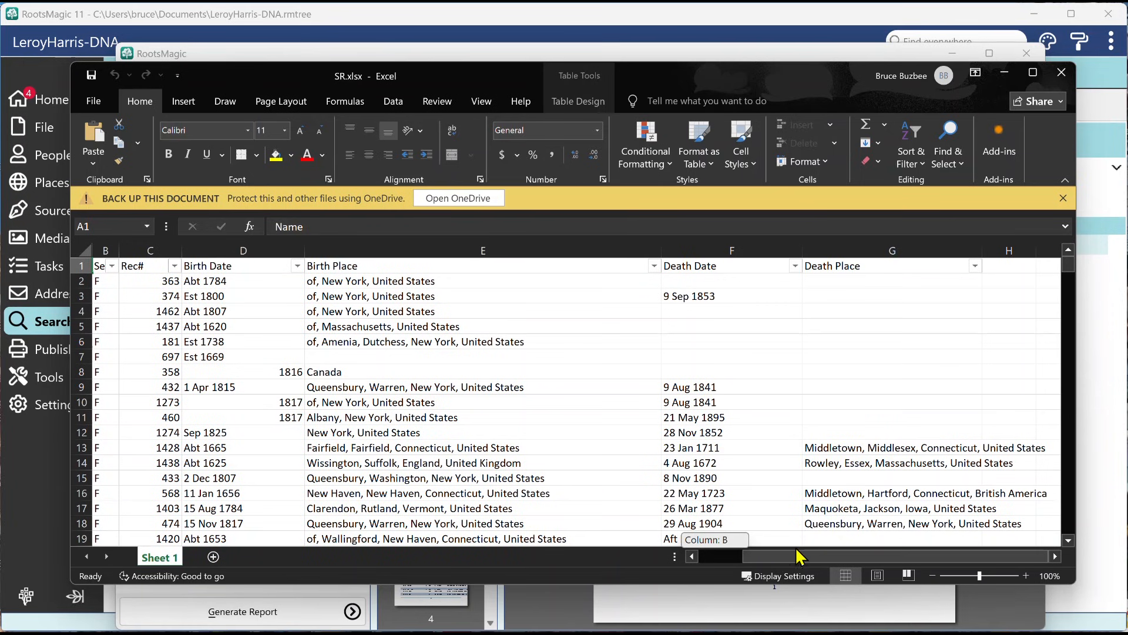
scroll("left", 3)
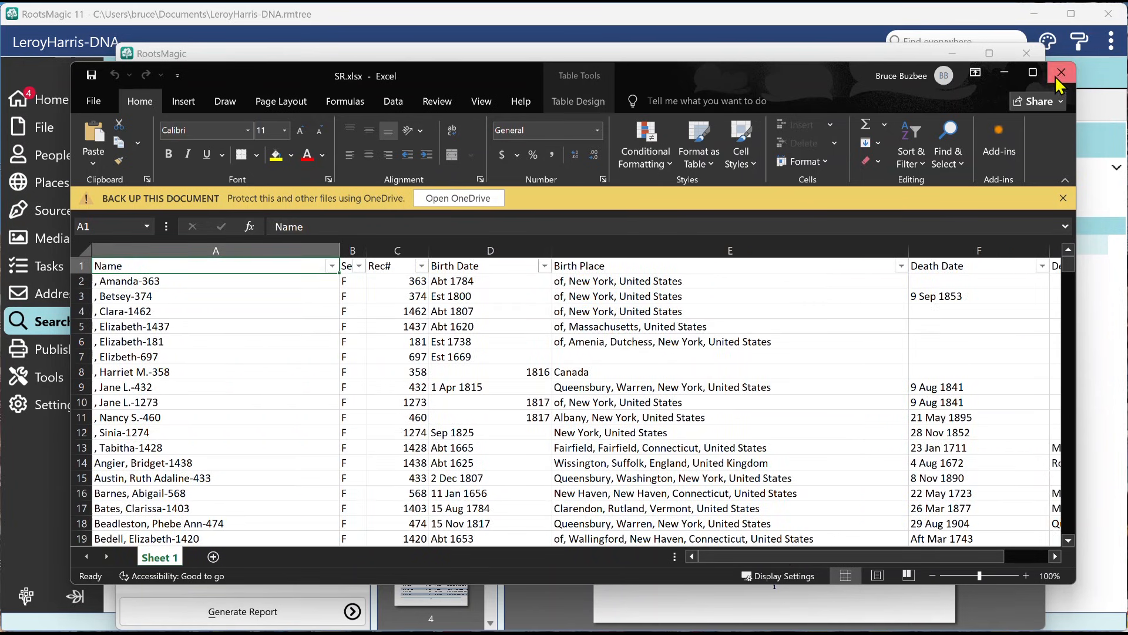
Step: Close Excel and the List Report preview, returning to the 328 harris matches
left_click(1060, 71)
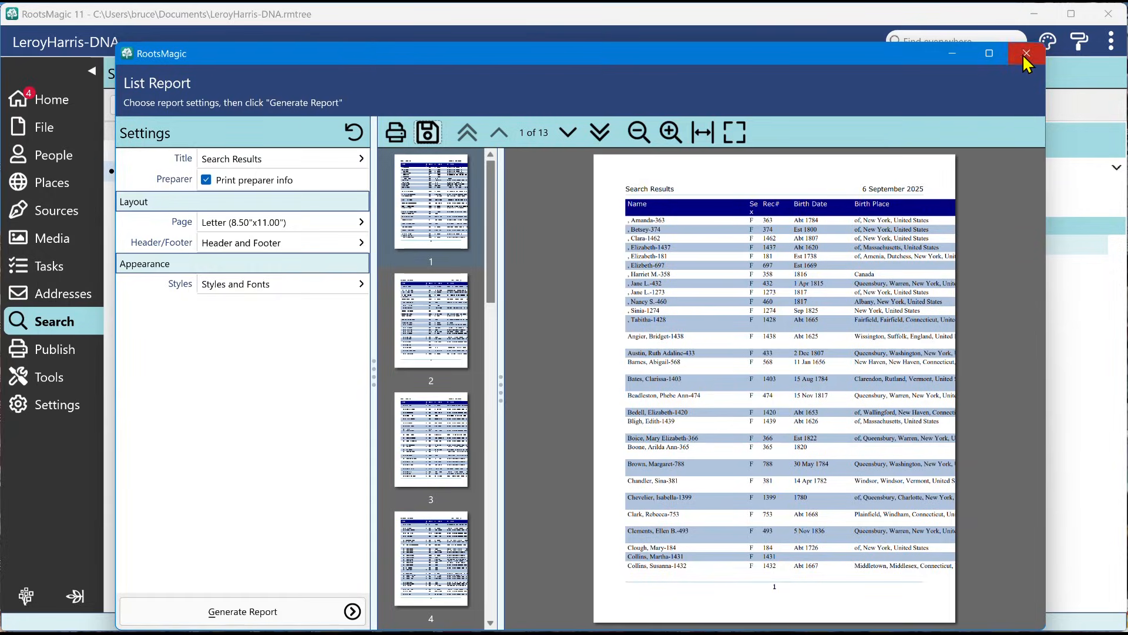
left_click(1026, 54)
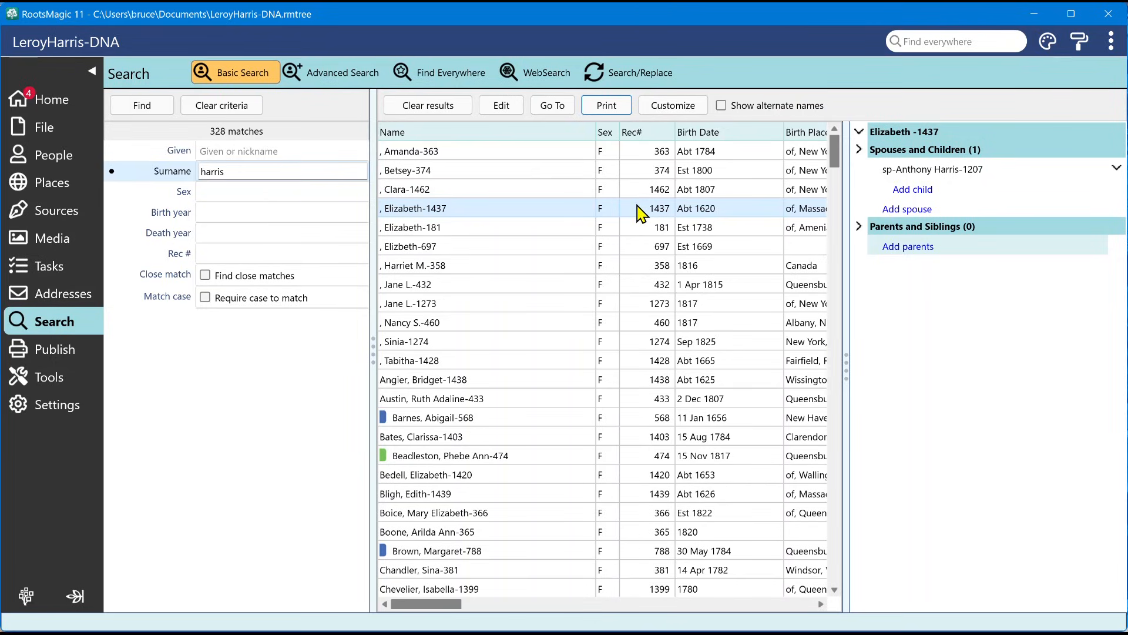
mouse_move(651, 307)
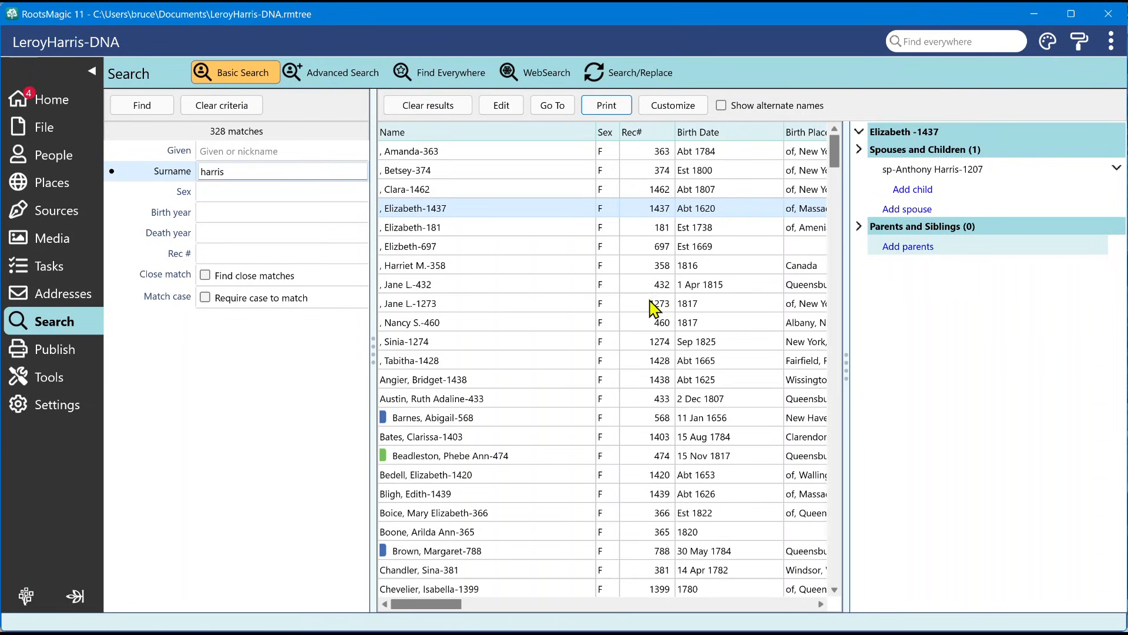
left_click(435, 417)
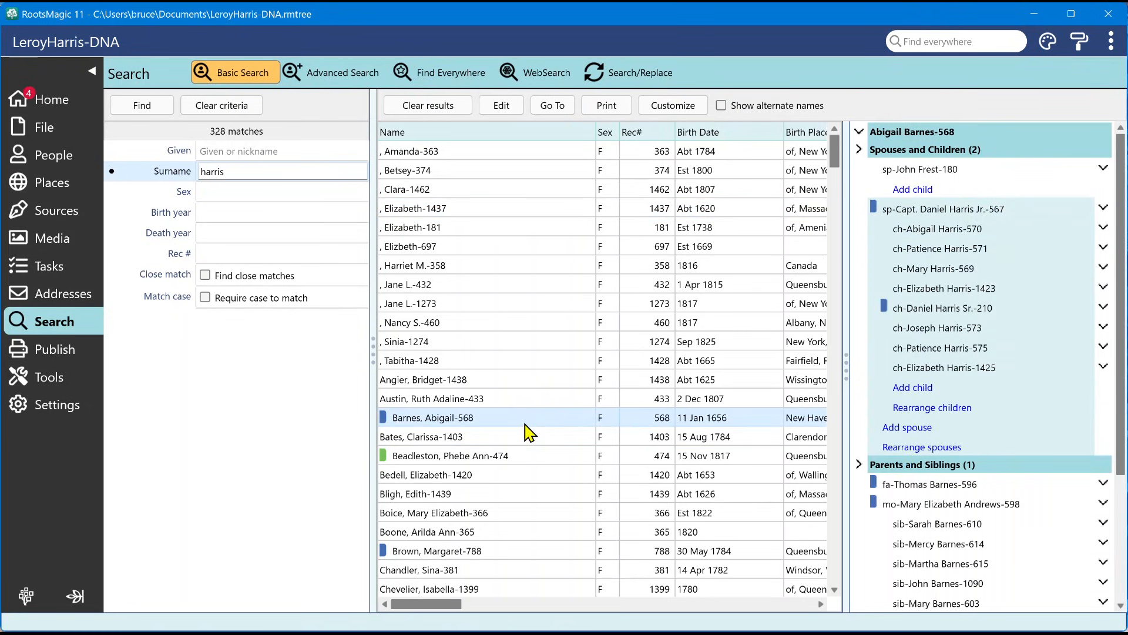
mouse_move(585, 315)
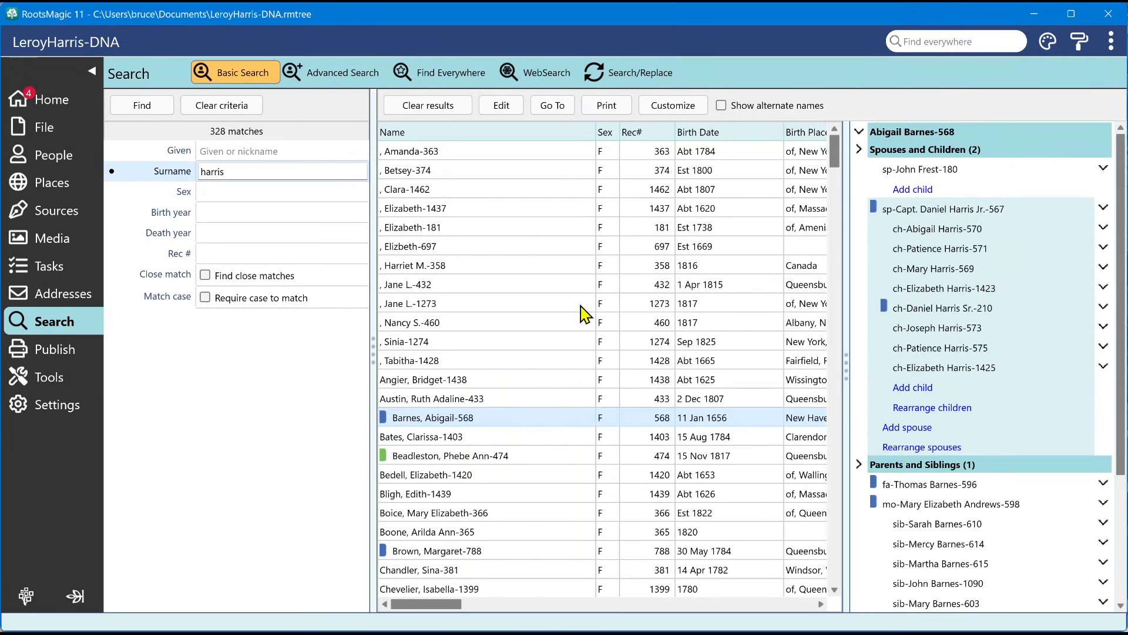
mouse_move(590, 435)
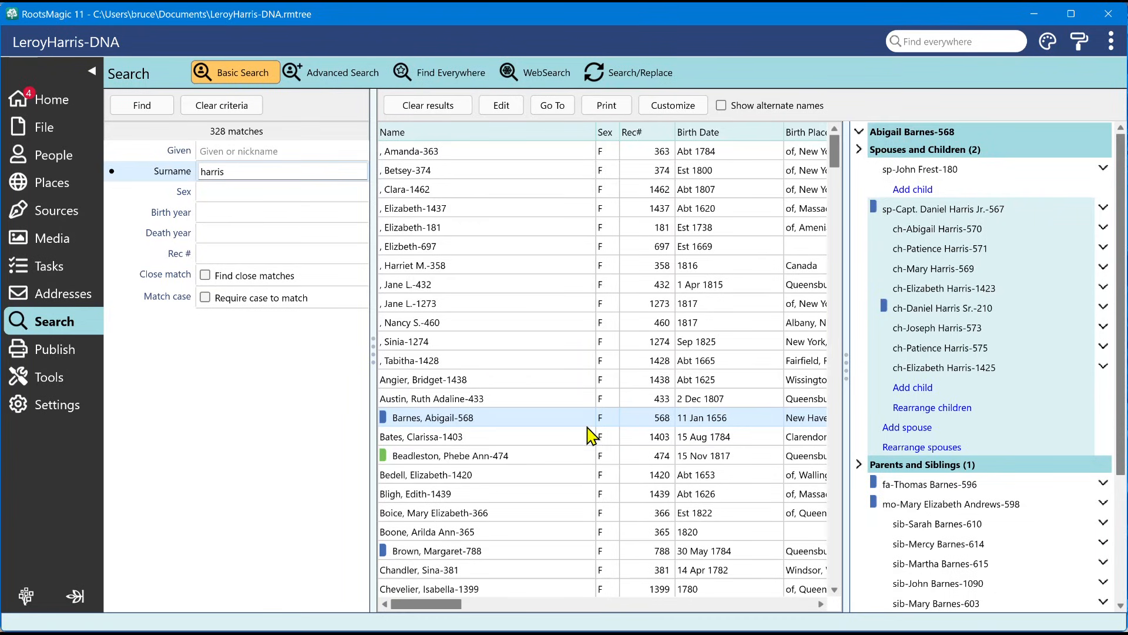
mouse_move(1023, 219)
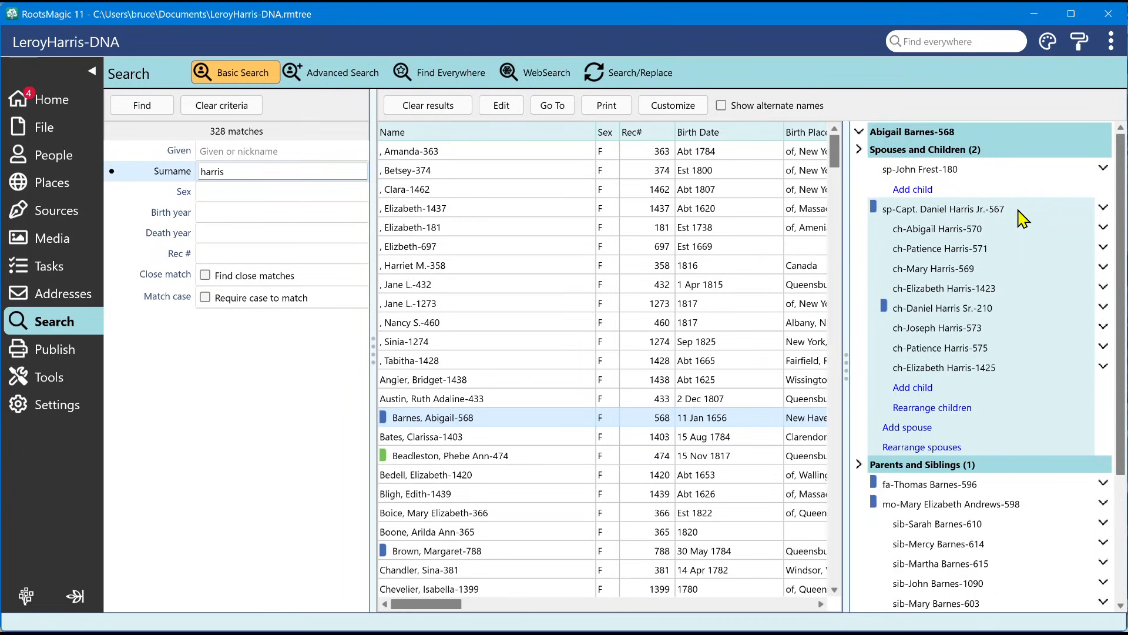
mouse_move(965, 218)
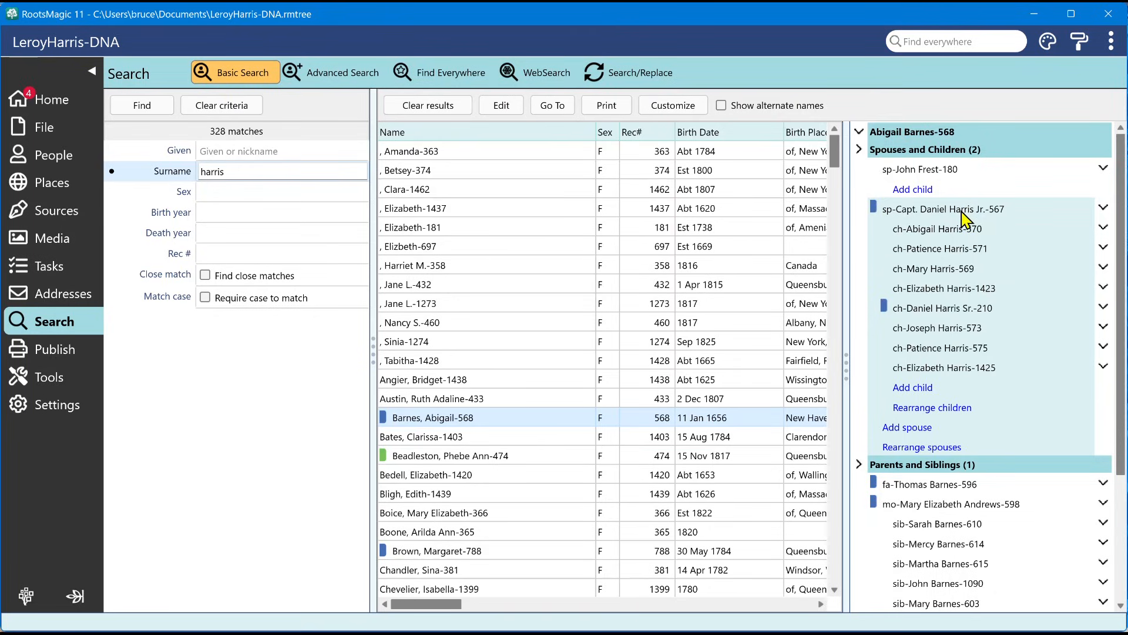
mouse_move(986, 407)
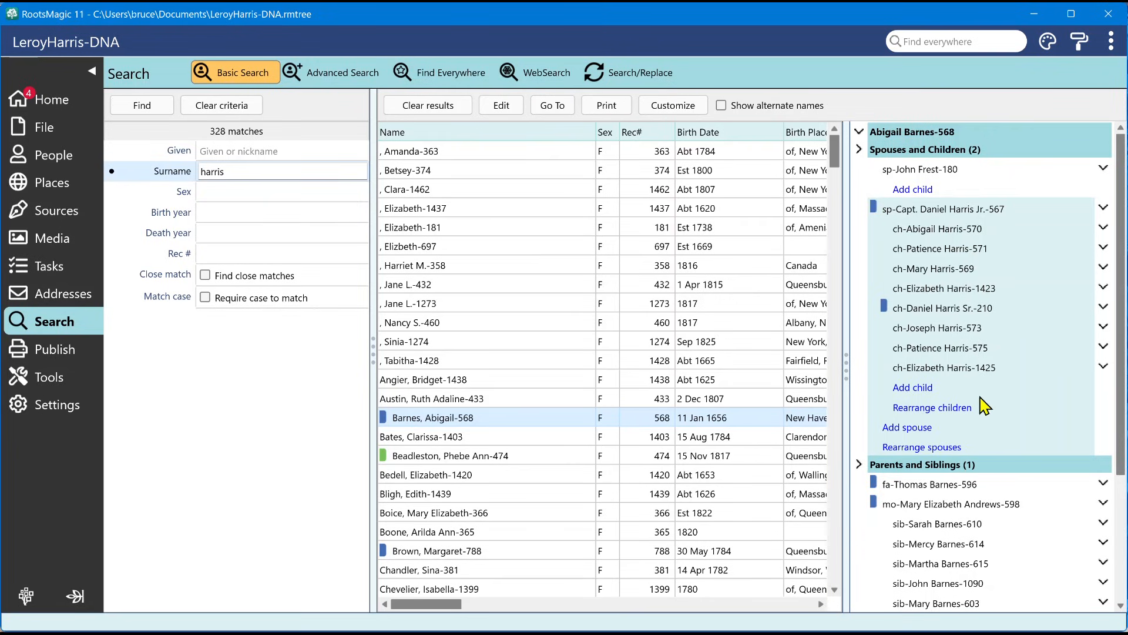
mouse_move(490, 432)
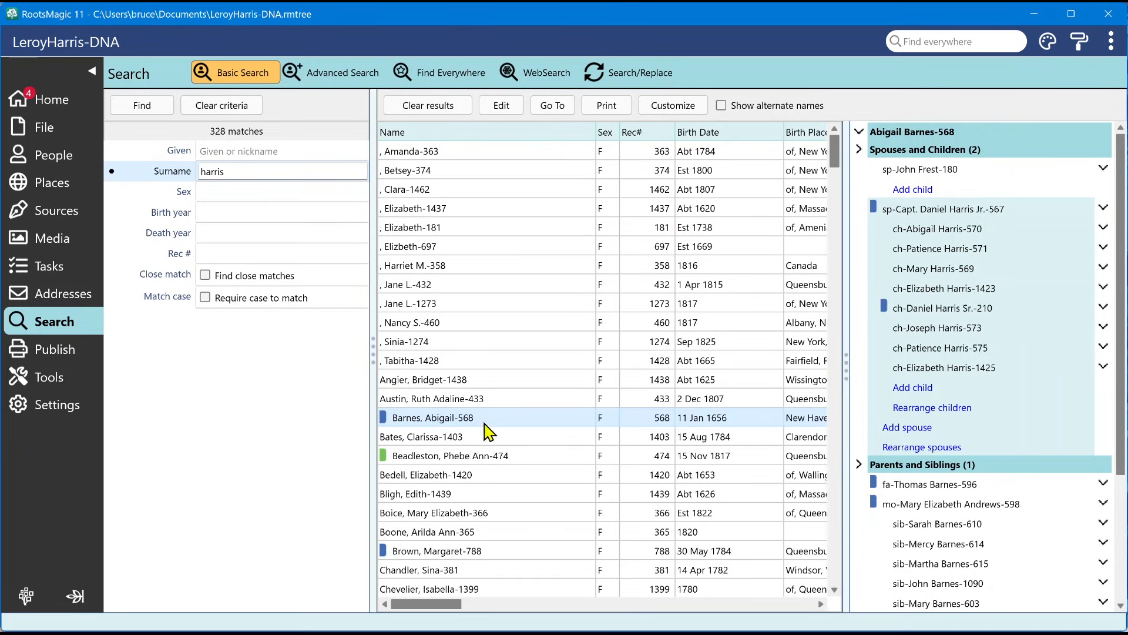
scroll("down", 3)
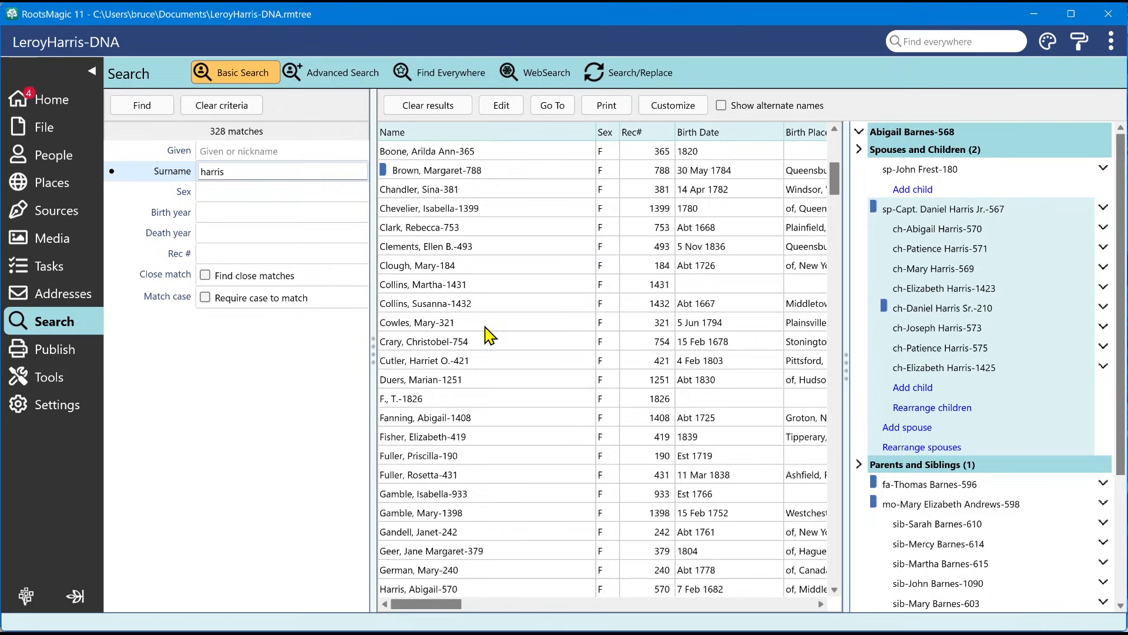
mouse_move(702, 401)
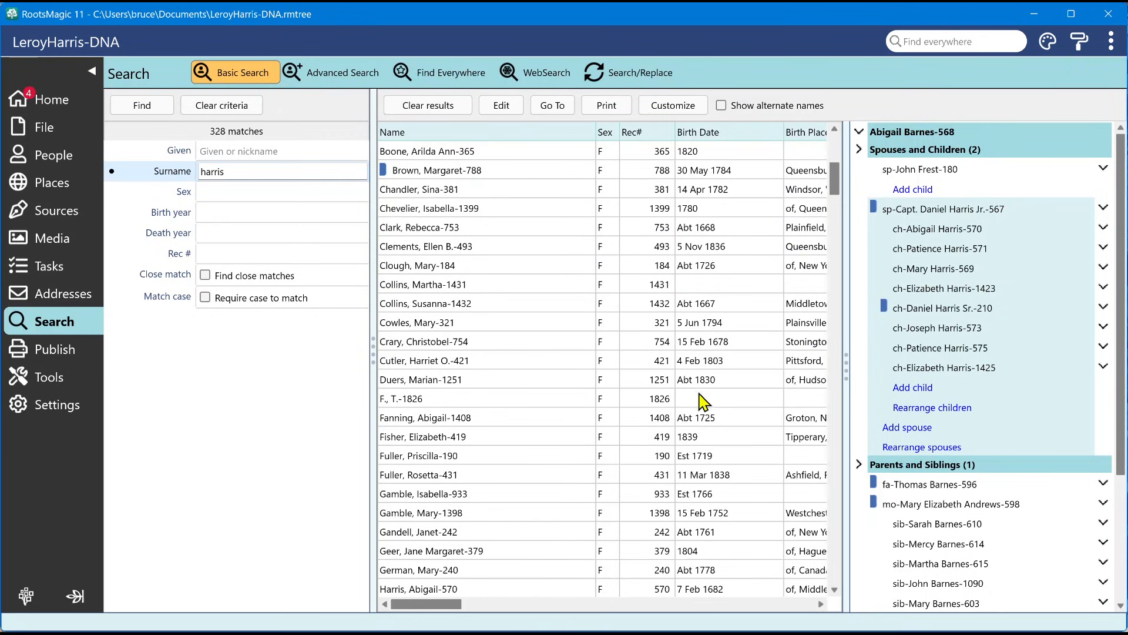
mouse_move(458, 235)
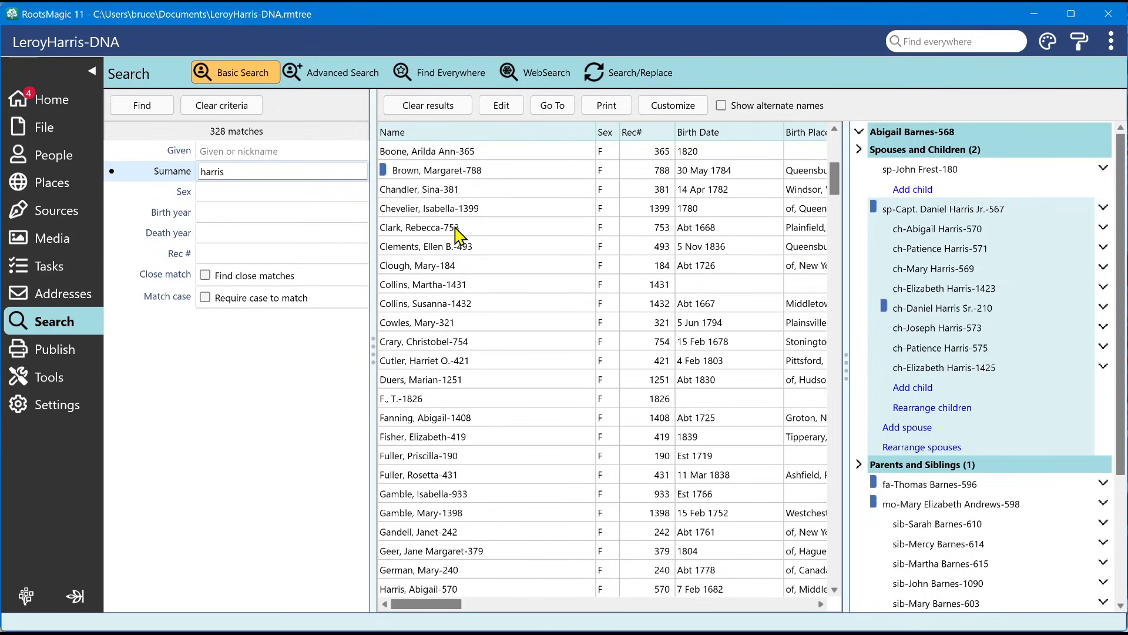
left_click(420, 227)
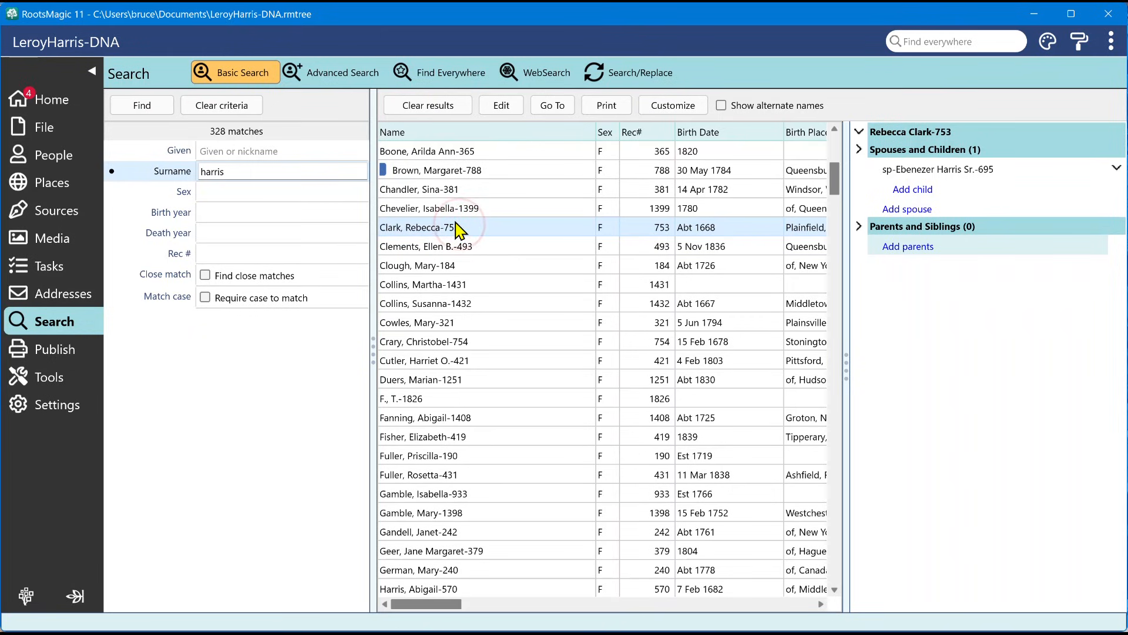
mouse_move(477, 323)
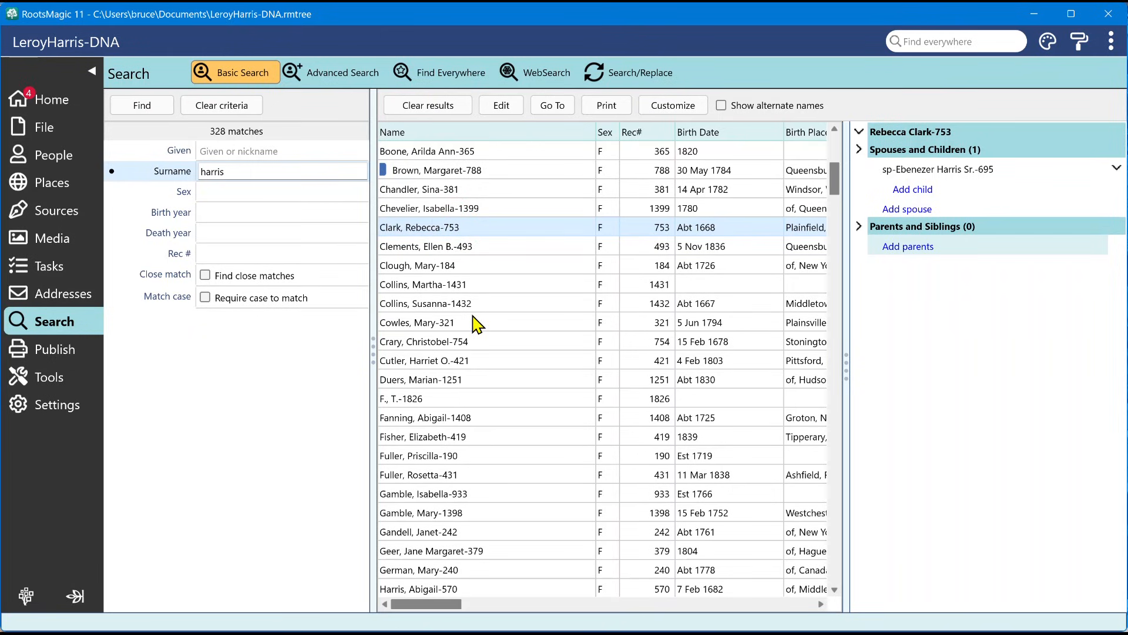
left_click(417, 322)
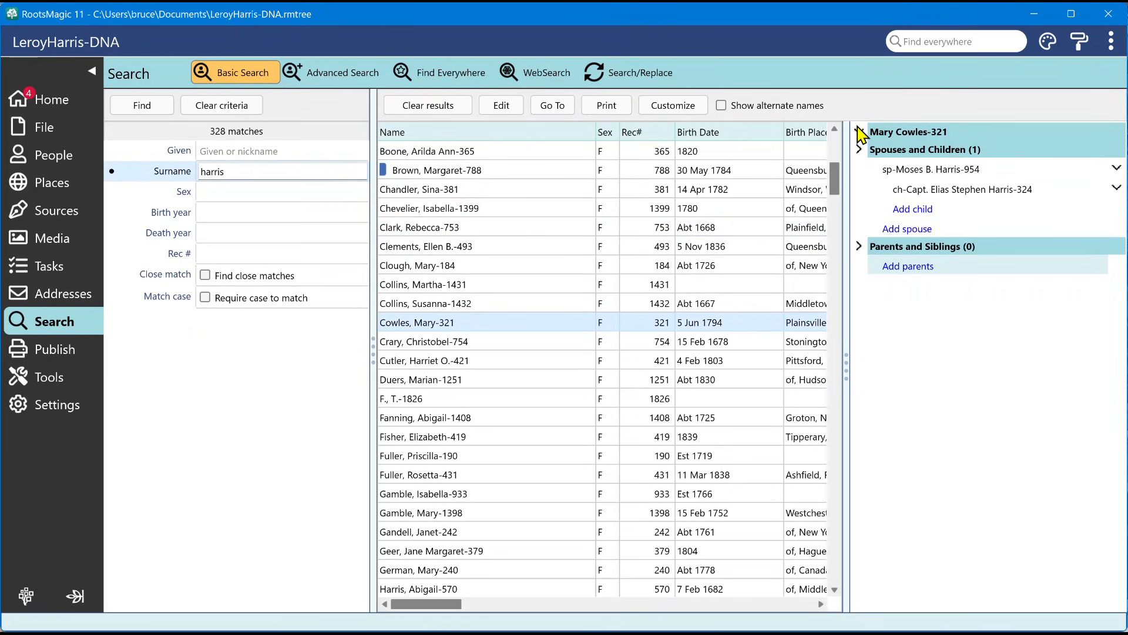
left_click(860, 137)
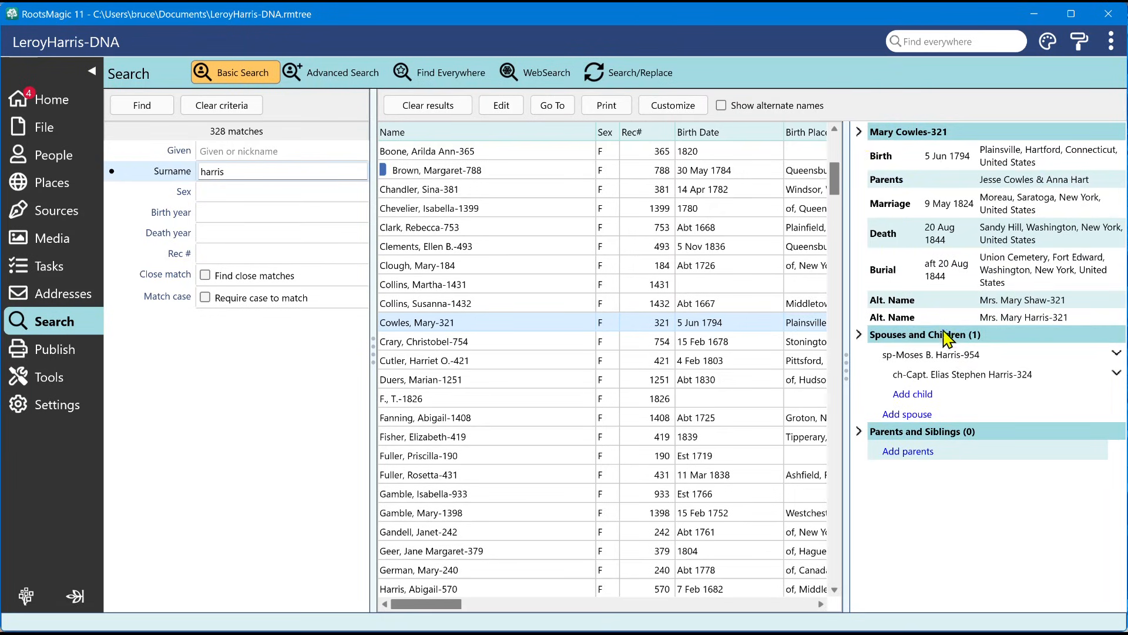
mouse_move(638, 285)
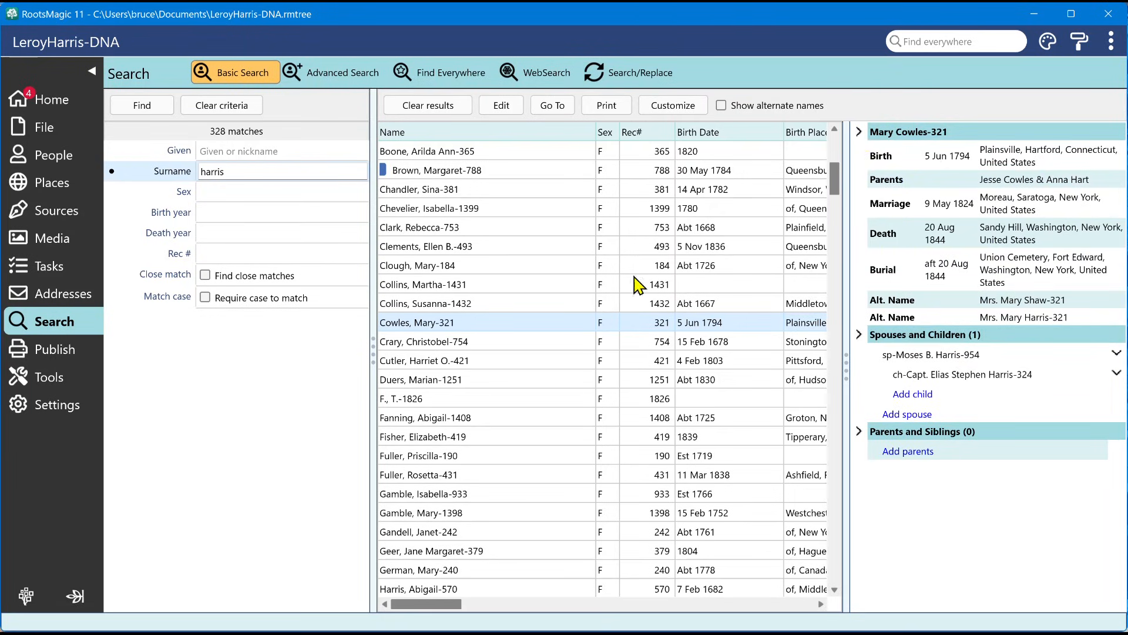
left_click(424, 341)
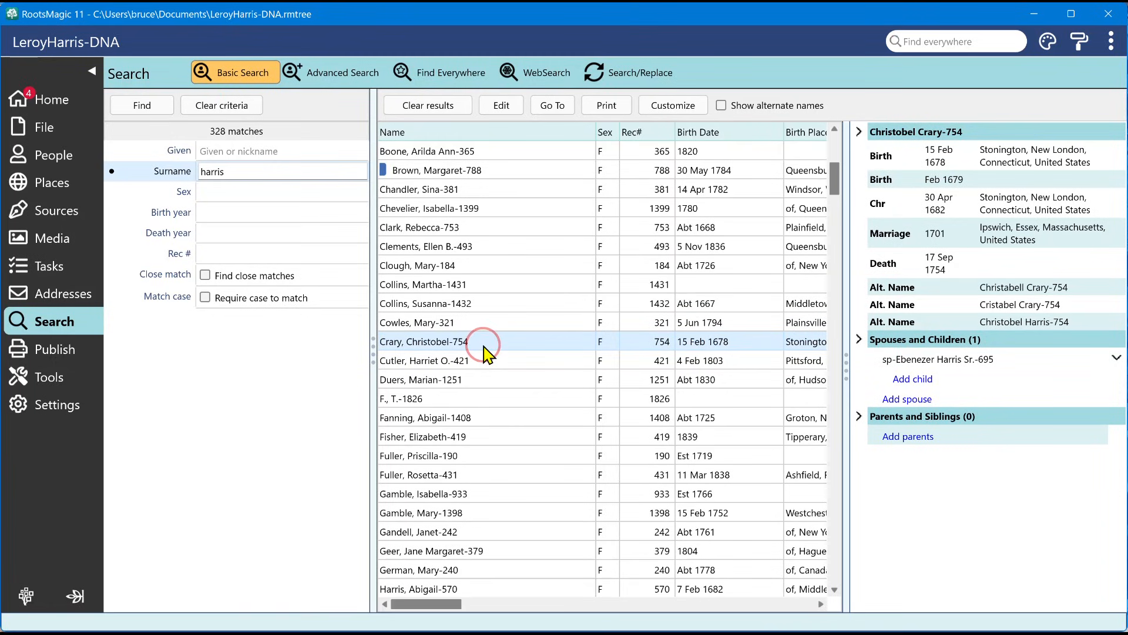
left_click(420, 379)
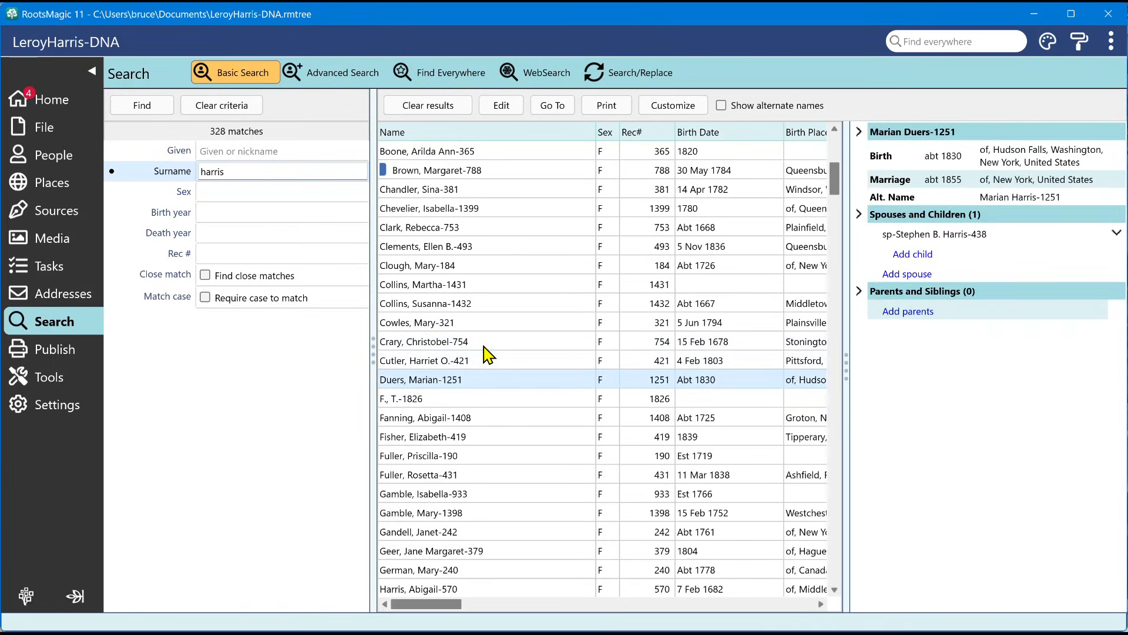
left_click(401, 398)
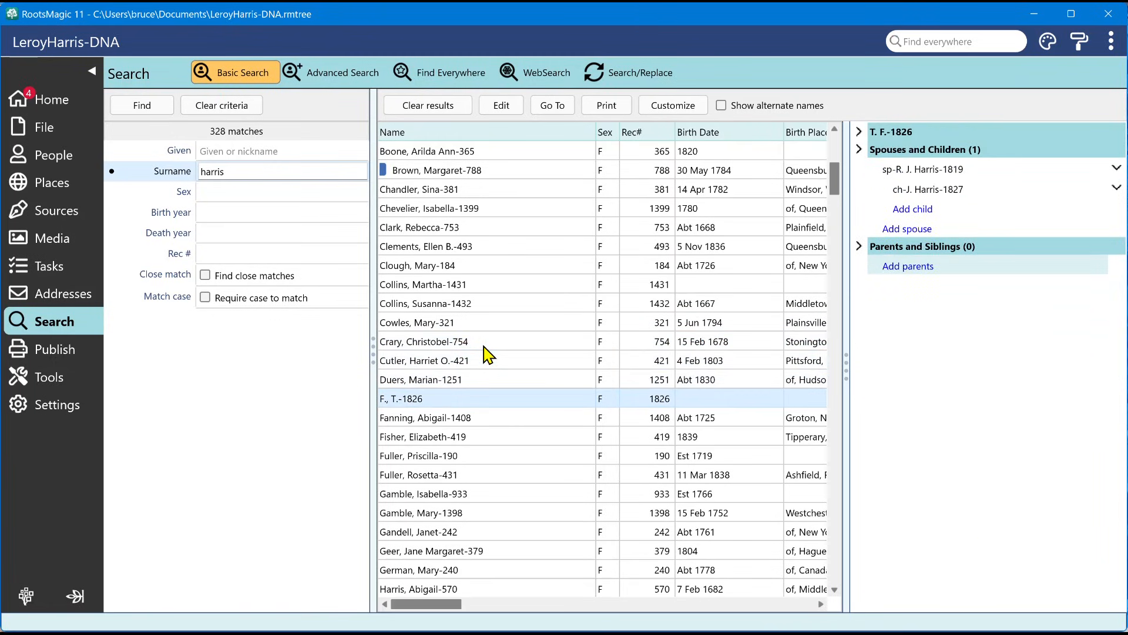
left_click(424, 417)
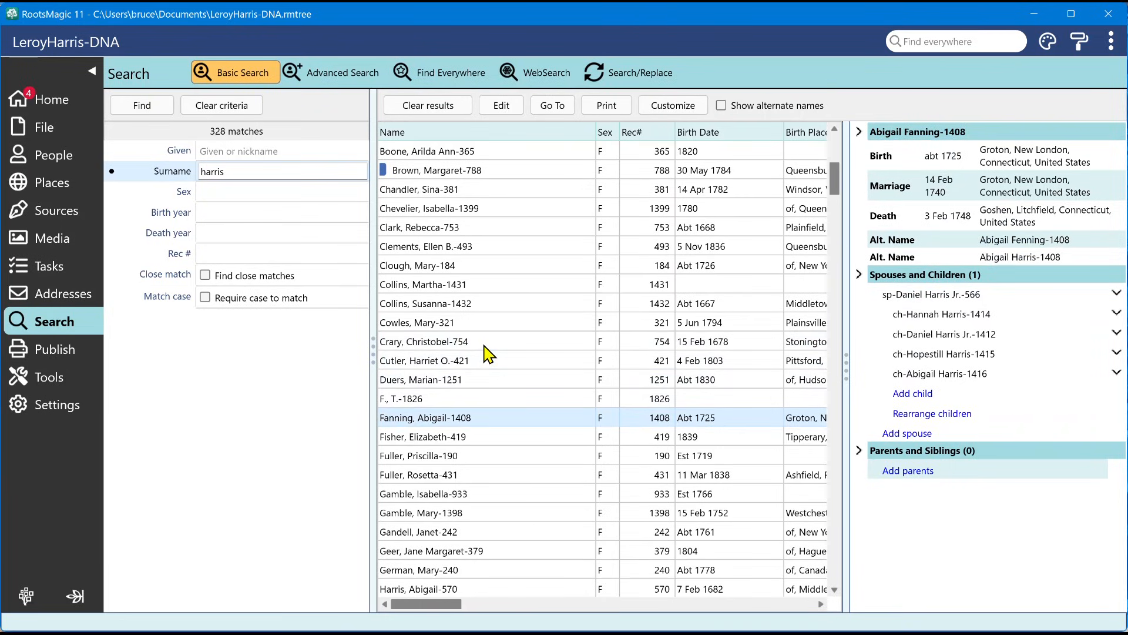
mouse_move(786, 268)
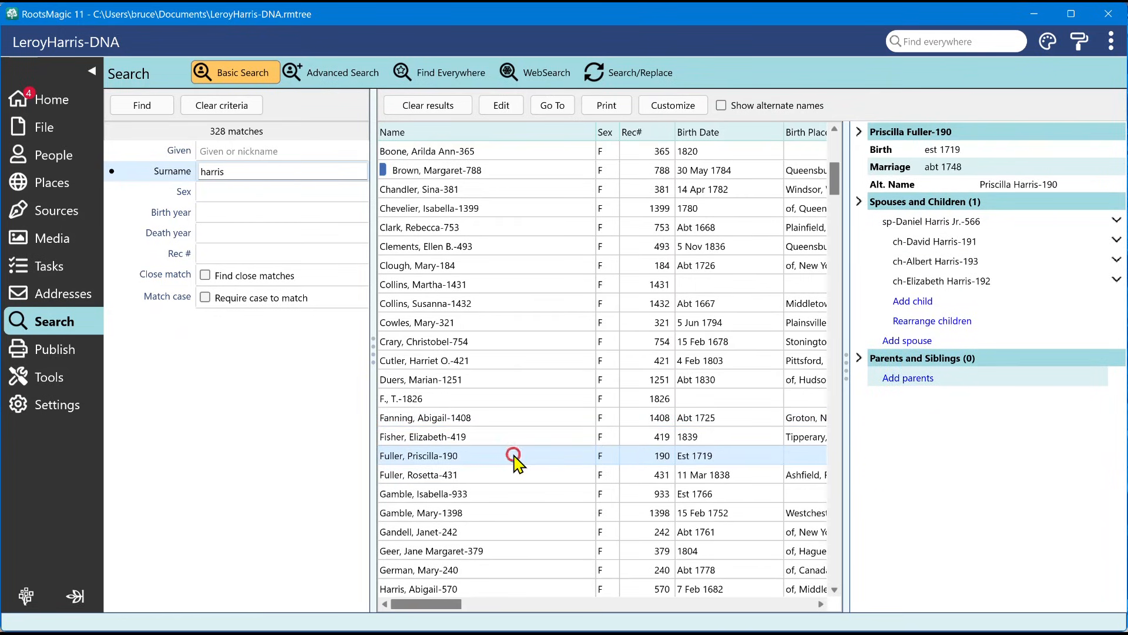
left_click(417, 474)
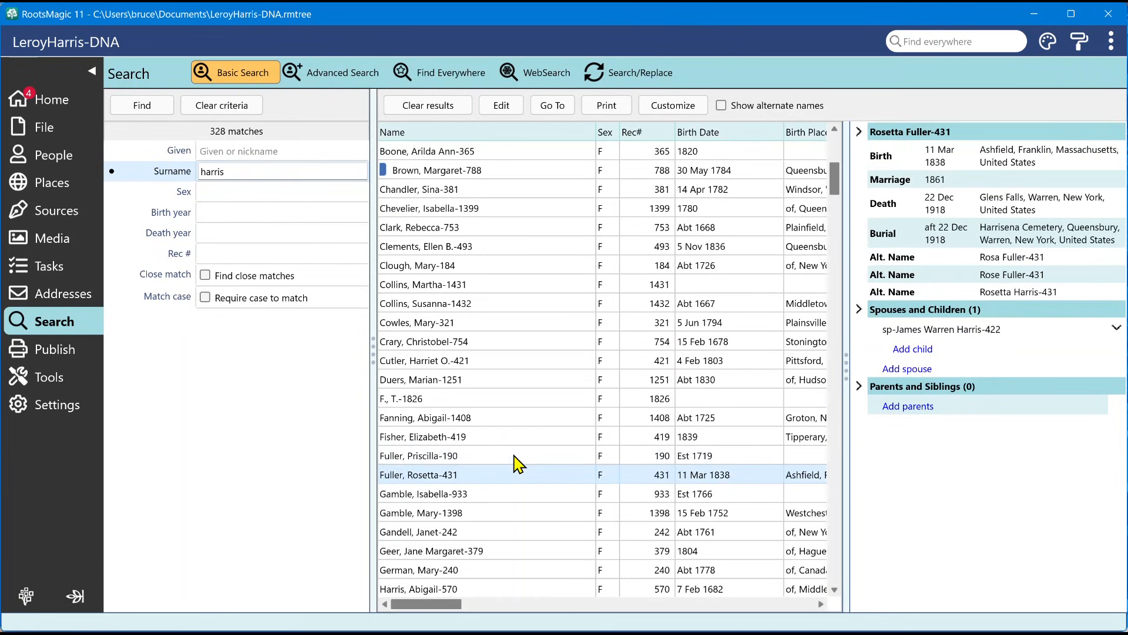
left_click(417, 531)
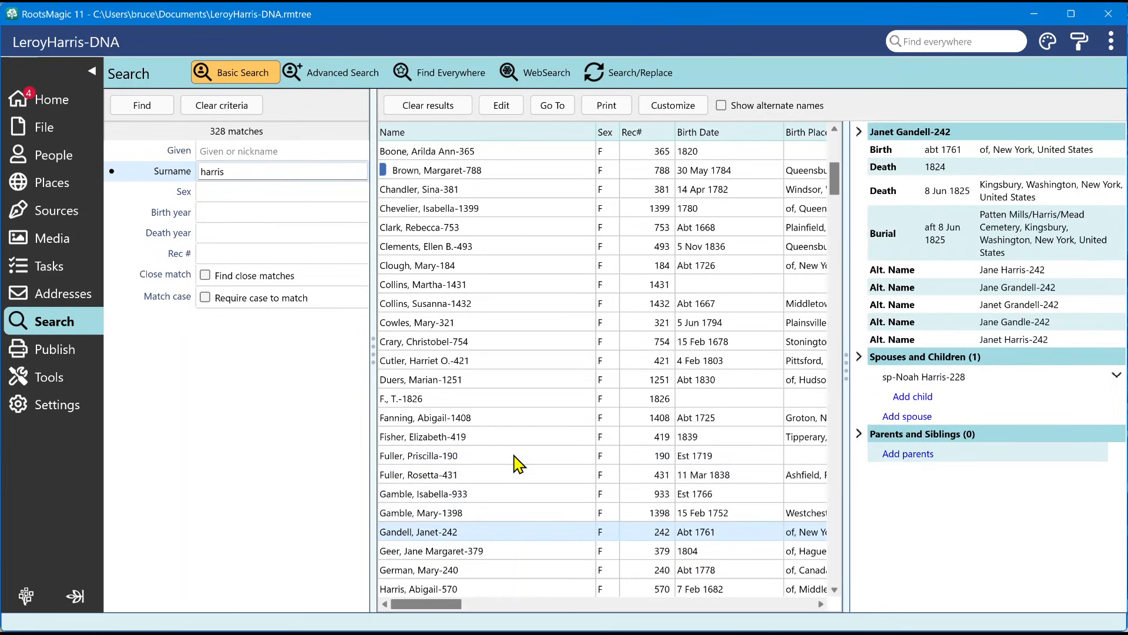
left_click(417, 589)
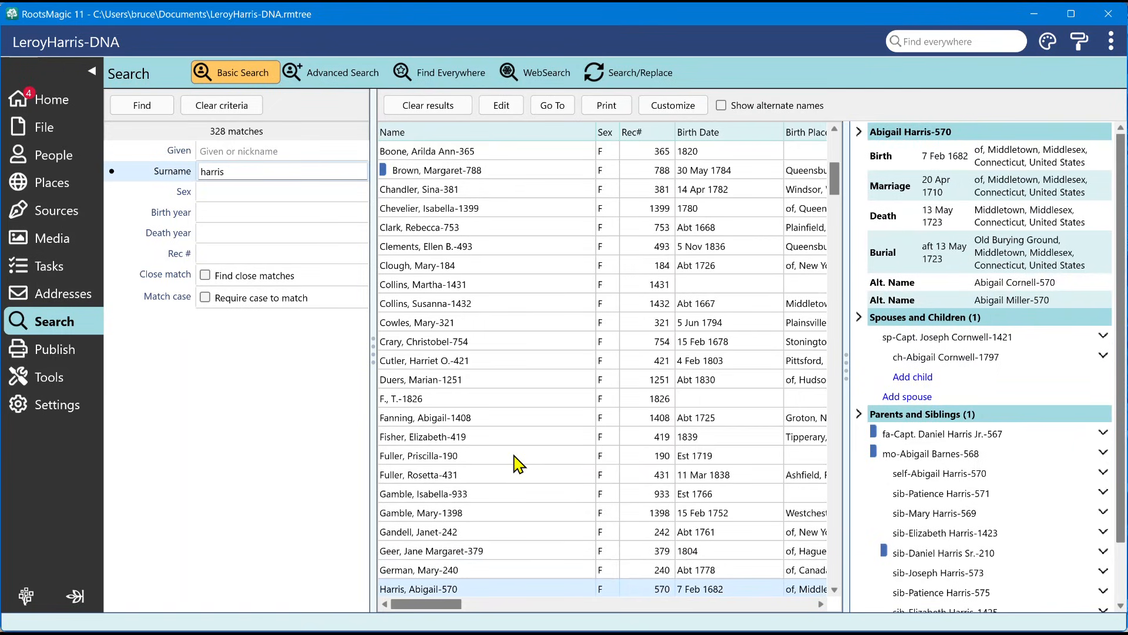
mouse_move(997, 462)
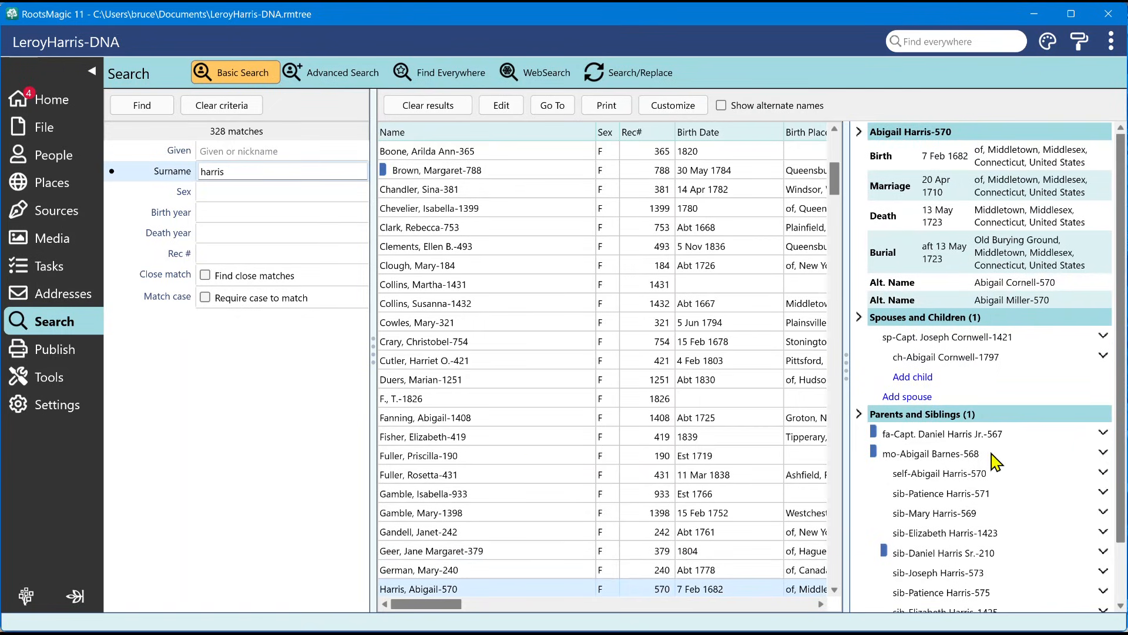
mouse_move(912, 376)
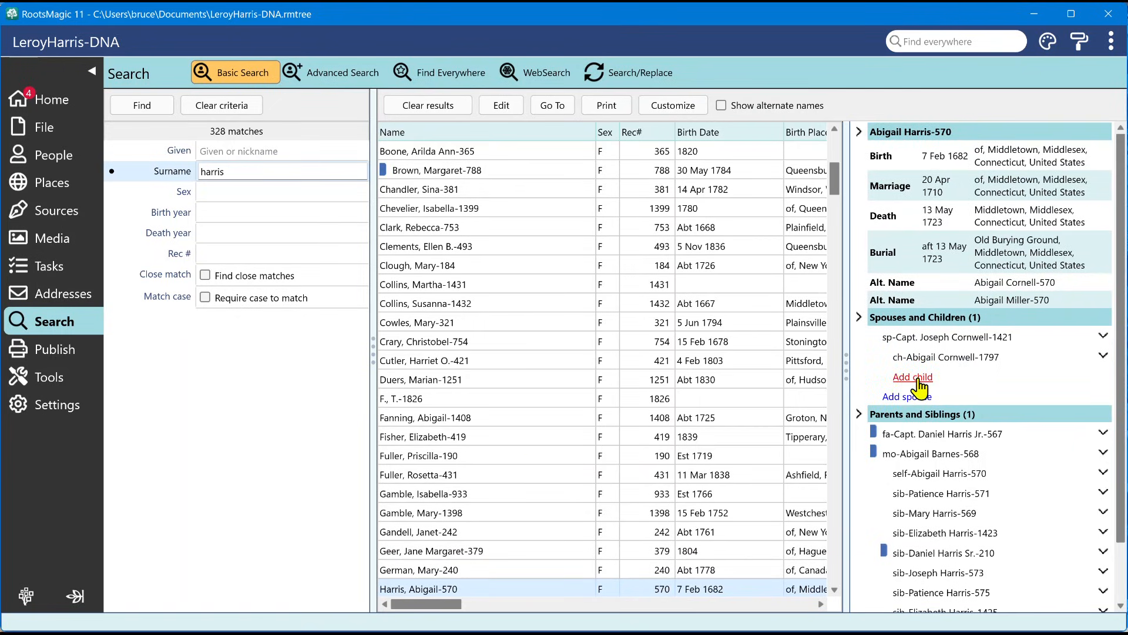
mouse_move(974, 381)
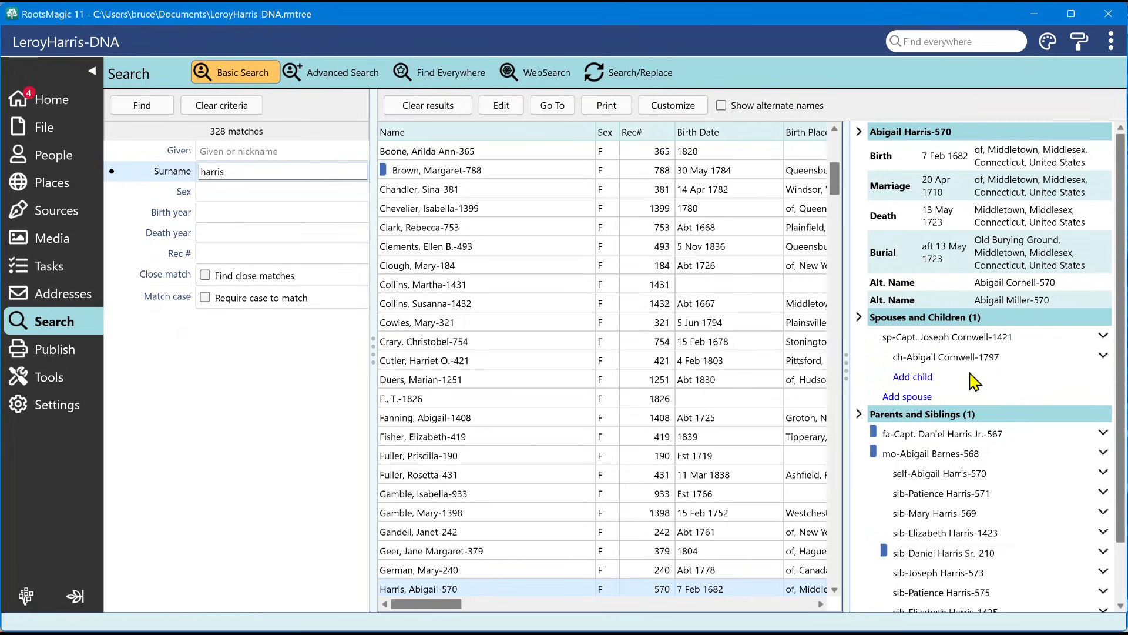
mouse_move(916, 369)
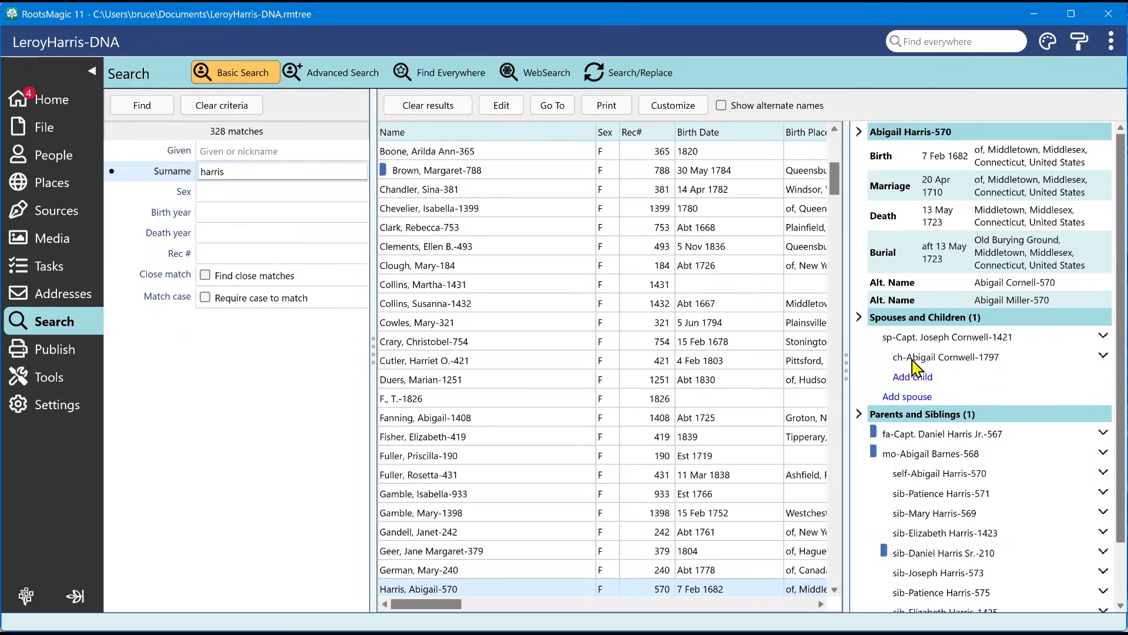
scroll("down", 3)
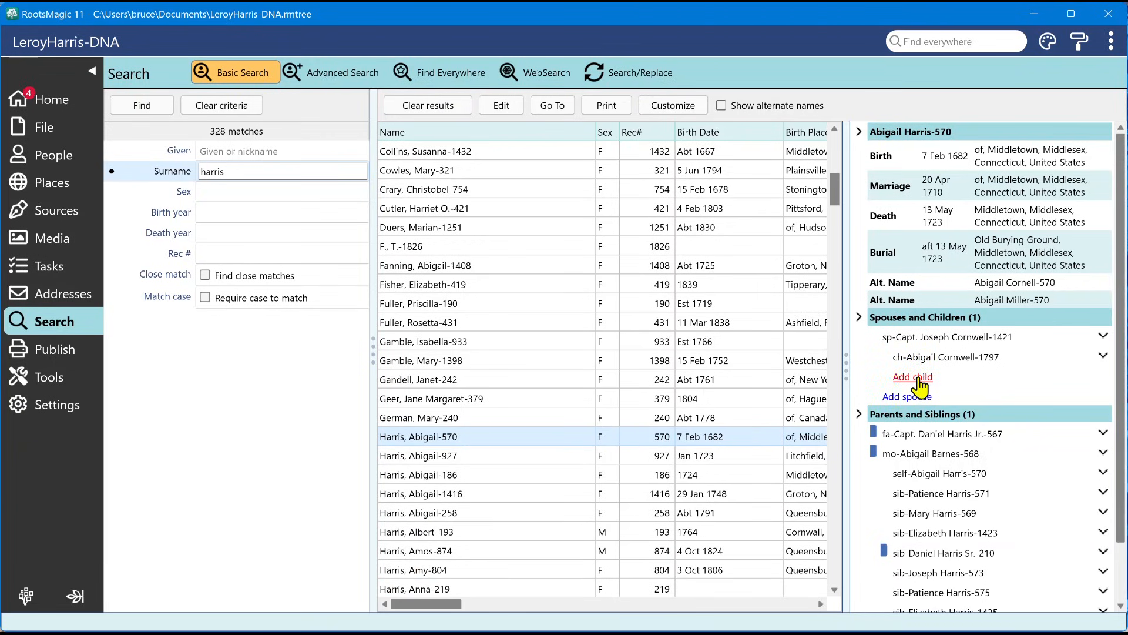
mouse_move(651, 437)
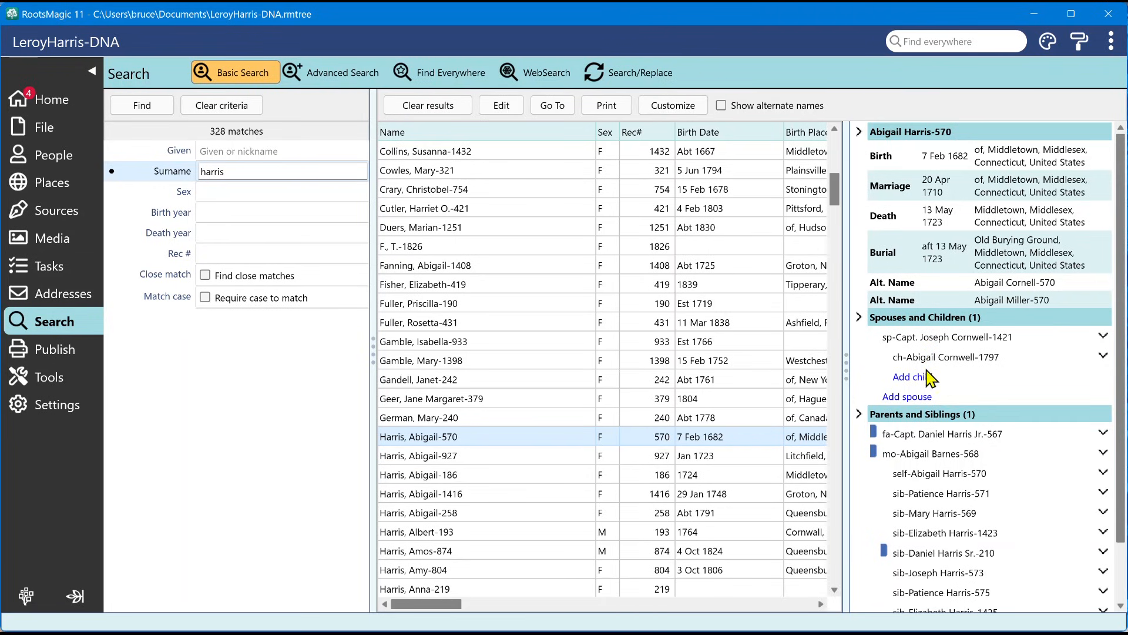
scroll("down", 3)
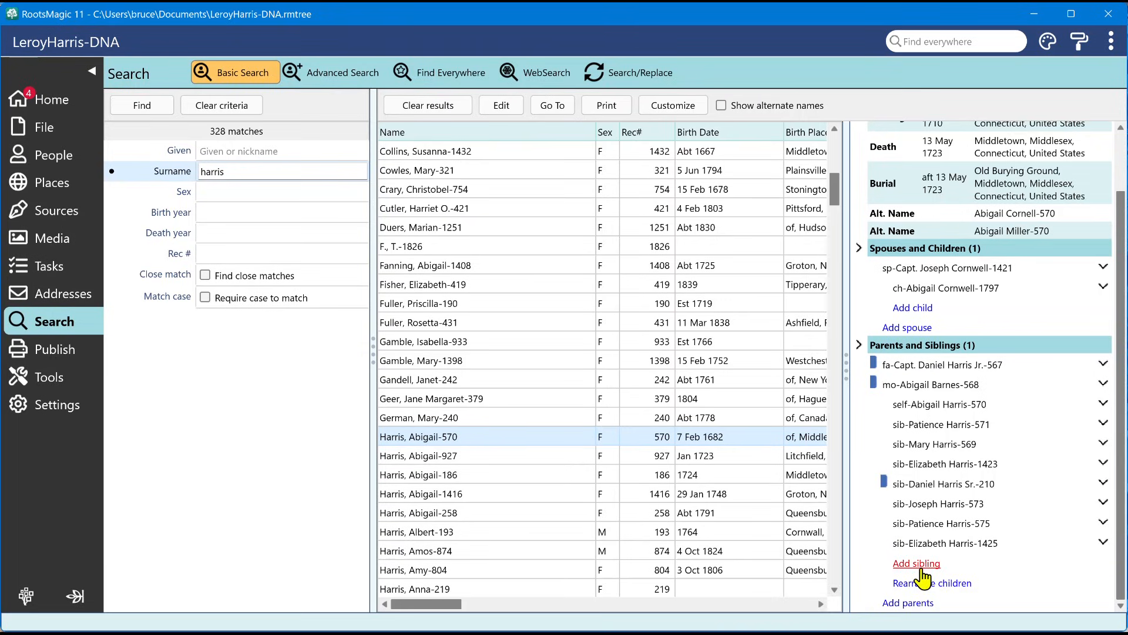
mouse_move(939, 572)
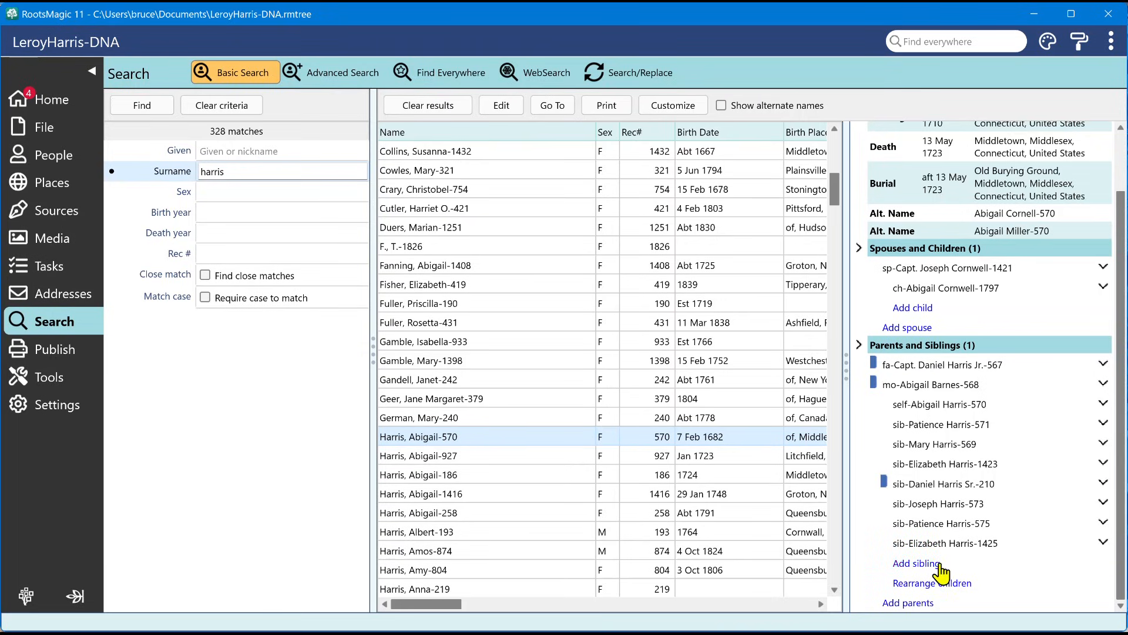
mouse_move(961, 388)
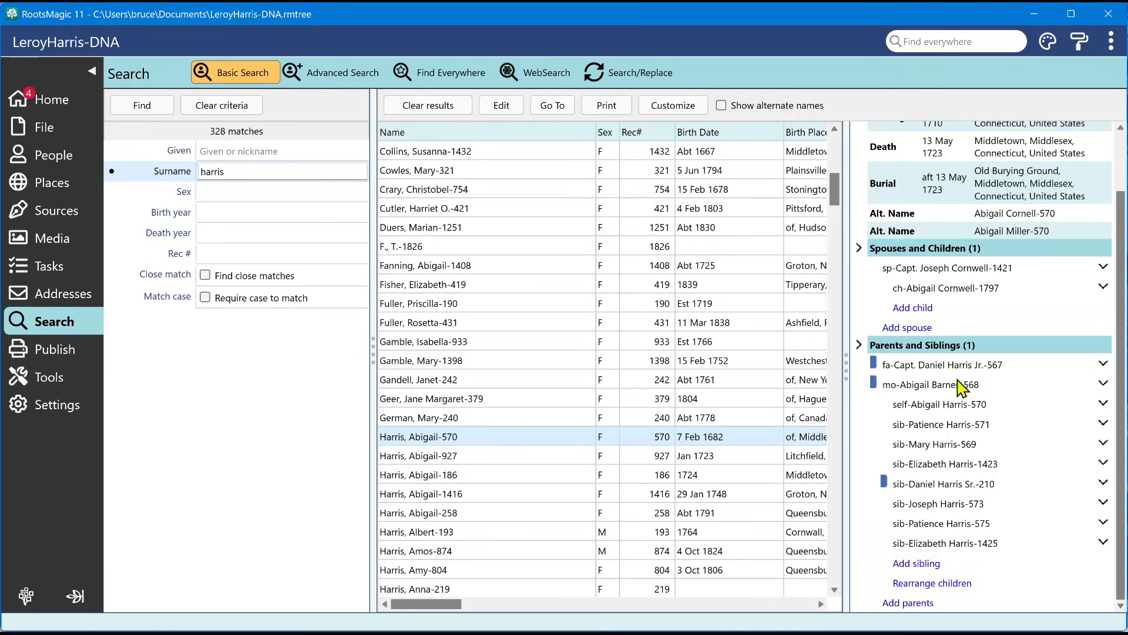
mouse_move(945, 299)
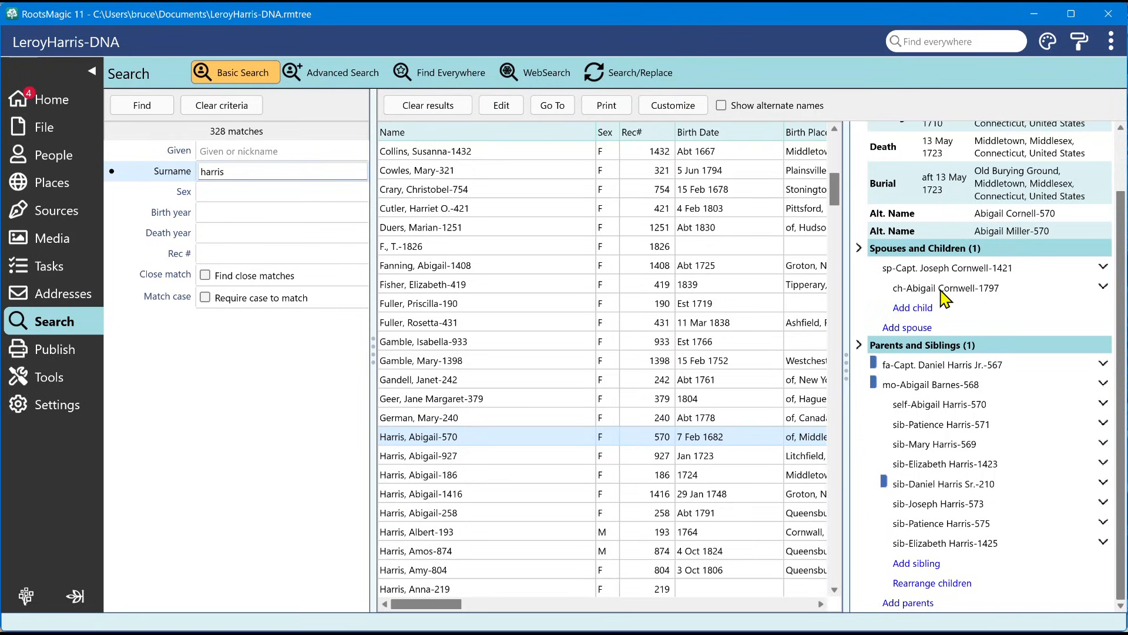
mouse_move(947, 298)
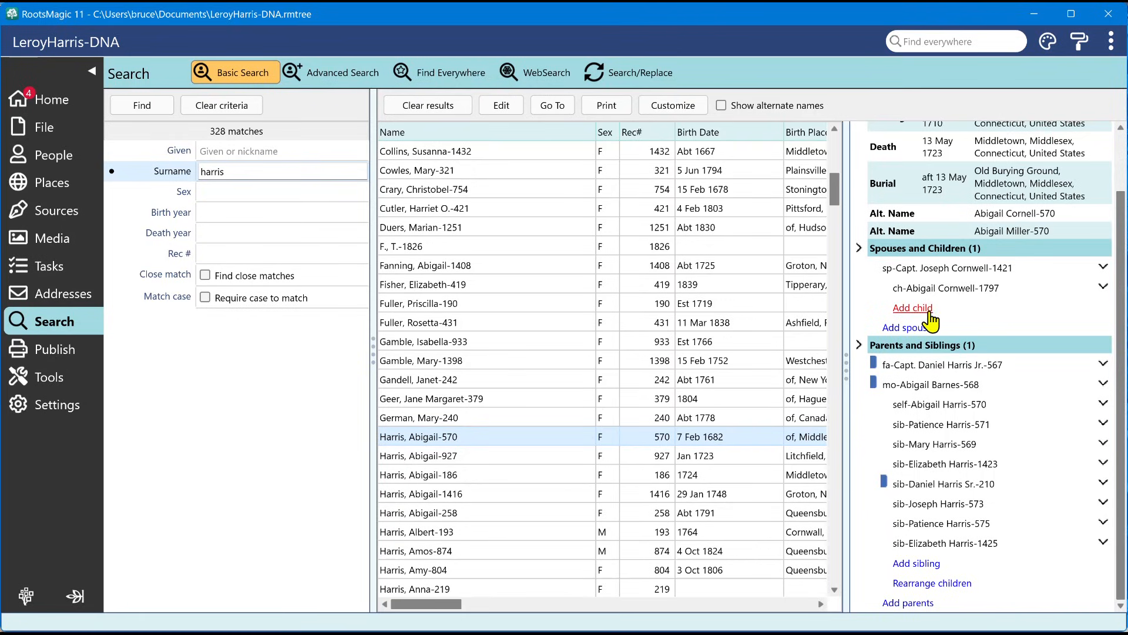
mouse_move(984, 466)
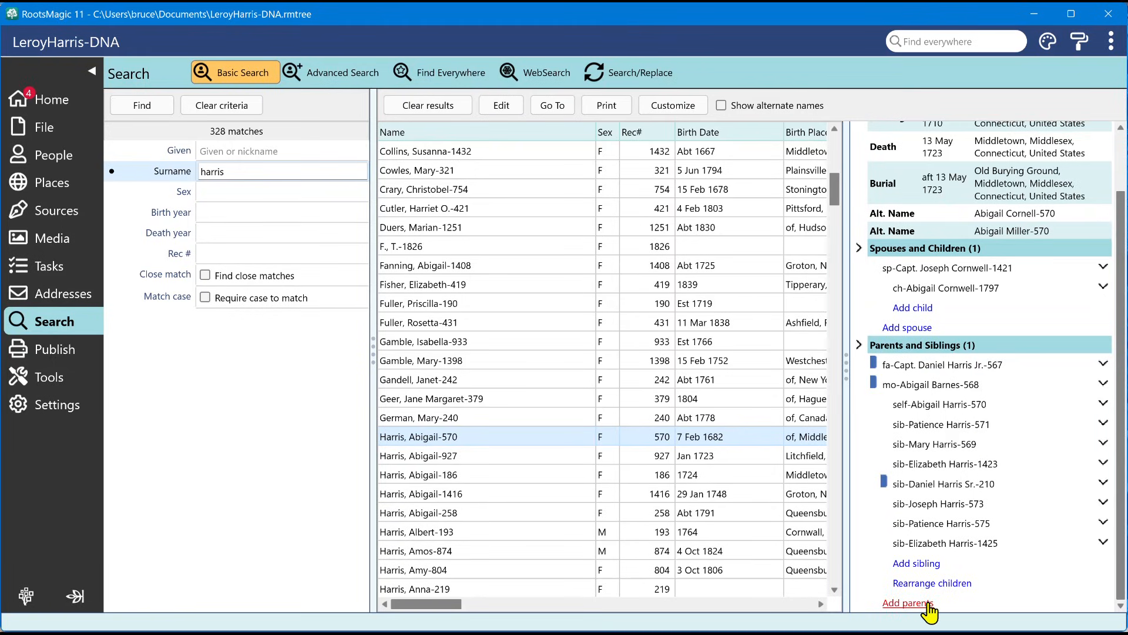
mouse_move(985, 449)
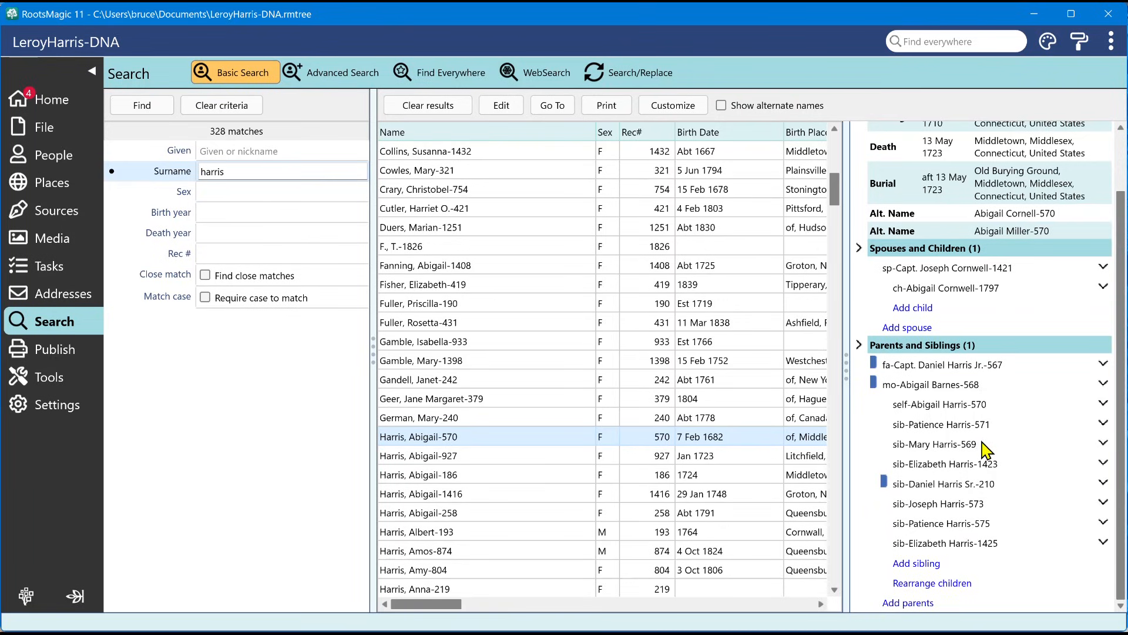
mouse_move(949, 315)
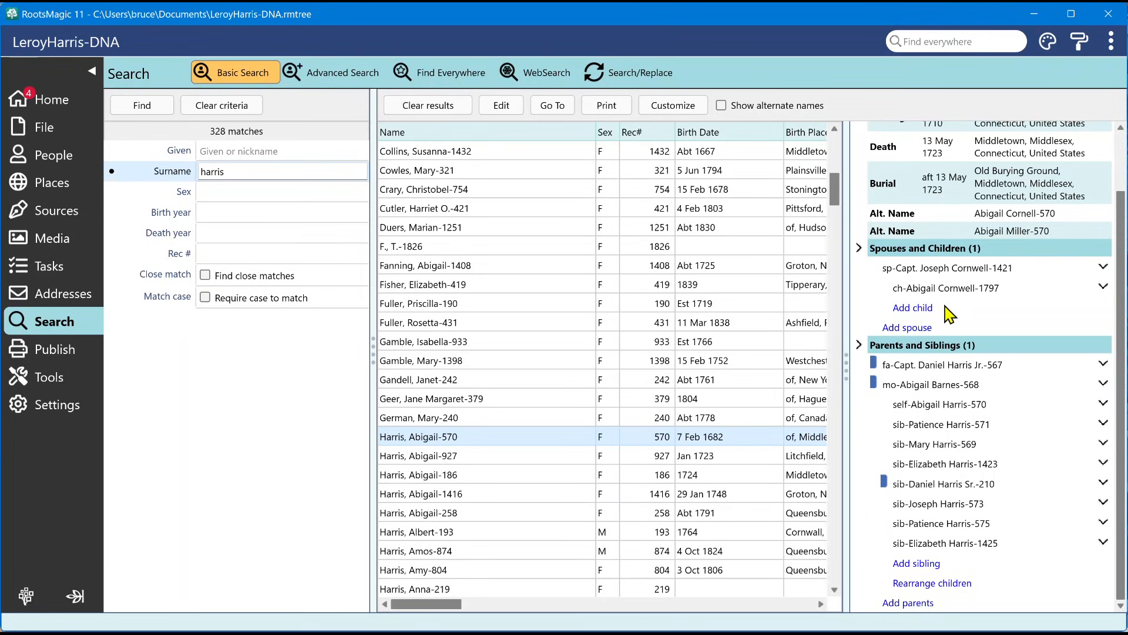
mouse_move(977, 308)
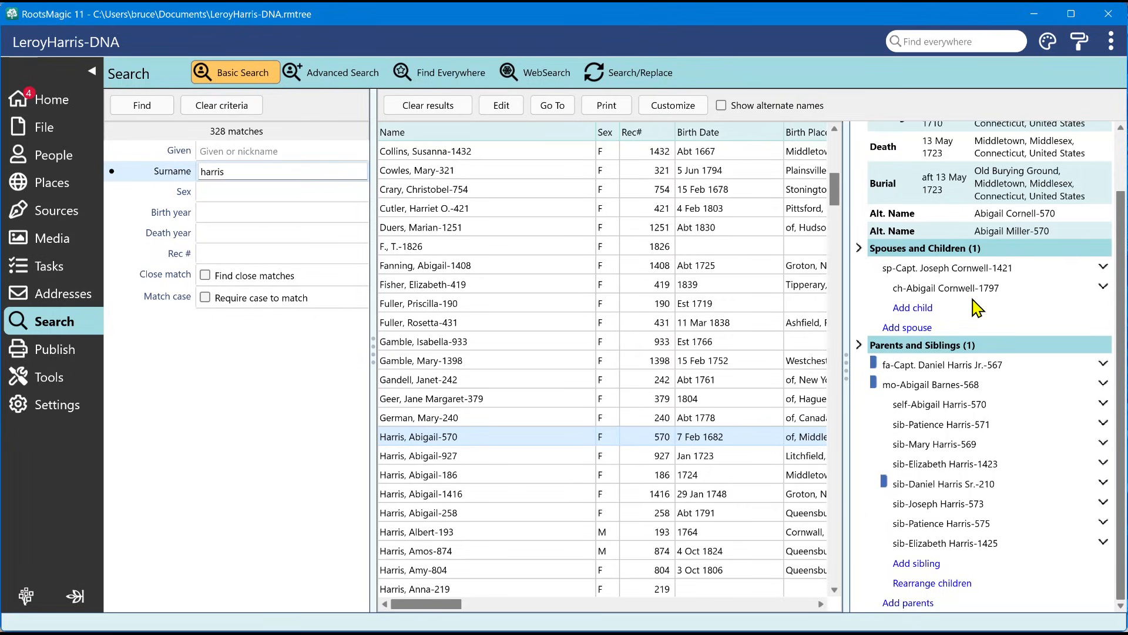
mouse_move(975, 426)
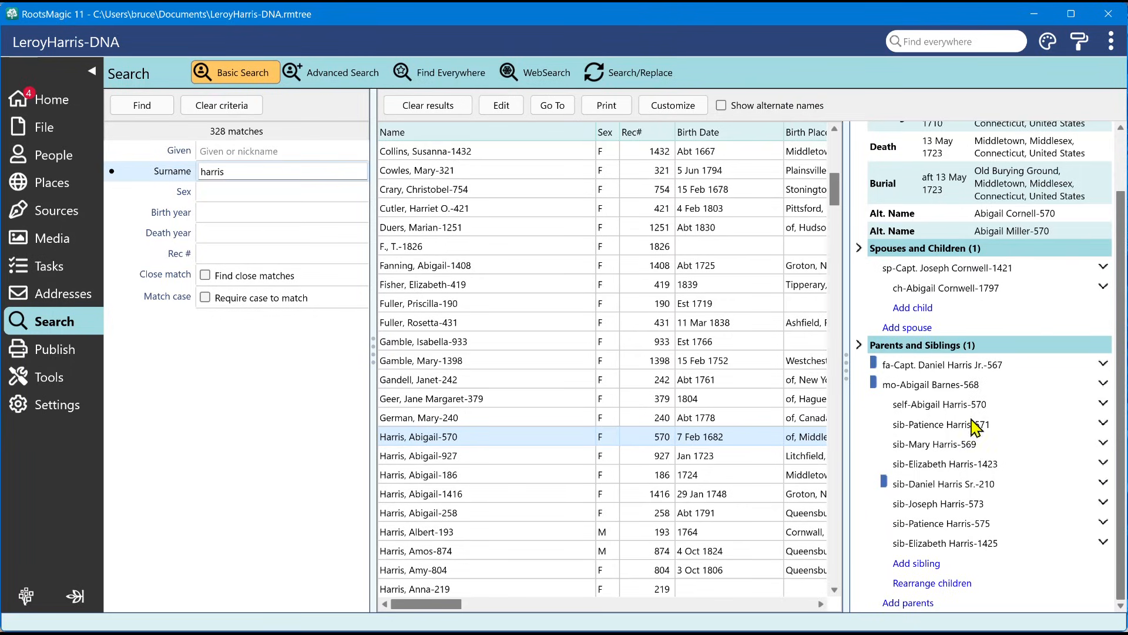
mouse_move(1014, 549)
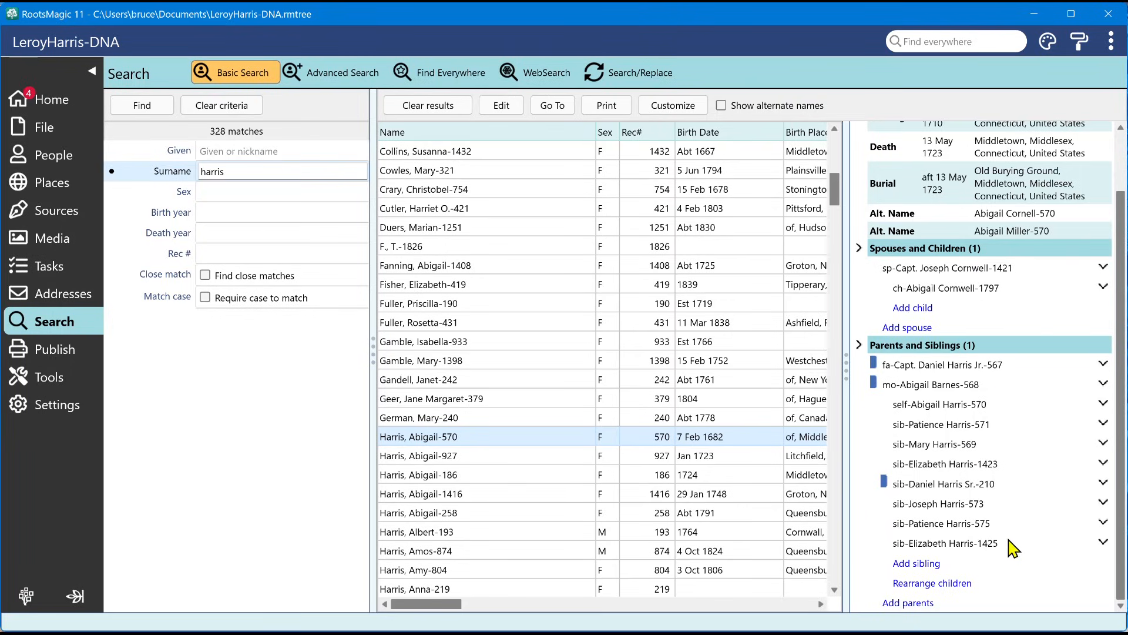
mouse_move(968, 380)
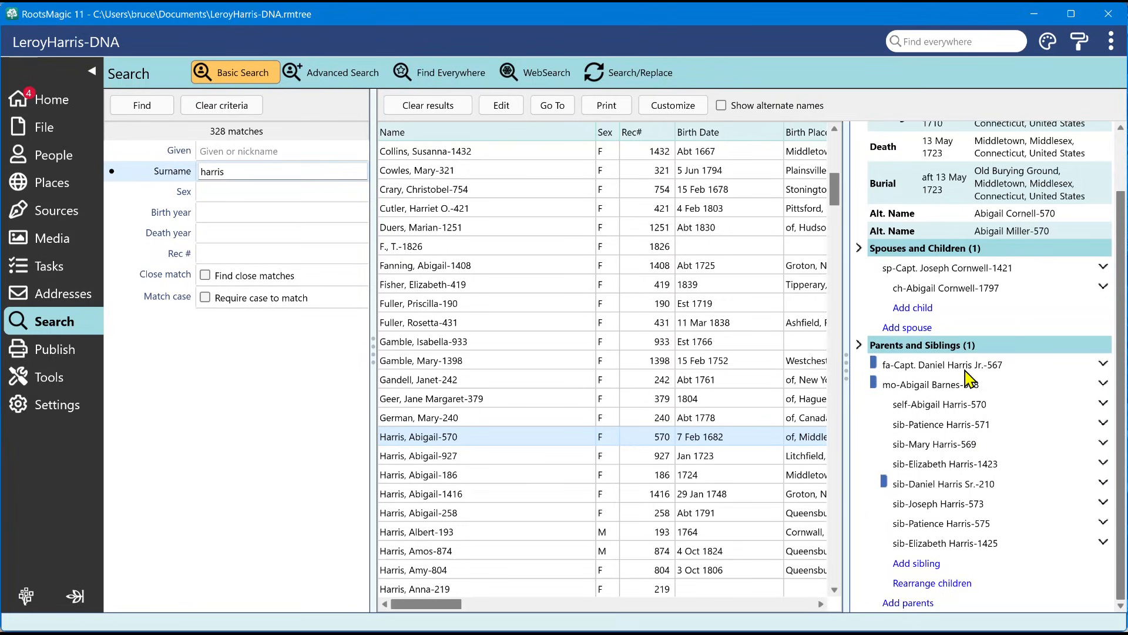
mouse_move(1109, 370)
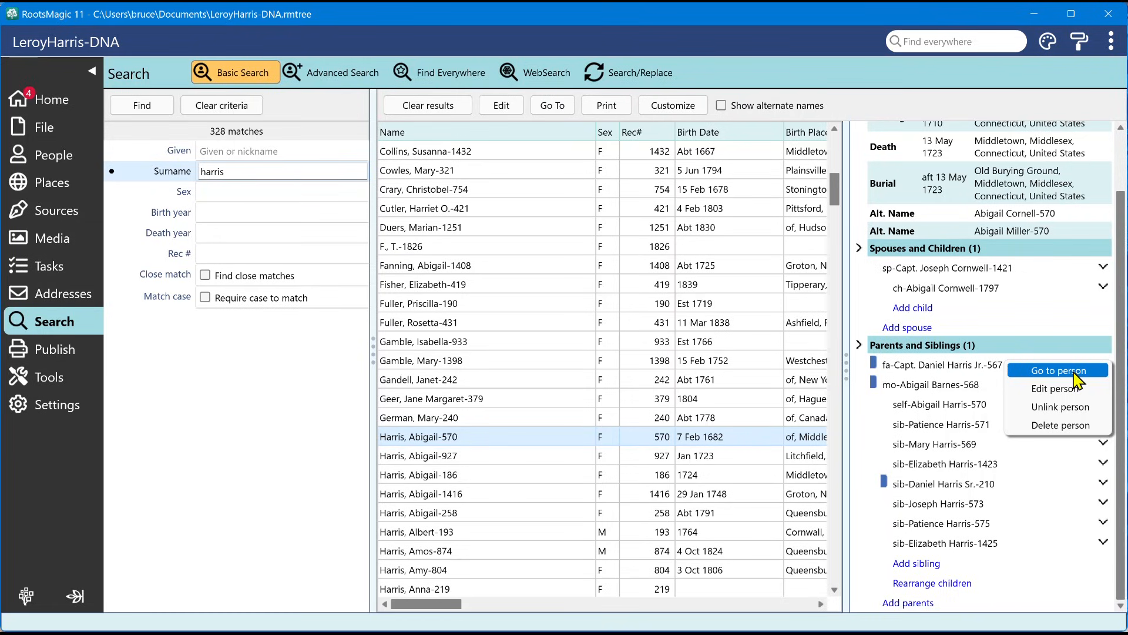
mouse_move(1058, 389)
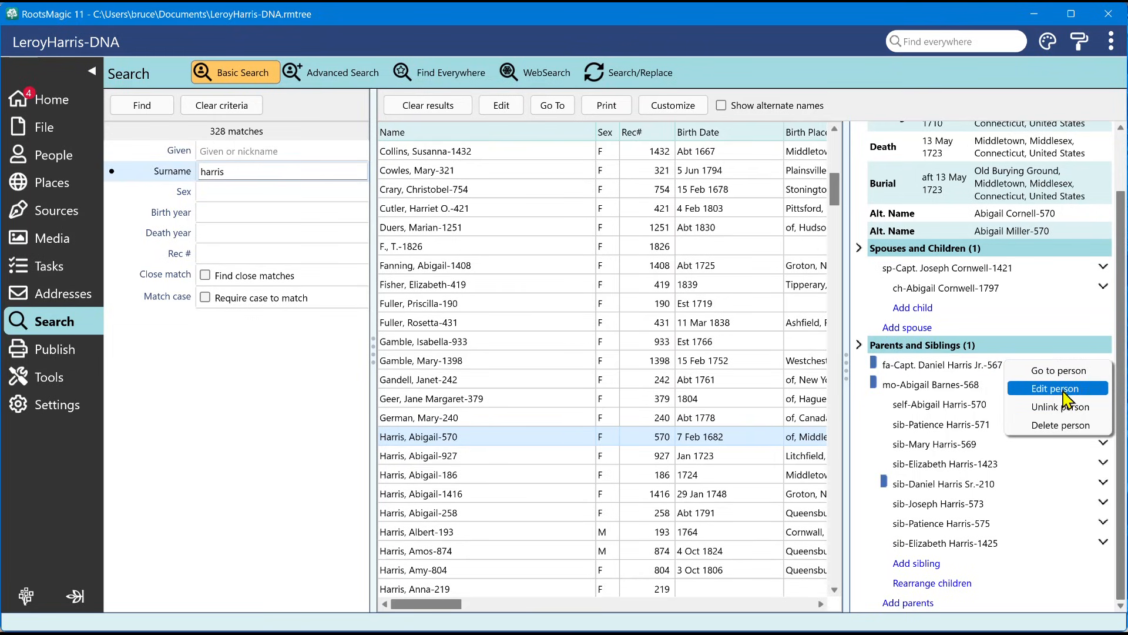
mouse_move(1060, 400)
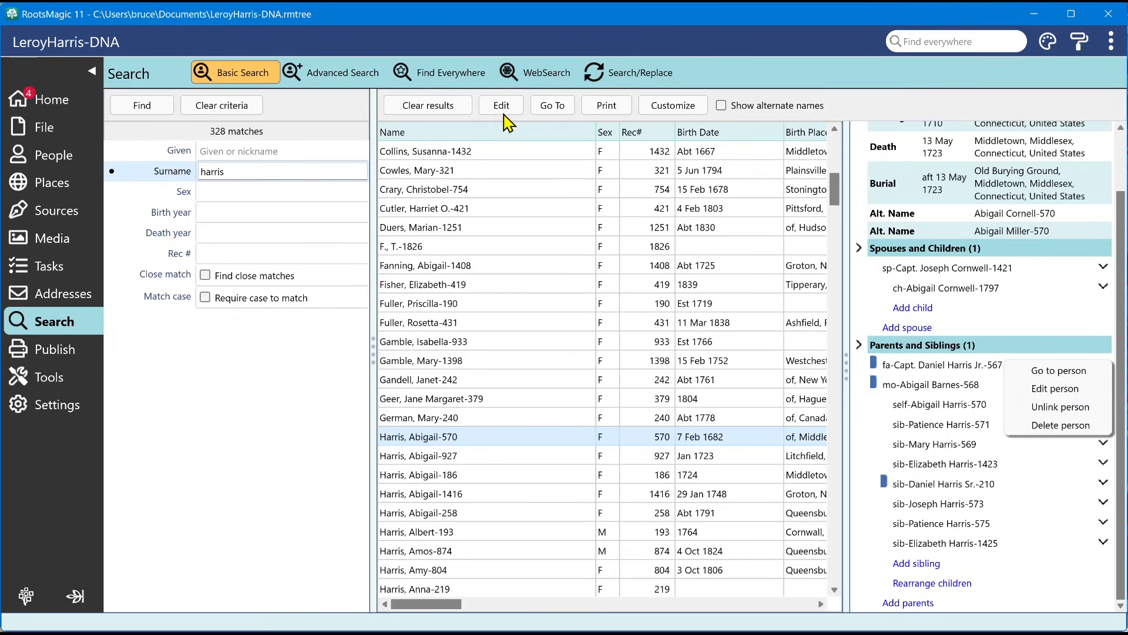
mouse_move(503, 115)
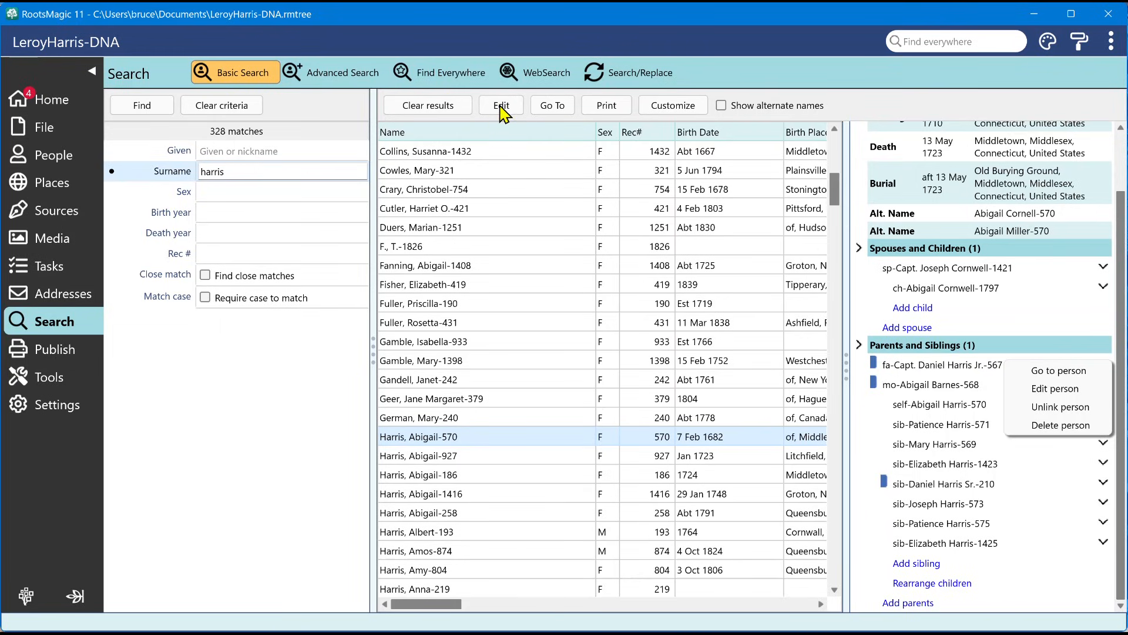
mouse_move(448, 440)
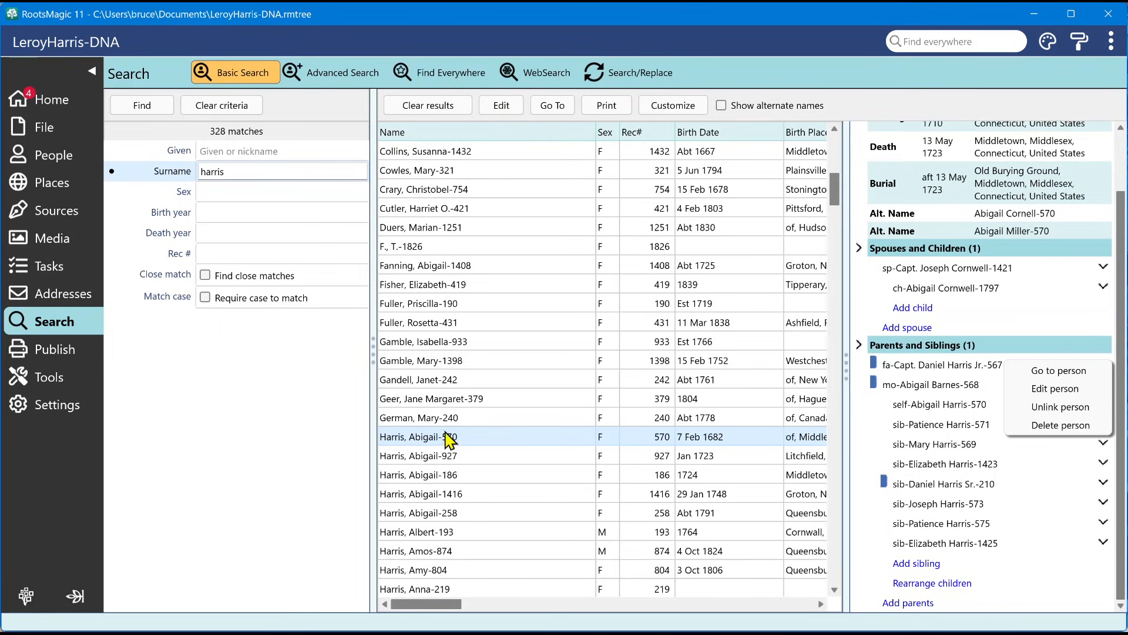
mouse_move(1058, 389)
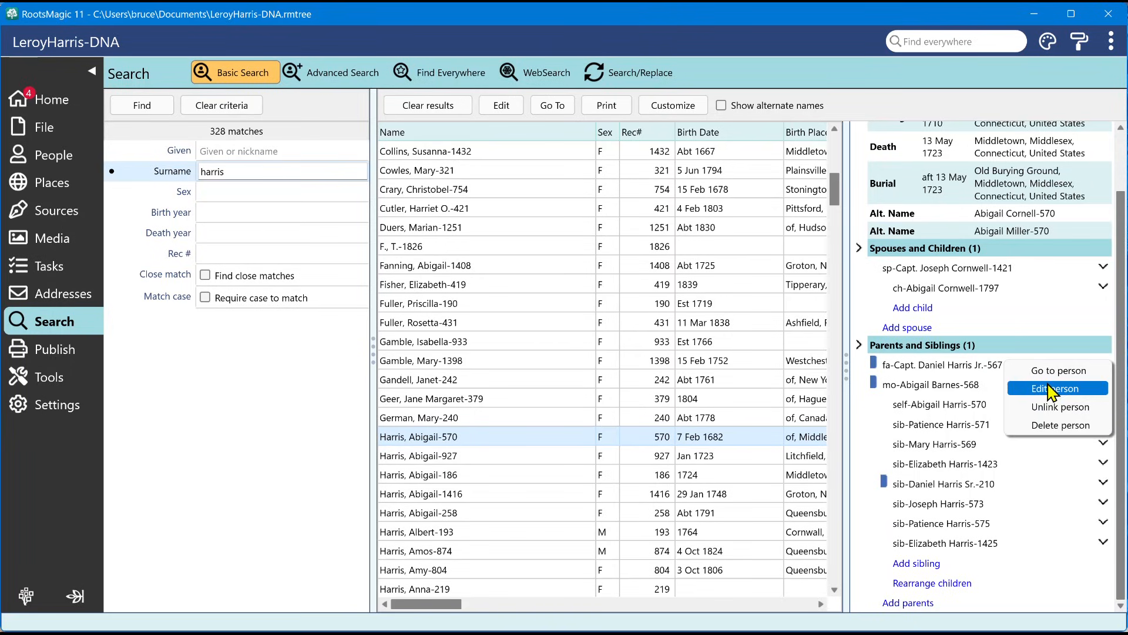
mouse_move(1051, 400)
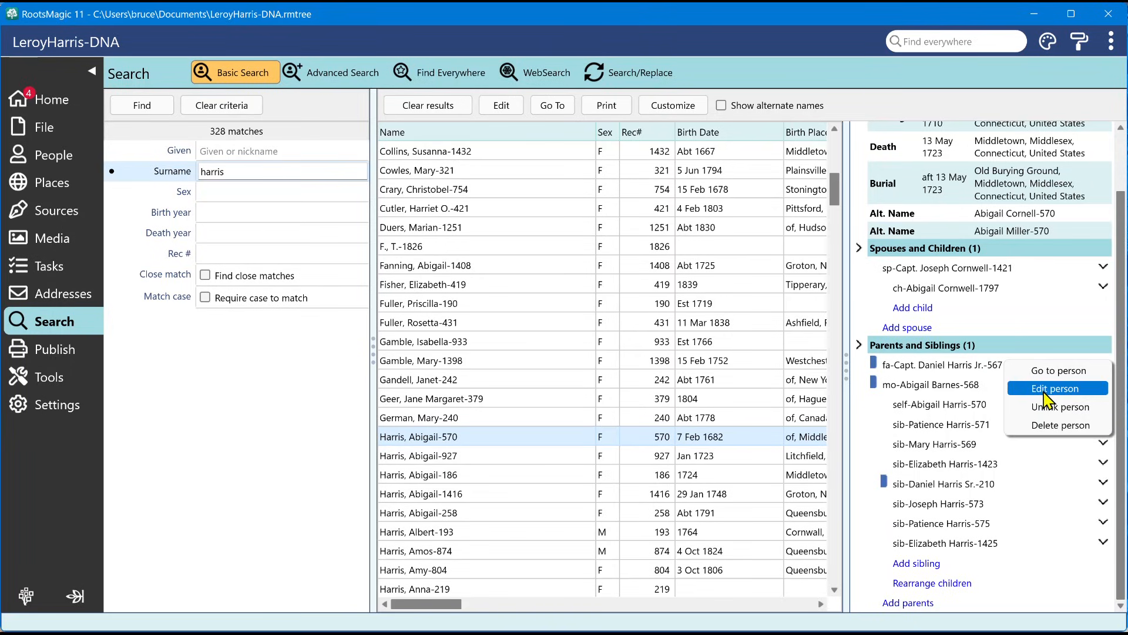
mouse_move(1058, 407)
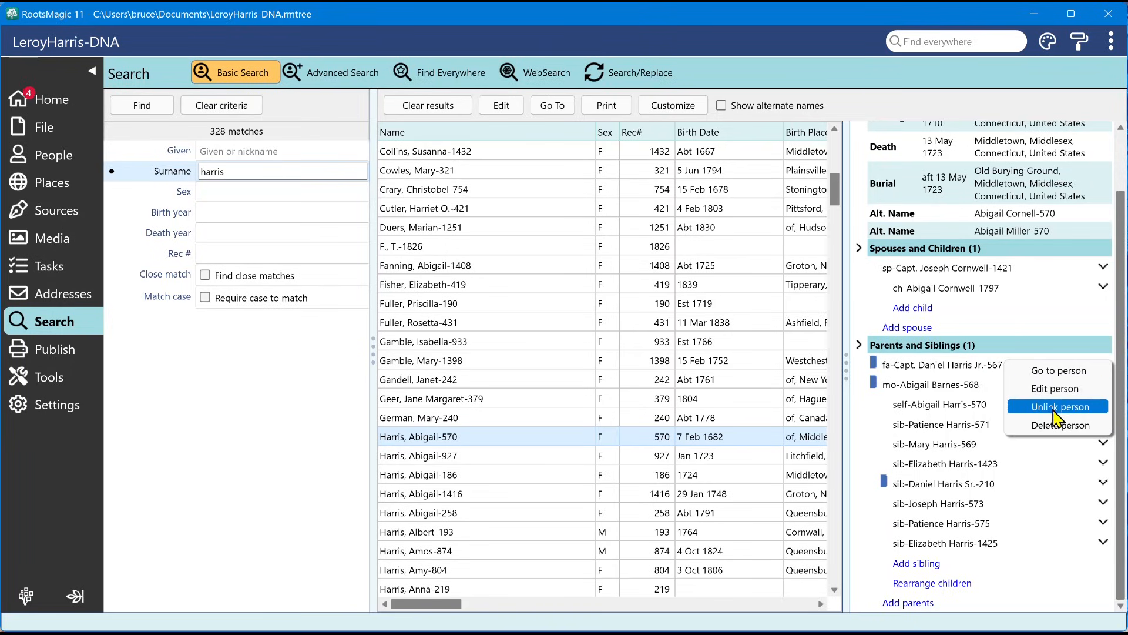
mouse_move(956, 379)
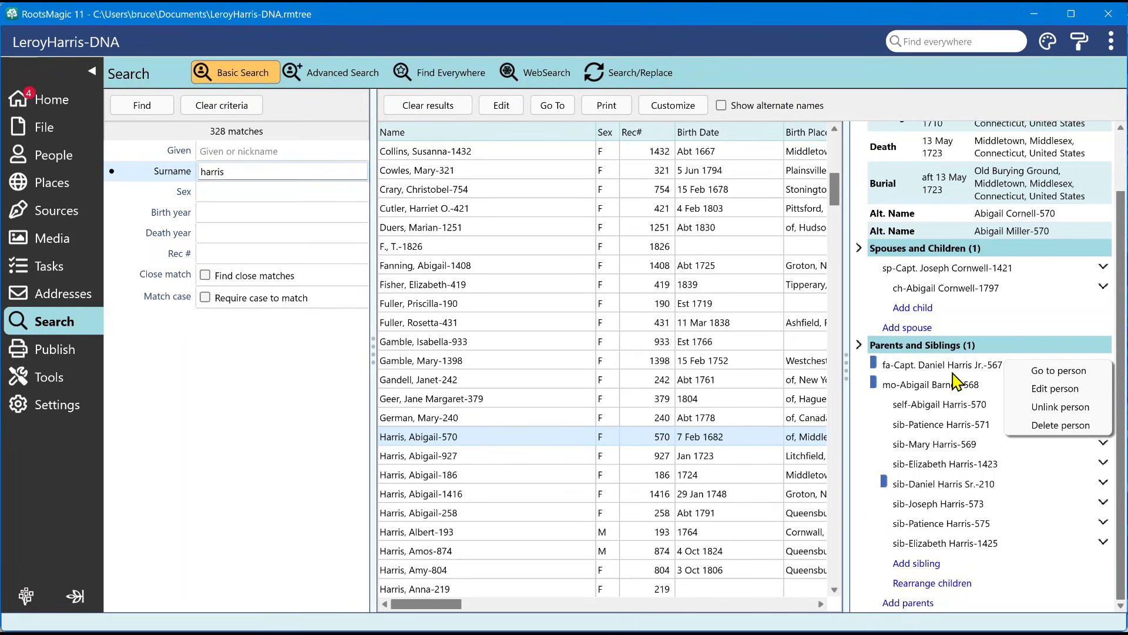
mouse_move(963, 385)
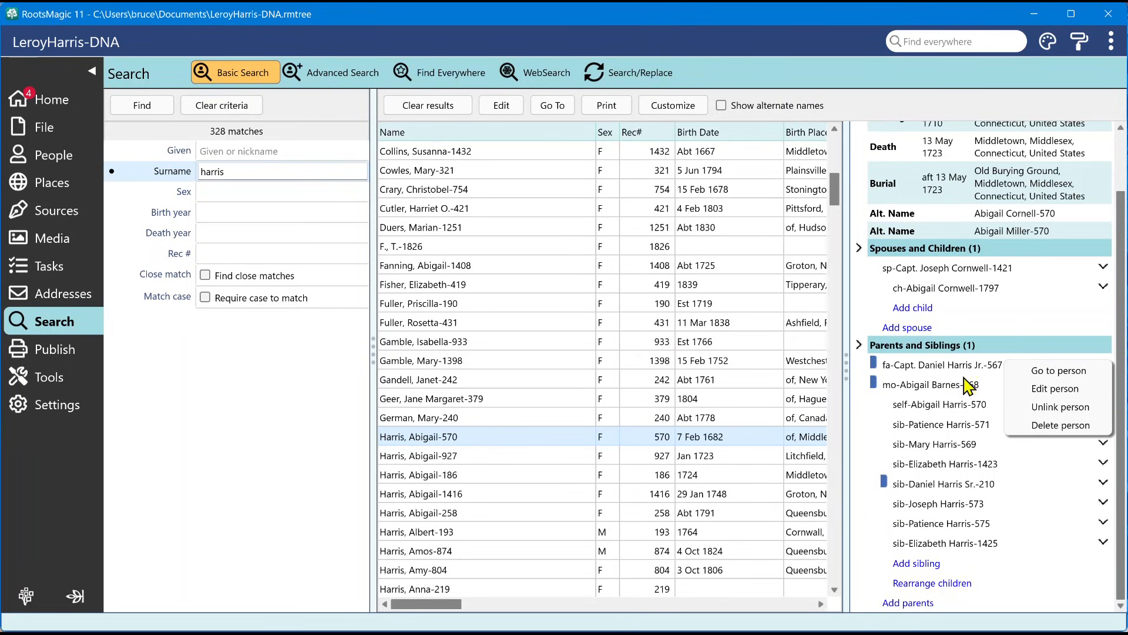
mouse_move(837, 250)
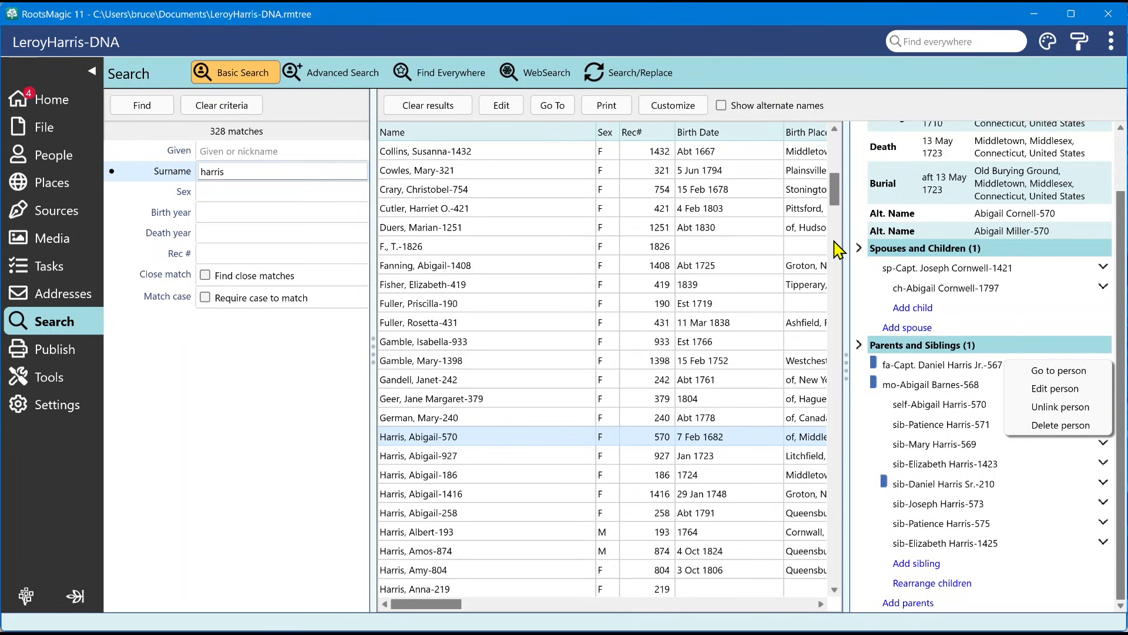
Step: Dismiss the father's action menu without choosing anything
left_click(724, 32)
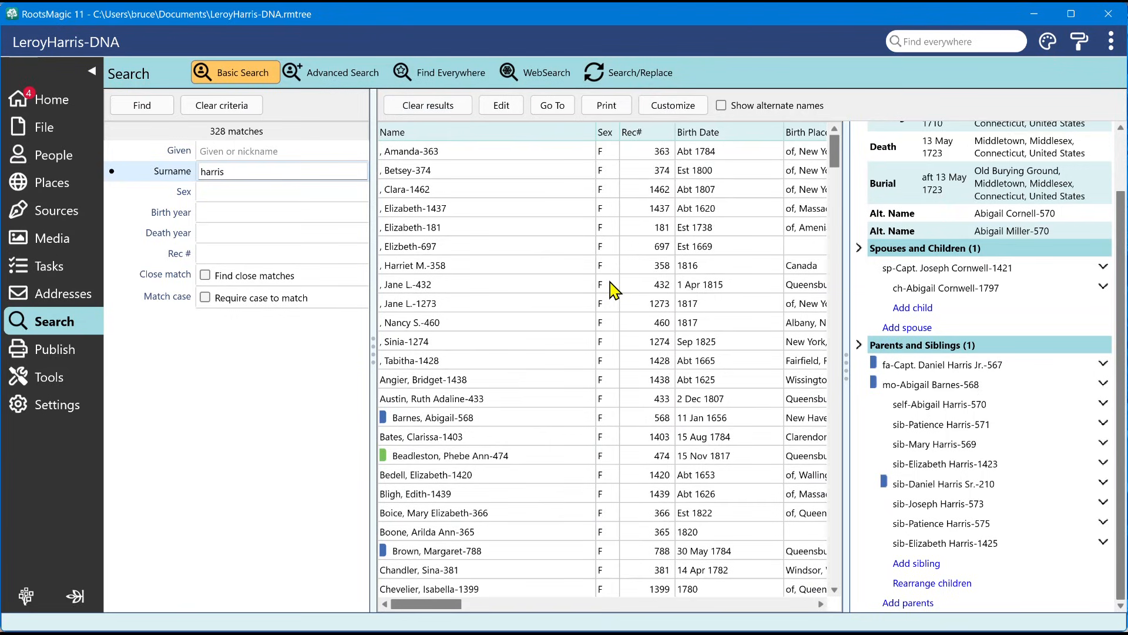
mouse_move(316, 90)
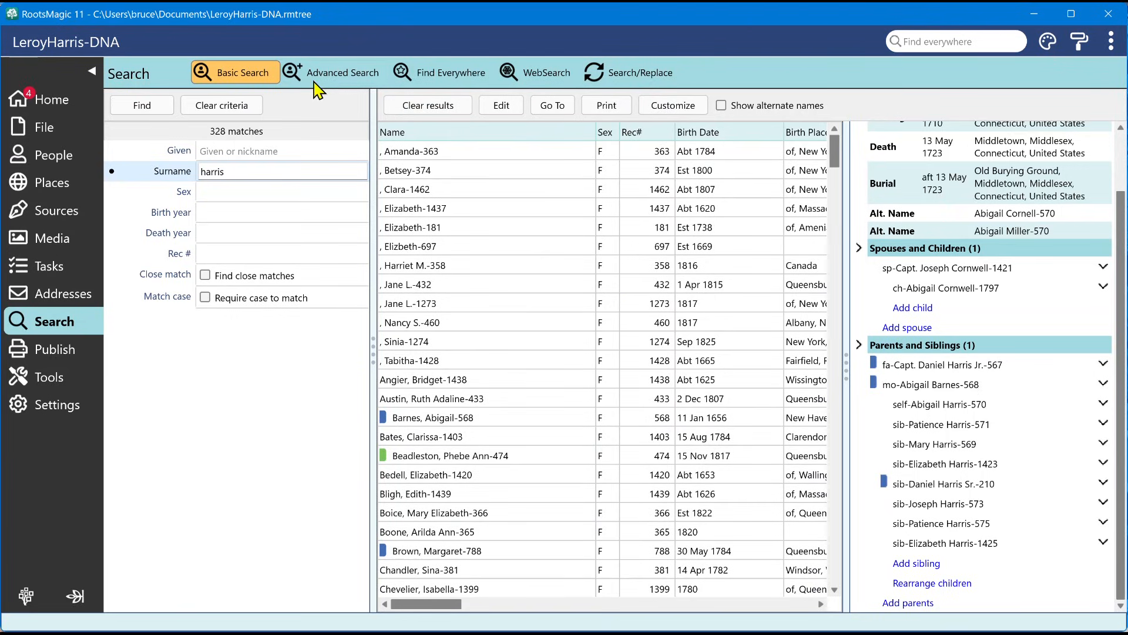
Step: Switch to Advanced Search and bring up the empty Search Rules editor via Find
left_click(342, 72)
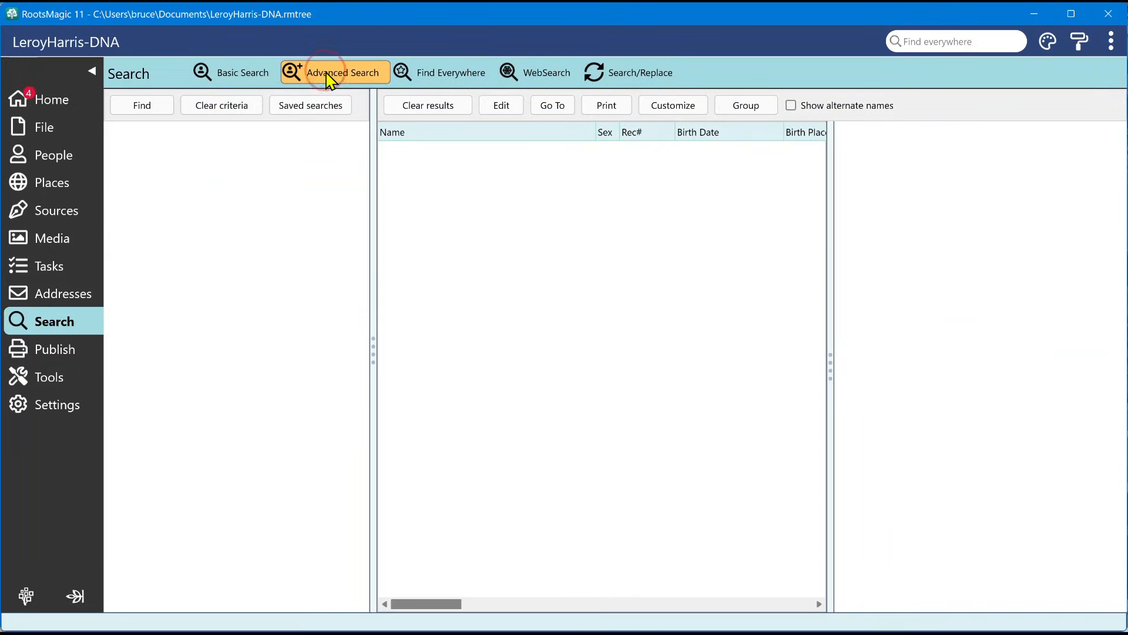
mouse_move(360, 117)
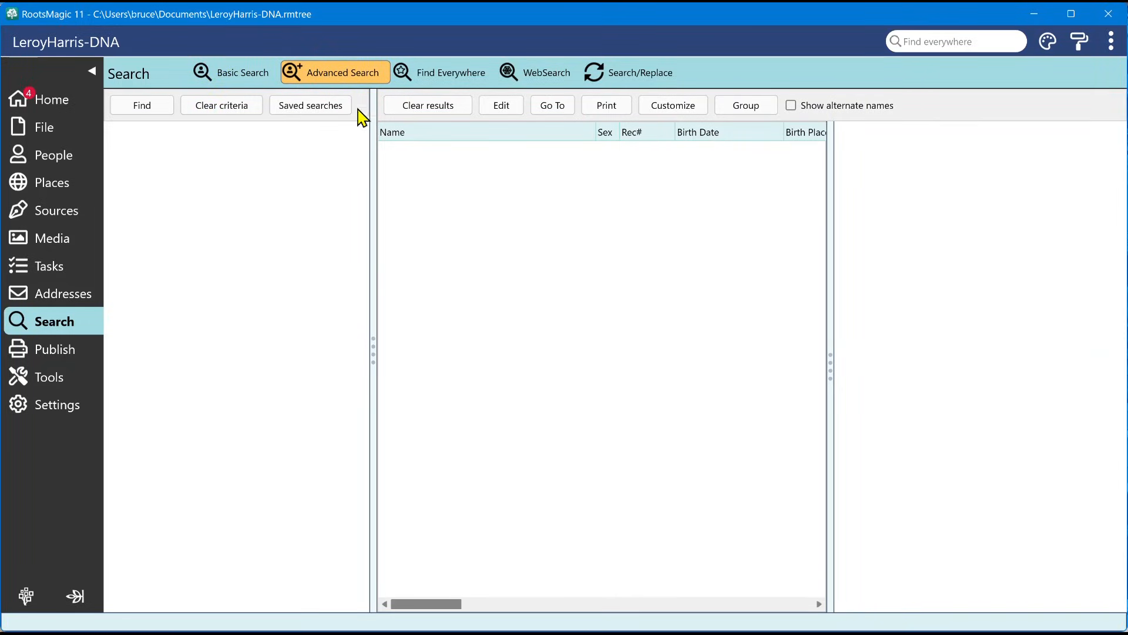
mouse_move(985, 384)
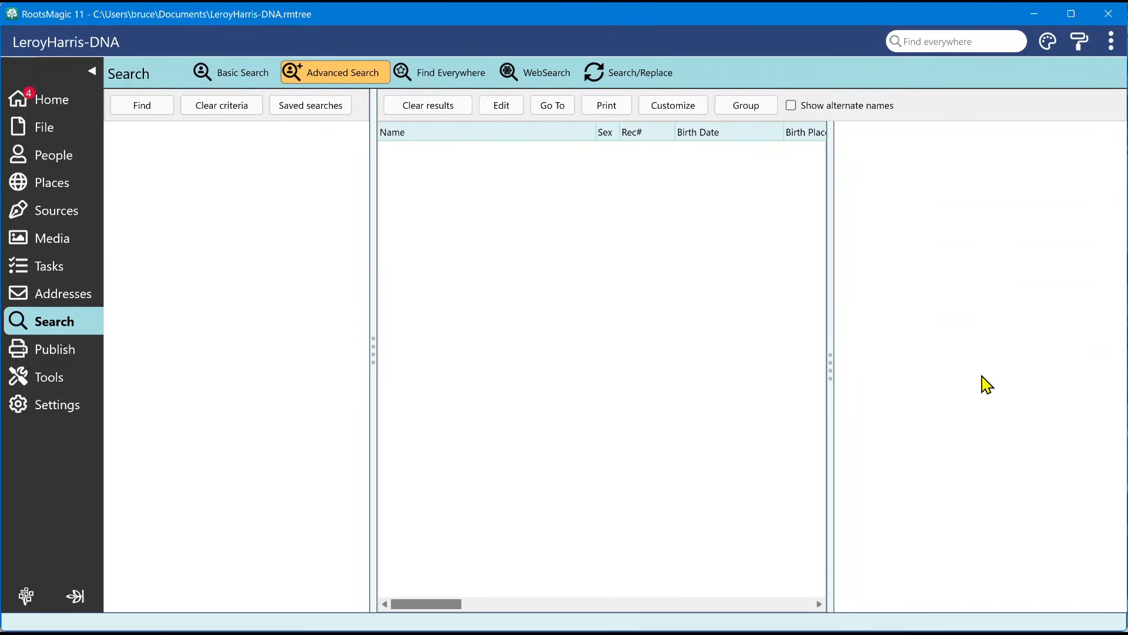
mouse_move(728, 149)
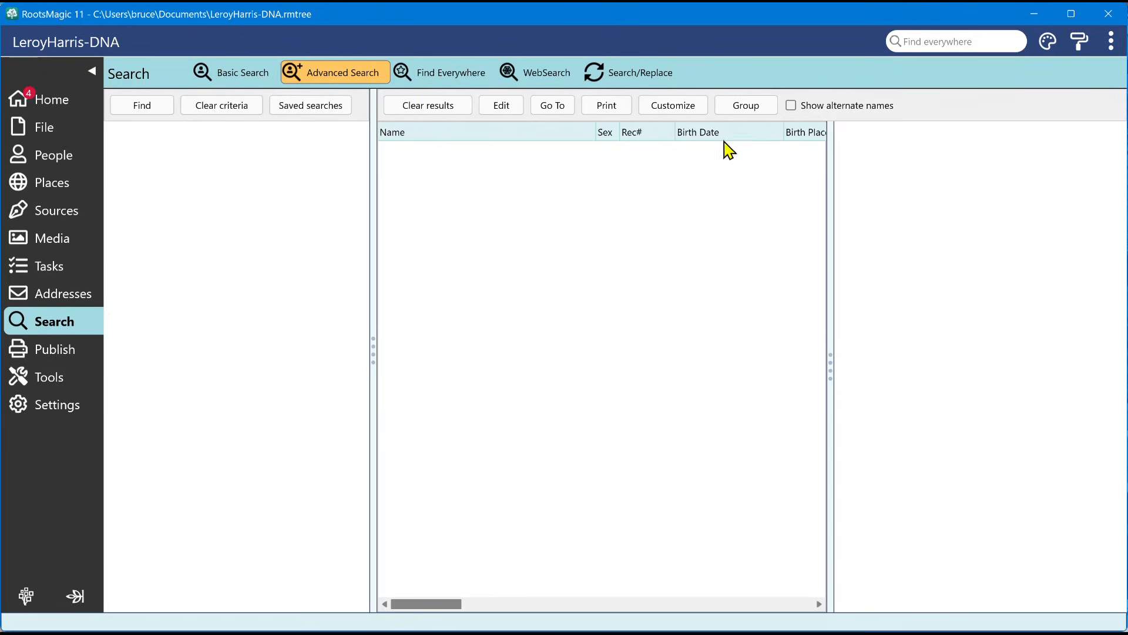
mouse_move(957, 160)
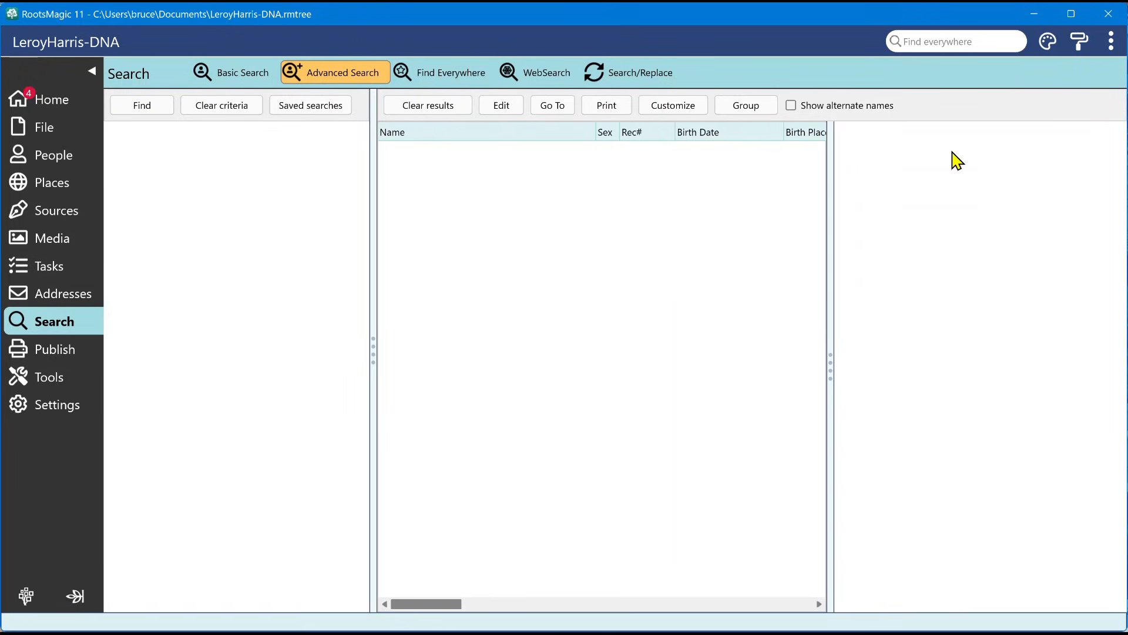
mouse_move(962, 329)
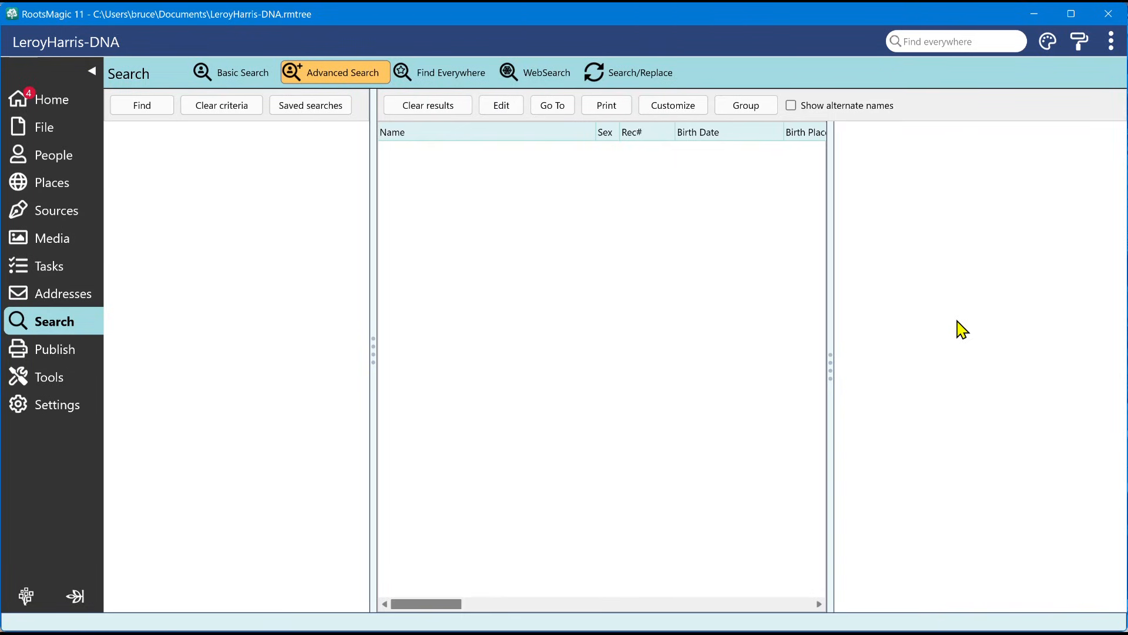
mouse_move(717, 302)
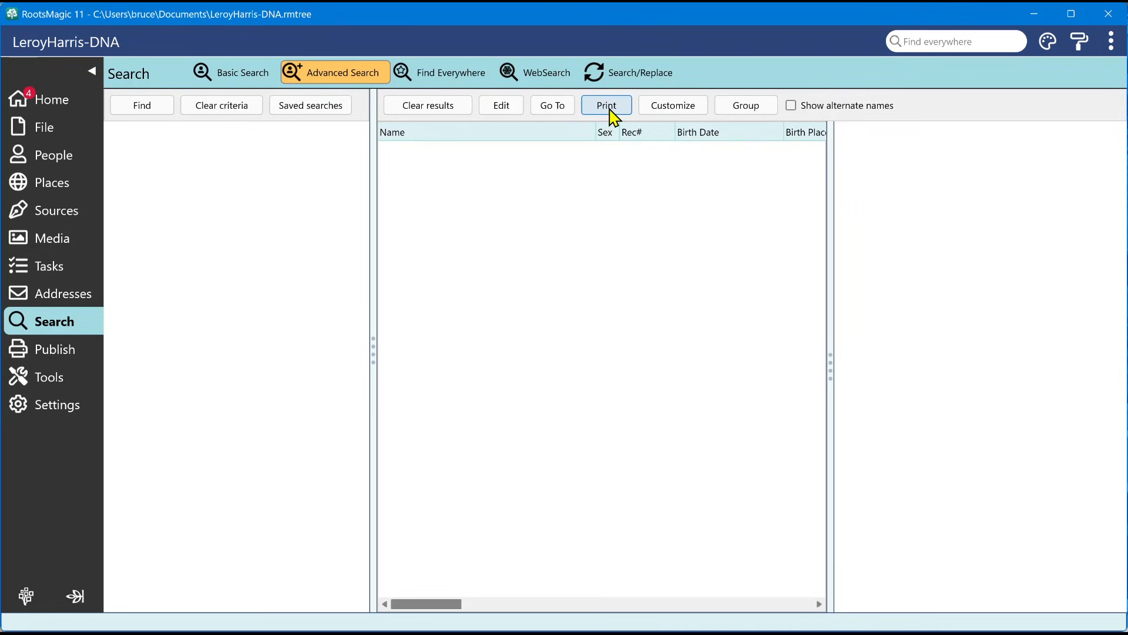
mouse_move(178, 136)
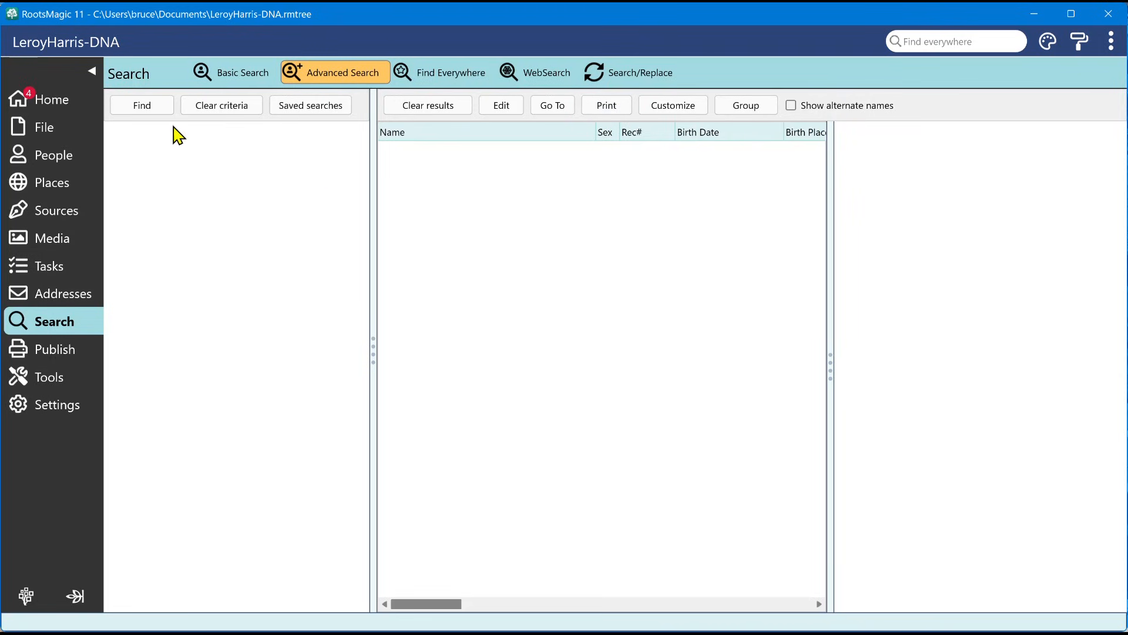
left_click(141, 105)
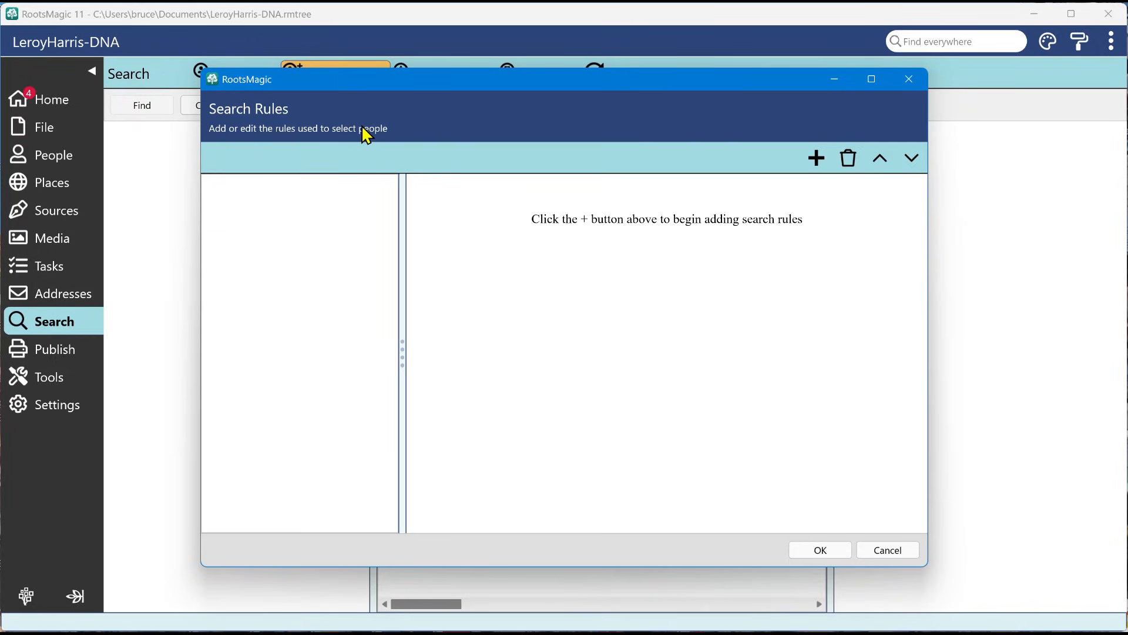
mouse_move(356, 144)
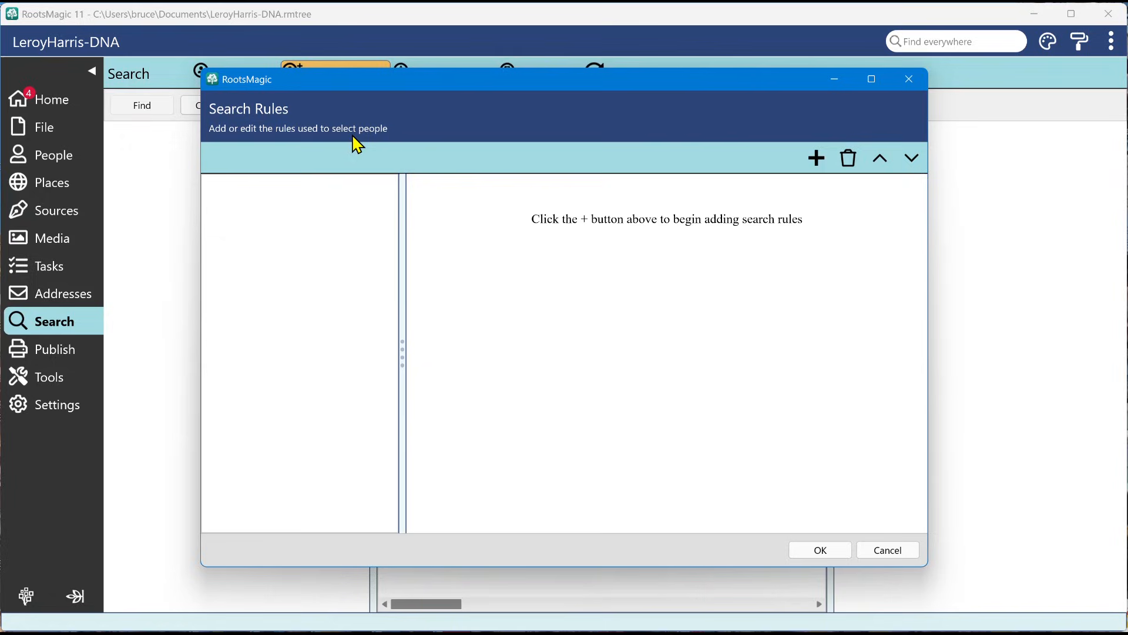
mouse_move(289, 191)
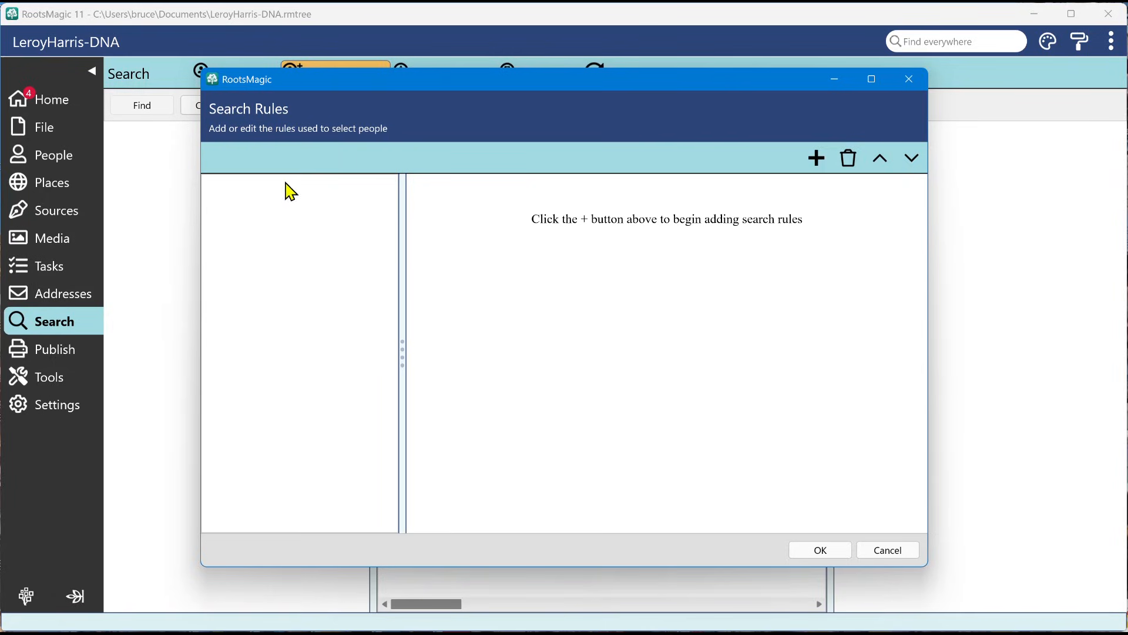
mouse_move(294, 381)
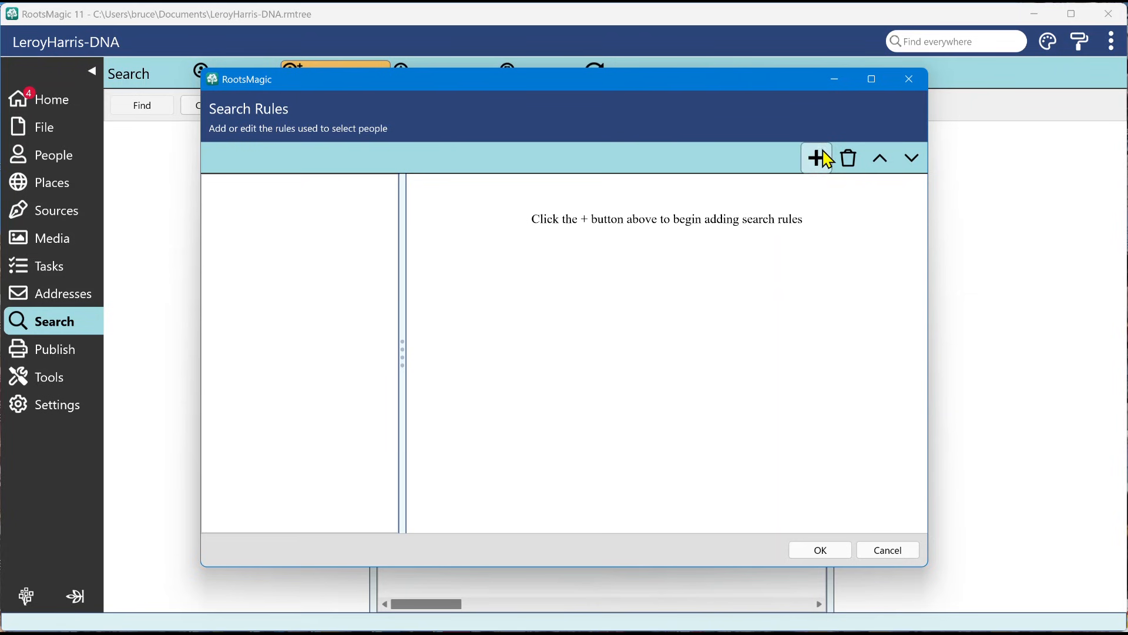
left_click(815, 158)
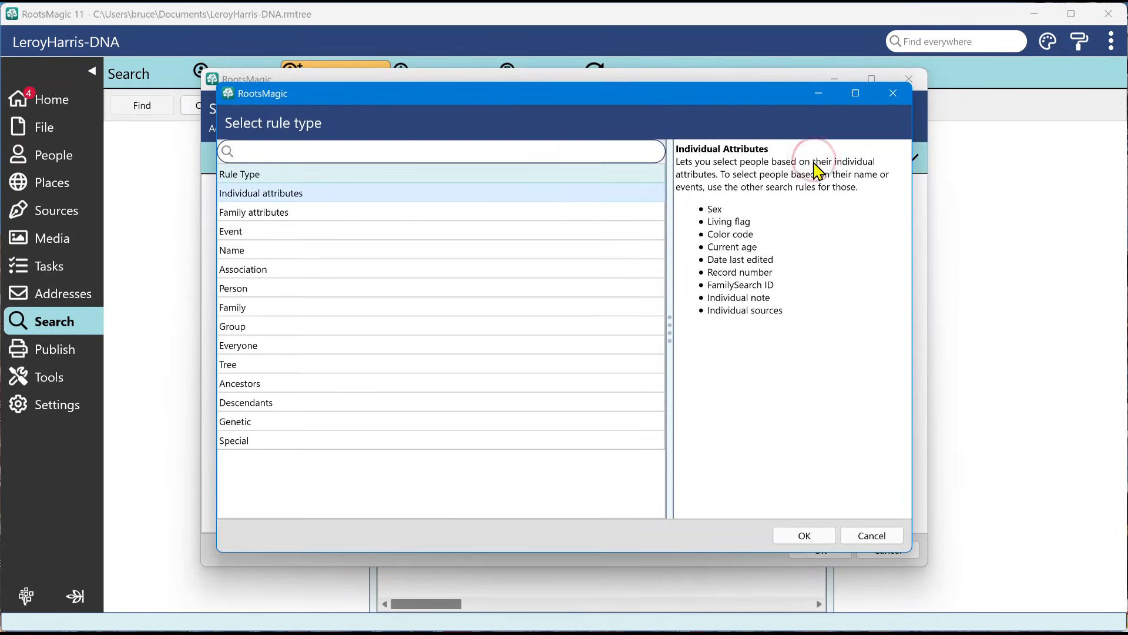
mouse_move(248, 370)
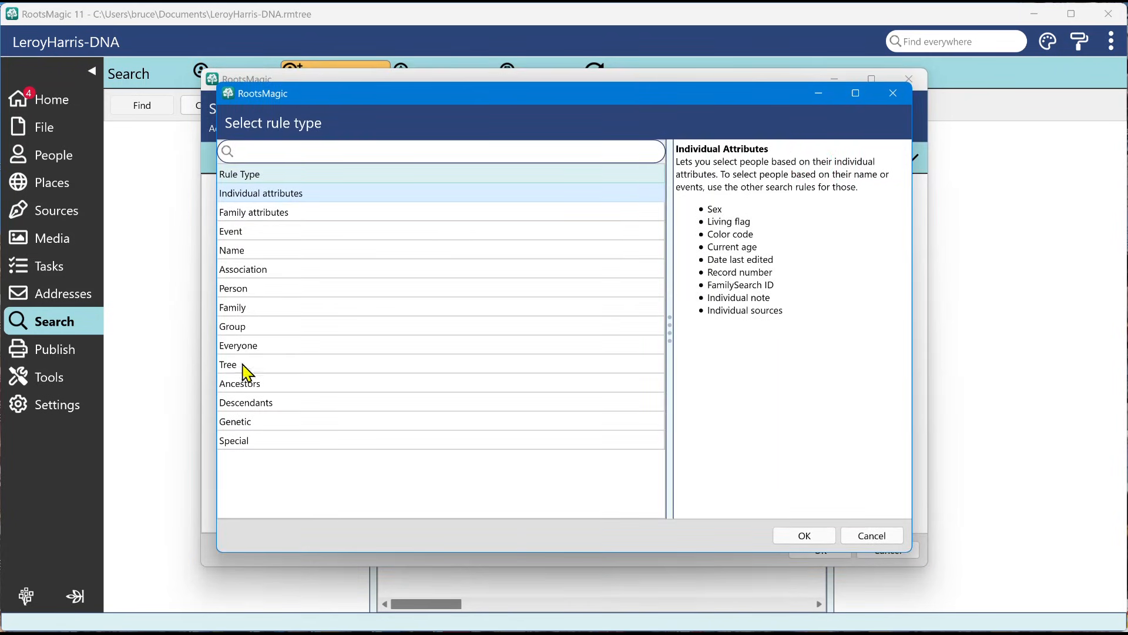
left_click(239, 382)
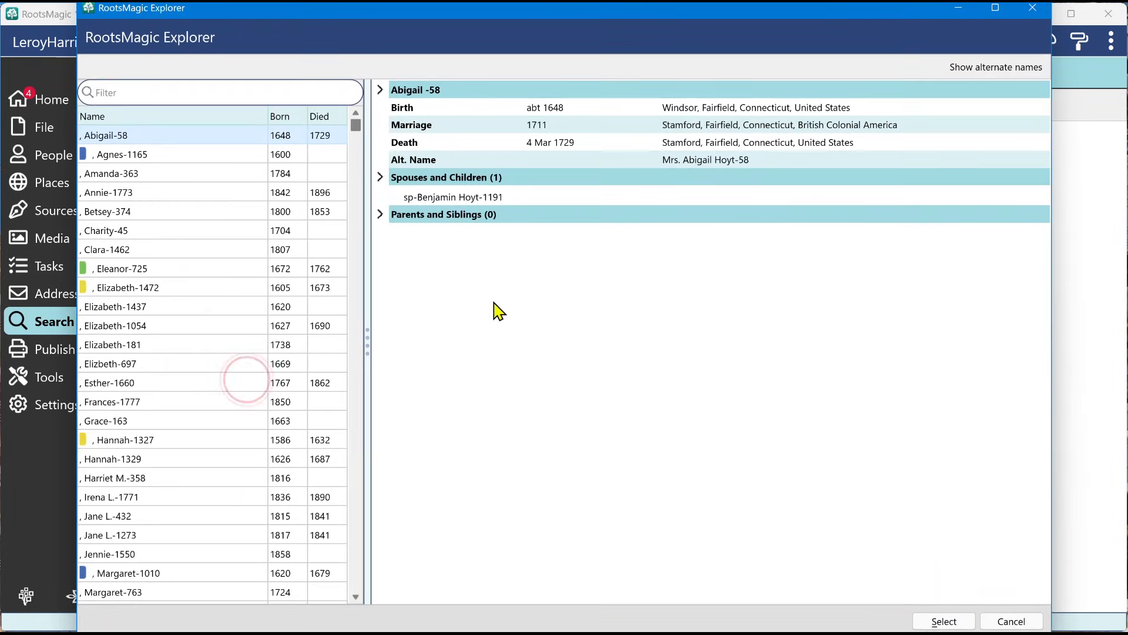
scroll("down", 3)
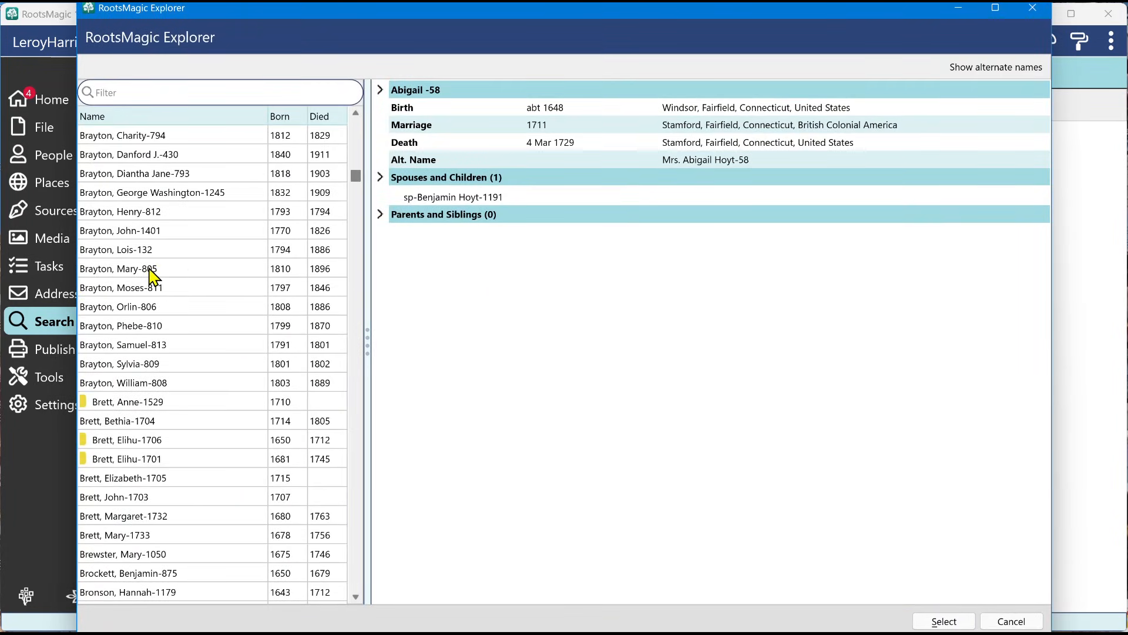
left_click(119, 268)
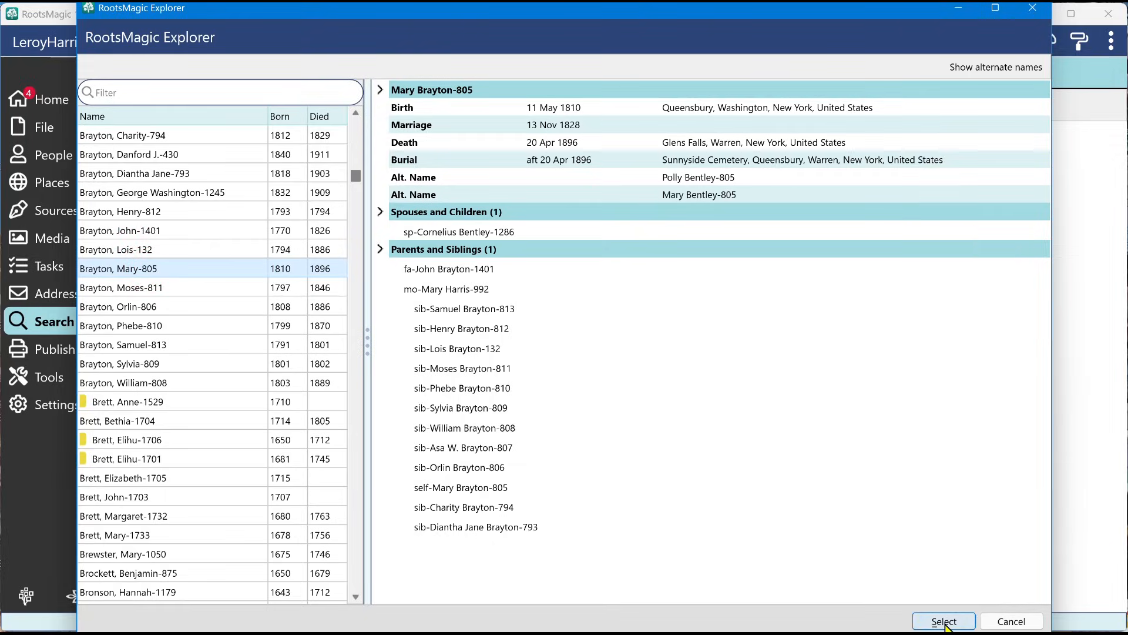
left_click(945, 622)
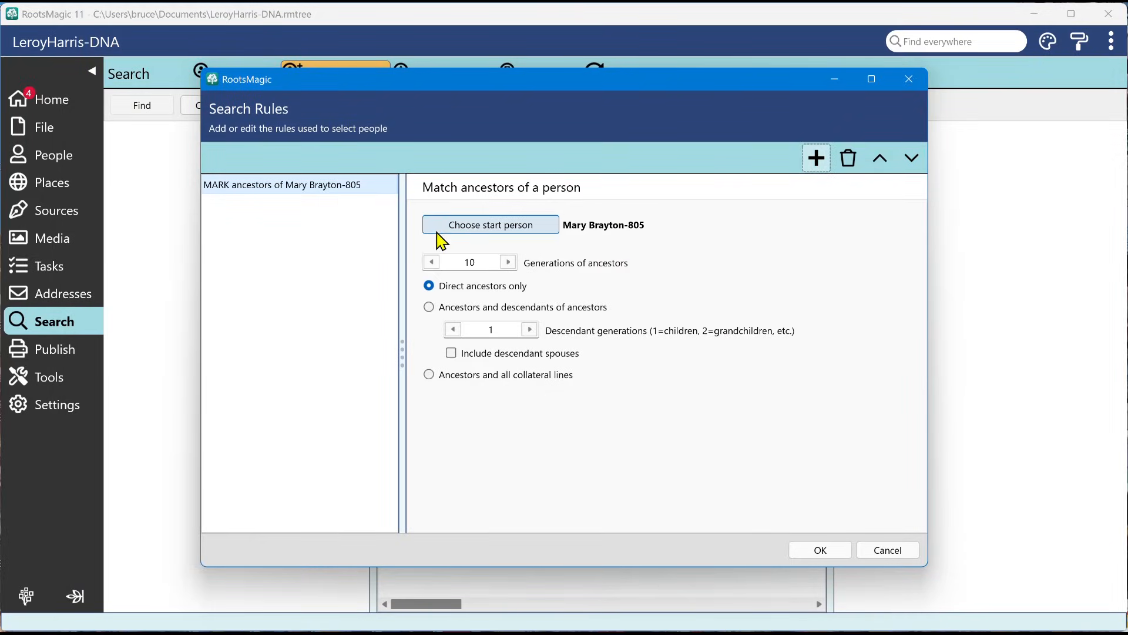
mouse_move(400, 213)
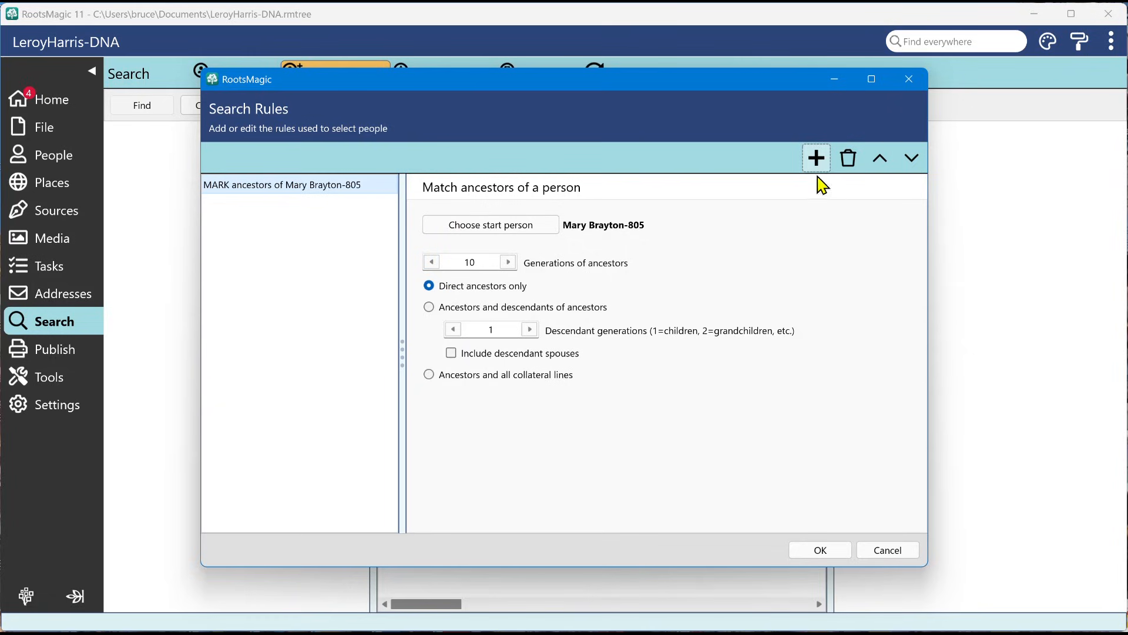
Step: Start adding a second rule, bringing up the Select rule type list
left_click(815, 157)
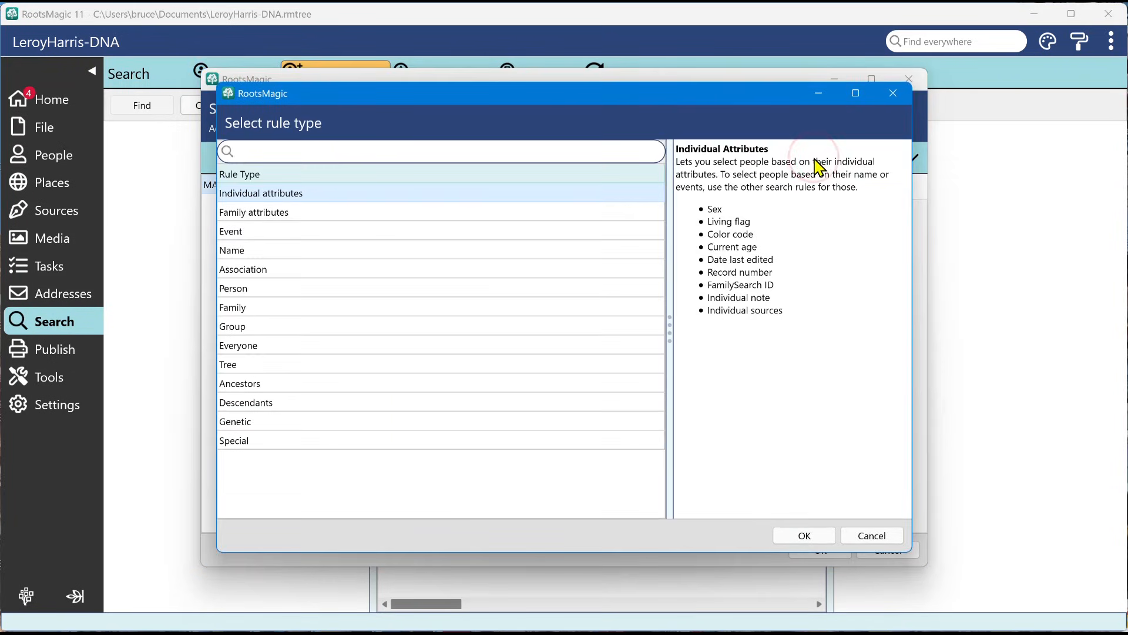
mouse_move(258, 239)
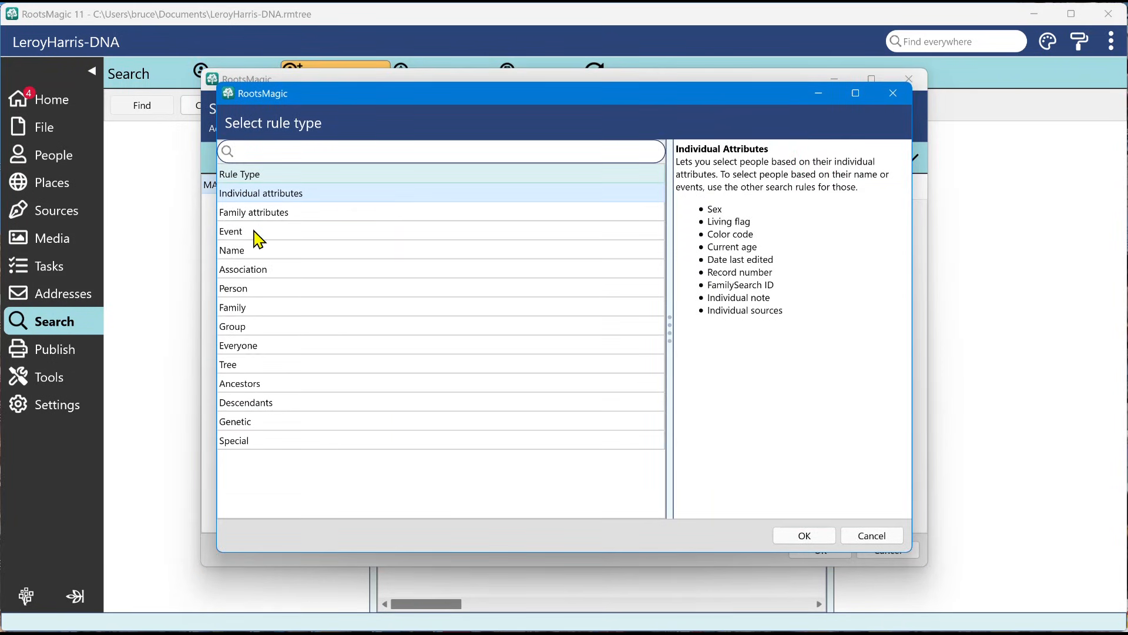
Step: Compare Individual attributes, Family attributes, Event and Name rule types, then pick Event
left_click(231, 231)
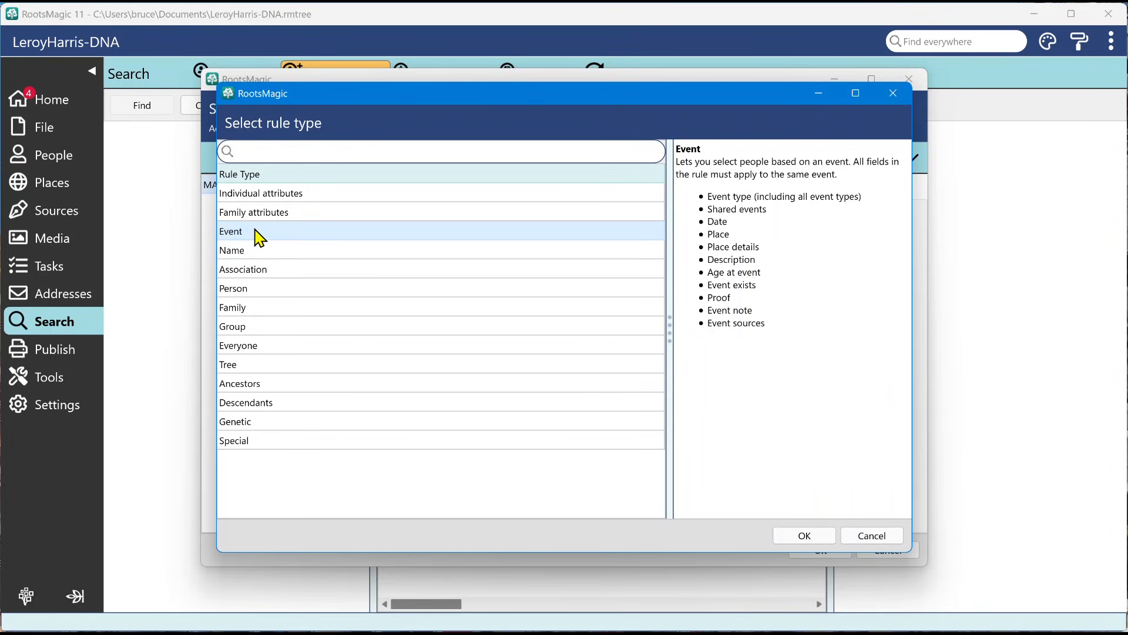
mouse_move(272, 204)
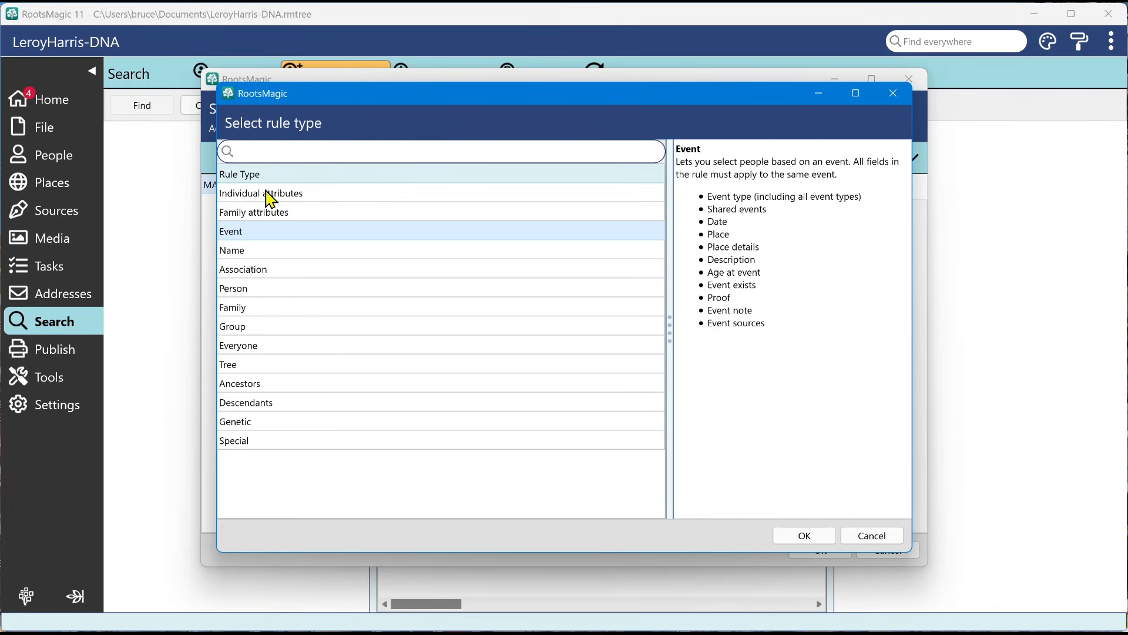
left_click(261, 193)
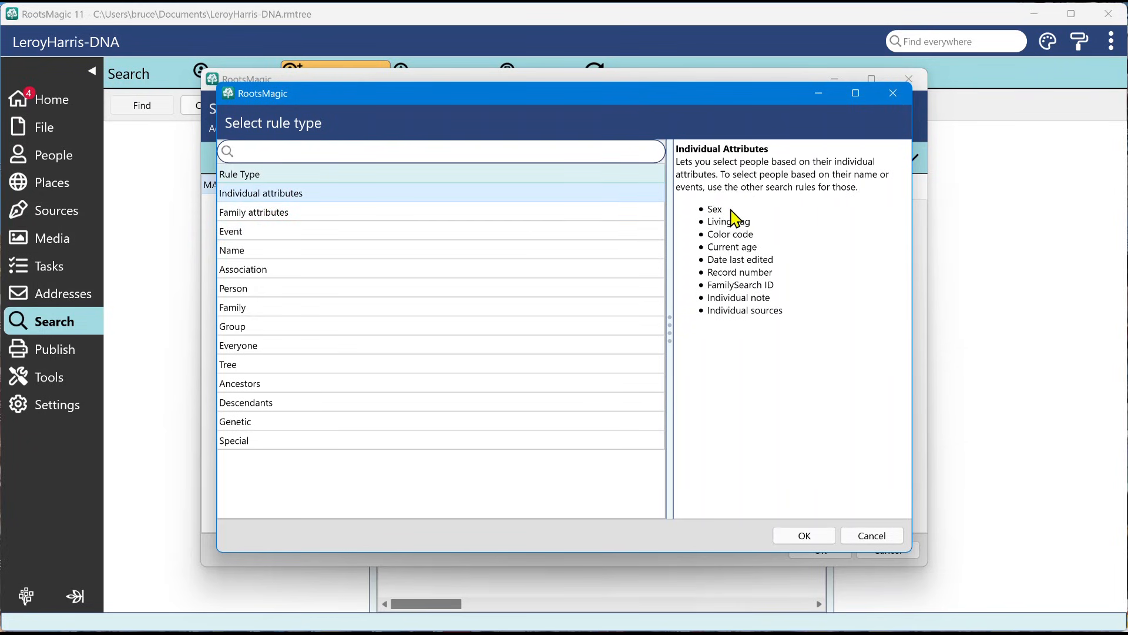
mouse_move(747, 229)
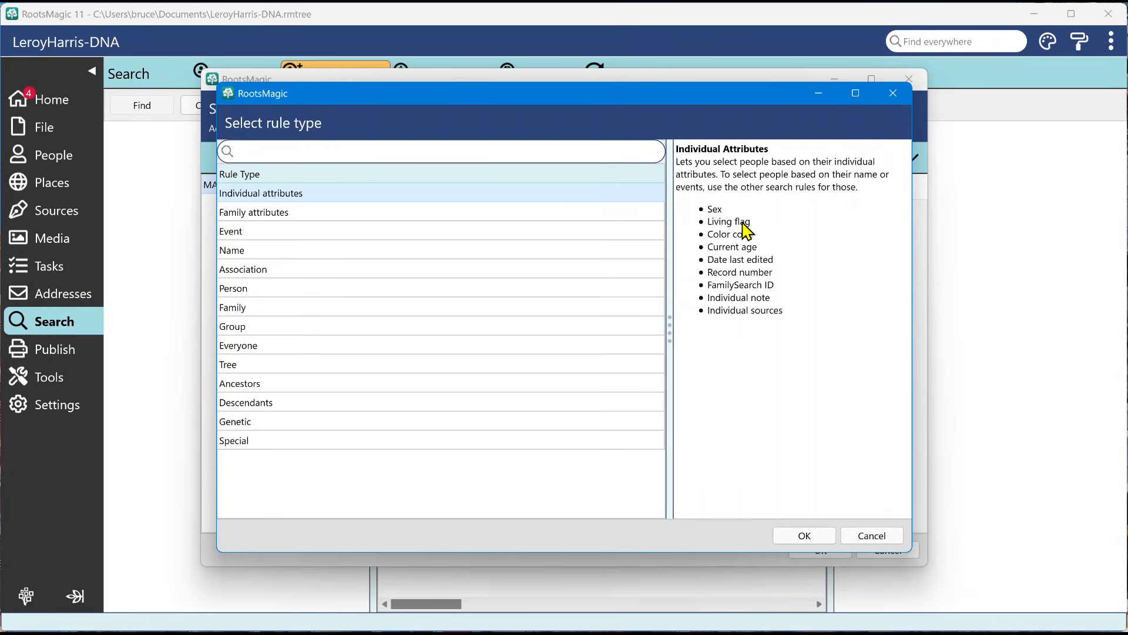
mouse_move(737, 247)
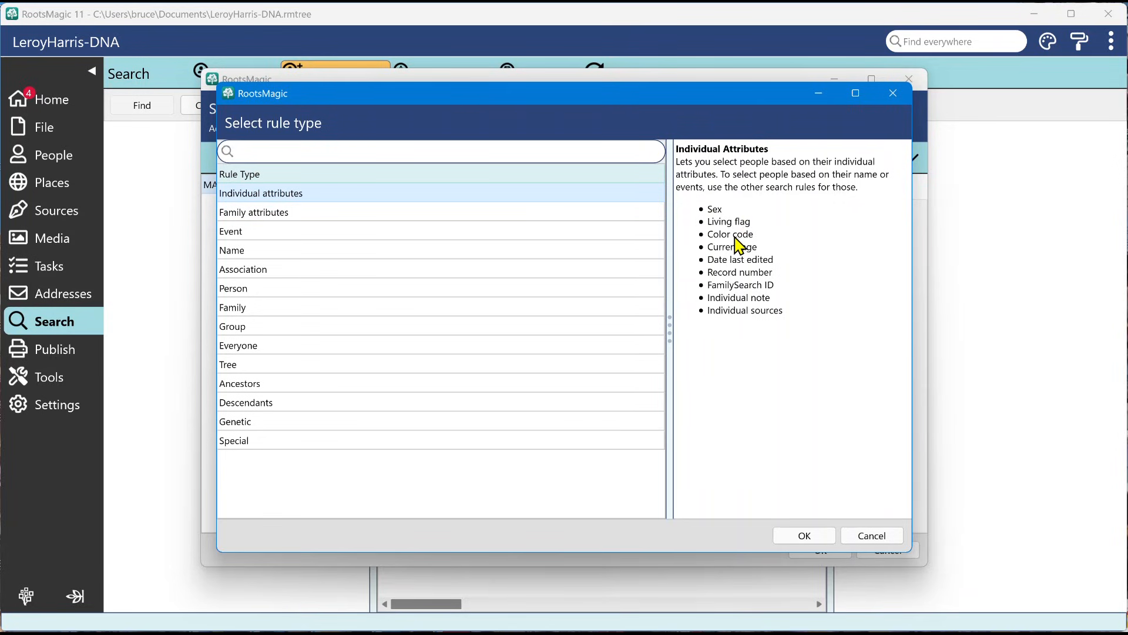
mouse_move(765, 317)
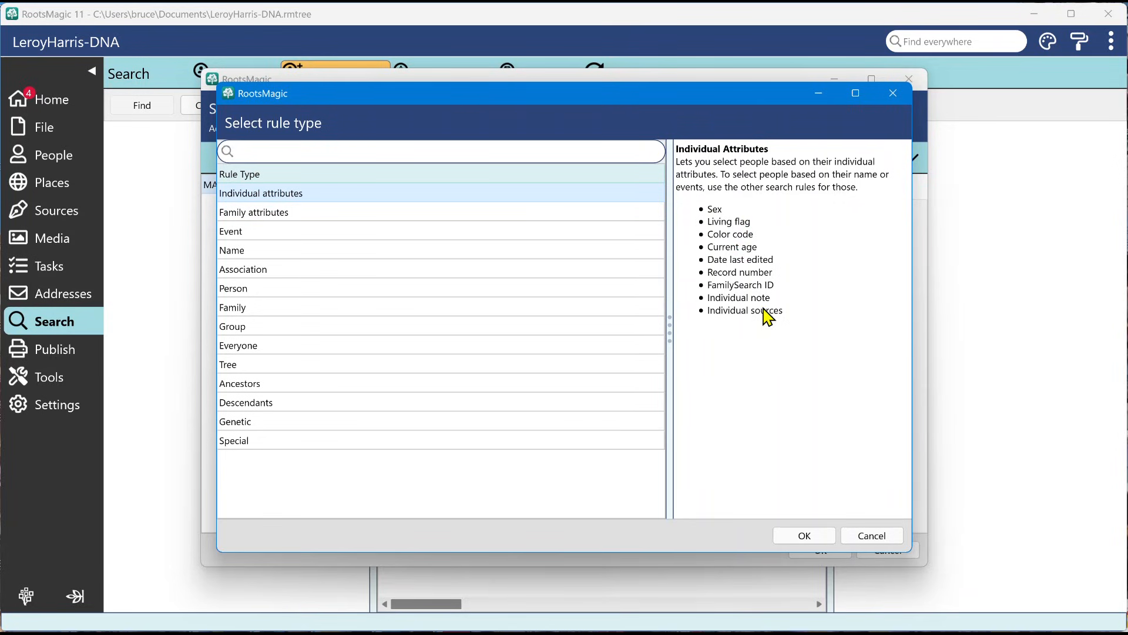
mouse_move(288, 215)
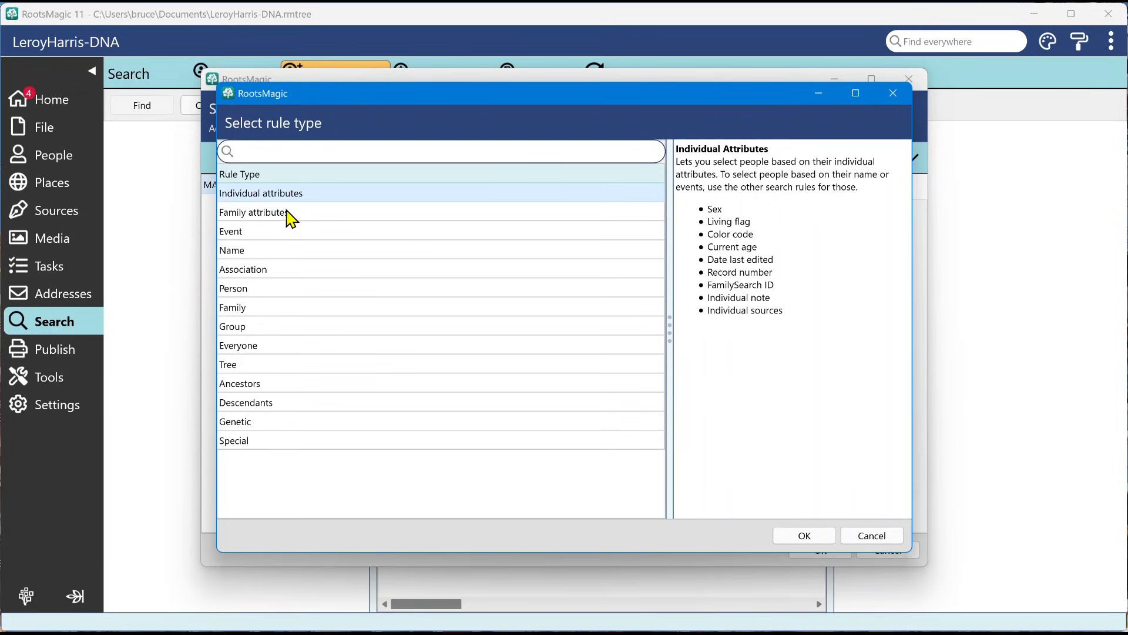
left_click(254, 211)
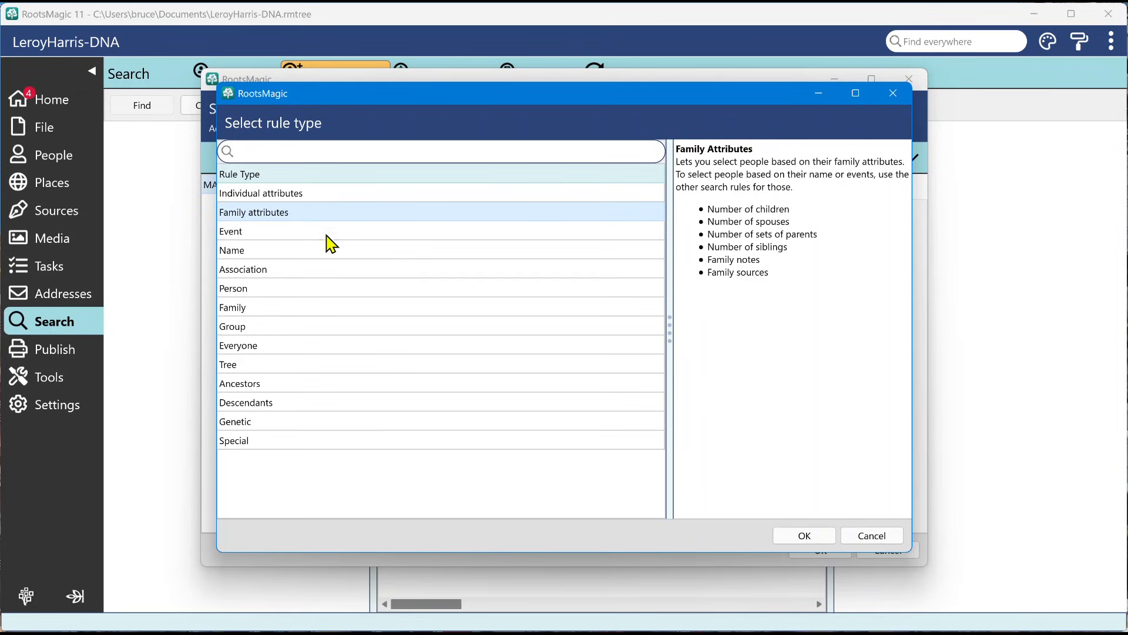
left_click(231, 231)
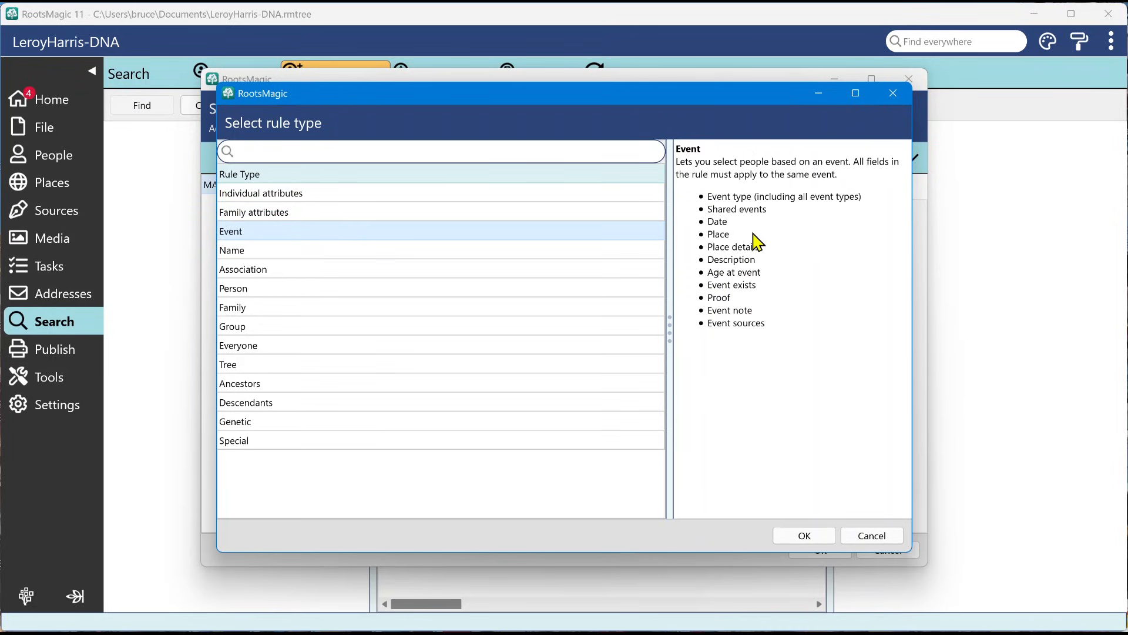
mouse_move(743, 320)
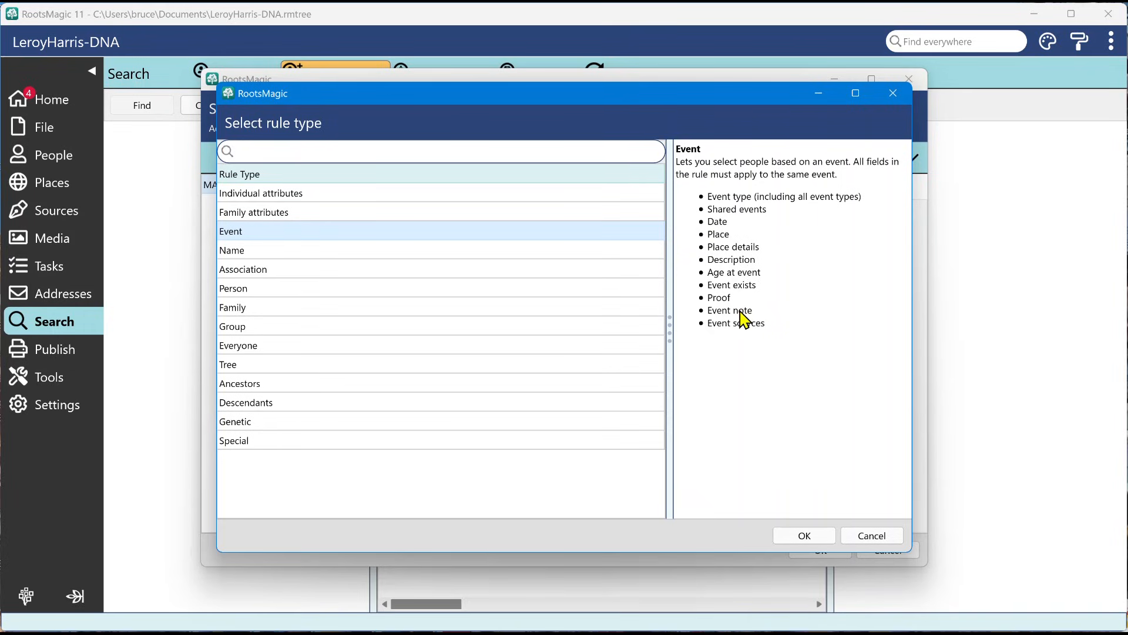
mouse_move(737, 218)
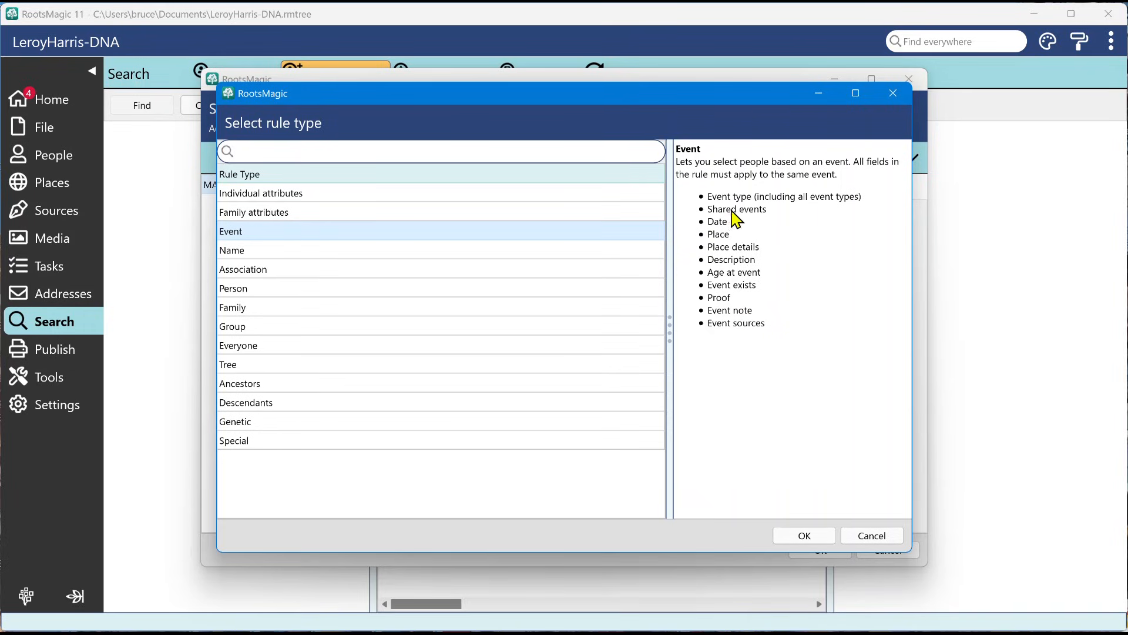
mouse_move(741, 250)
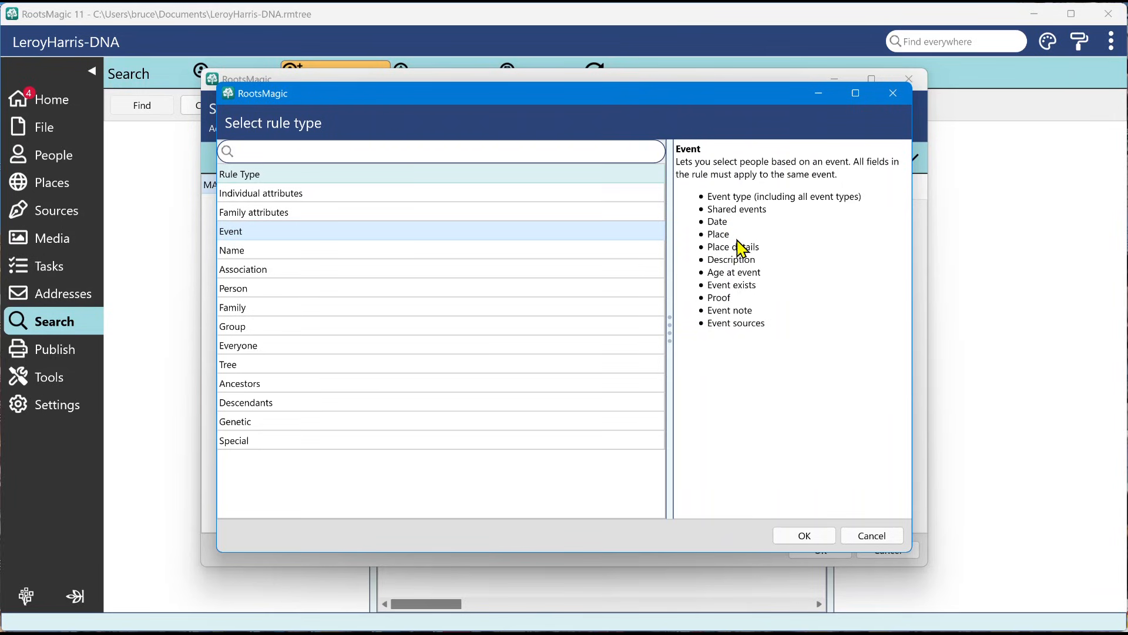
mouse_move(731, 310)
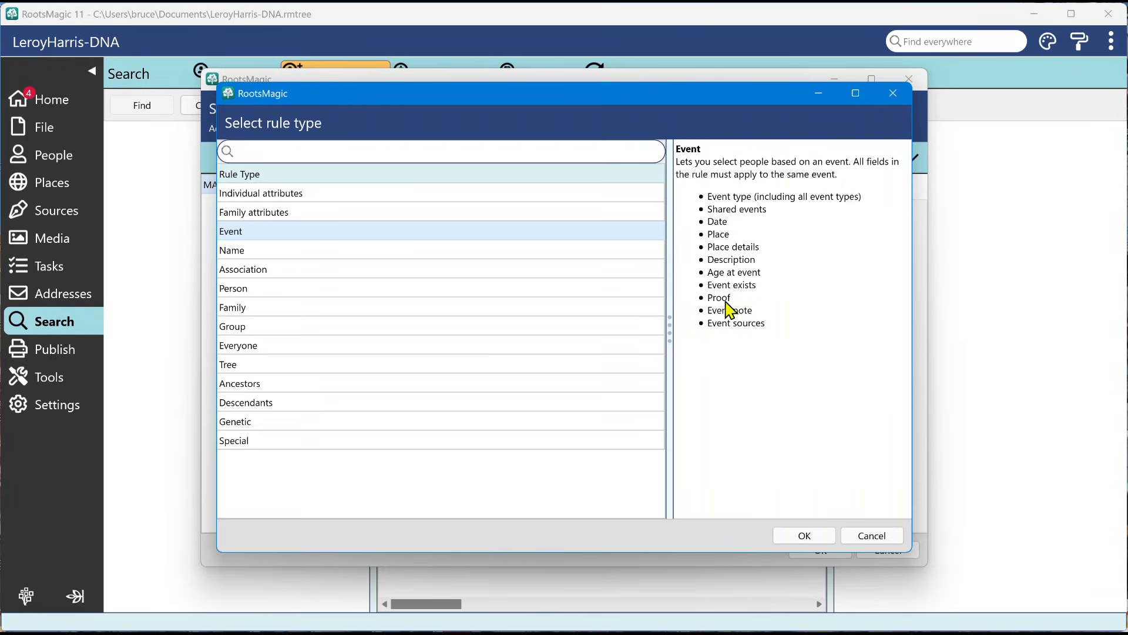
left_click(232, 250)
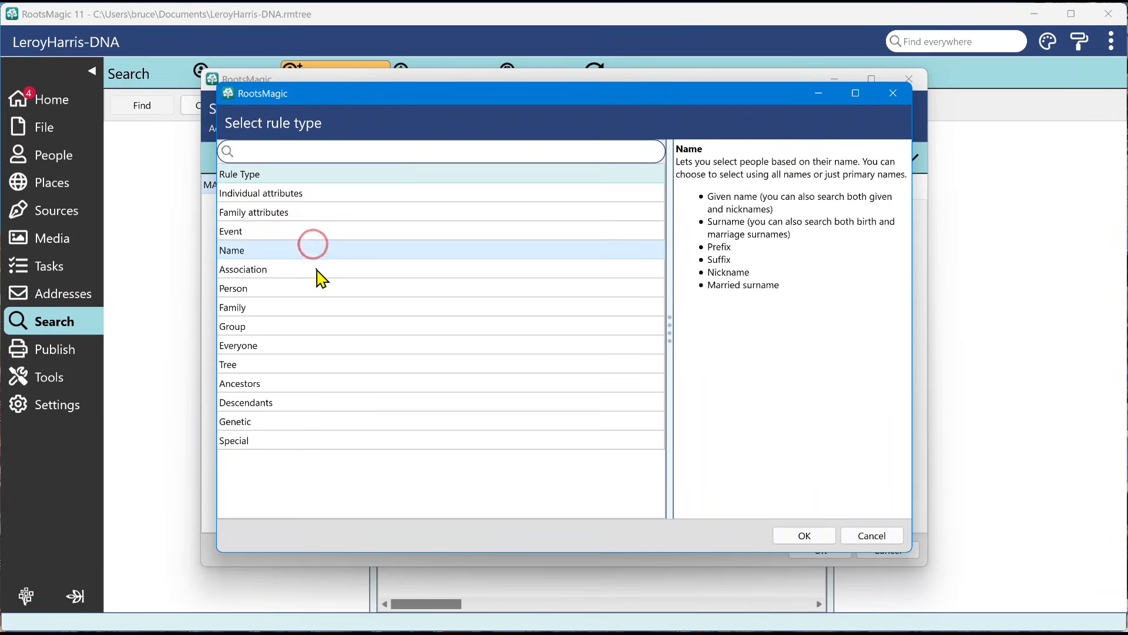
left_click(242, 269)
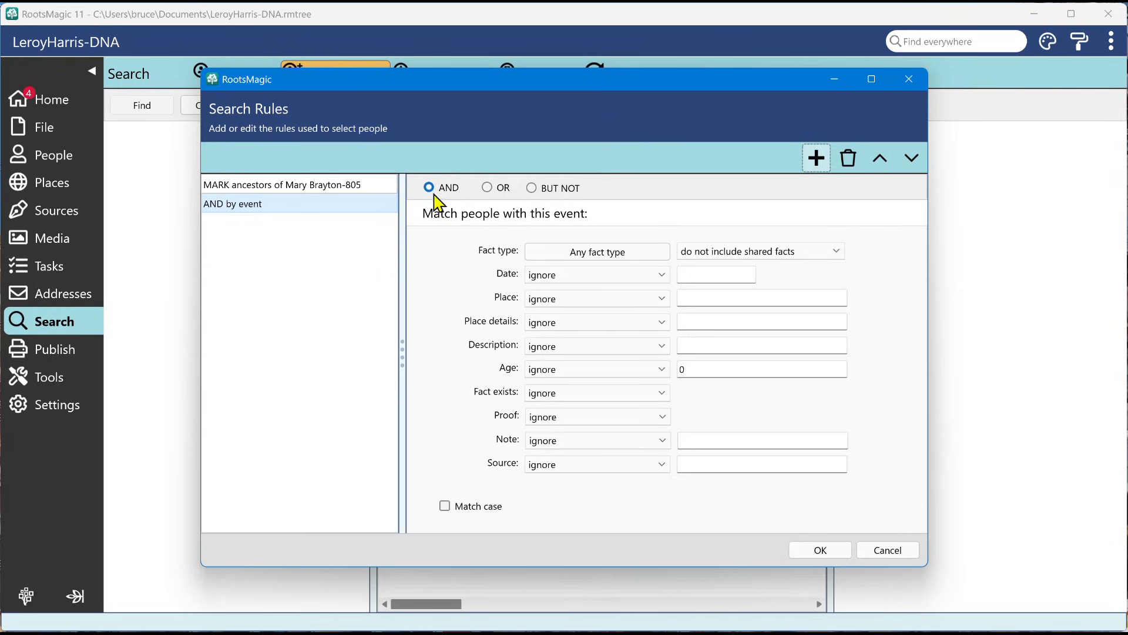
mouse_move(261, 224)
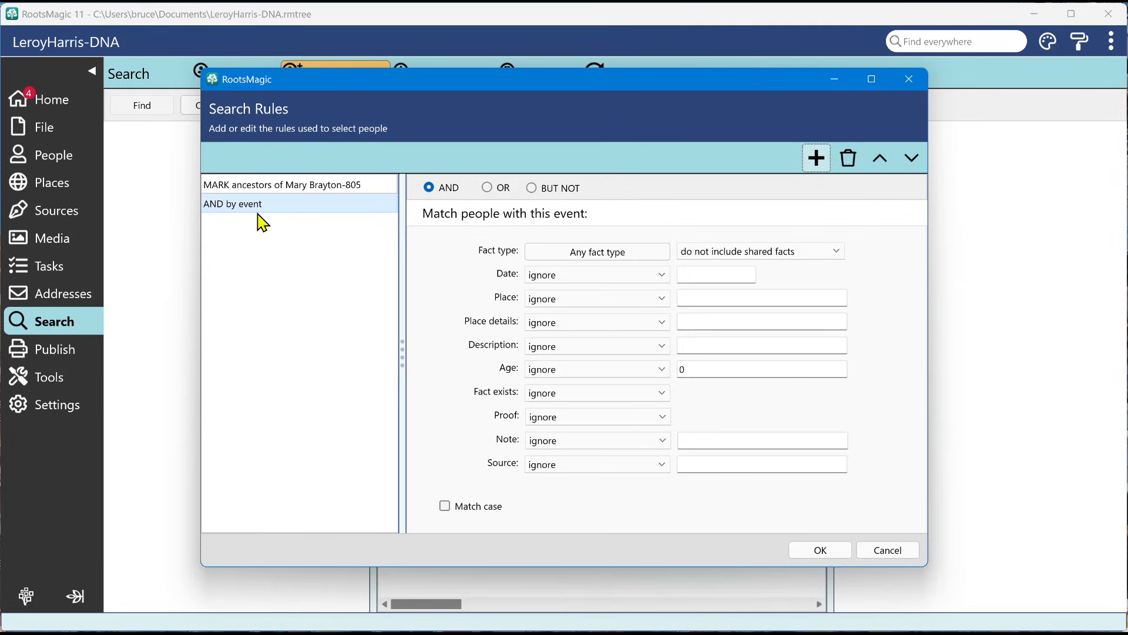
mouse_move(374, 209)
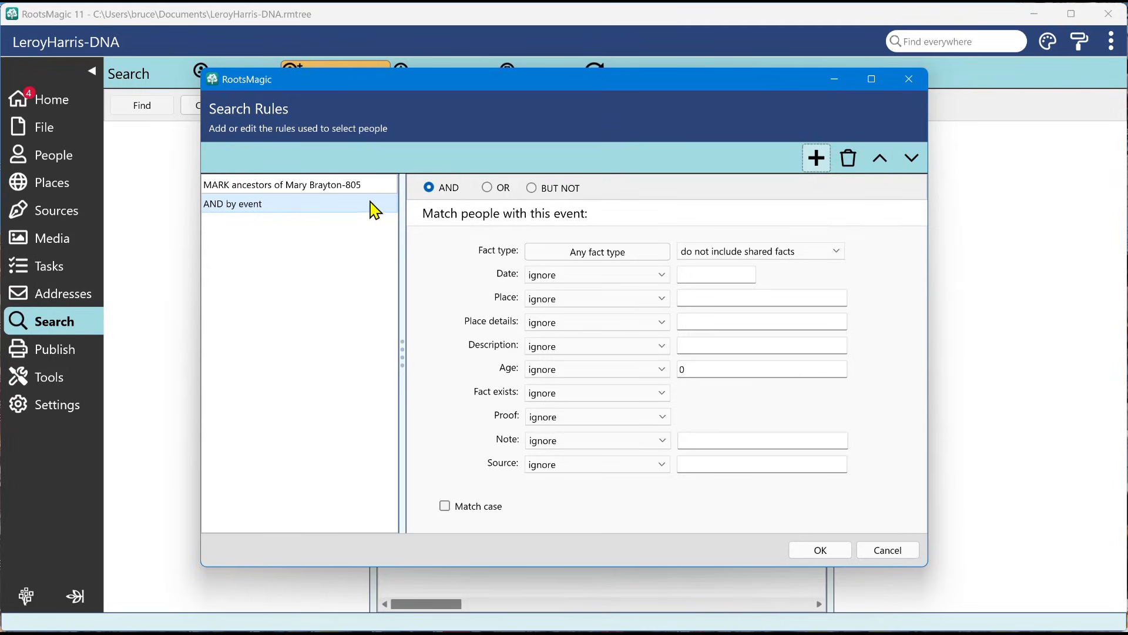
mouse_move(543, 206)
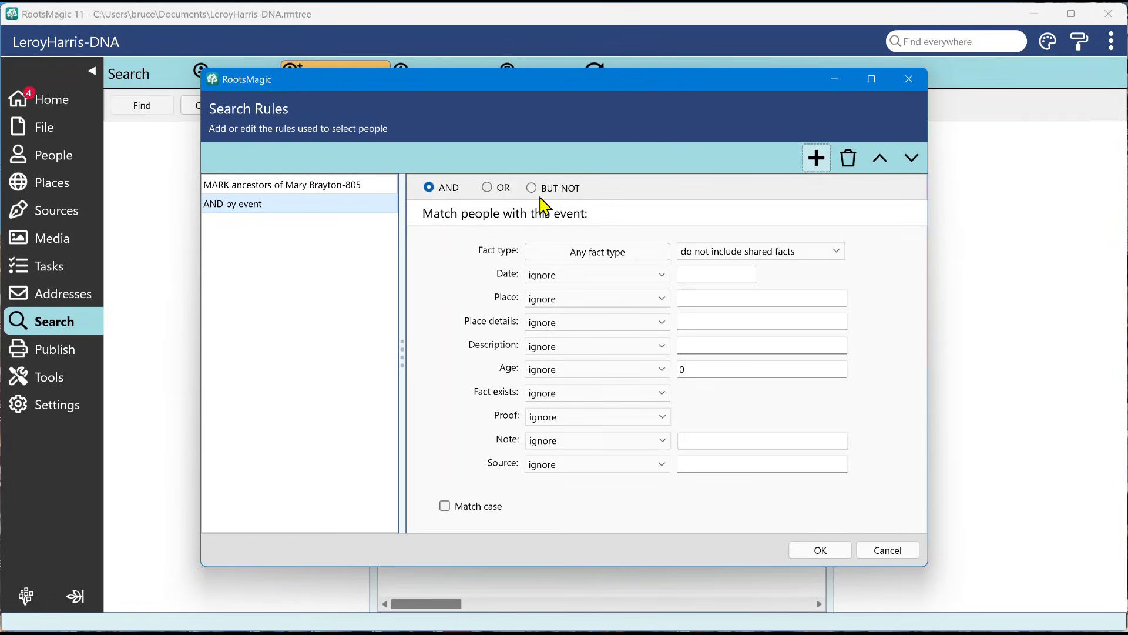
mouse_move(281, 192)
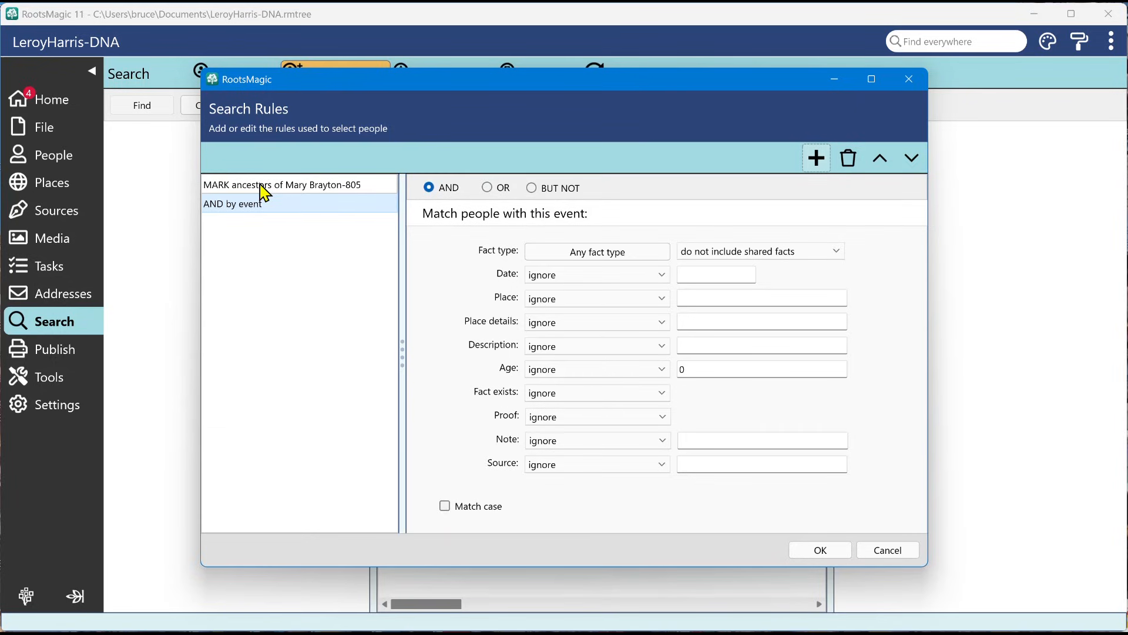
Step: Review both rules in the list, then set the AND by event rule's fact type to Birth
left_click(282, 184)
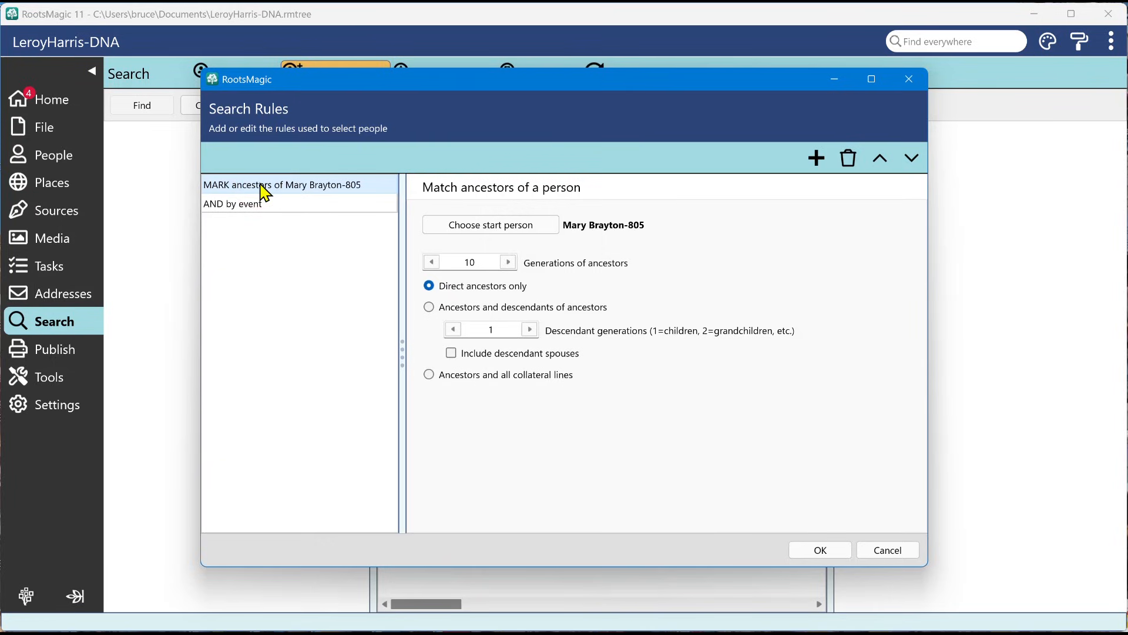
mouse_move(280, 215)
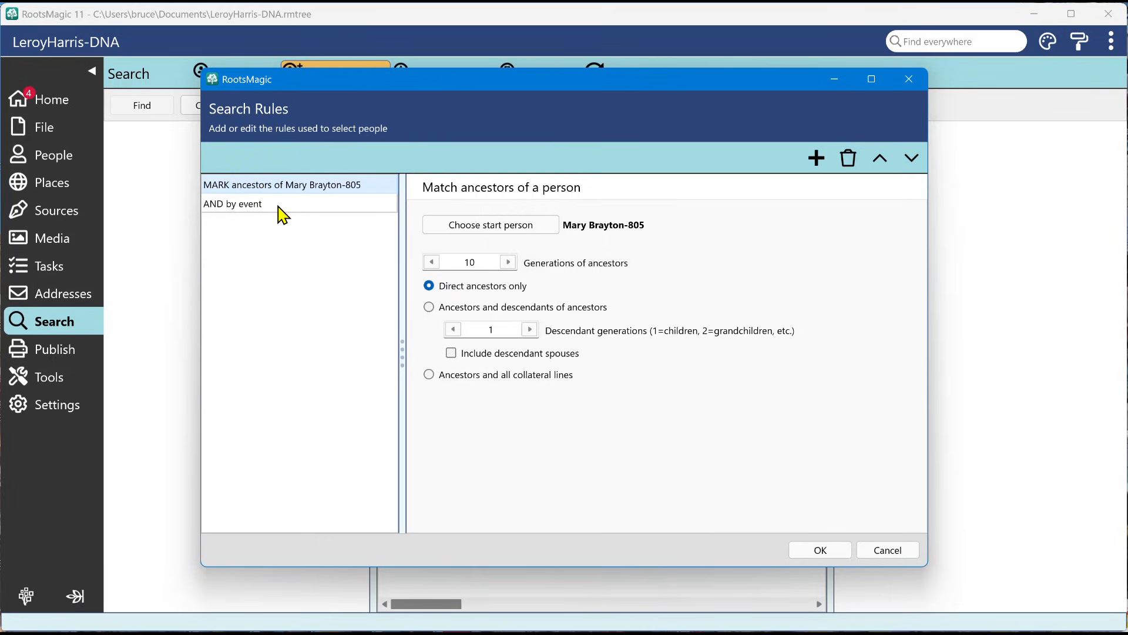
left_click(232, 203)
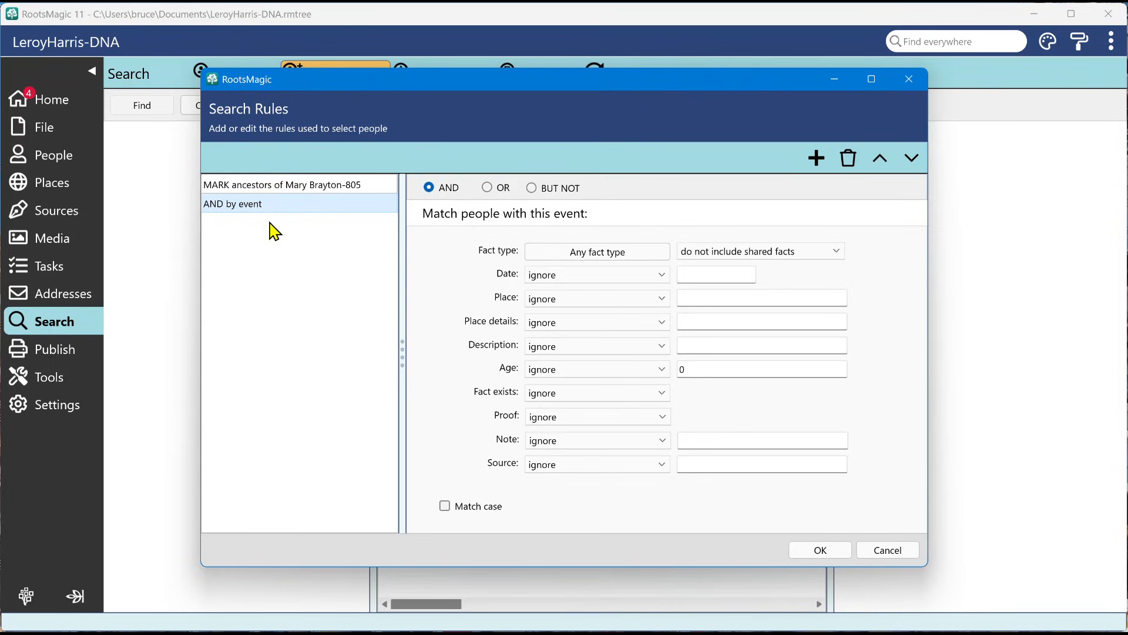
mouse_move(252, 196)
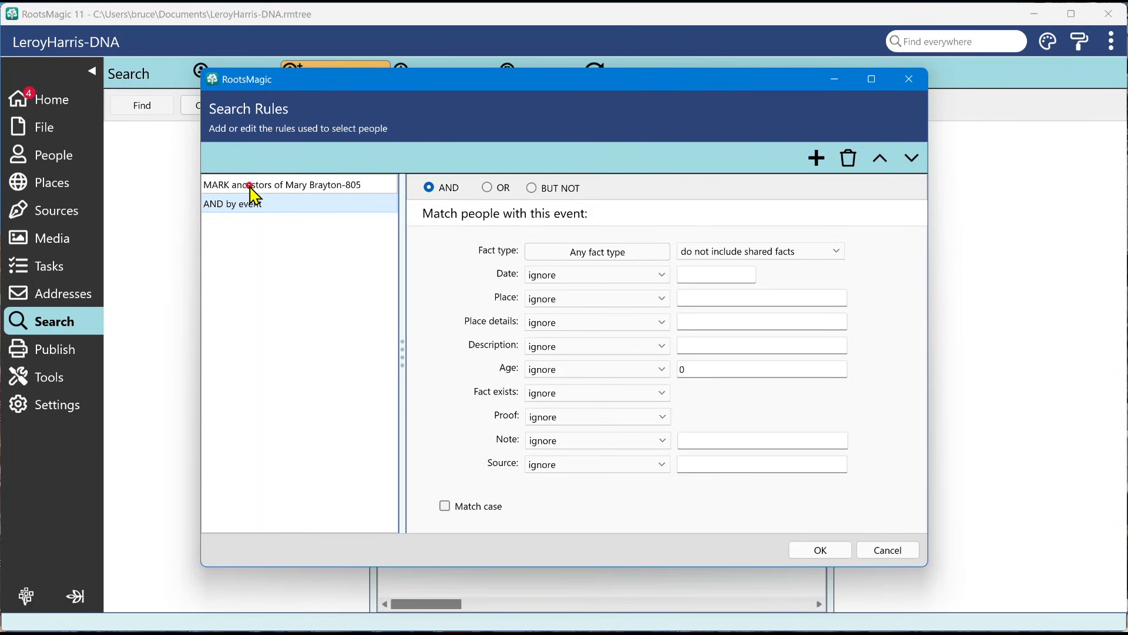
left_click(282, 184)
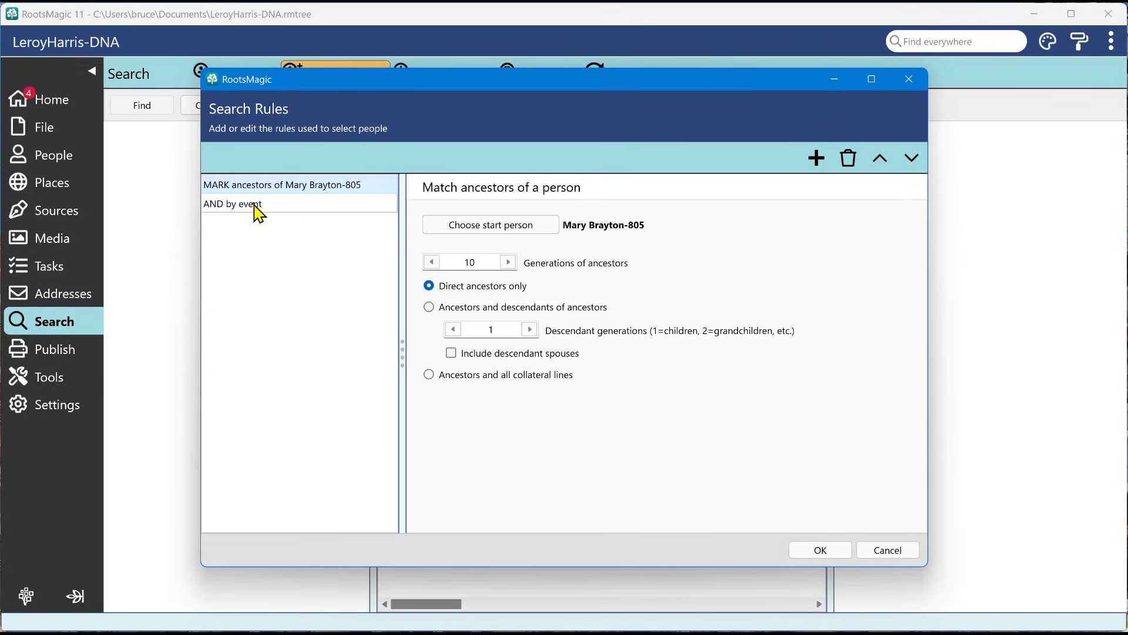
left_click(231, 203)
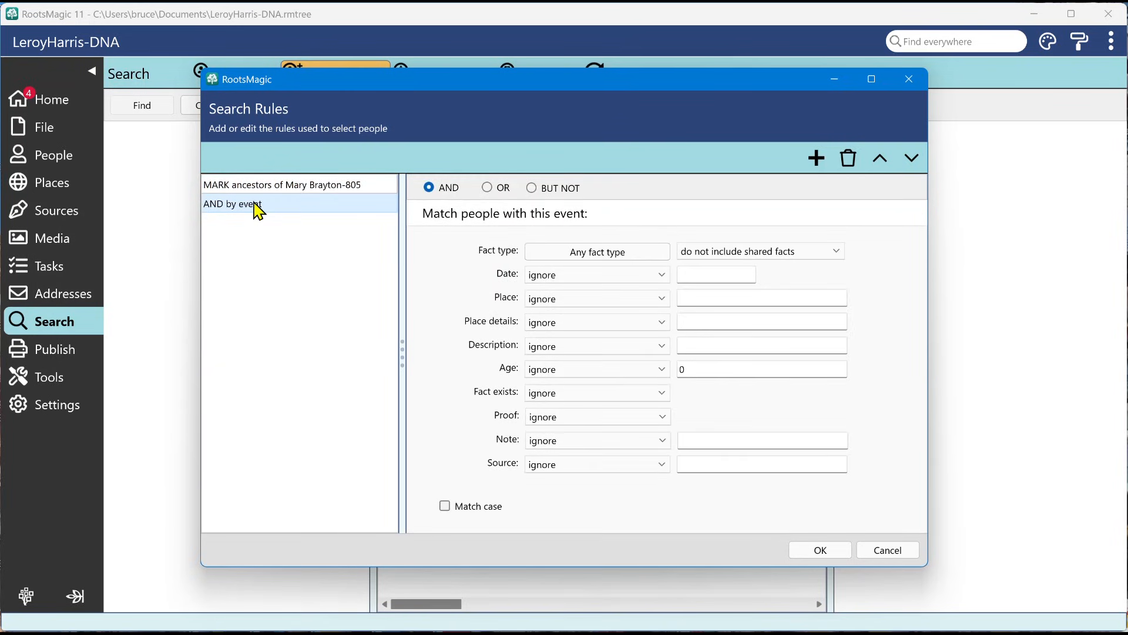
mouse_move(237, 192)
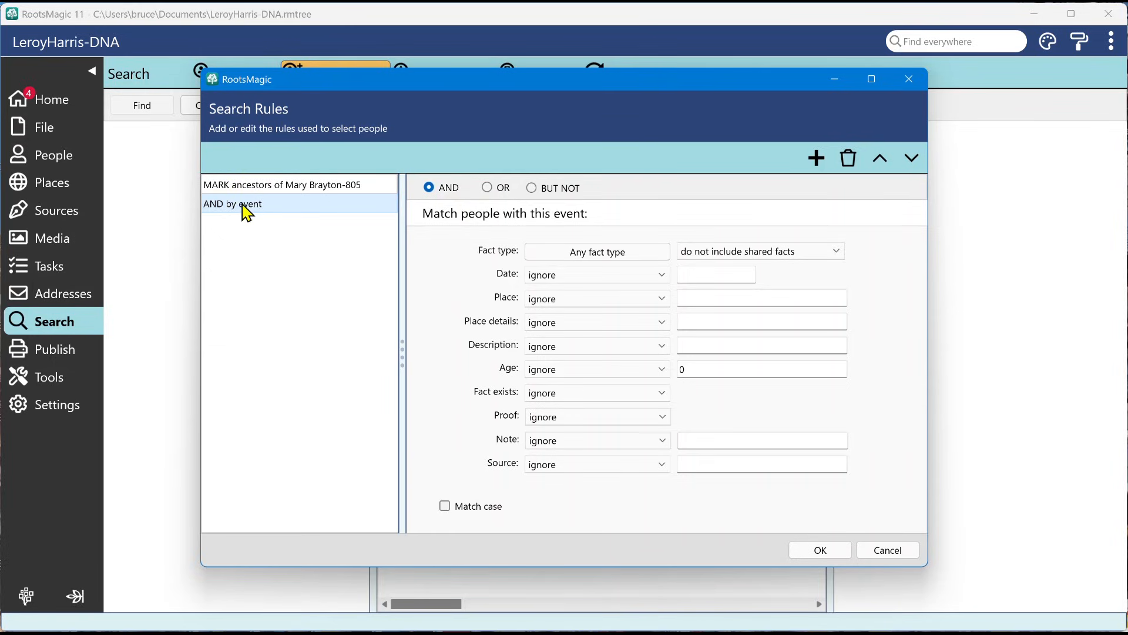
mouse_move(305, 216)
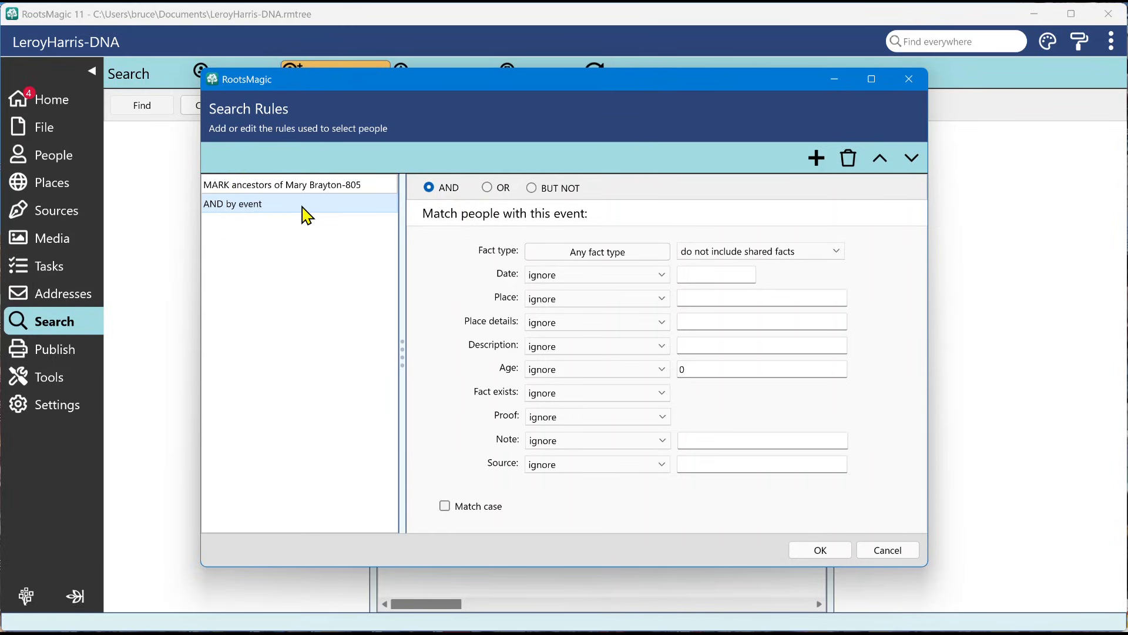
mouse_move(295, 193)
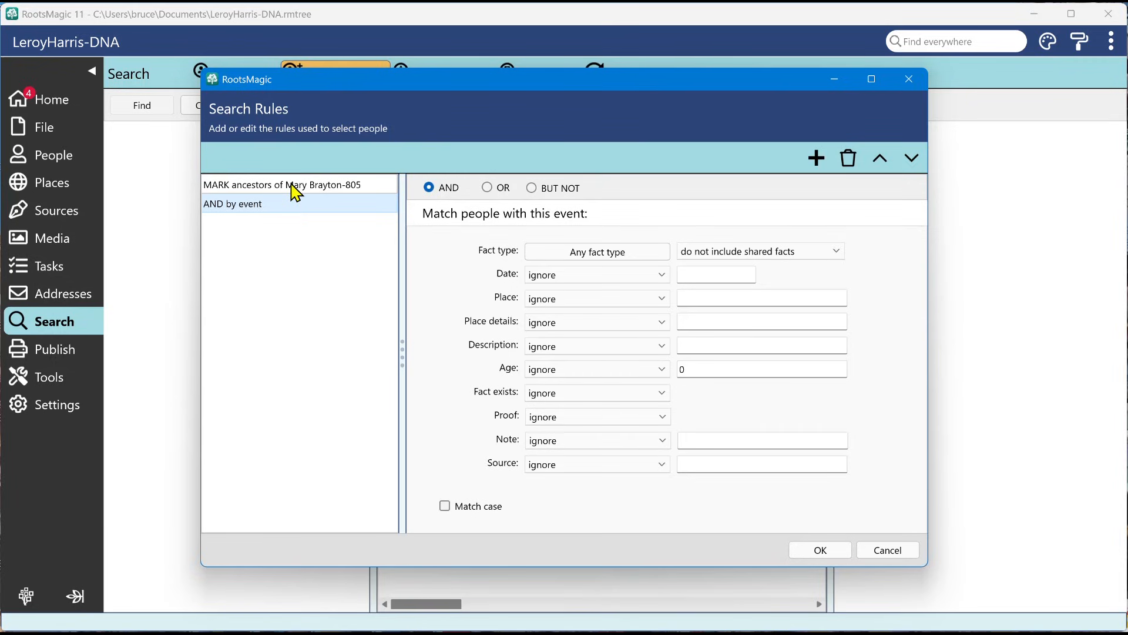
mouse_move(288, 215)
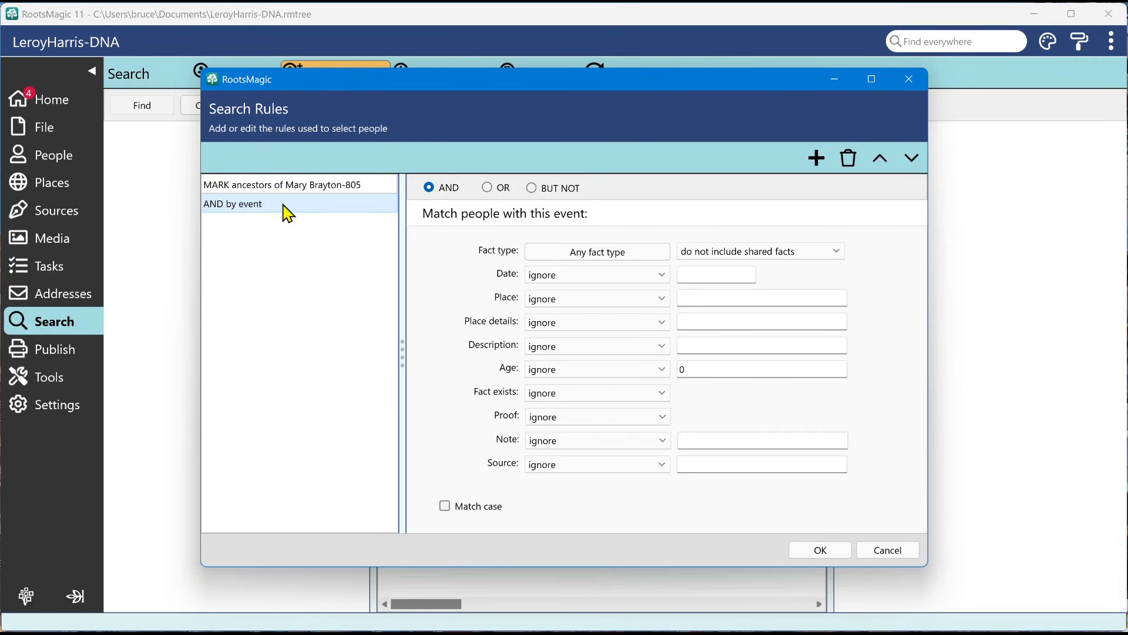
mouse_move(310, 215)
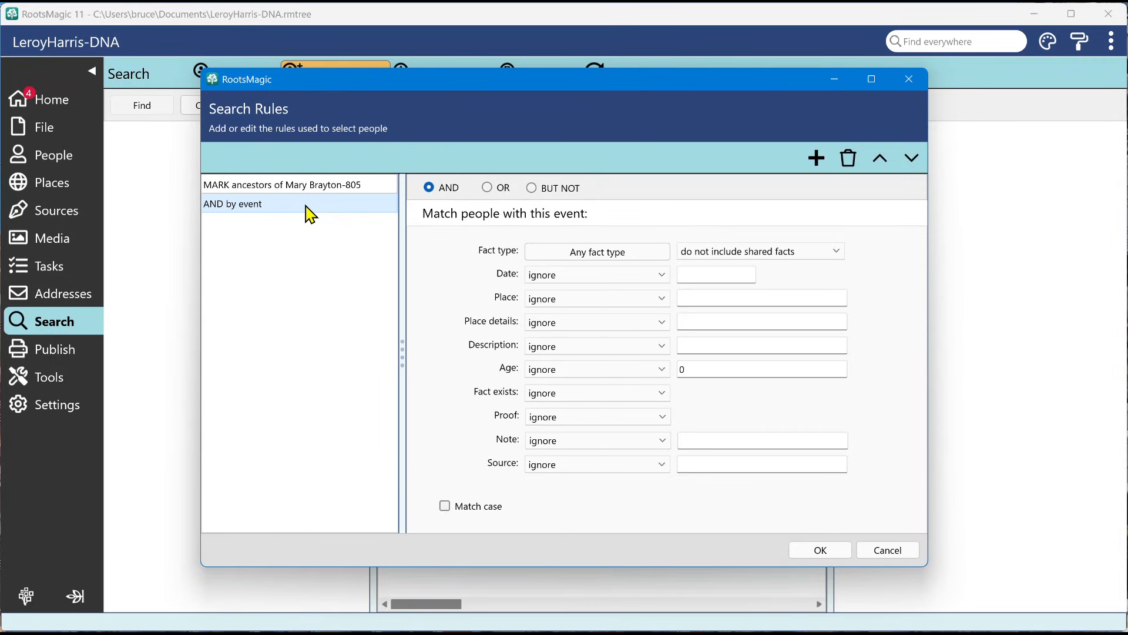
mouse_move(241, 216)
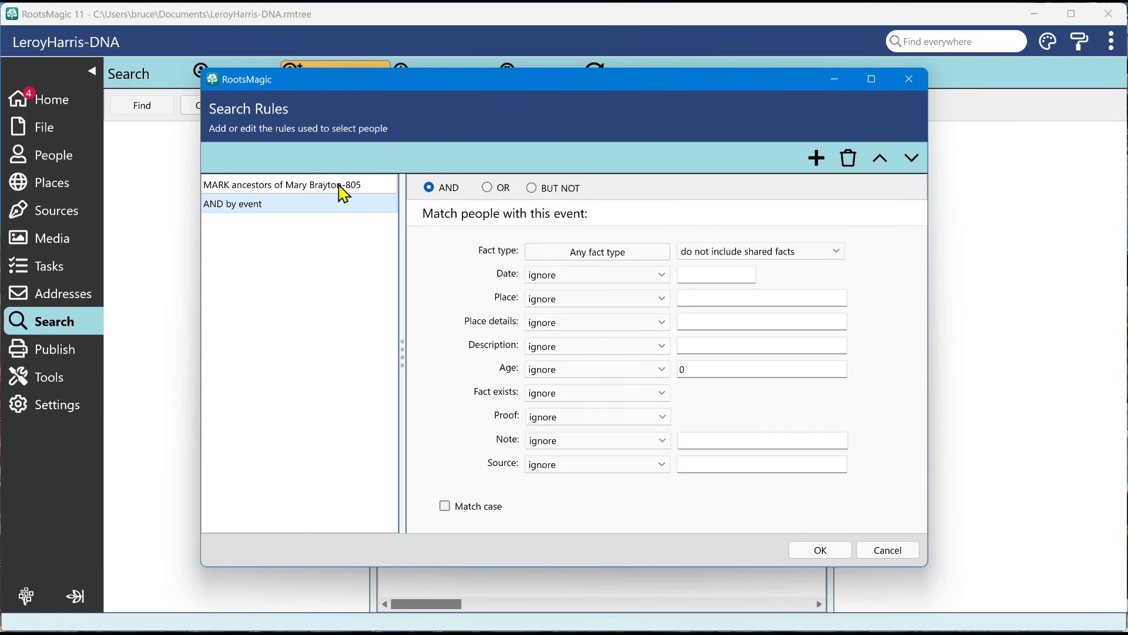
mouse_move(259, 216)
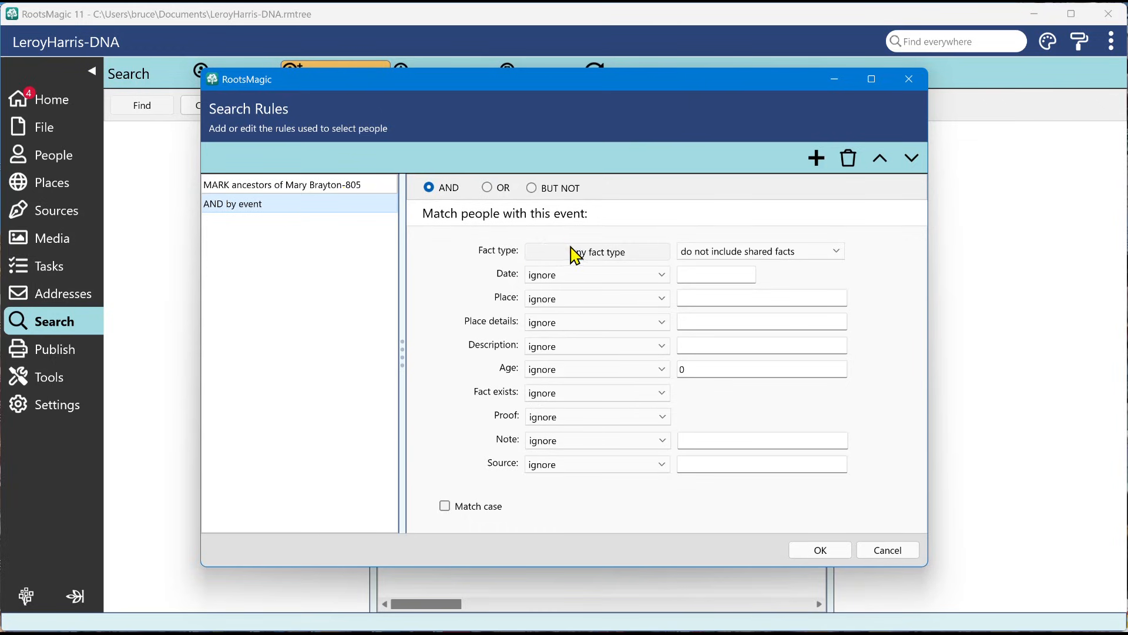
left_click(596, 251)
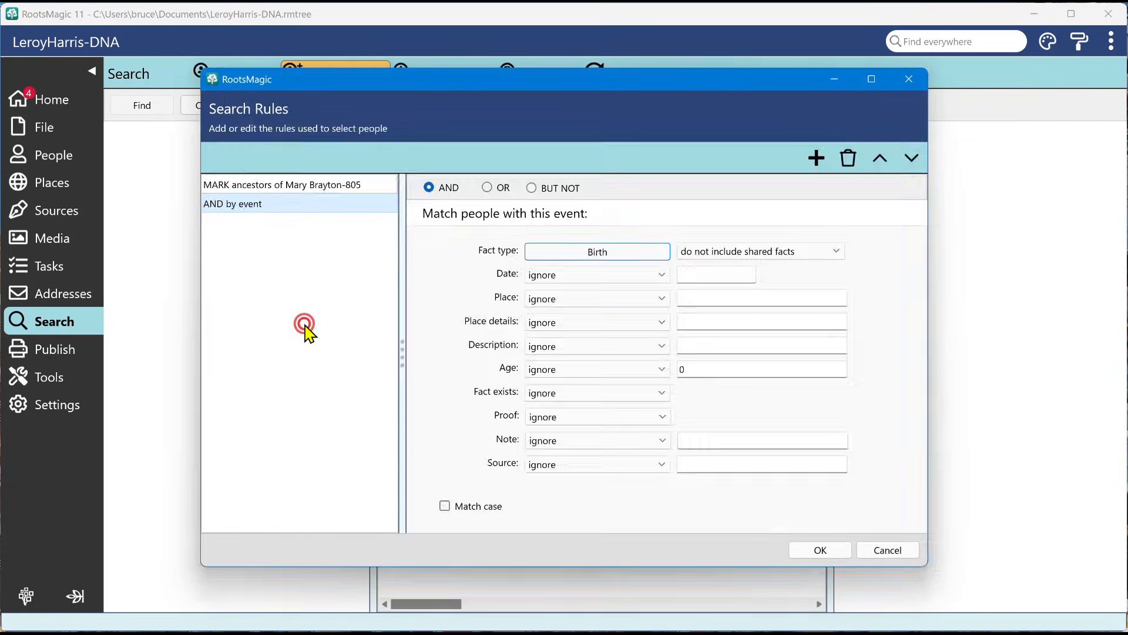
Step: Require the birth place to contain 'new york' and run the search with OK
left_click(597, 298)
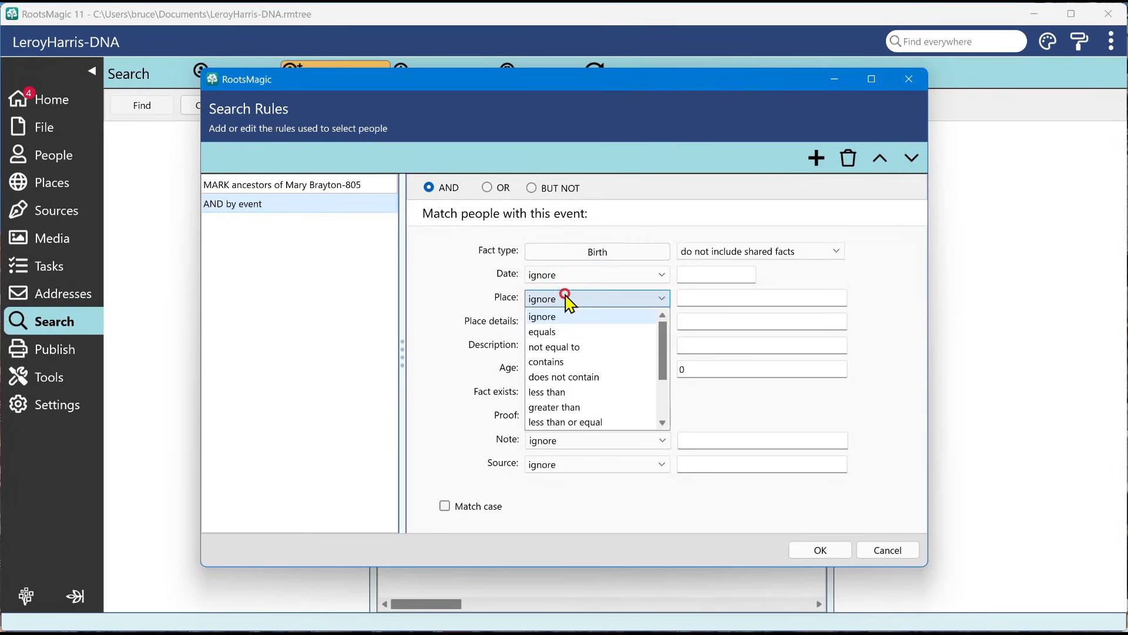
left_click(546, 362)
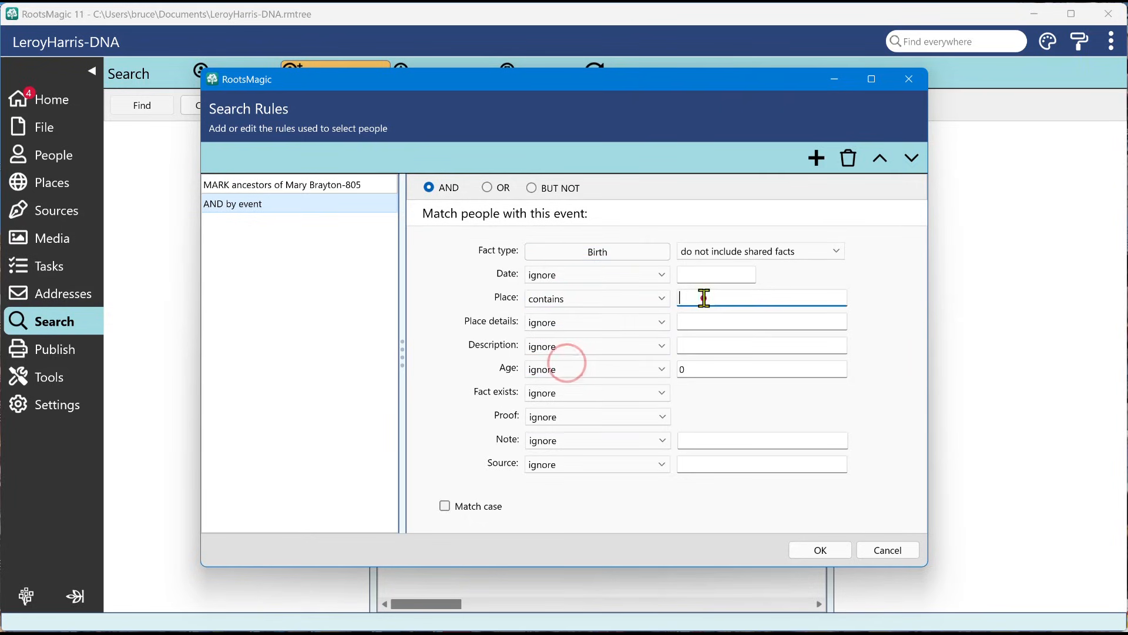
type("new yor")
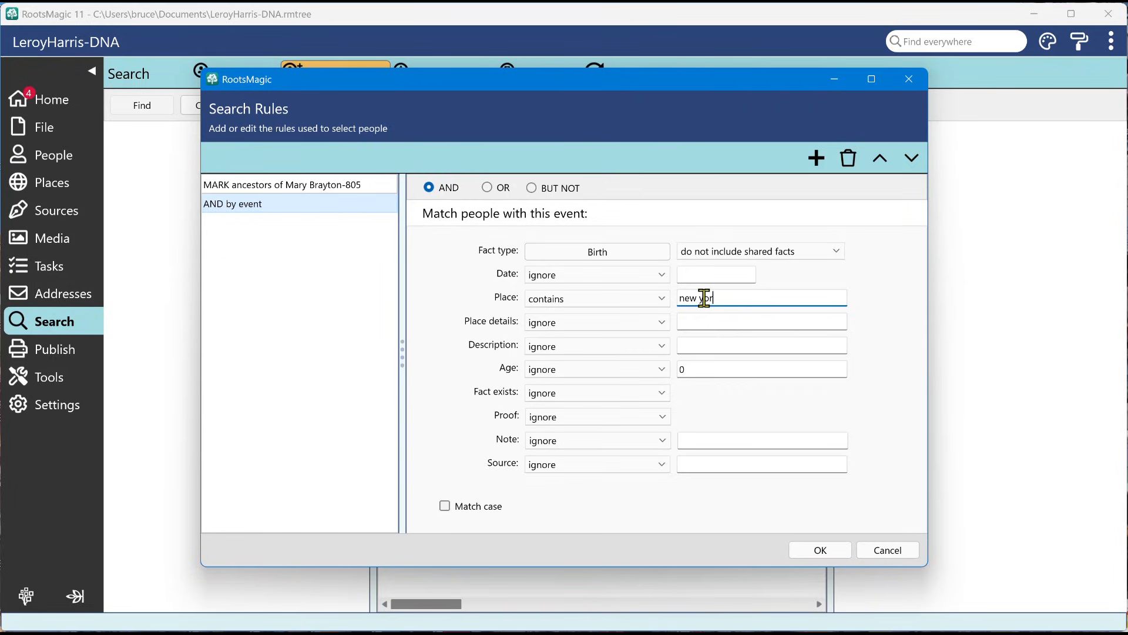
type("k")
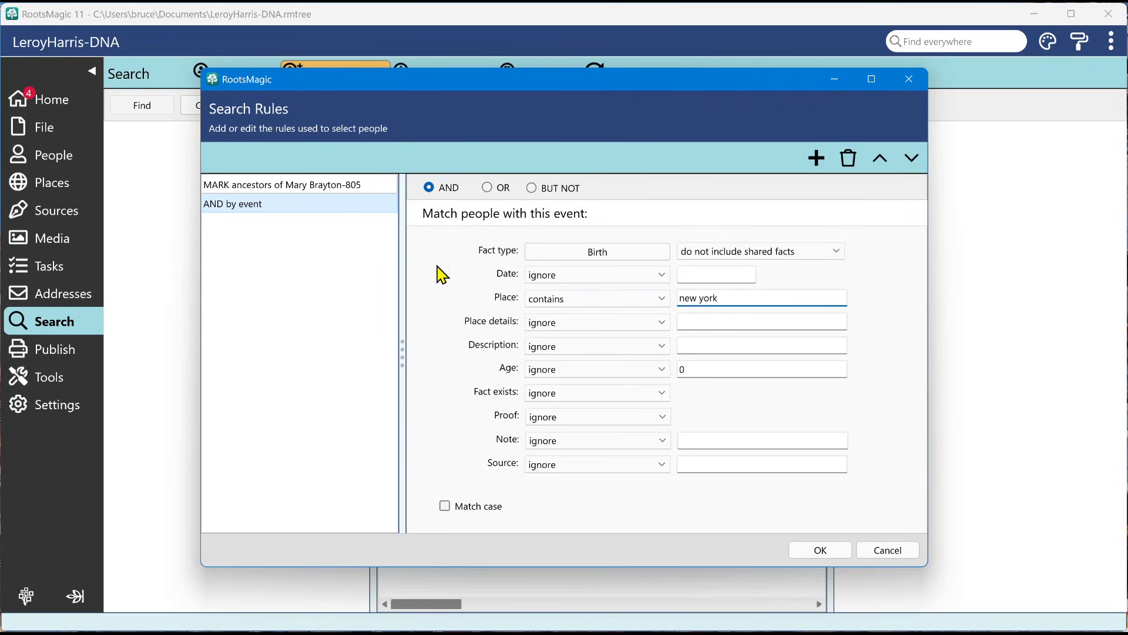
left_click(285, 184)
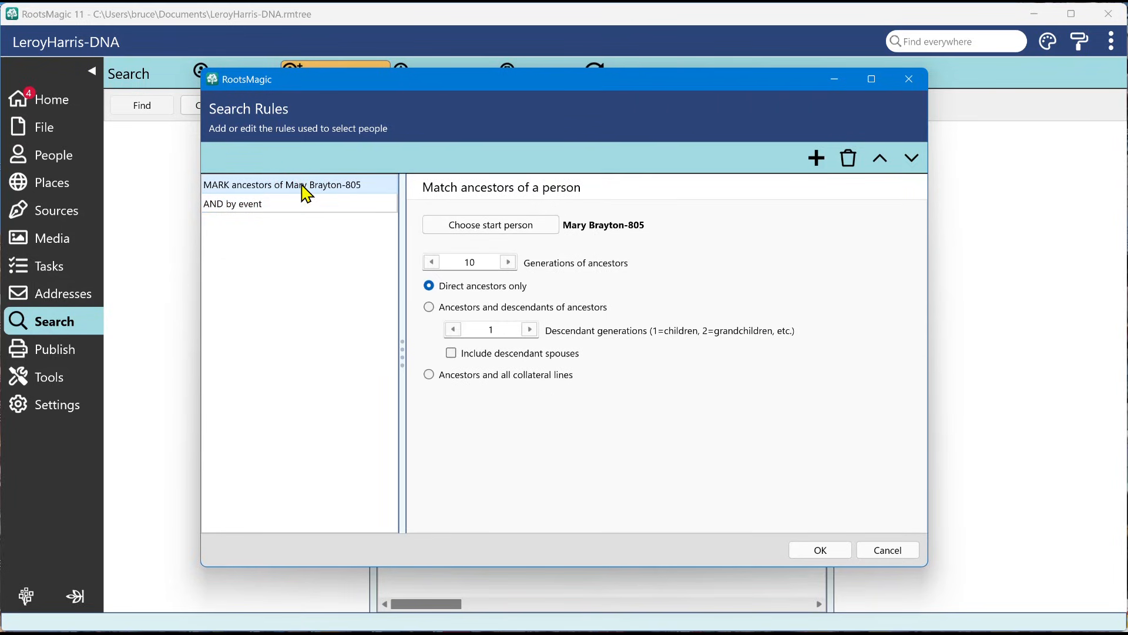
mouse_move(762, 557)
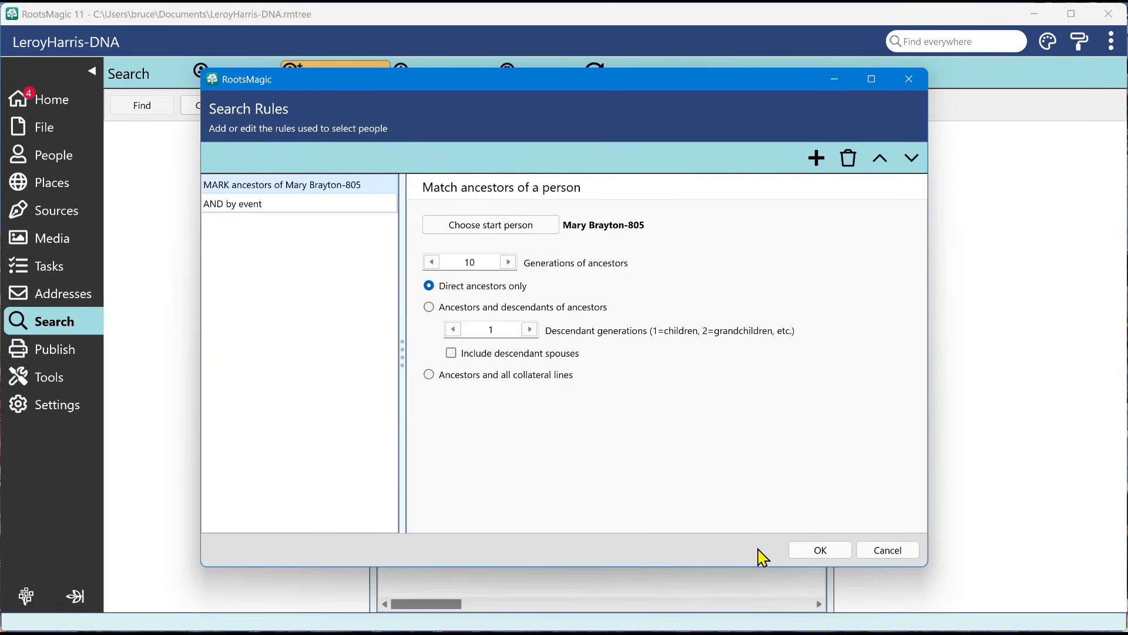
left_click(819, 550)
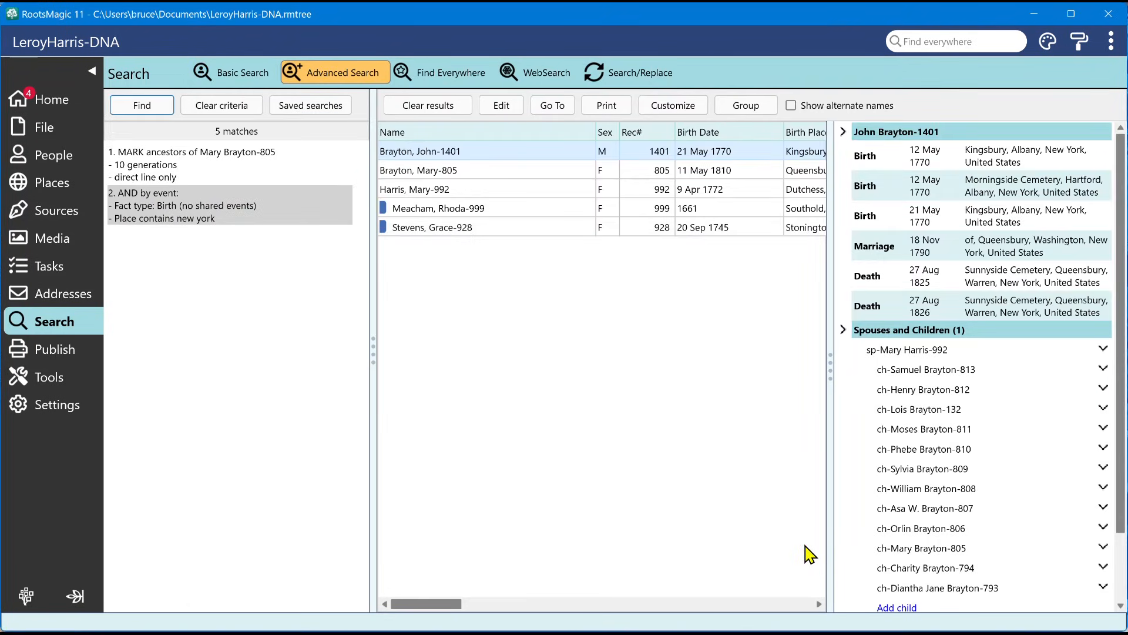
mouse_move(559, 489)
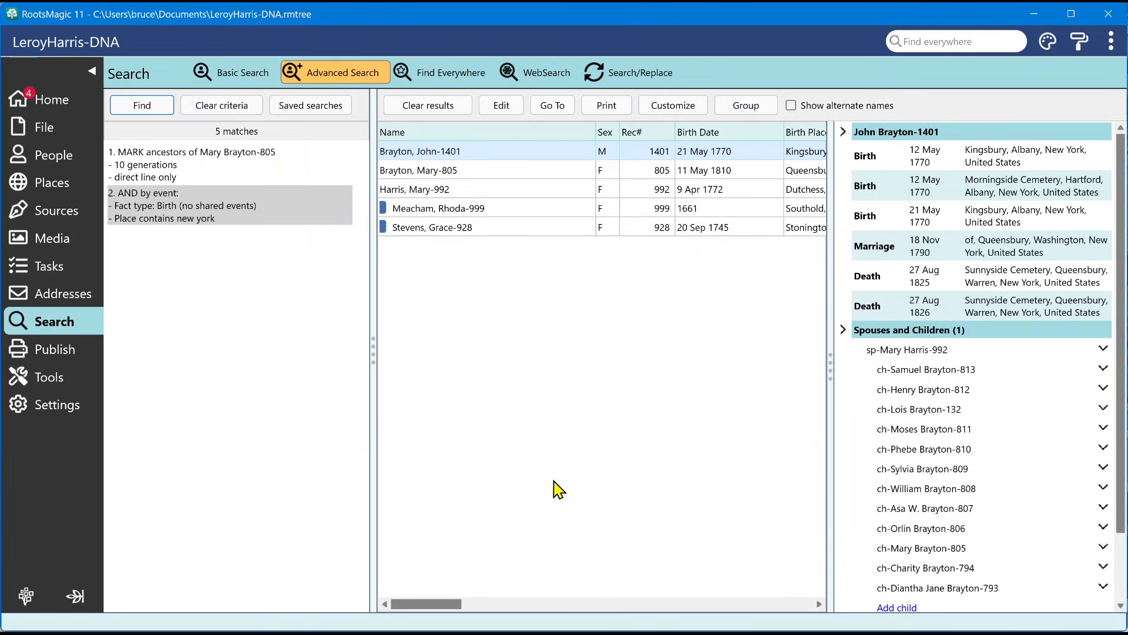
mouse_move(222, 166)
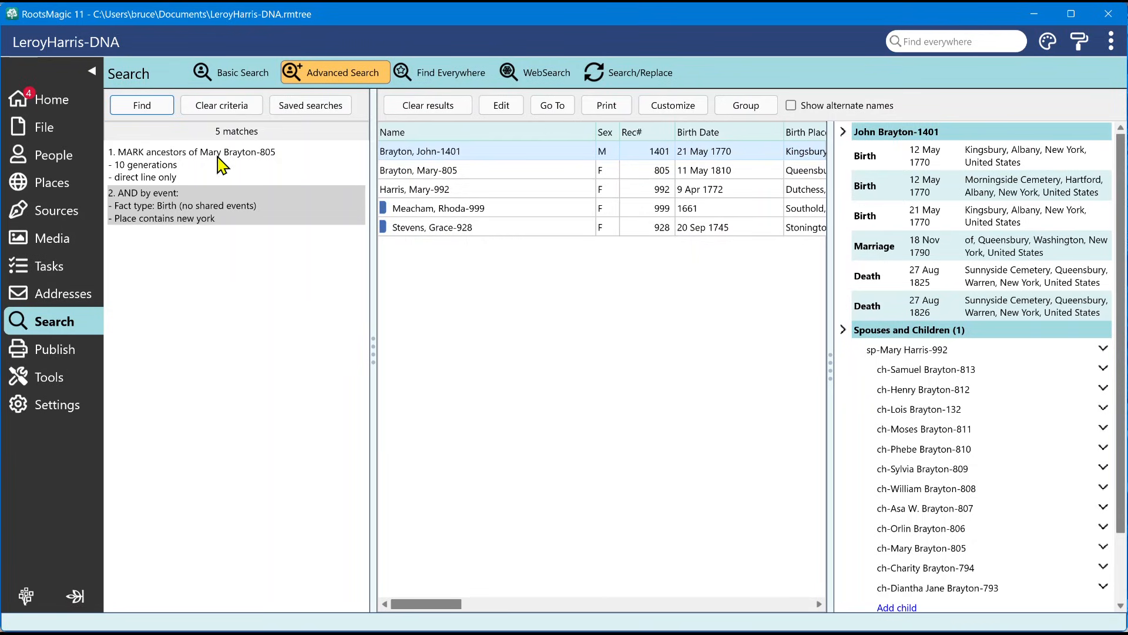
mouse_move(144, 177)
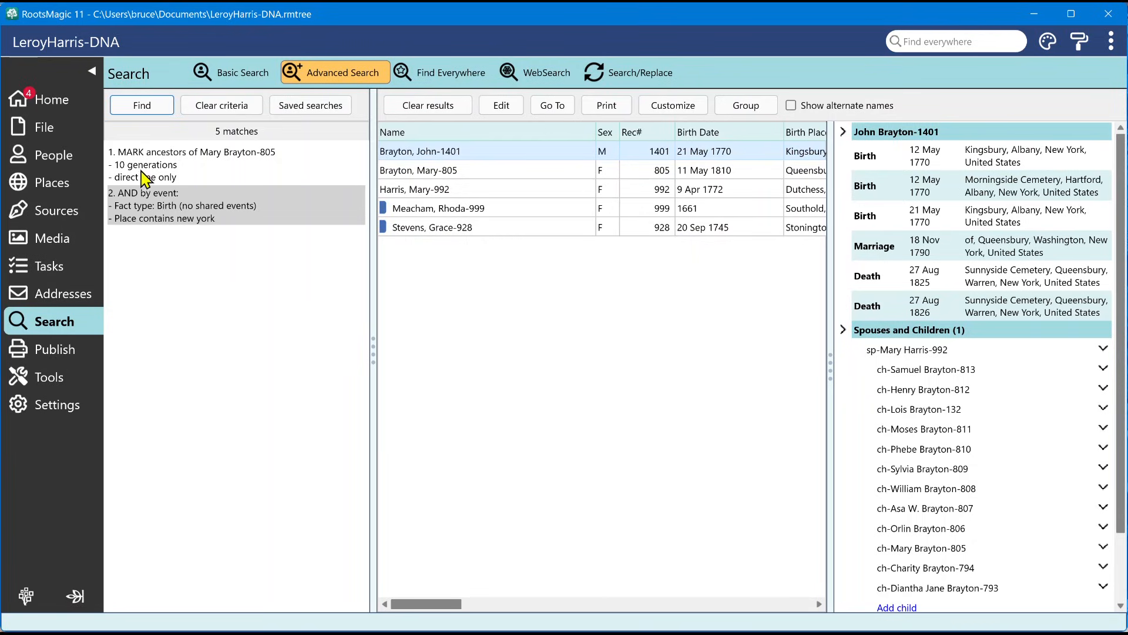
mouse_move(140, 204)
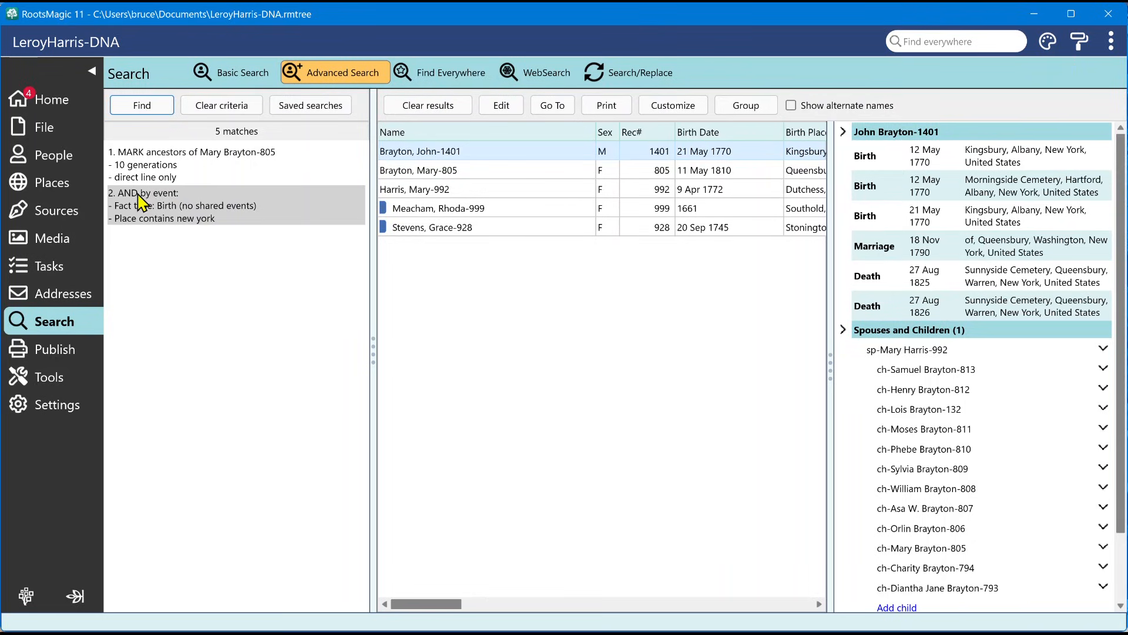
mouse_move(221, 222)
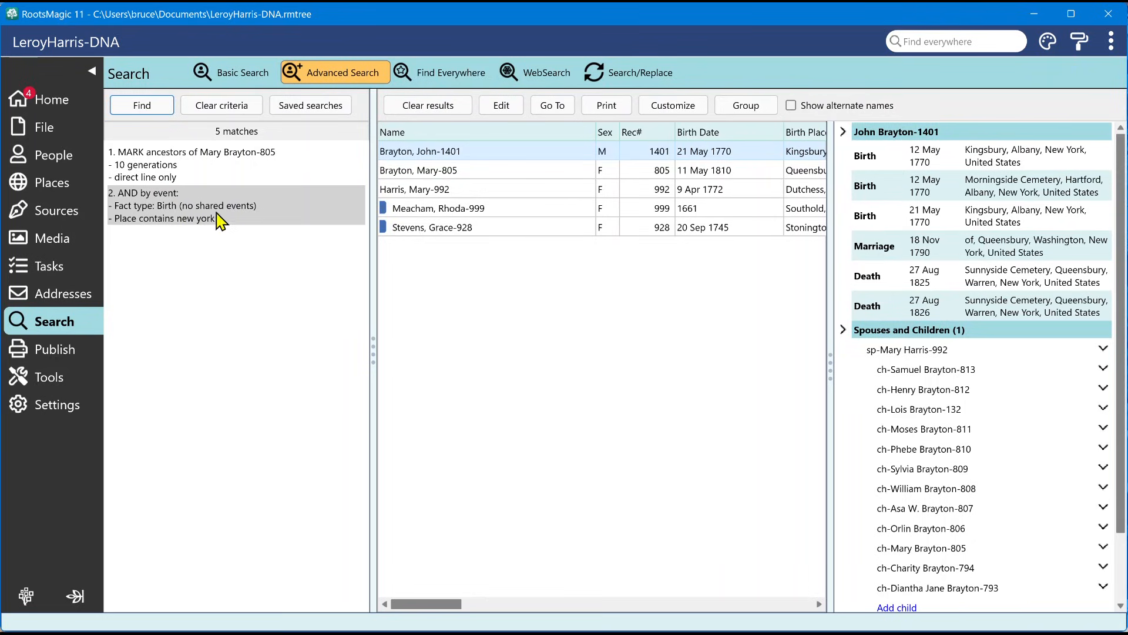
mouse_move(209, 221)
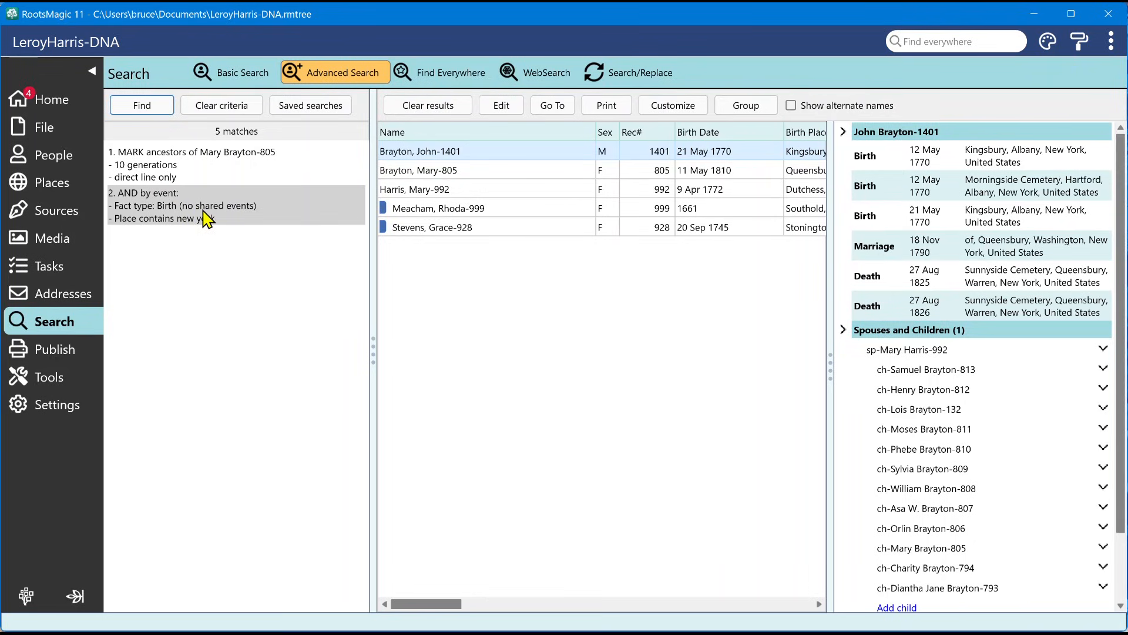
Step: Reopen the Search Rules editor from the 5-match results via Find
left_click(141, 105)
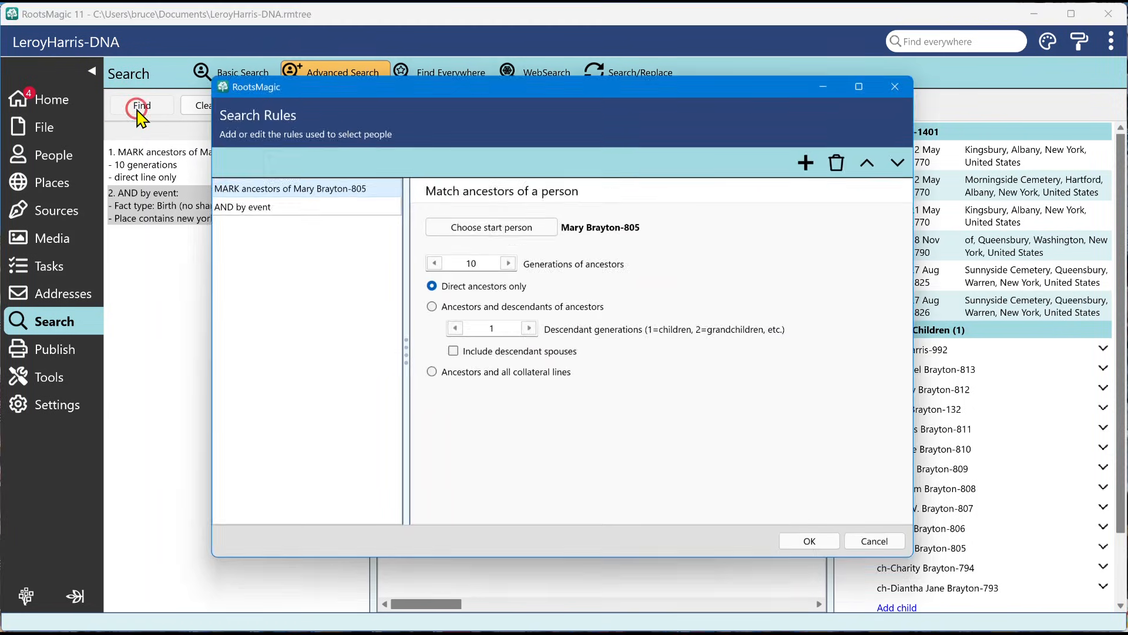
Step: Select the AND by event rule to show its Birth, place-contains-new-york conditions
left_click(242, 206)
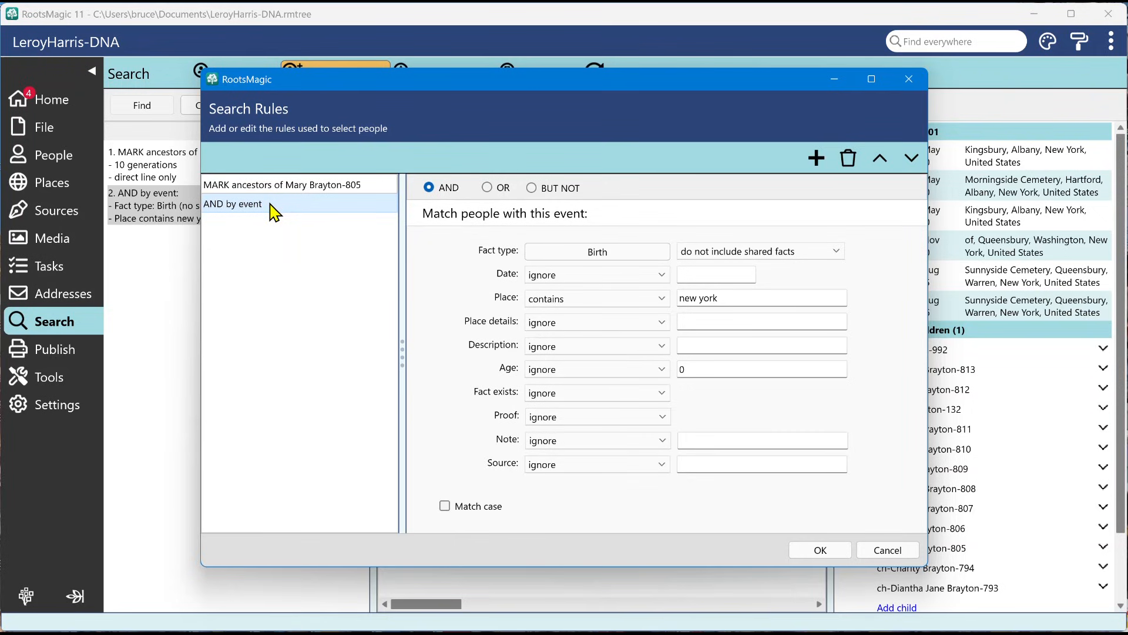
mouse_move(449, 232)
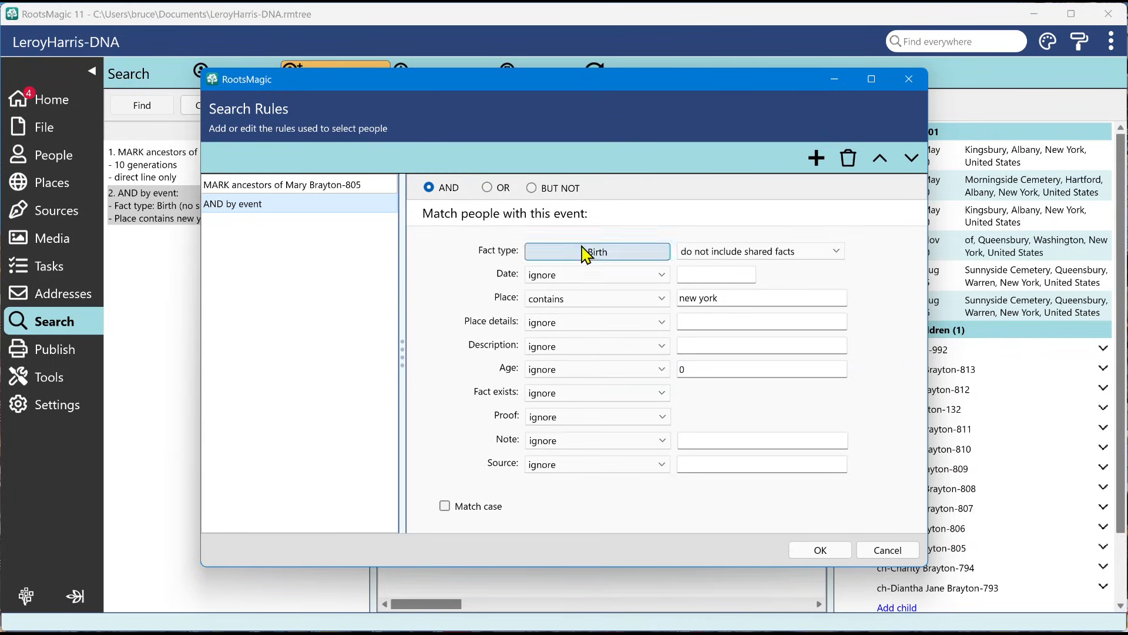
mouse_move(597, 463)
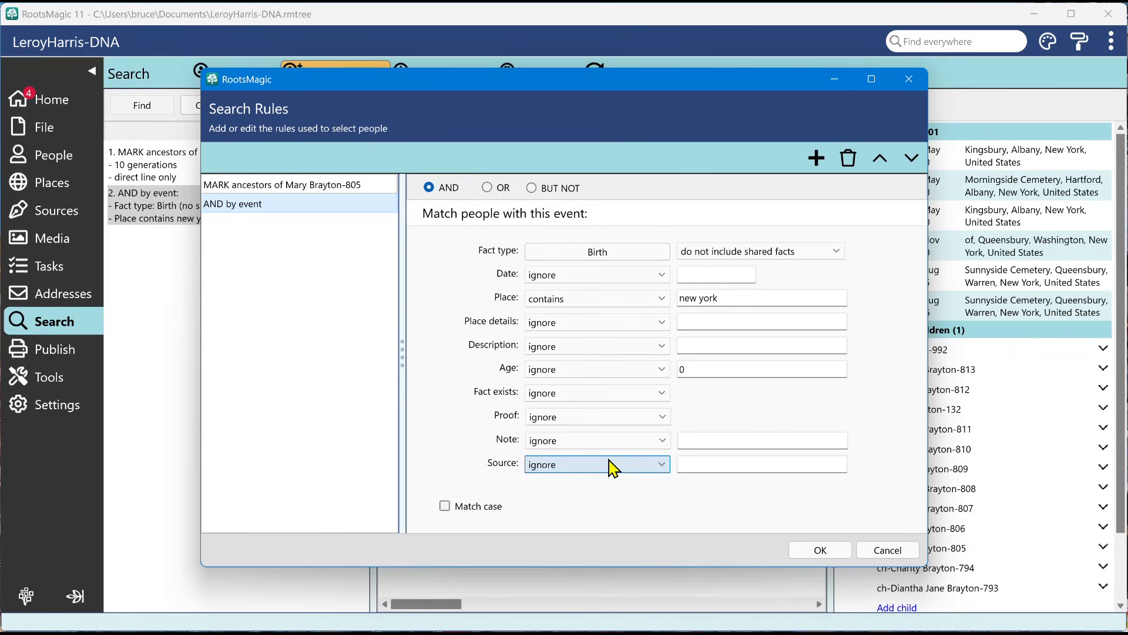
mouse_move(453, 331)
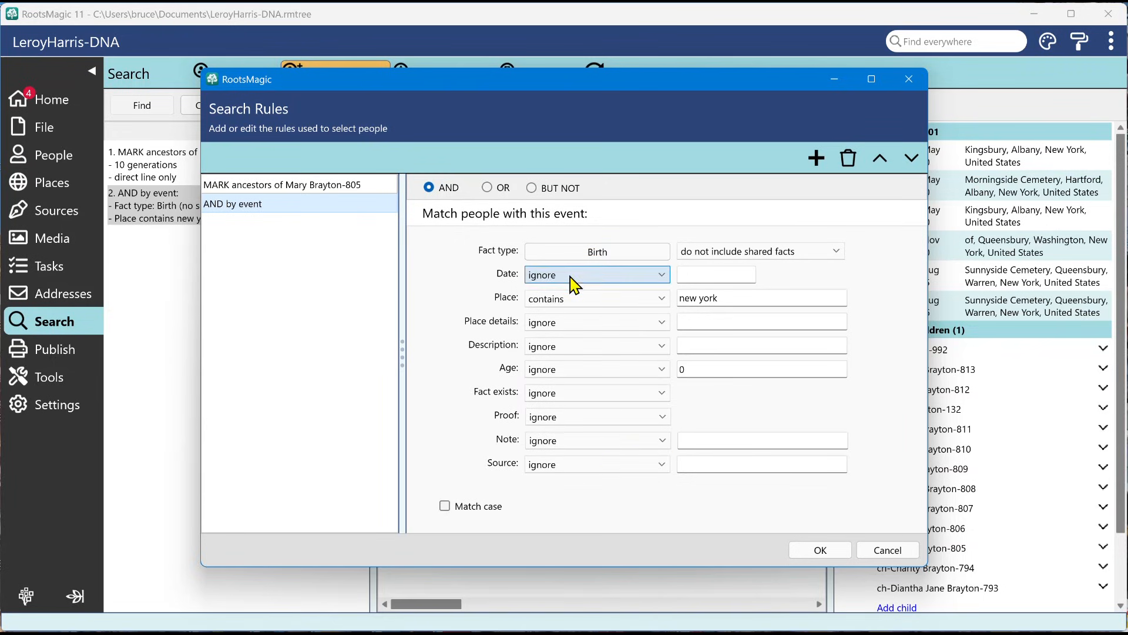
Step: Set the birth date condition to 'is between' 1800 and 1810
left_click(594, 275)
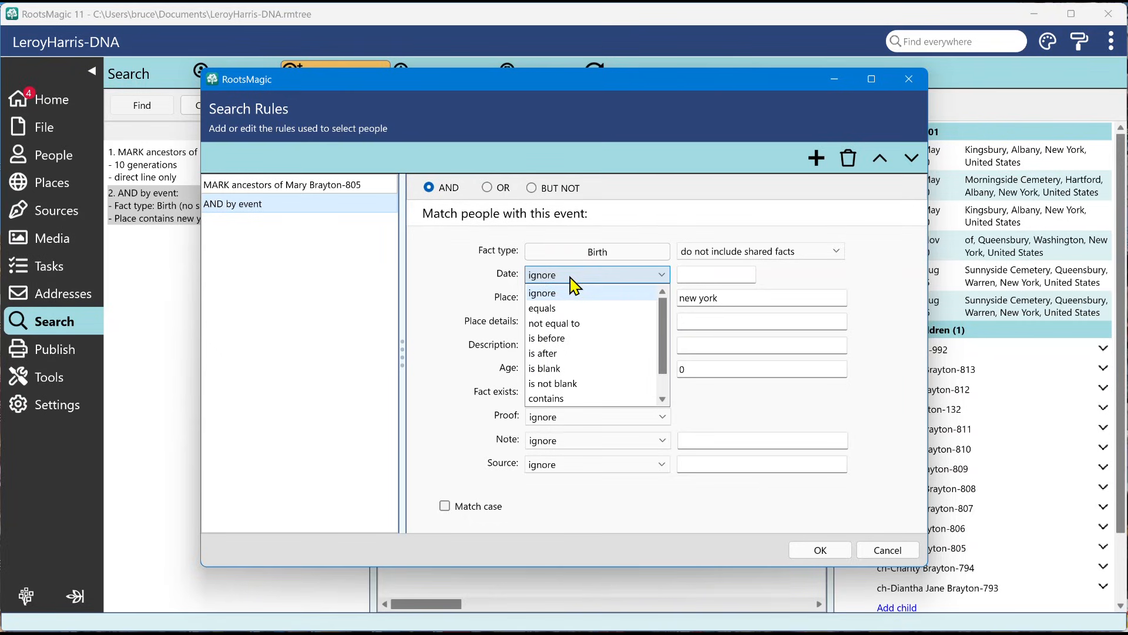
mouse_move(510, 317)
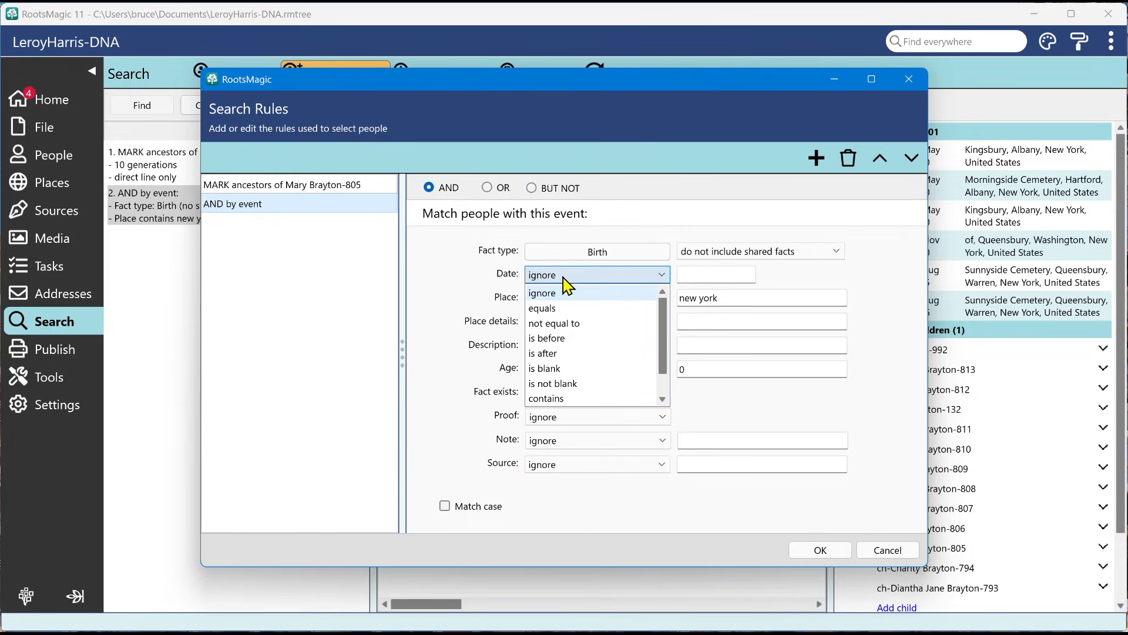
mouse_move(561, 283)
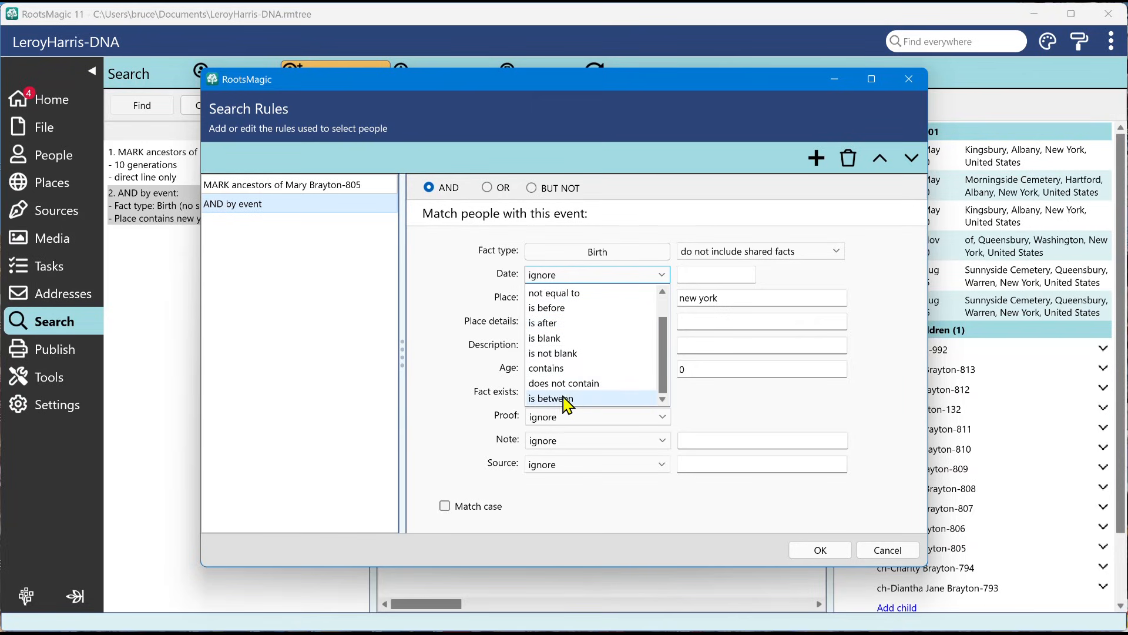
left_click(550, 398)
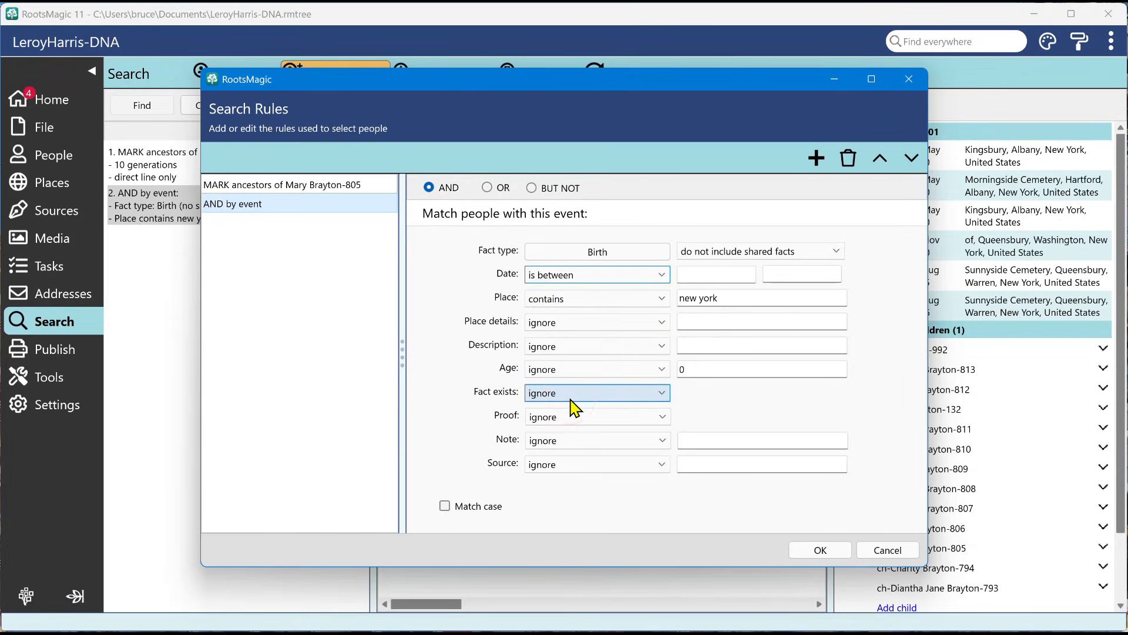
left_click(715, 274)
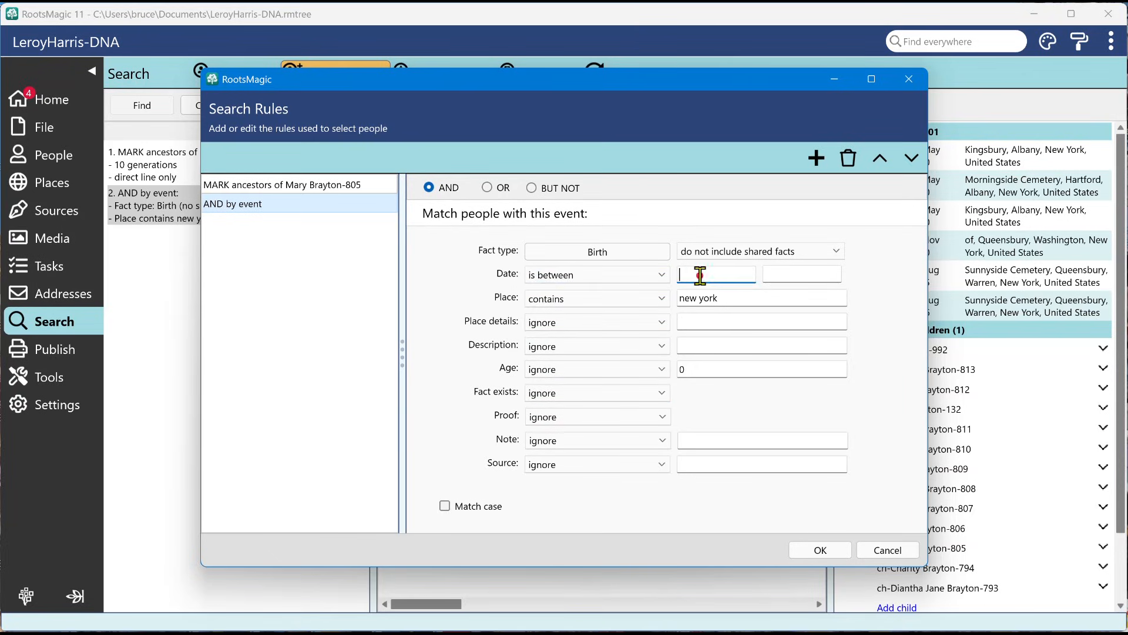
type("1800")
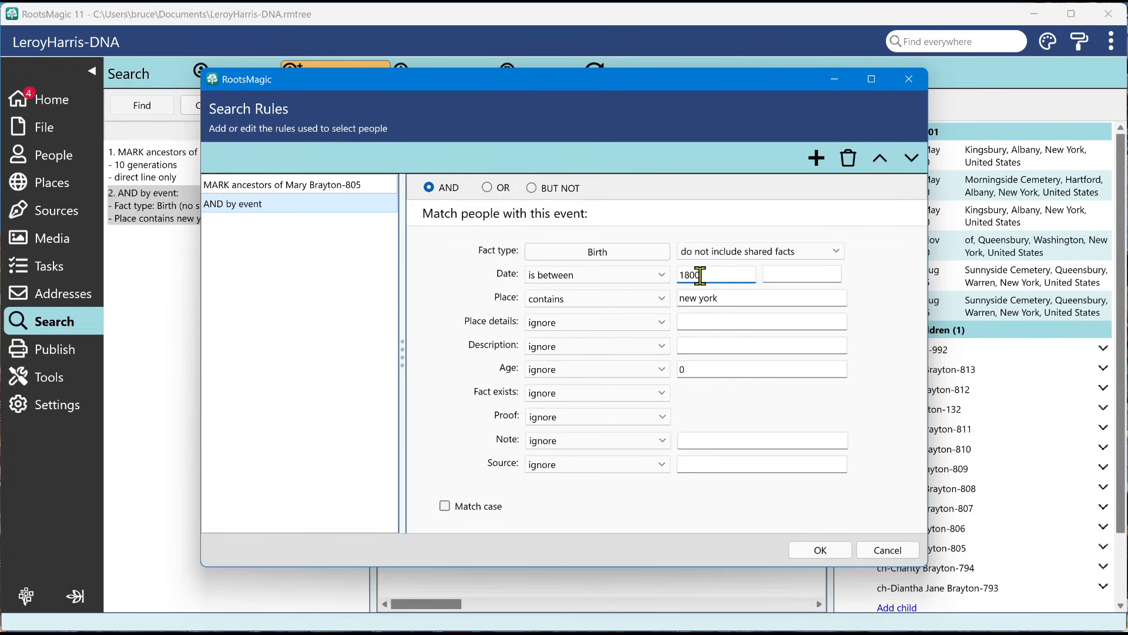
type("181")
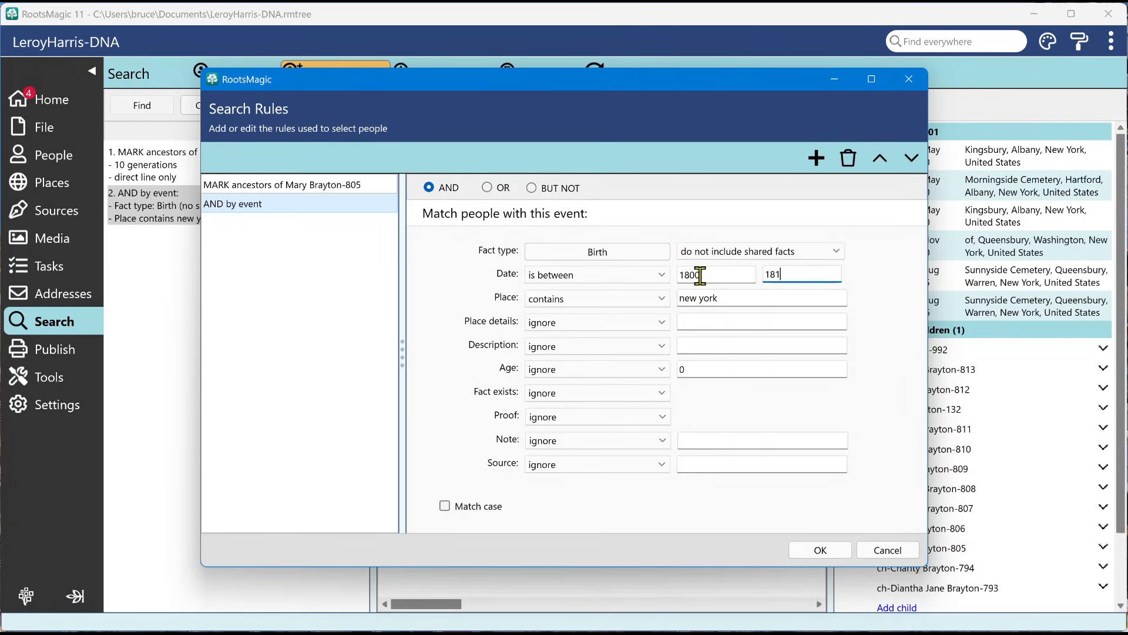
type("0")
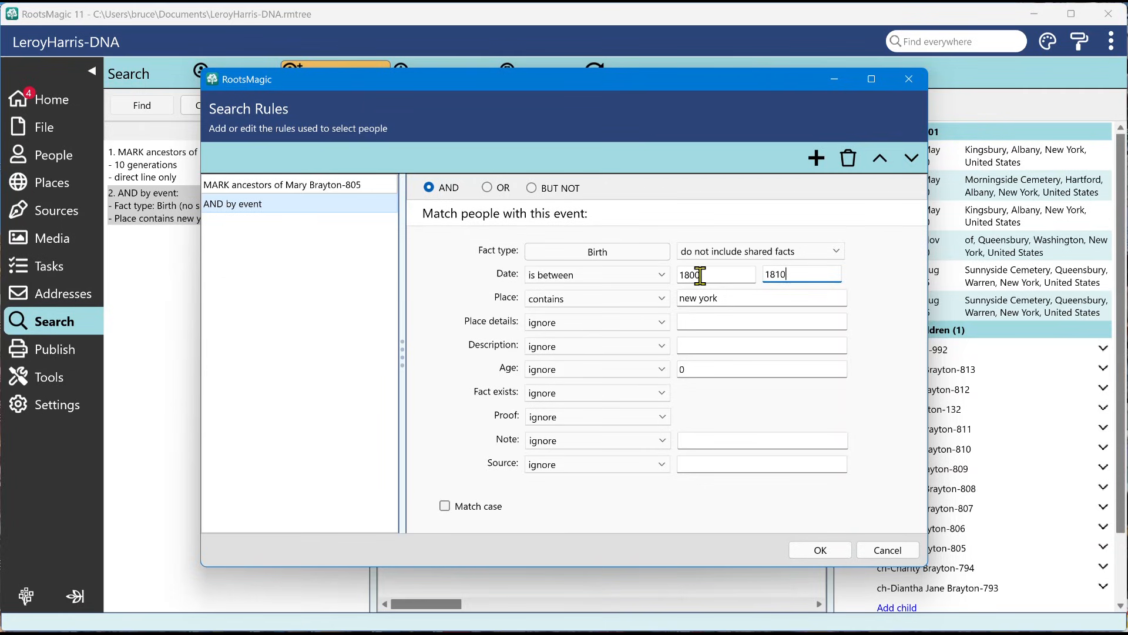
mouse_move(565, 298)
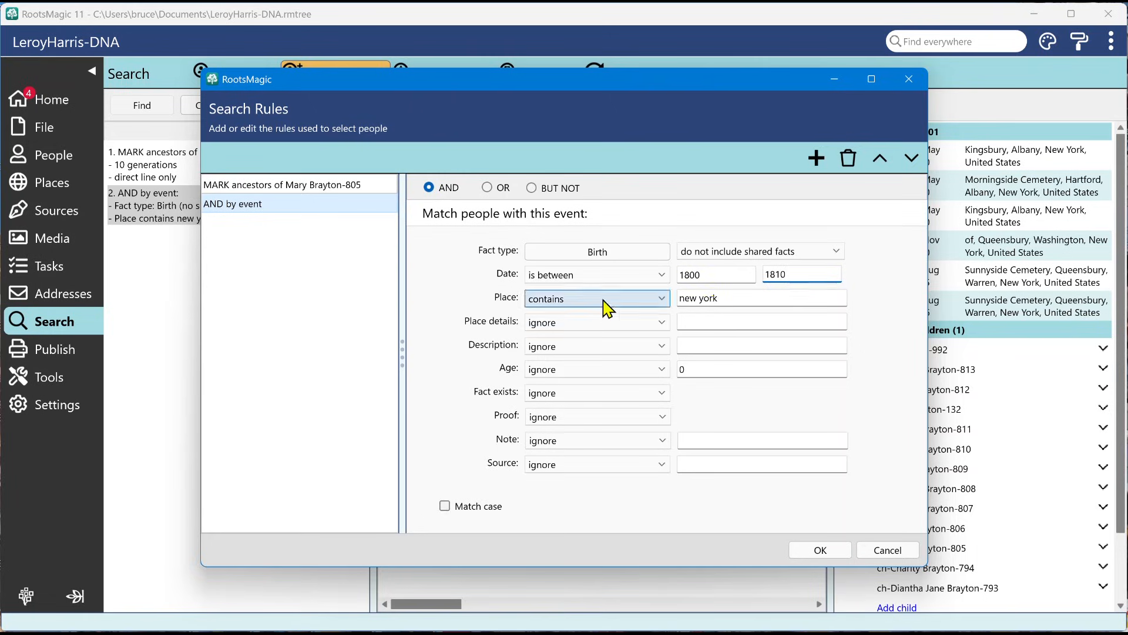
mouse_move(568, 302)
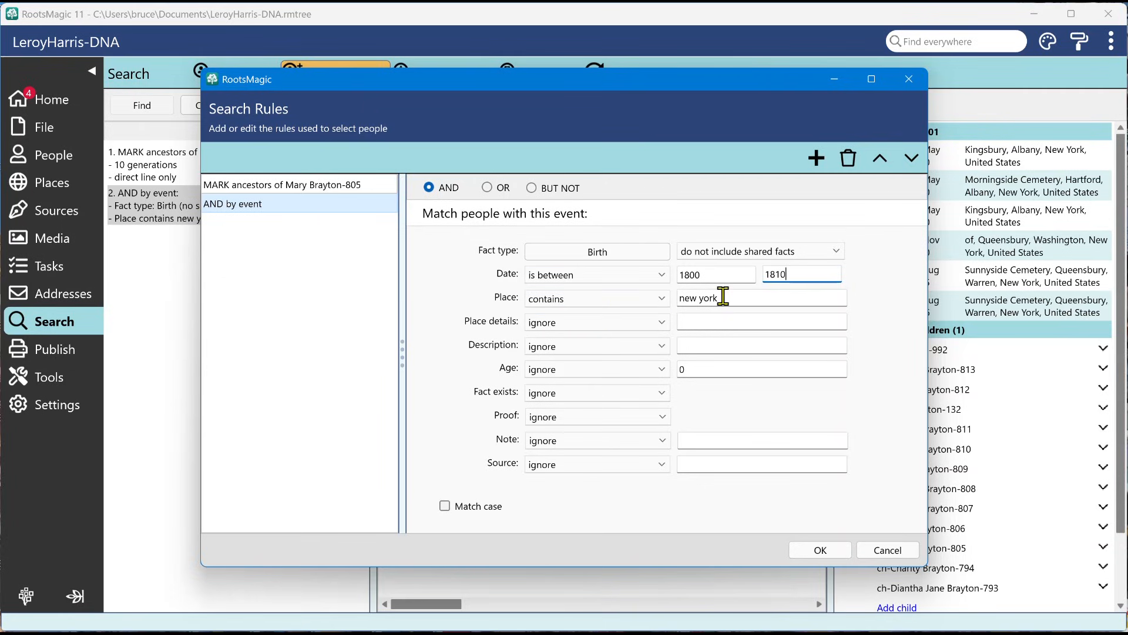
mouse_move(731, 272)
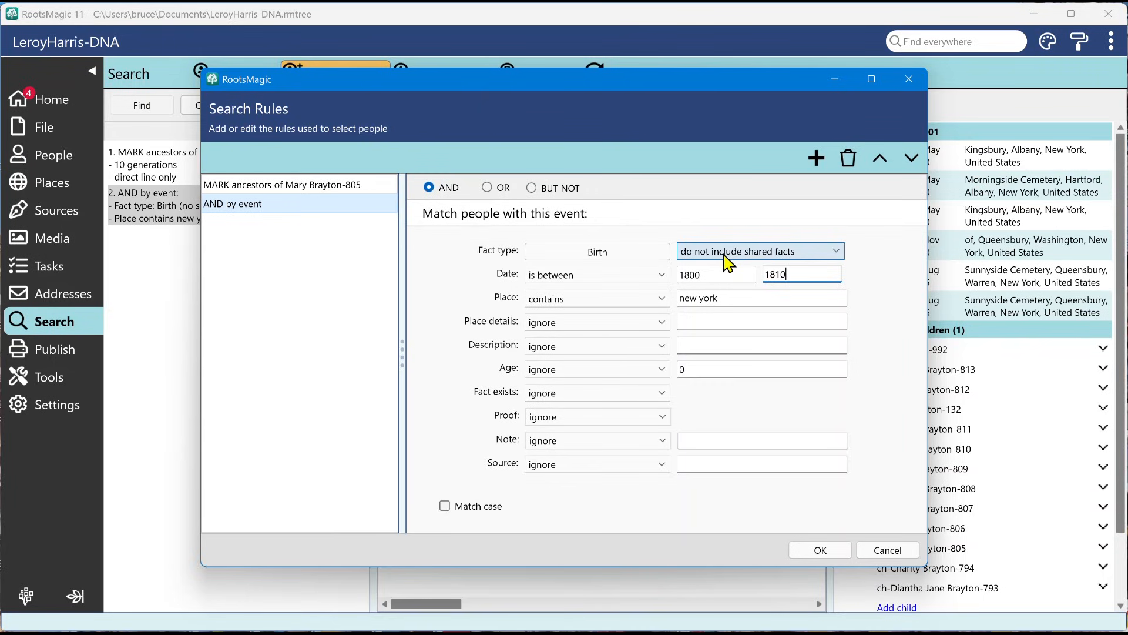
Step: Try the shared facts options and settle on 'do not include shared facts'
left_click(759, 250)
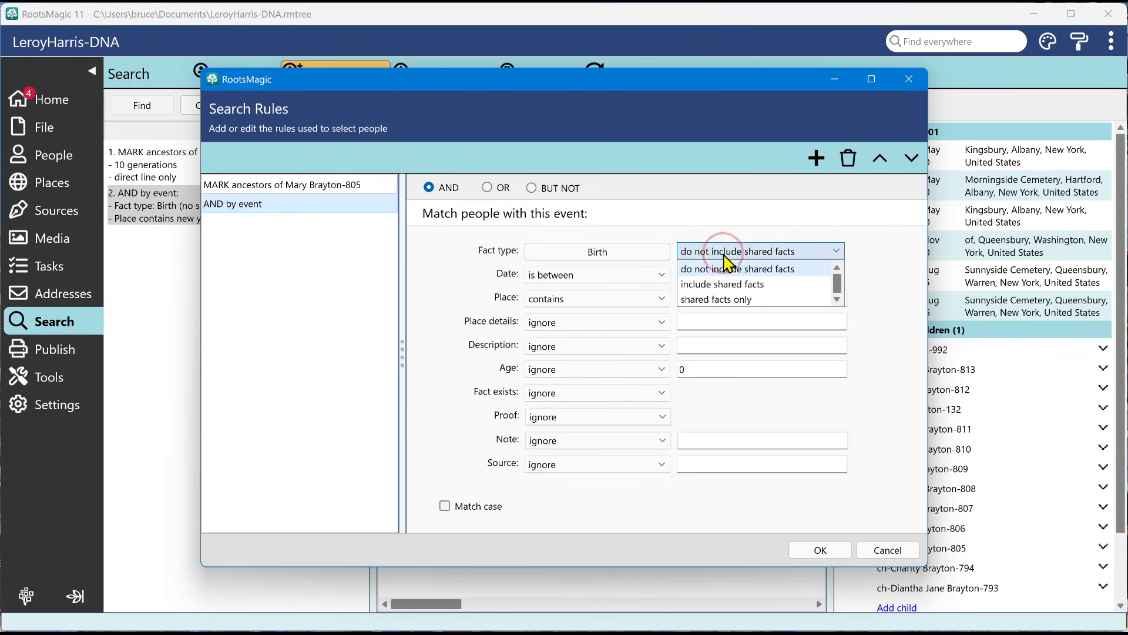
mouse_move(719, 283)
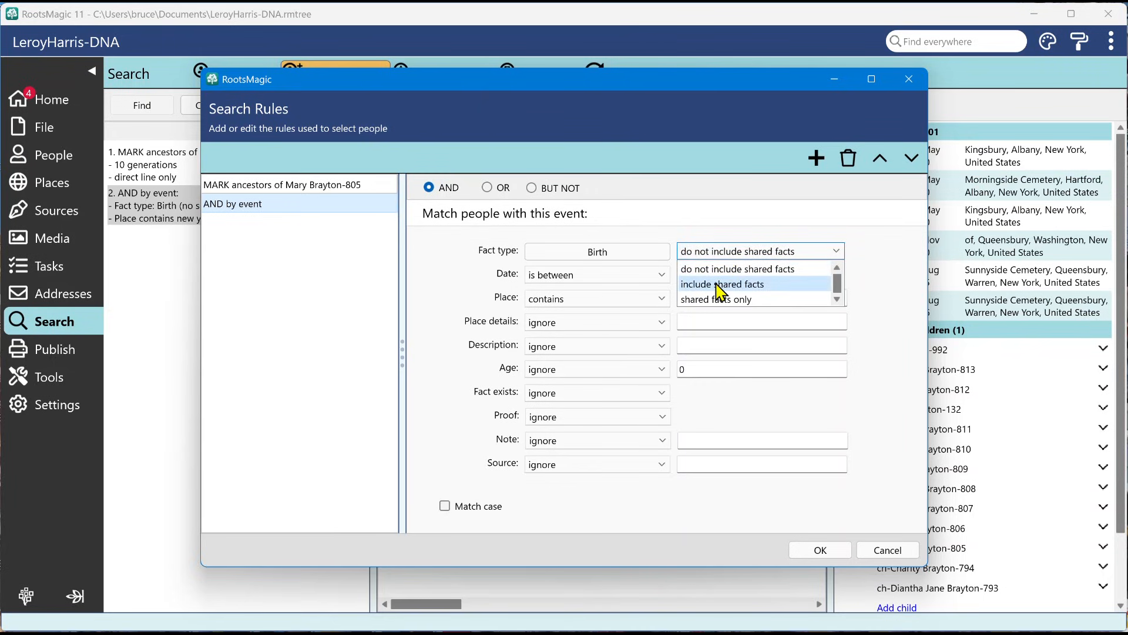
left_click(725, 283)
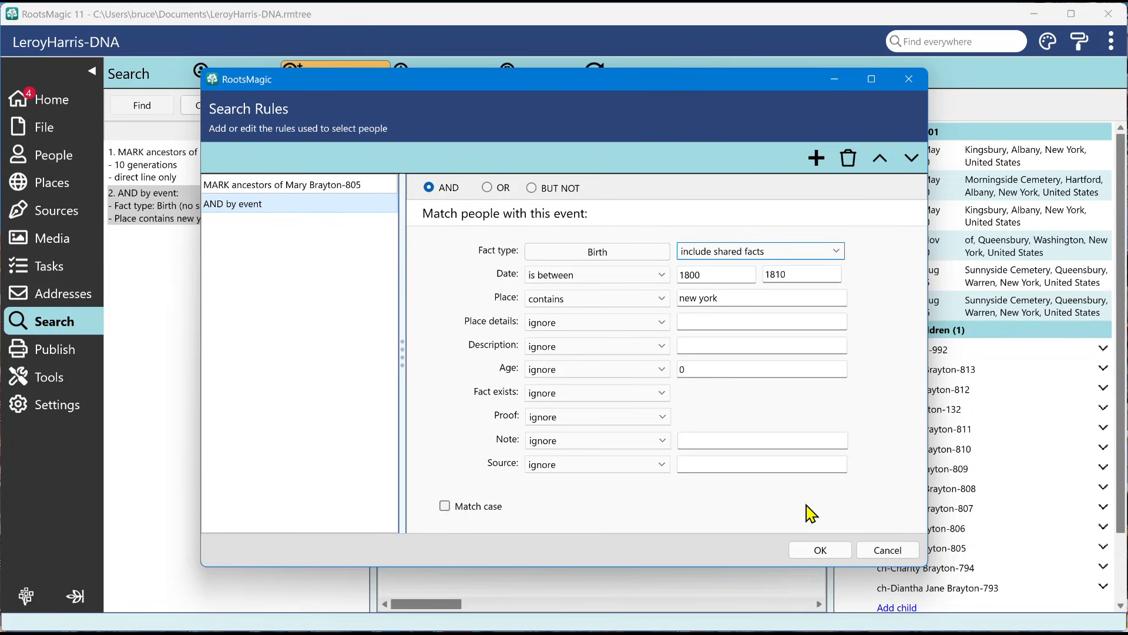
left_click(759, 251)
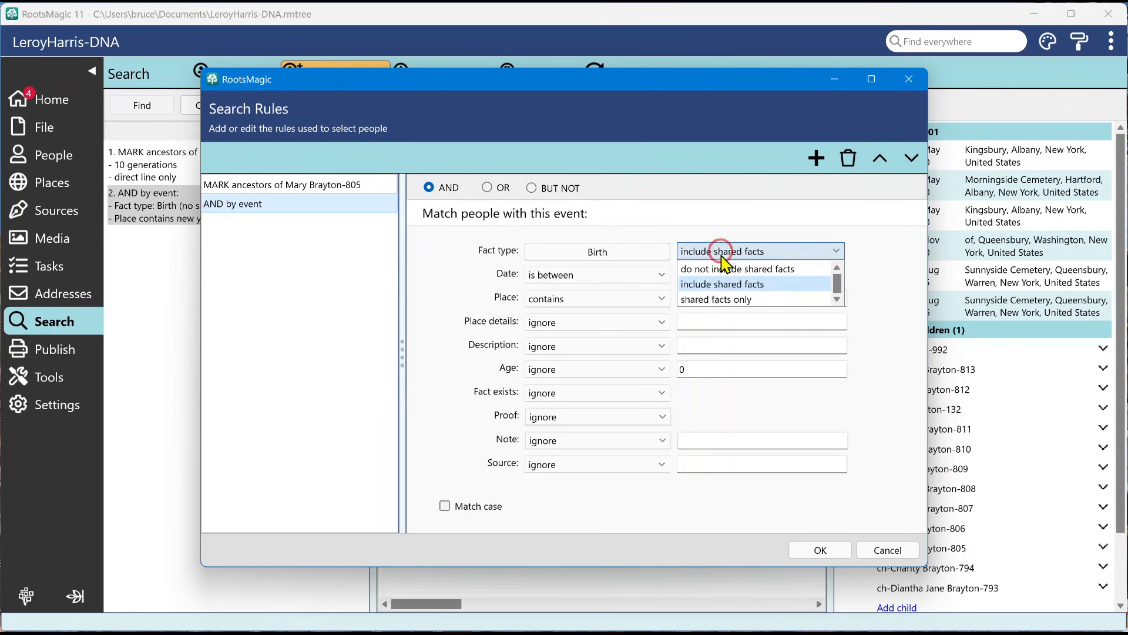
left_click(718, 299)
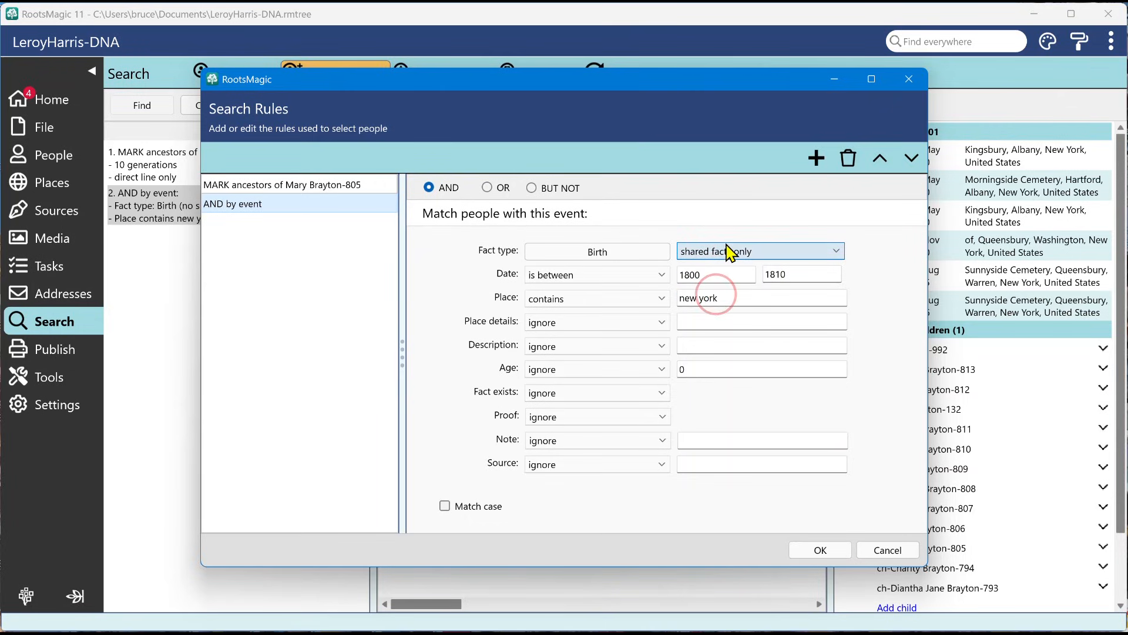
mouse_move(713, 220)
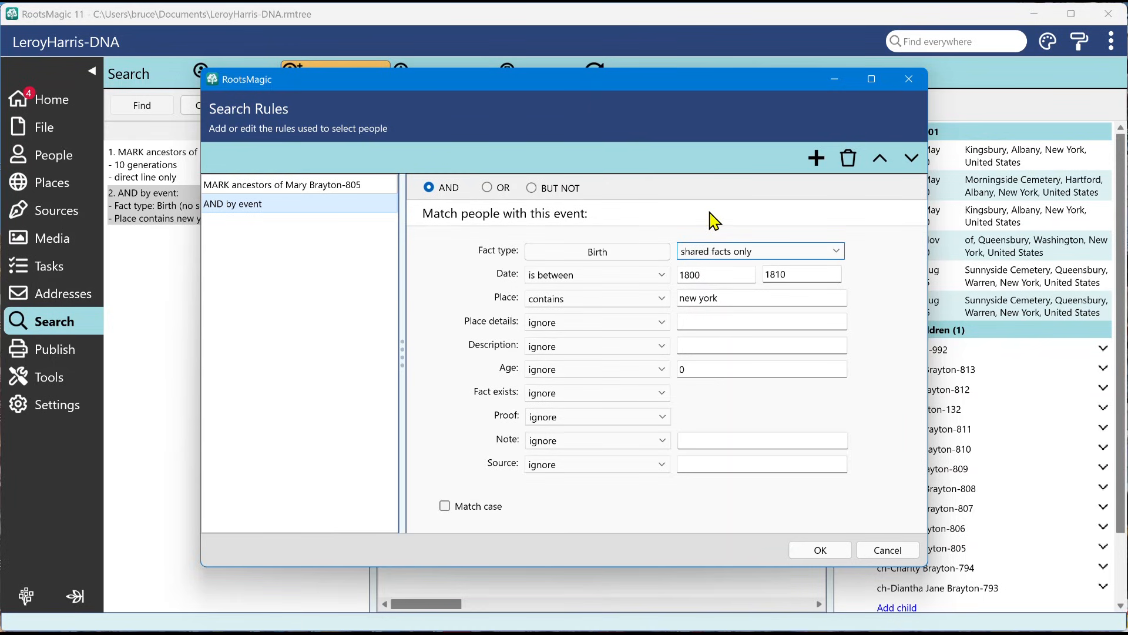
left_click(759, 251)
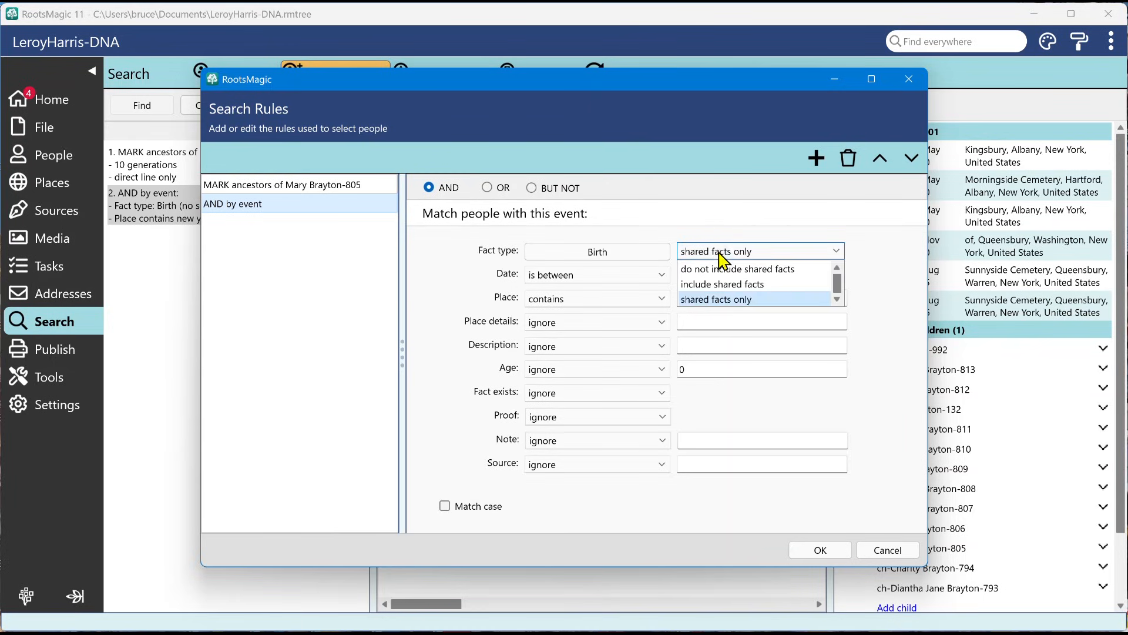
left_click(737, 268)
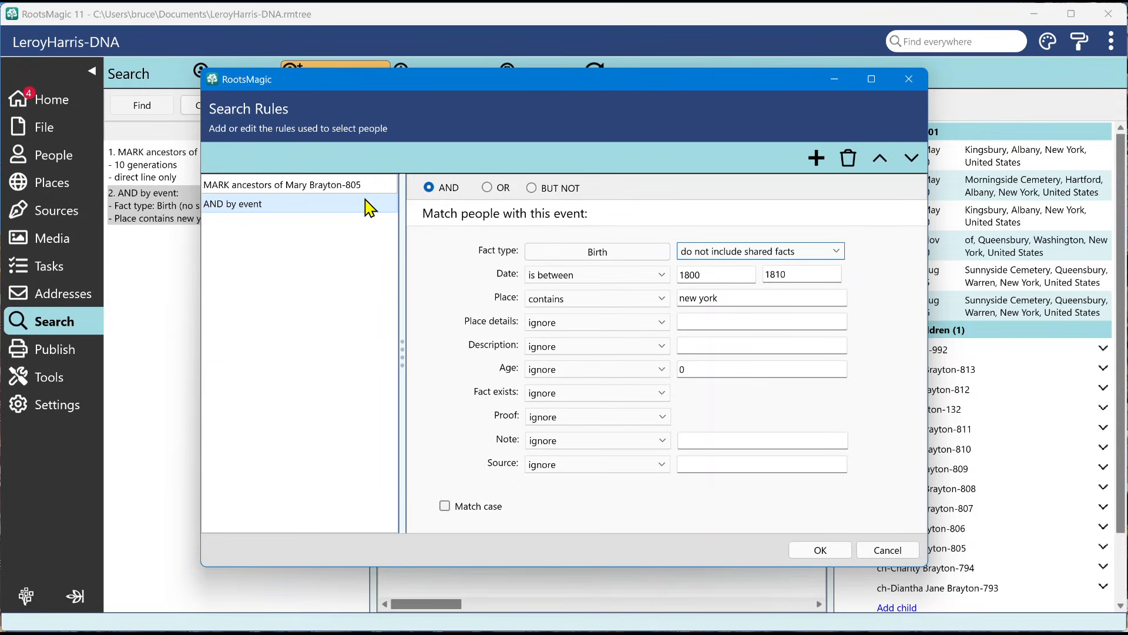
Step: Switch the birth rule's combining mode from AND through OR to BUT NOT
left_click(489, 188)
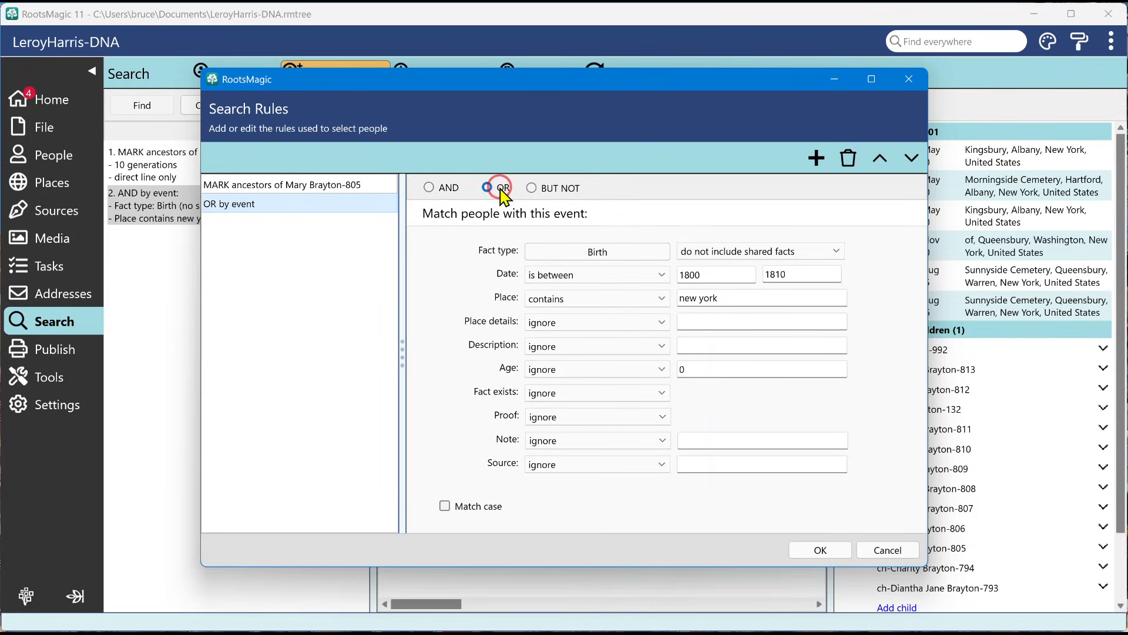
left_click(532, 188)
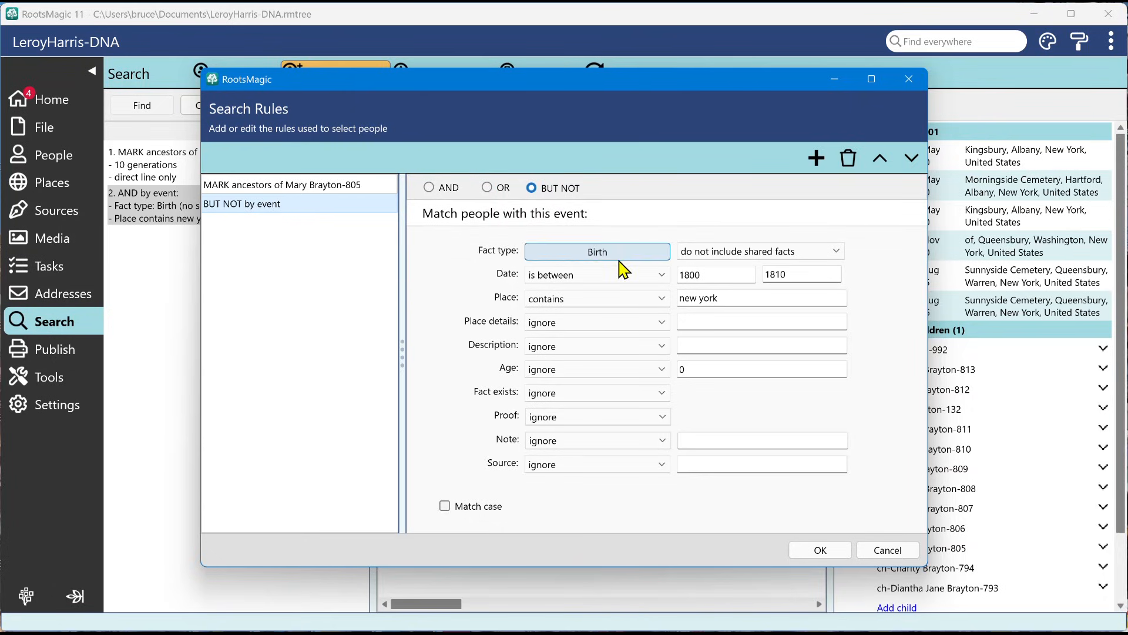
mouse_move(783, 343)
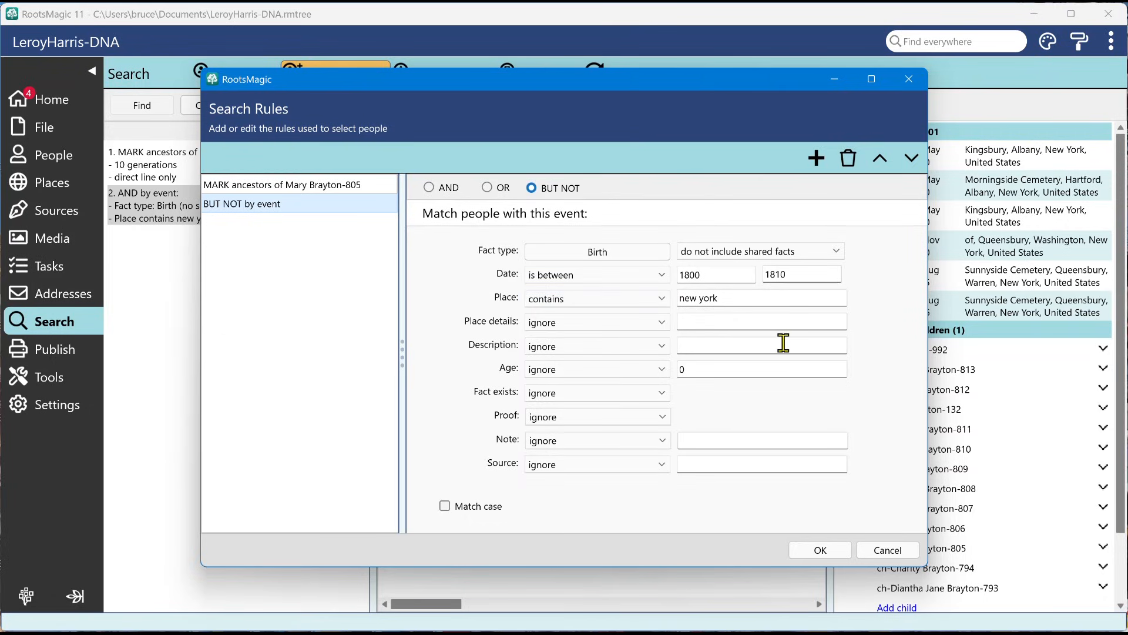
mouse_move(841, 514)
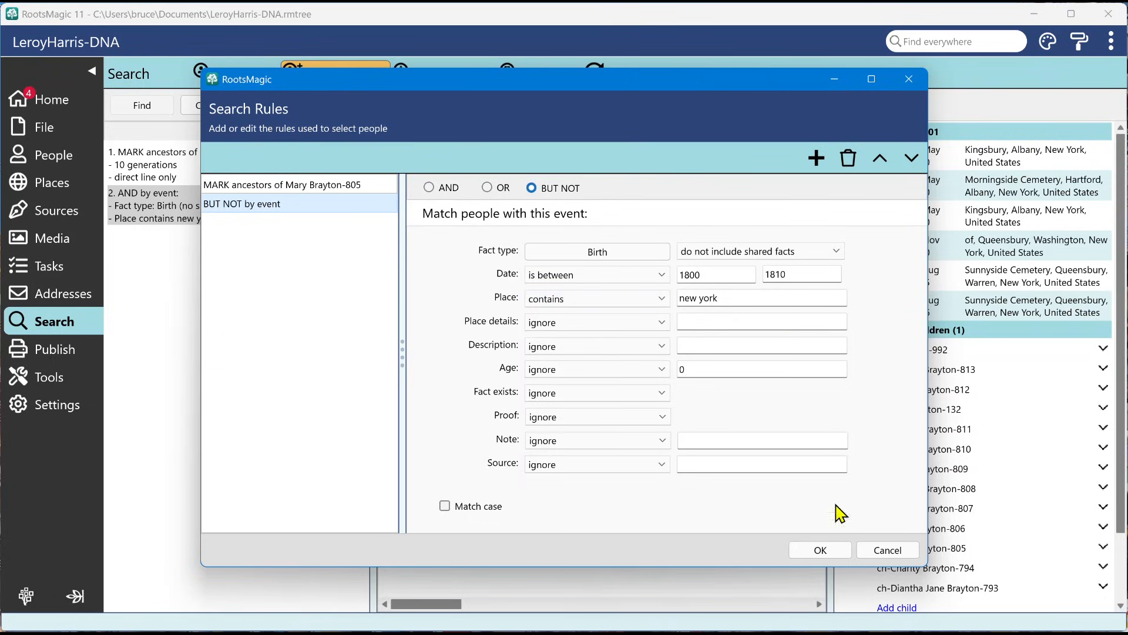
Step: Cancel the Search Rules editor, keeping the 5 matches under the AND birth rule
left_click(818, 549)
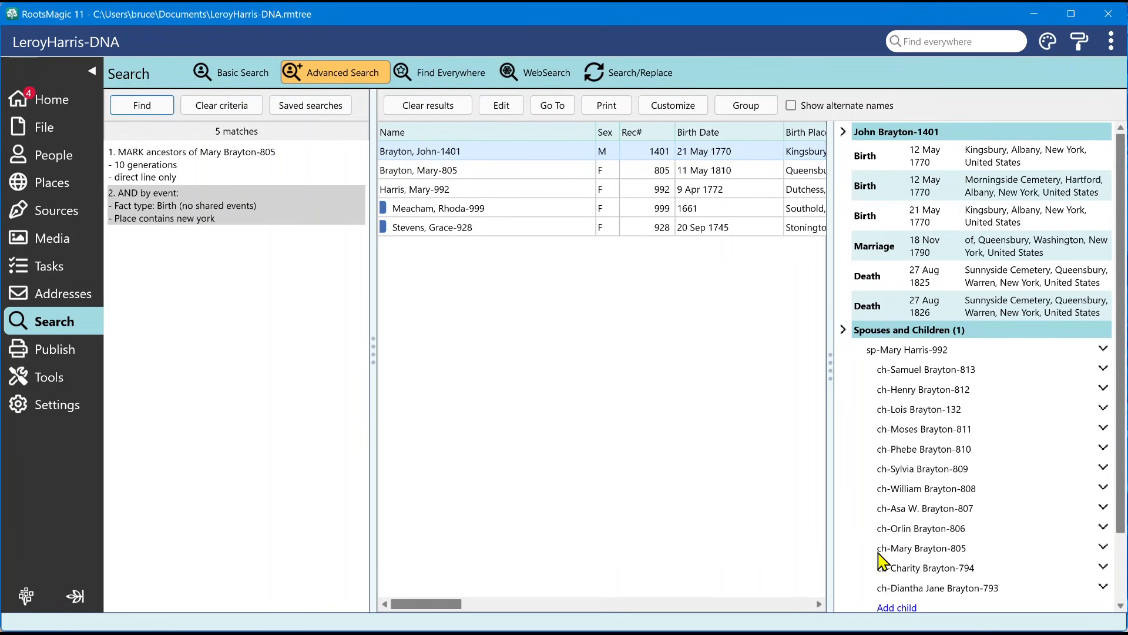
mouse_move(878, 558)
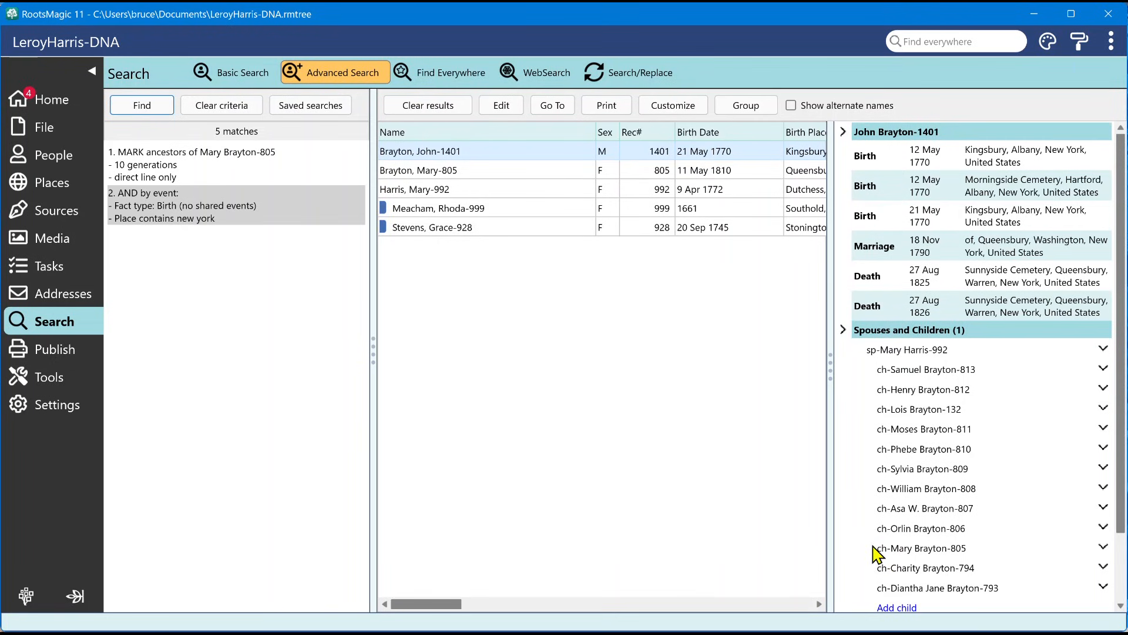
mouse_move(741, 471)
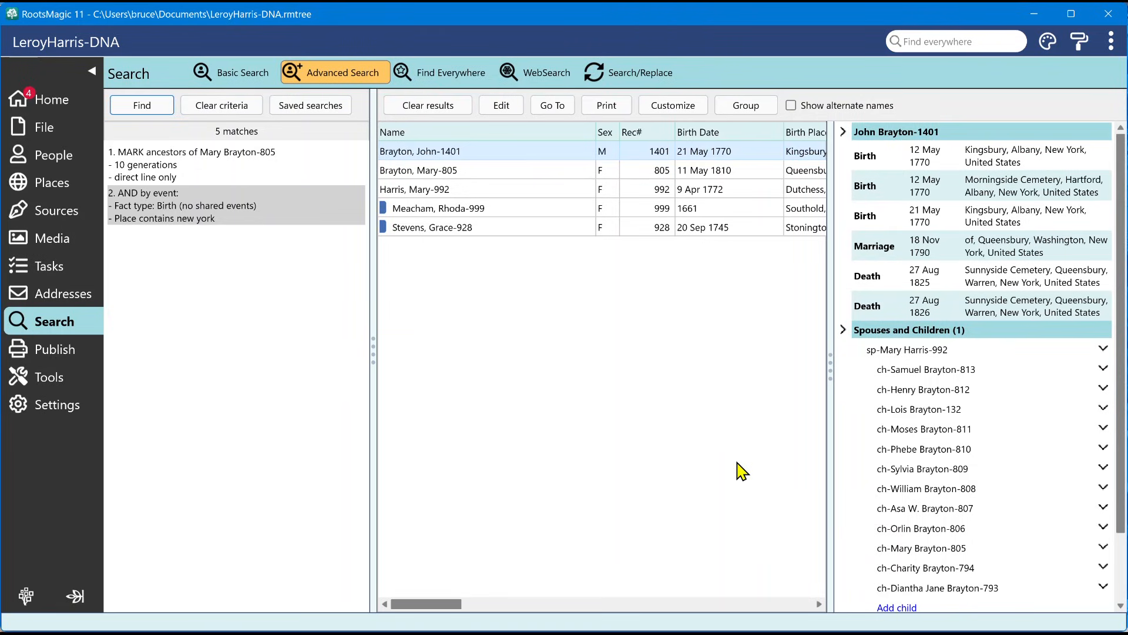
mouse_move(751, 135)
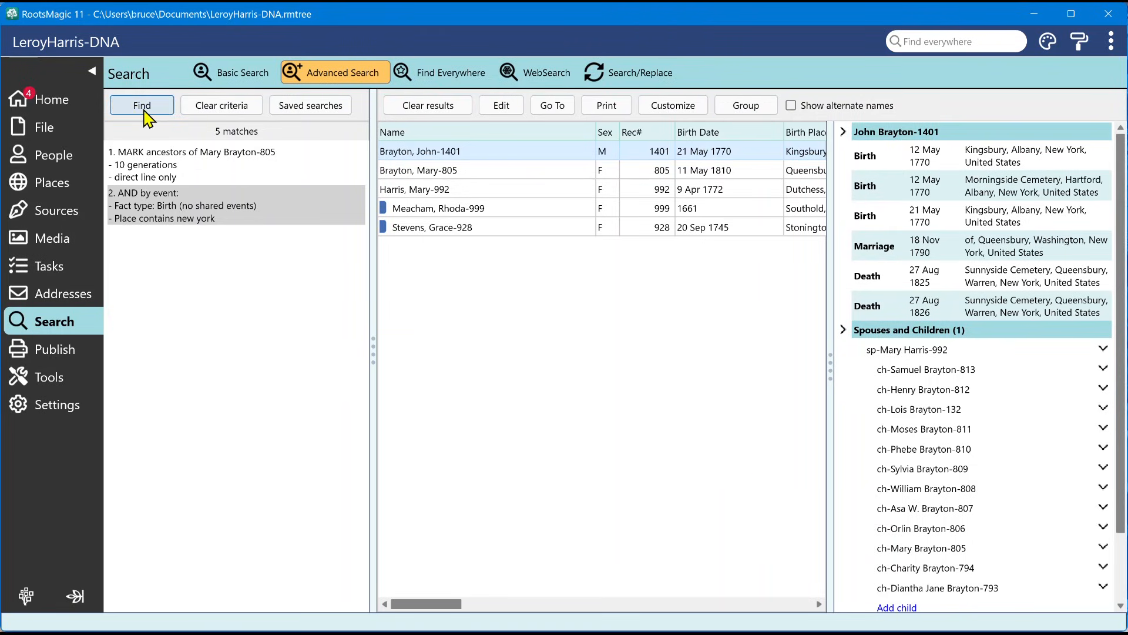
mouse_move(176, 254)
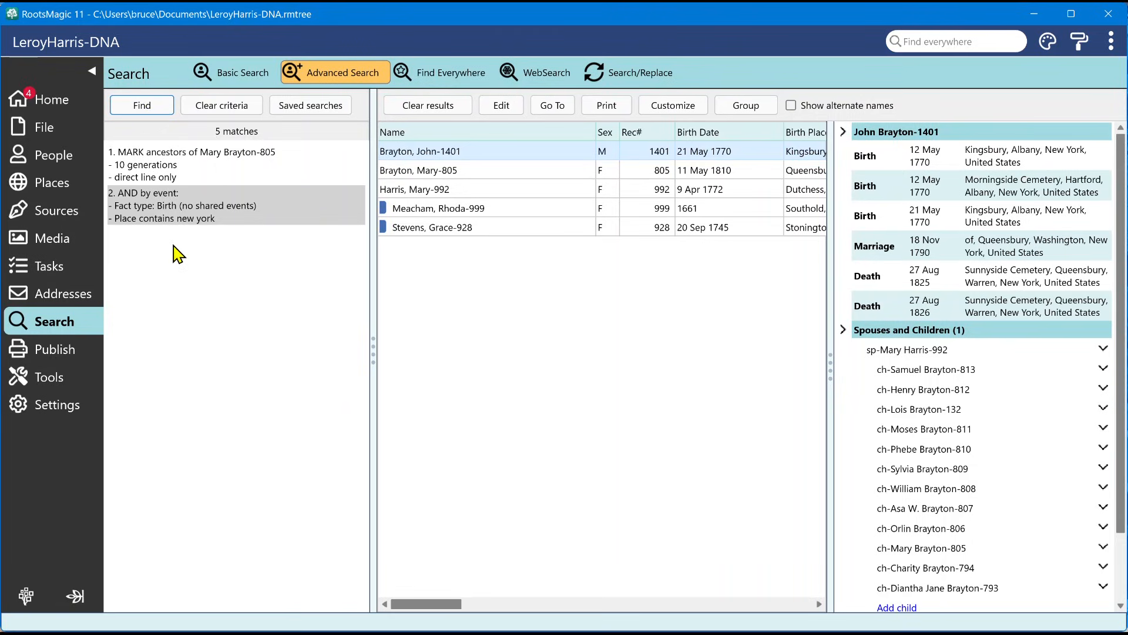
mouse_move(204, 274)
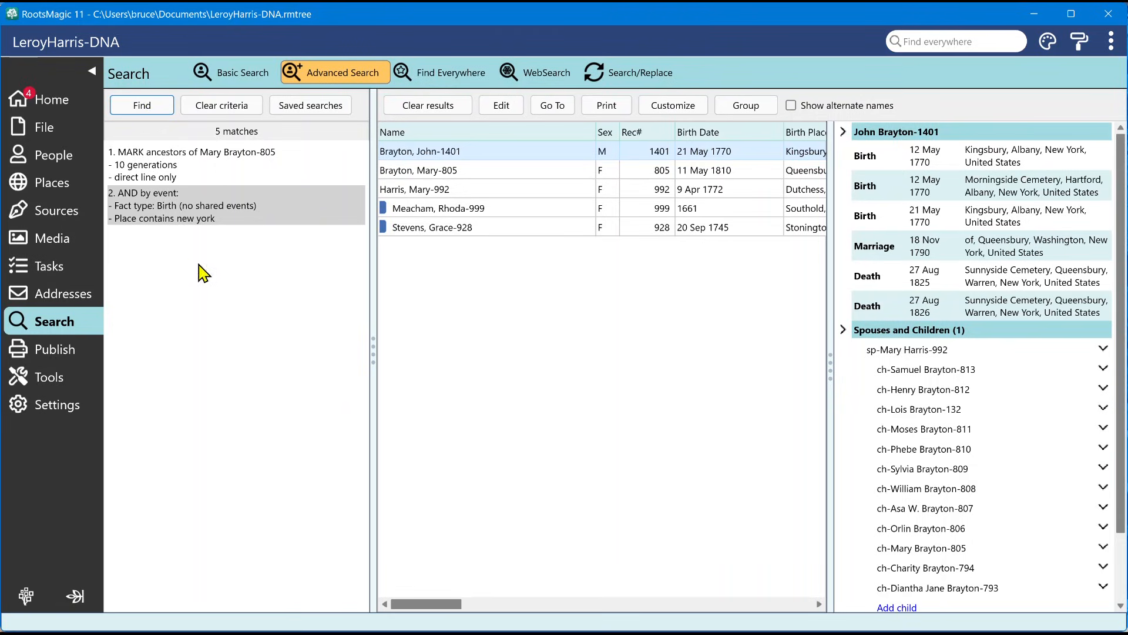
mouse_move(205, 207)
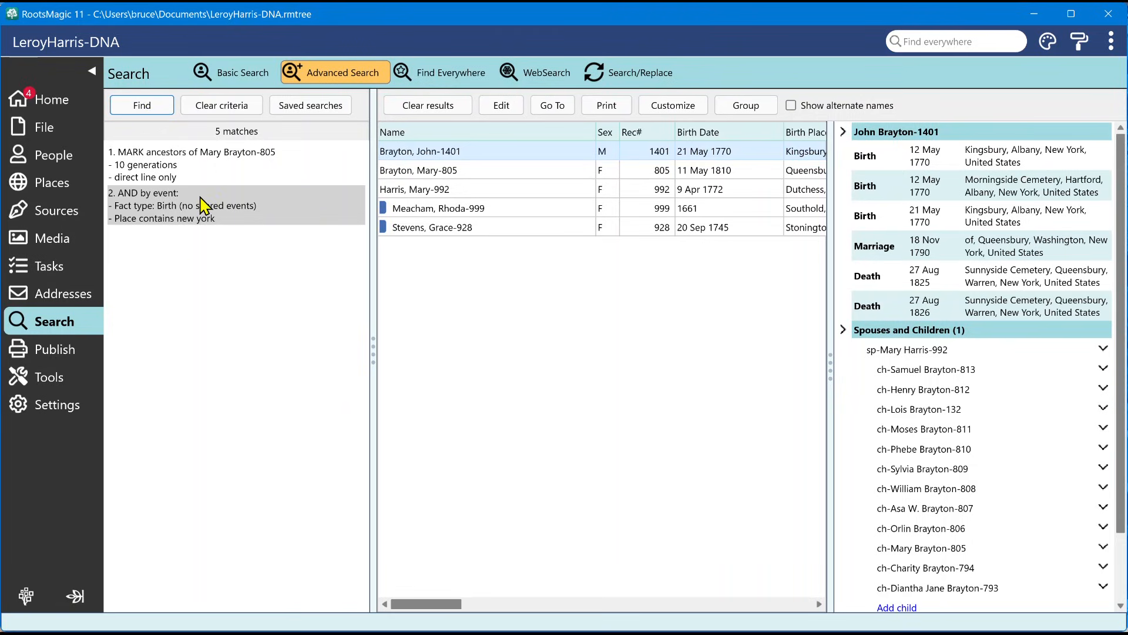
mouse_move(167, 138)
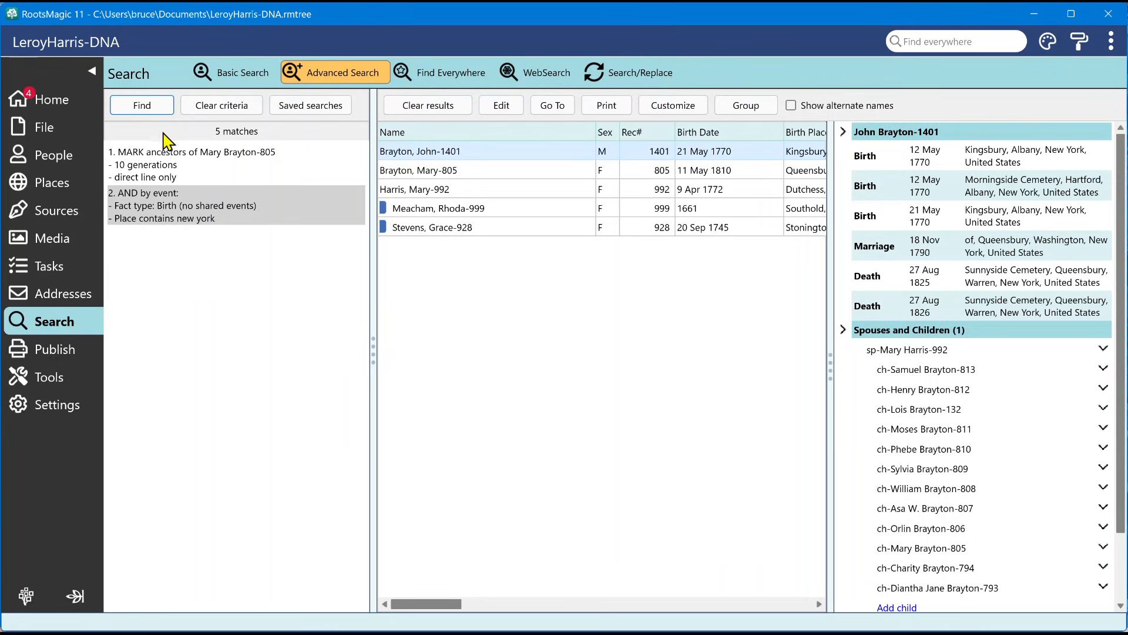
mouse_move(214, 210)
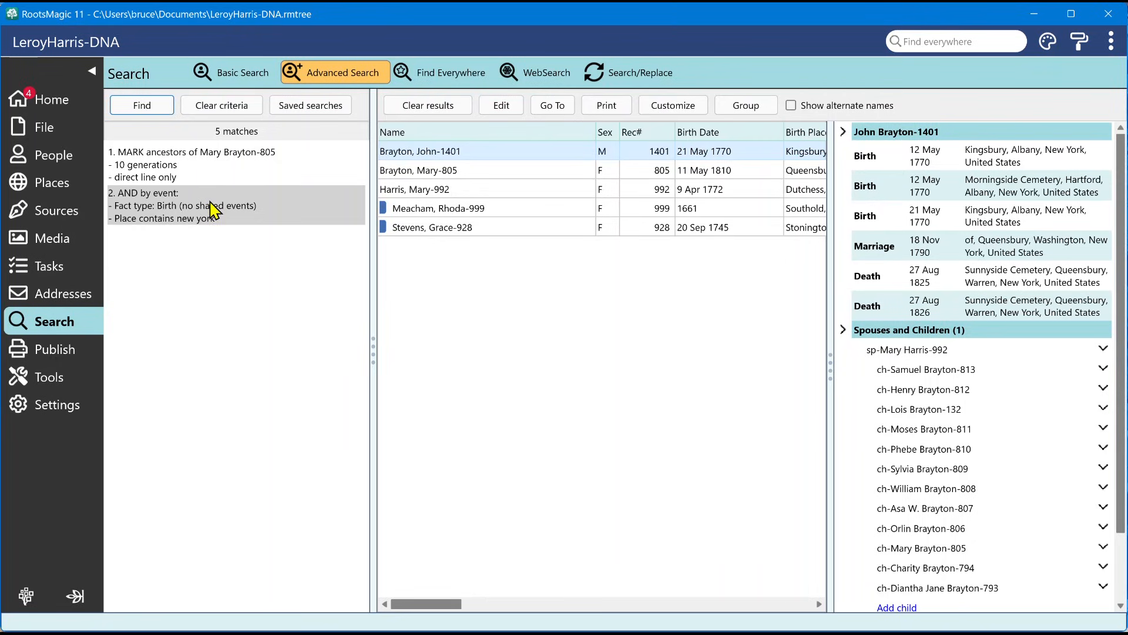
mouse_move(563, 475)
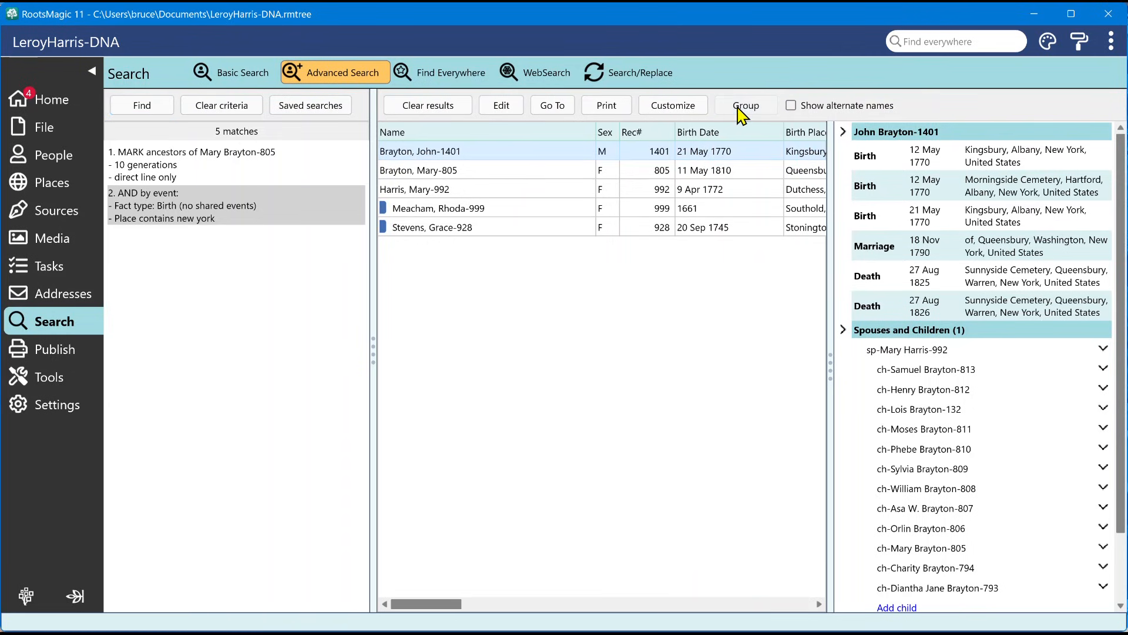
Step: Create a group from the 5 matches named 'Mary's Ancestors from New York'
left_click(744, 105)
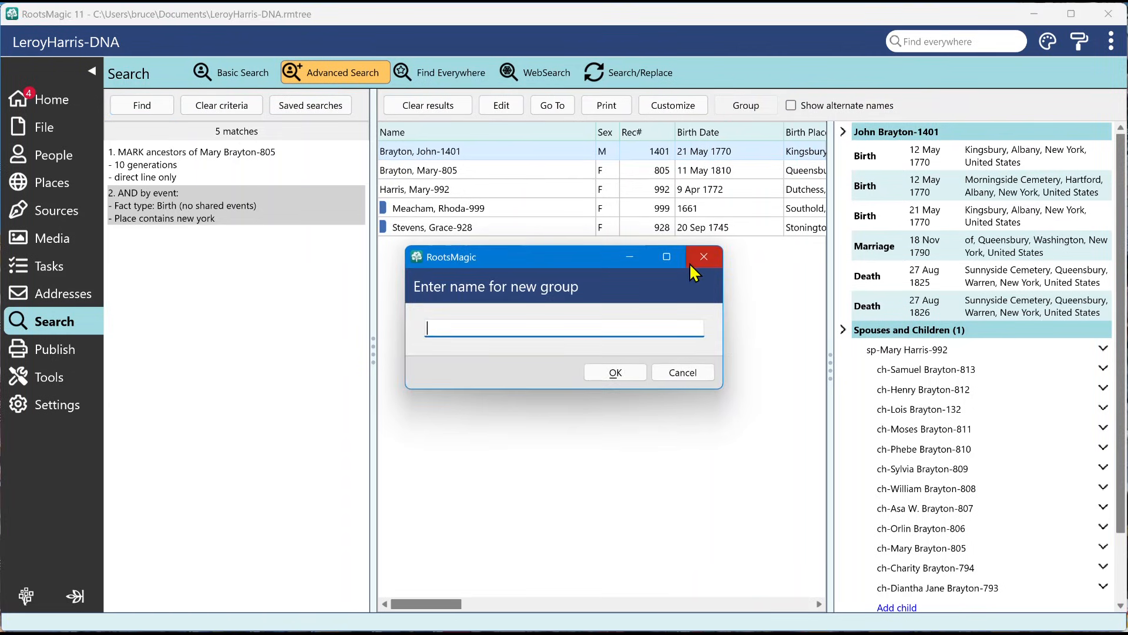
mouse_move(703, 256)
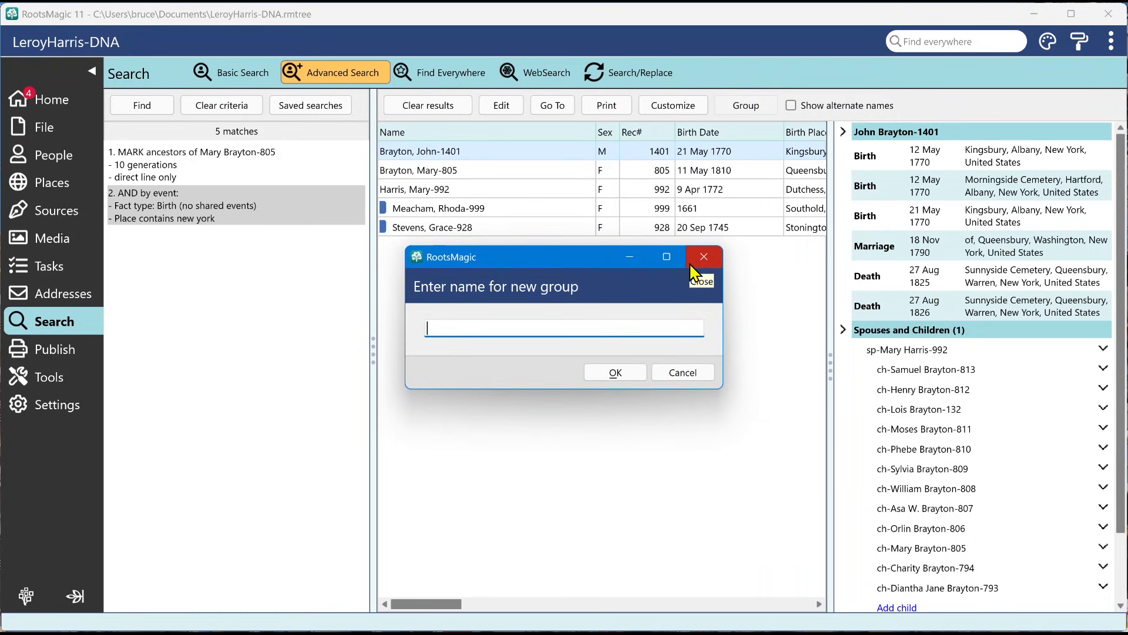
type("Ma")
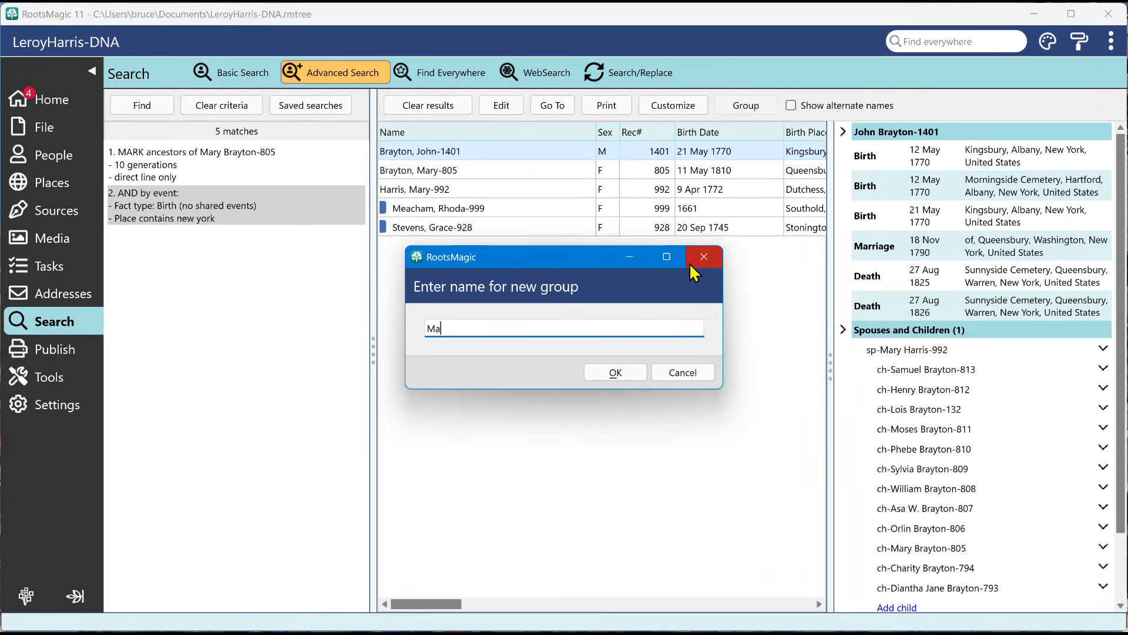
type("ry's Ance")
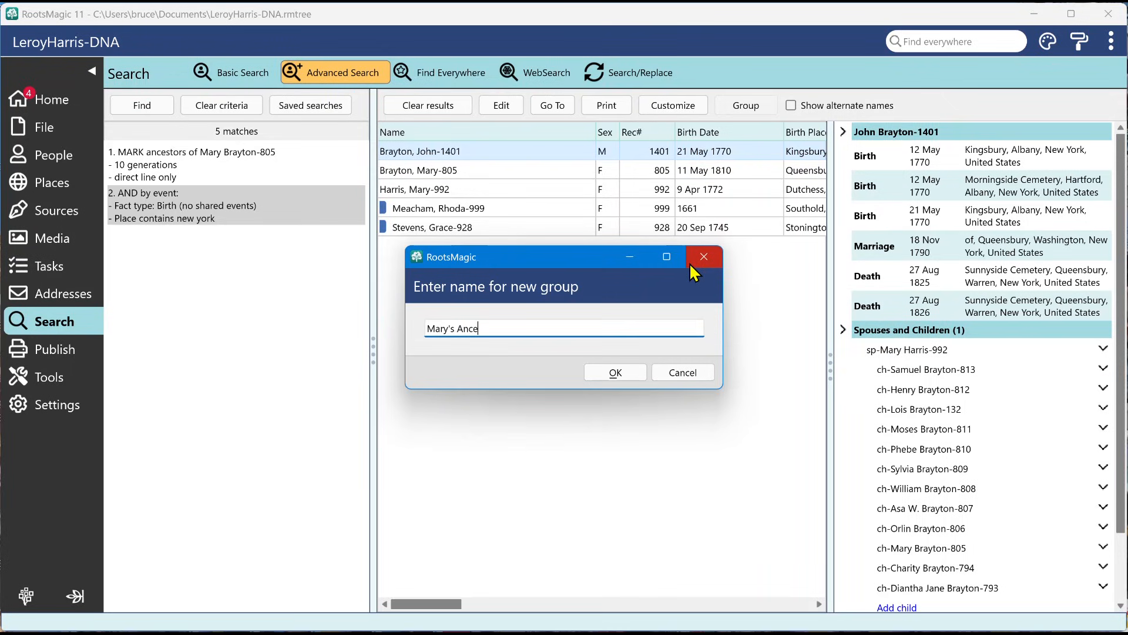
type("sto")
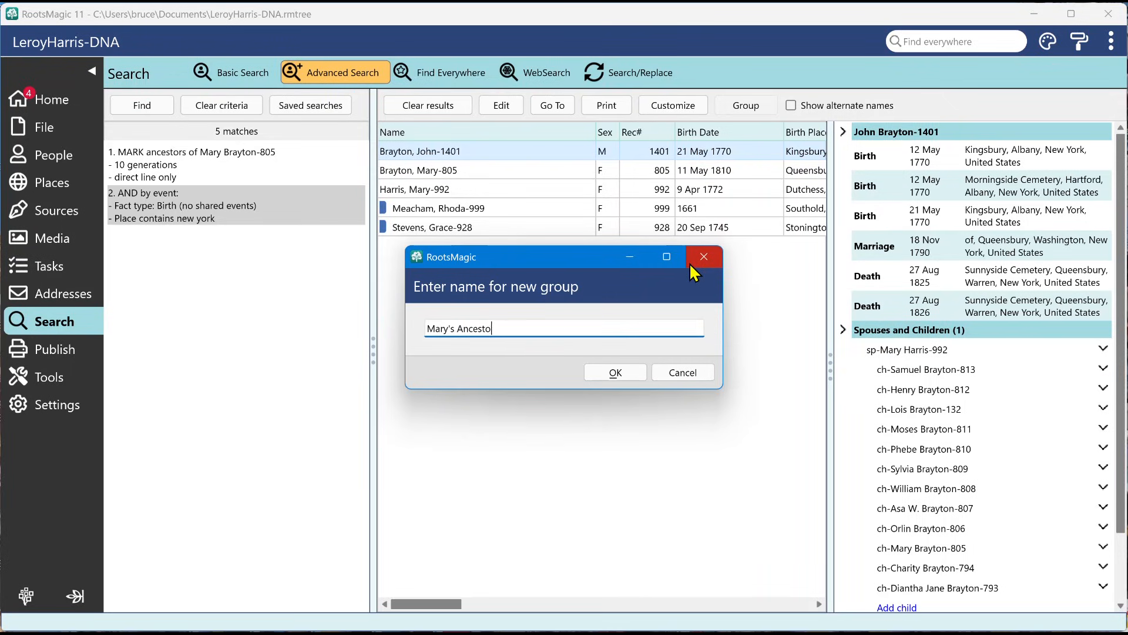
type("rs from New Y")
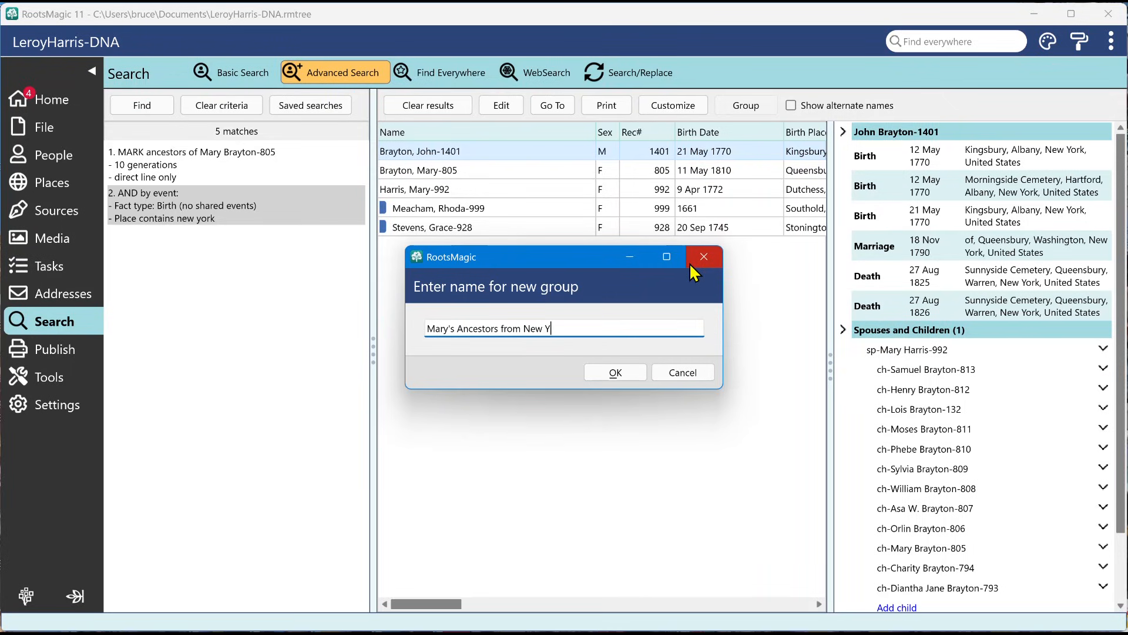
type("ork")
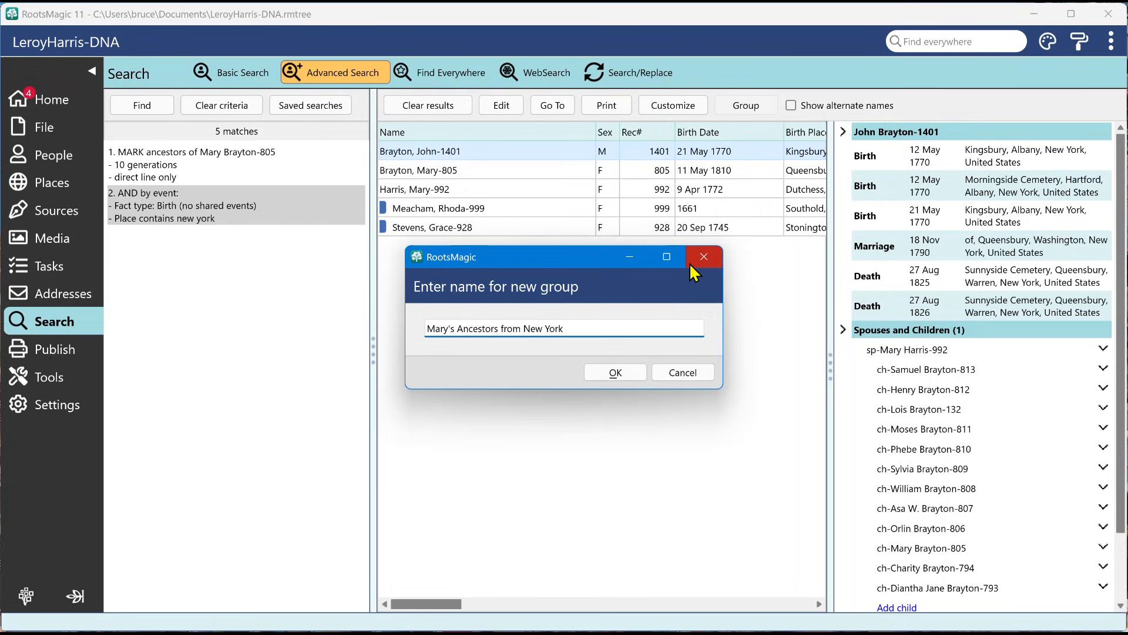
left_click(615, 372)
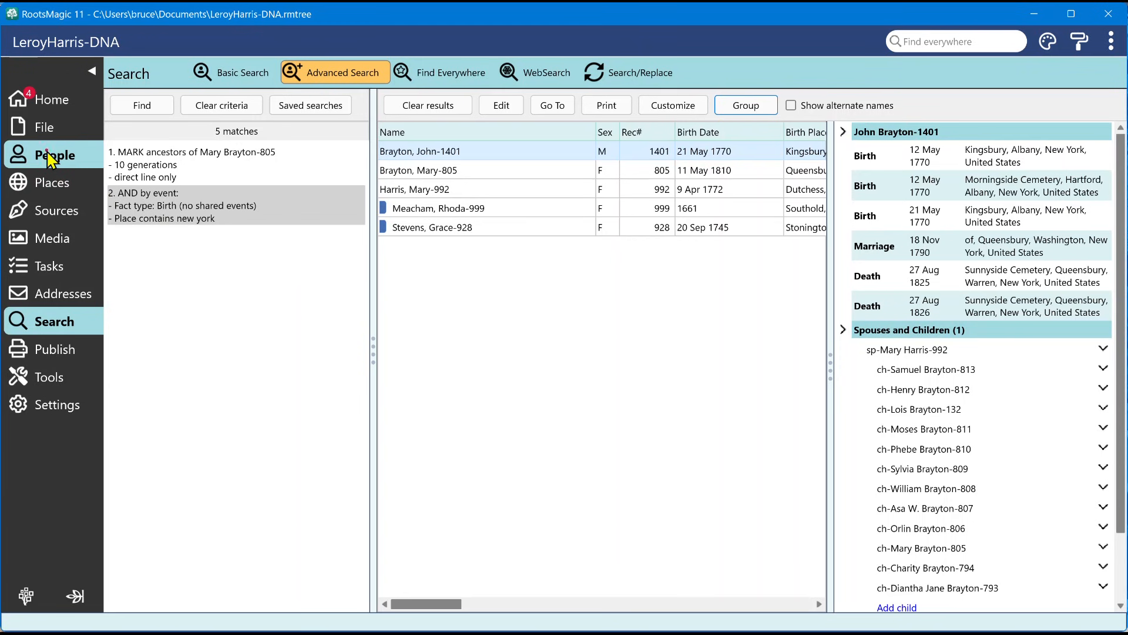
Step: From the People view's Groups panel, edit the 'Mary's Ancestors from New York' group (60 people)
left_click(55, 155)
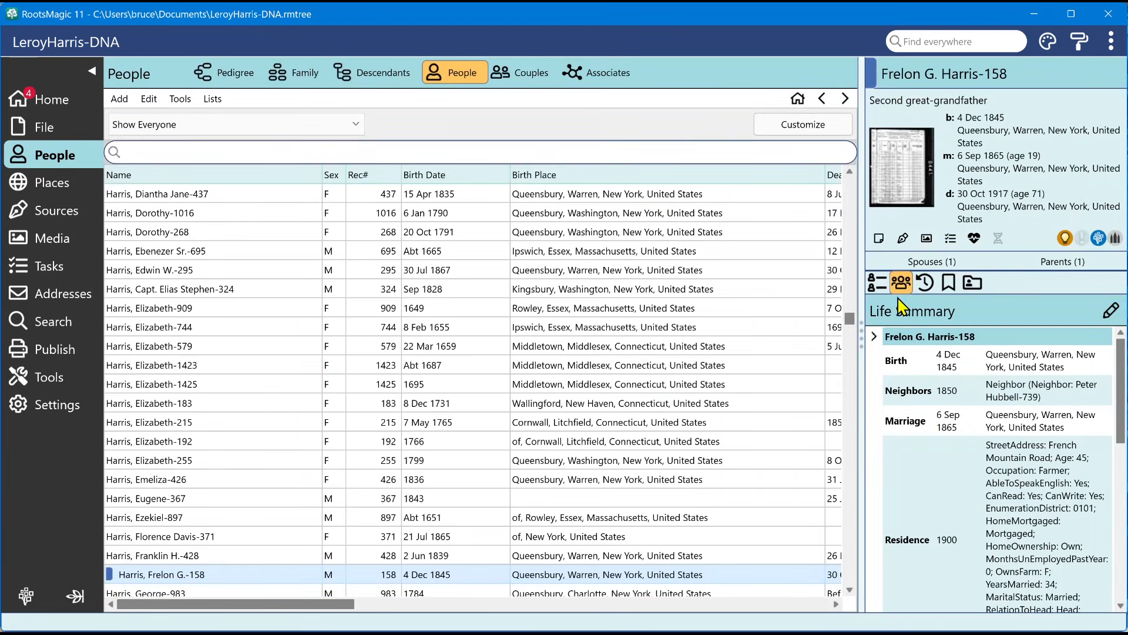
left_click(972, 282)
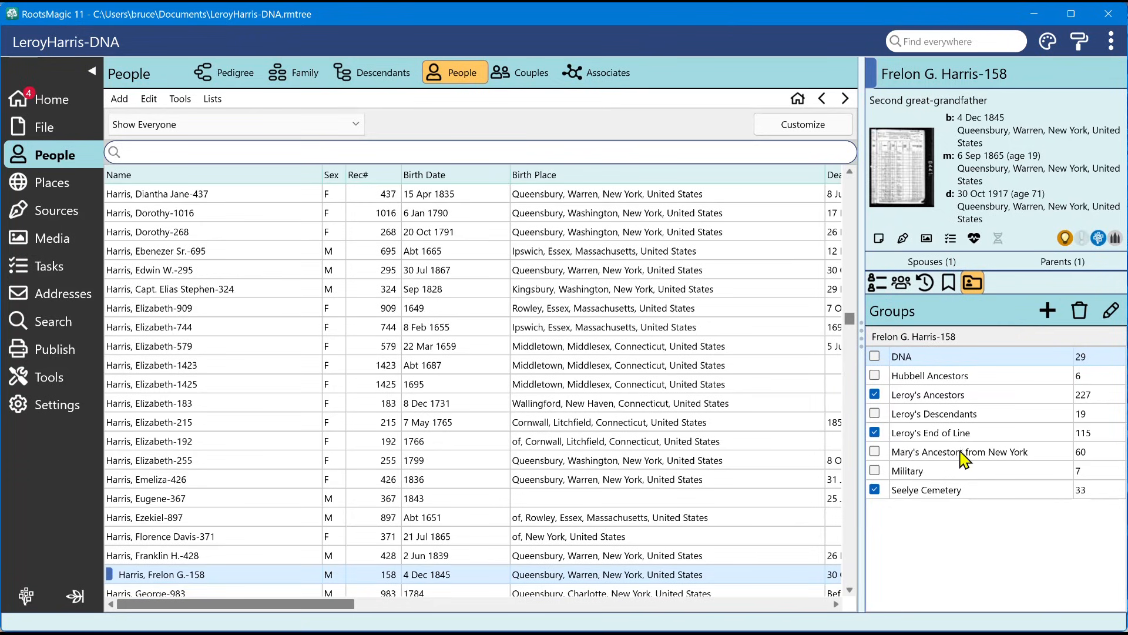
mouse_move(1070, 458)
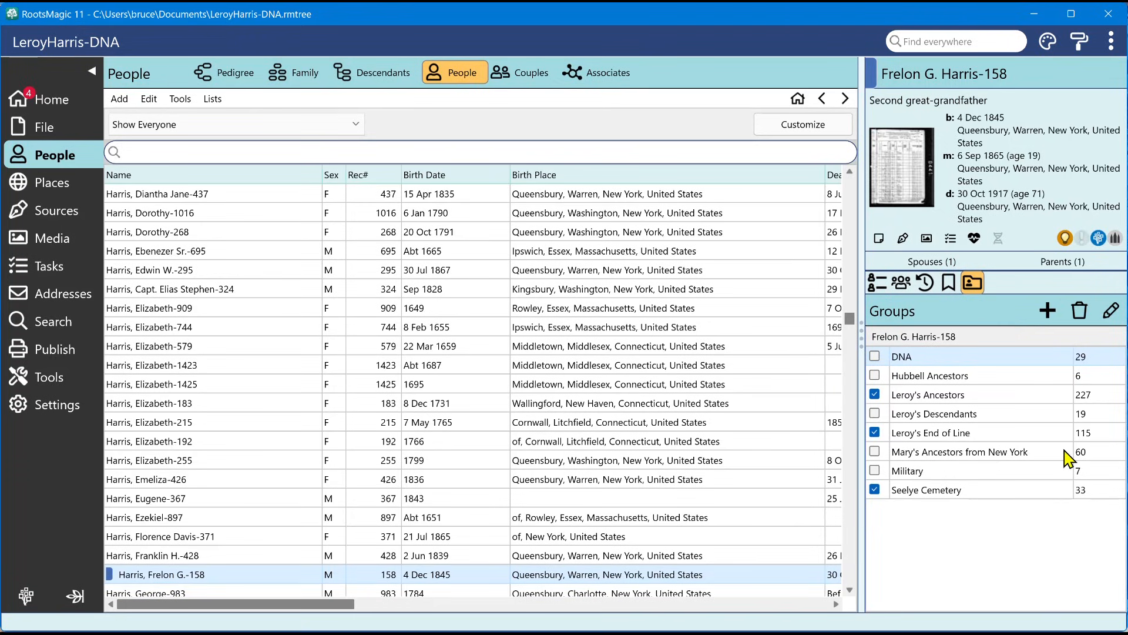
mouse_move(1024, 464)
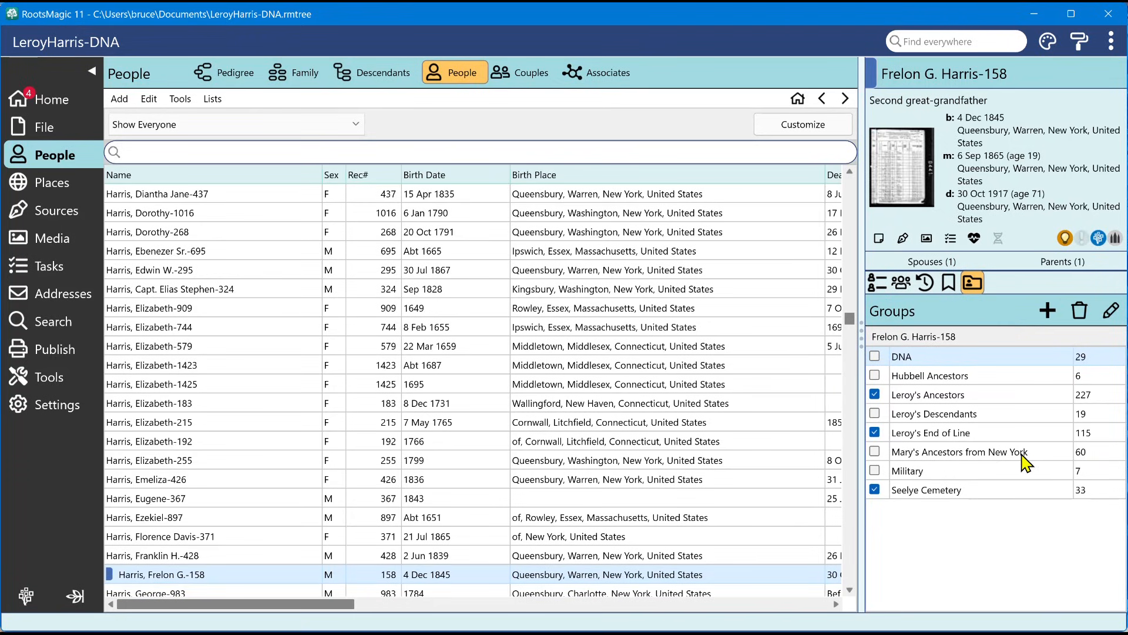
mouse_move(1090, 461)
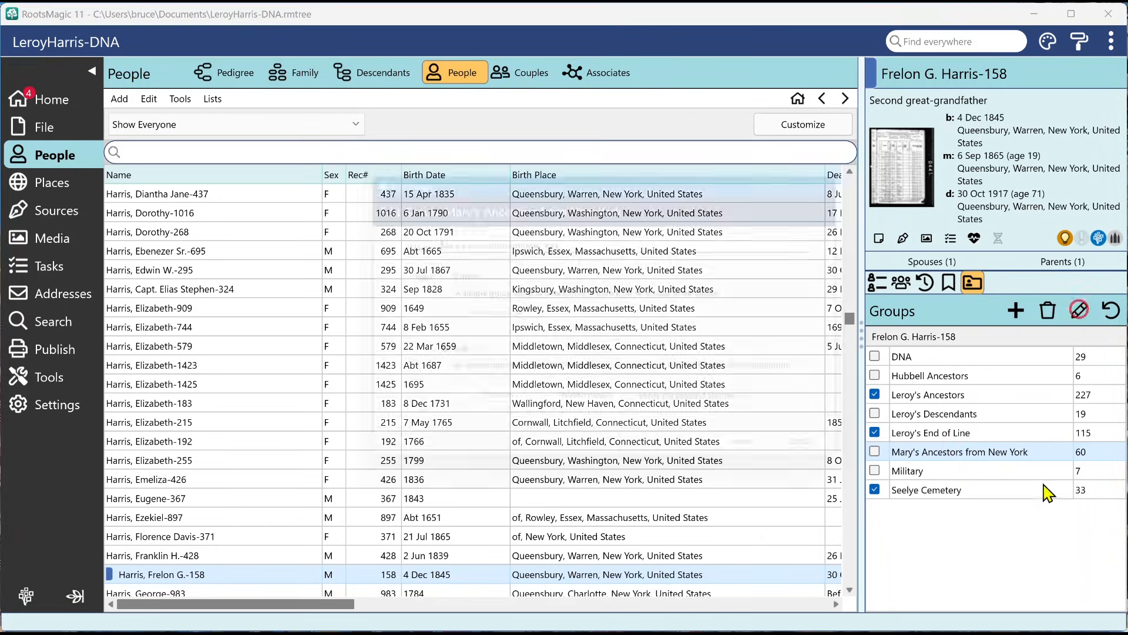
left_click(1078, 310)
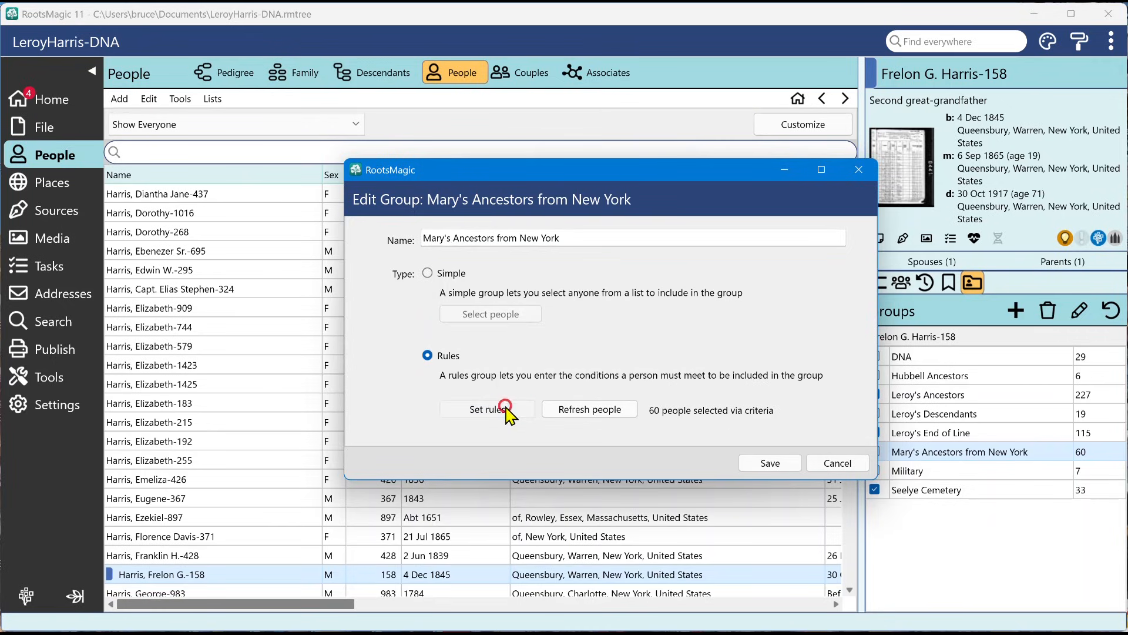
Step: Change the New York birth rule from BUT NOT to AND and save the group, now 5 people
left_click(487, 409)
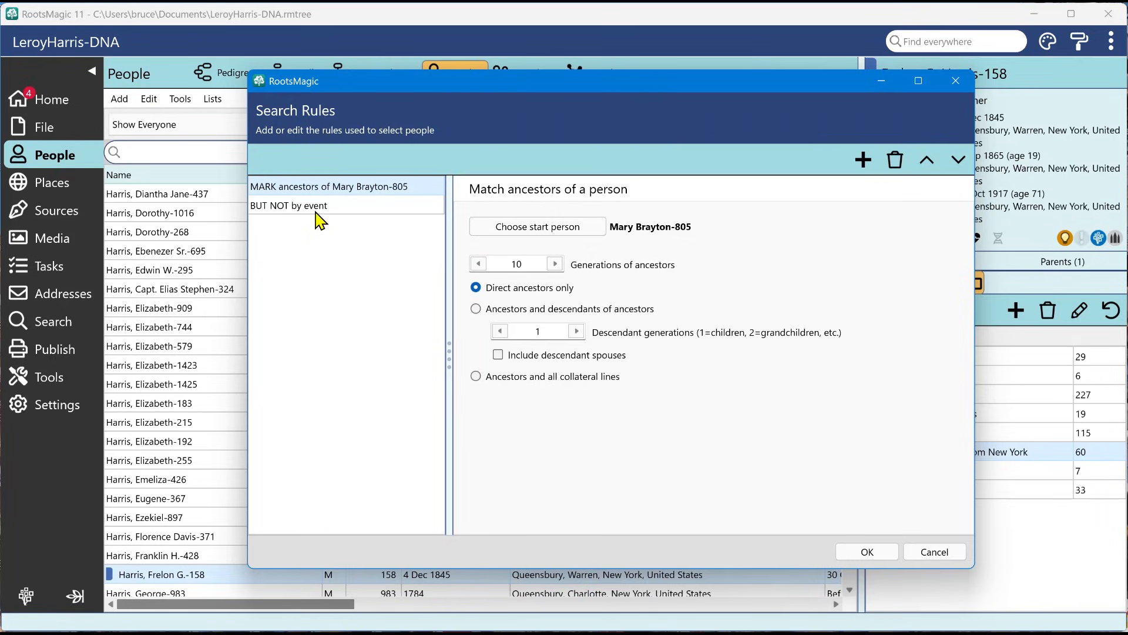
left_click(289, 205)
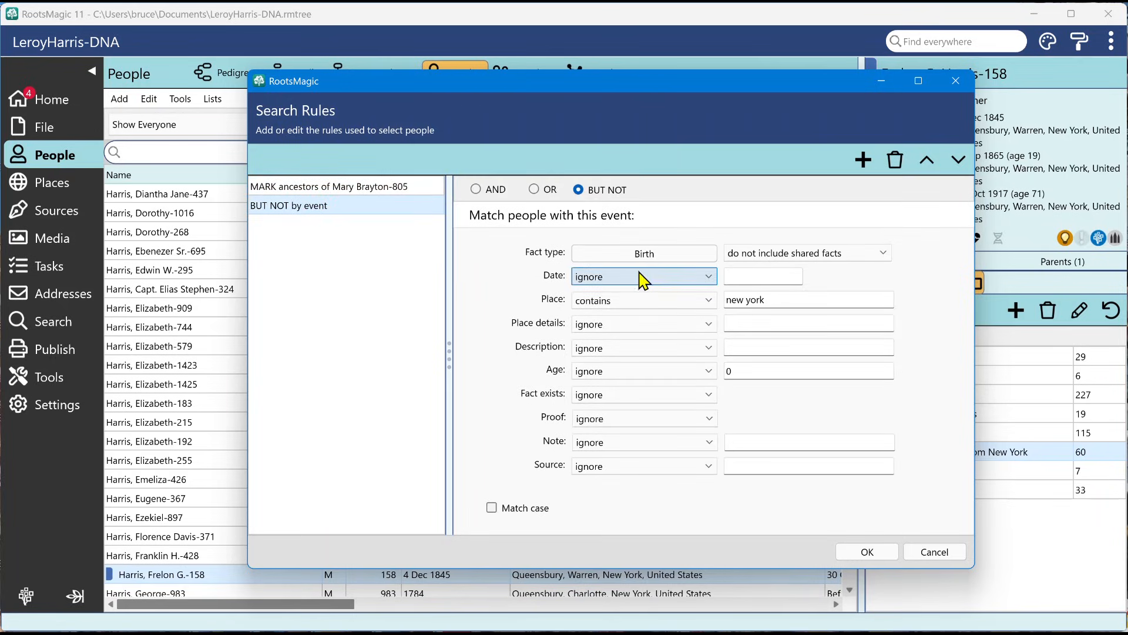
mouse_move(363, 206)
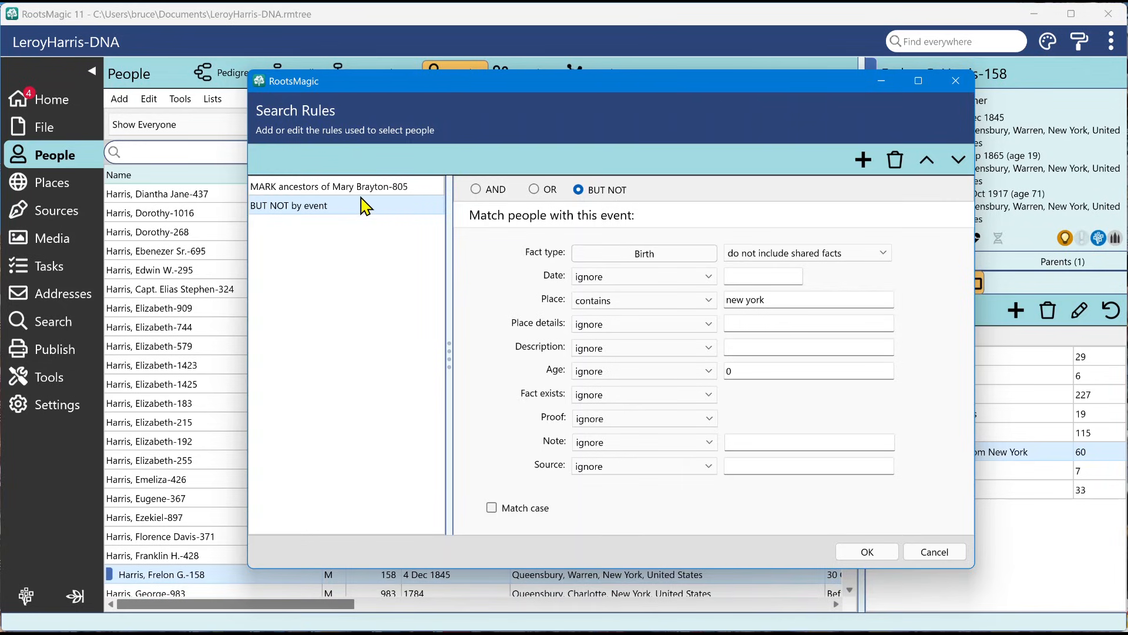
mouse_move(369, 199)
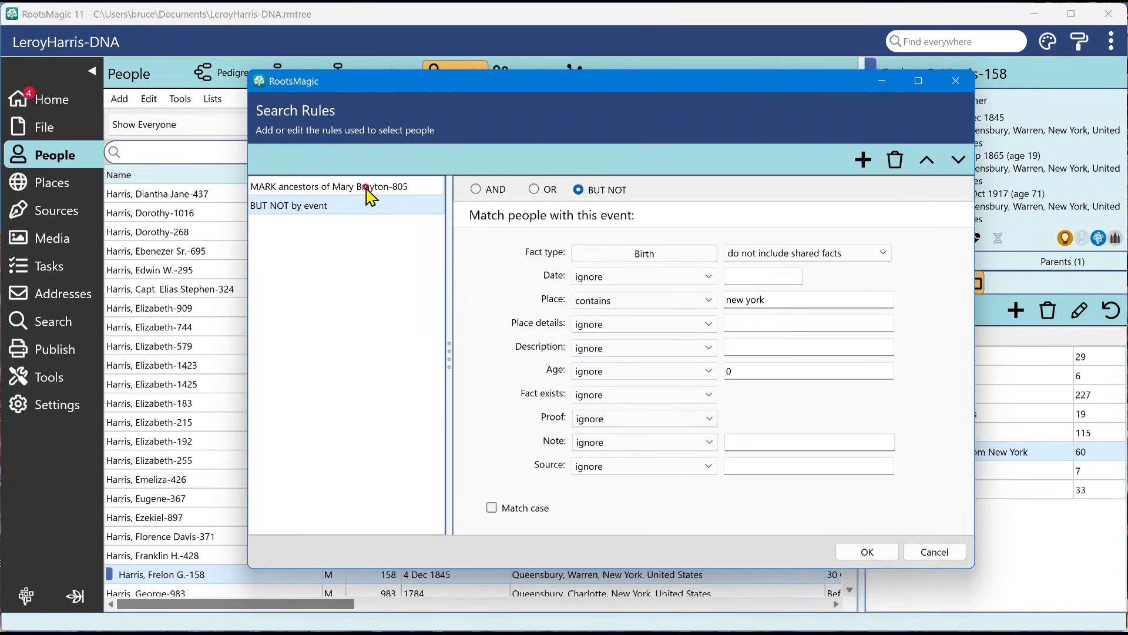
left_click(328, 186)
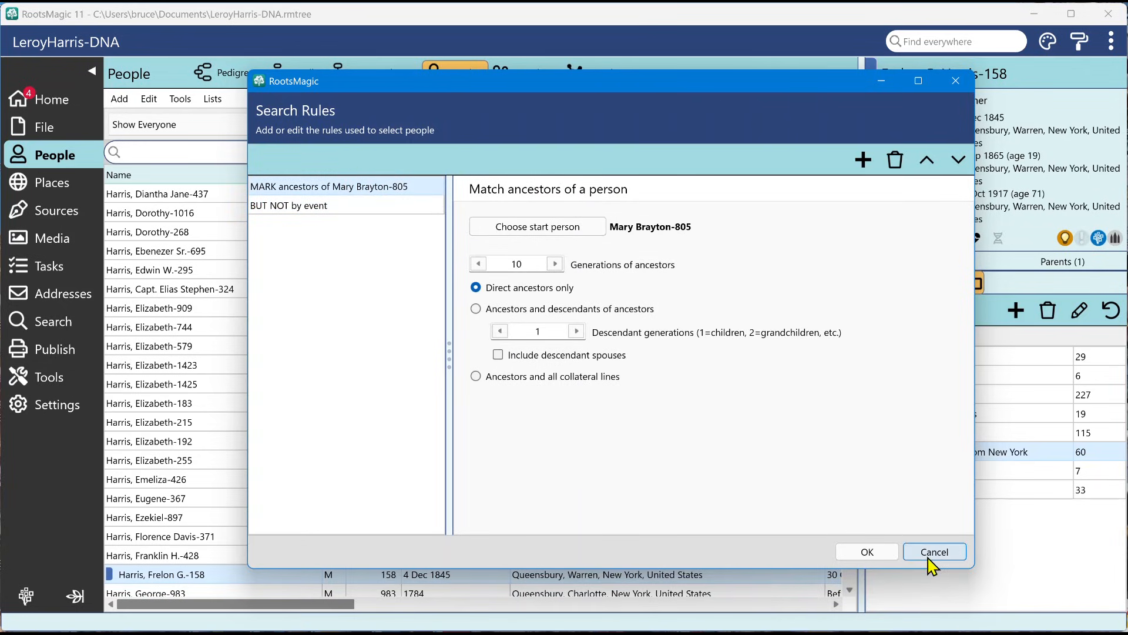
mouse_move(277, 227)
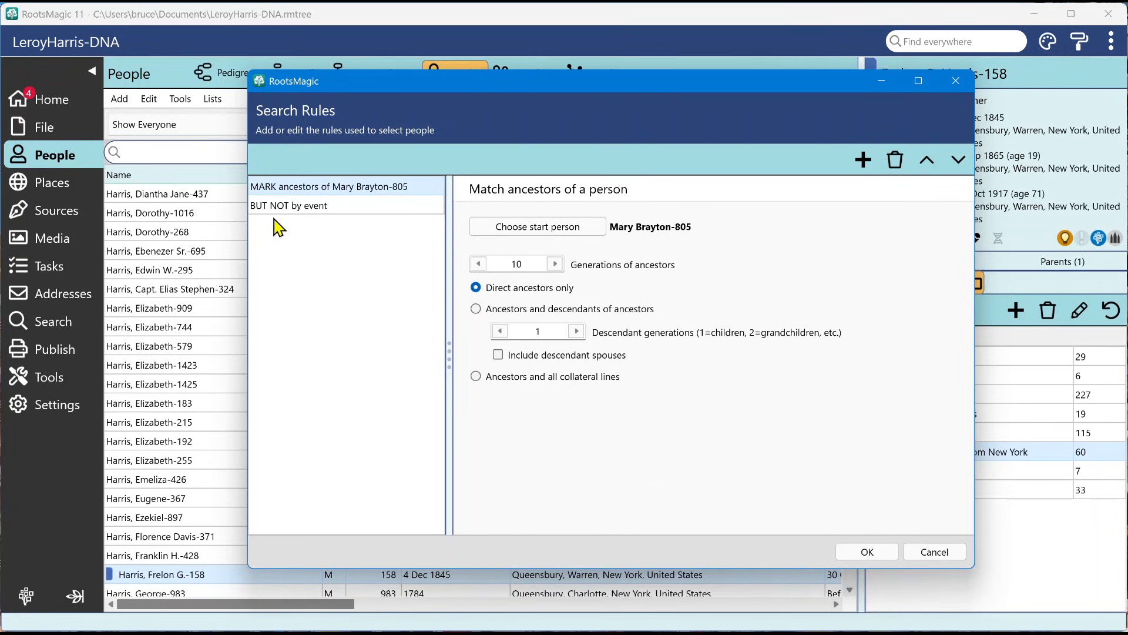
left_click(288, 205)
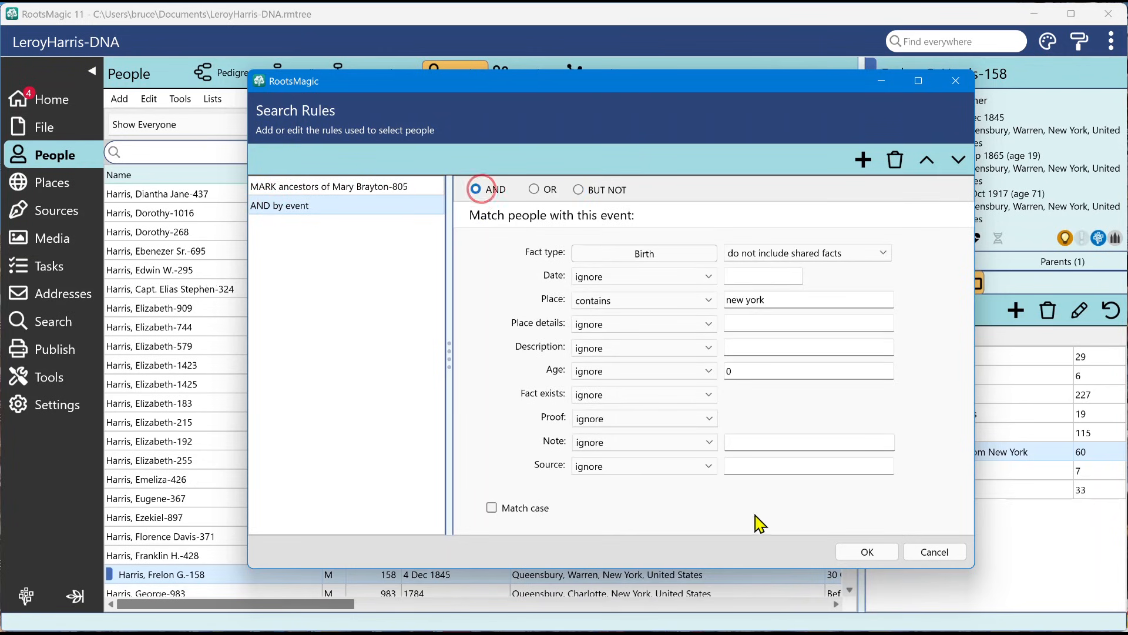
left_click(865, 552)
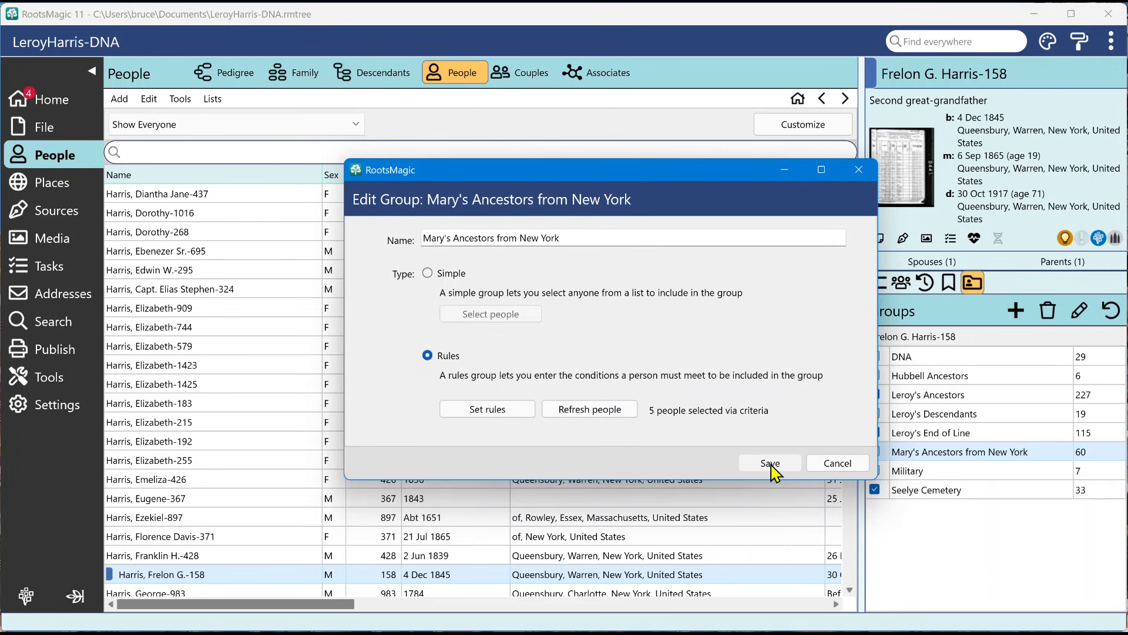
left_click(769, 462)
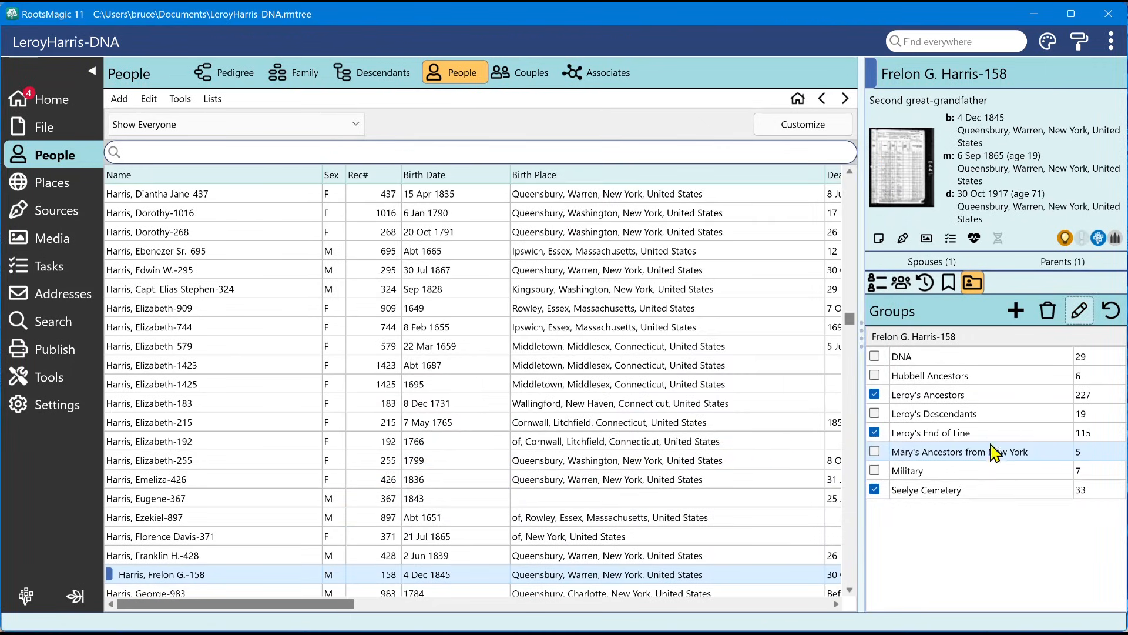
mouse_move(1079, 461)
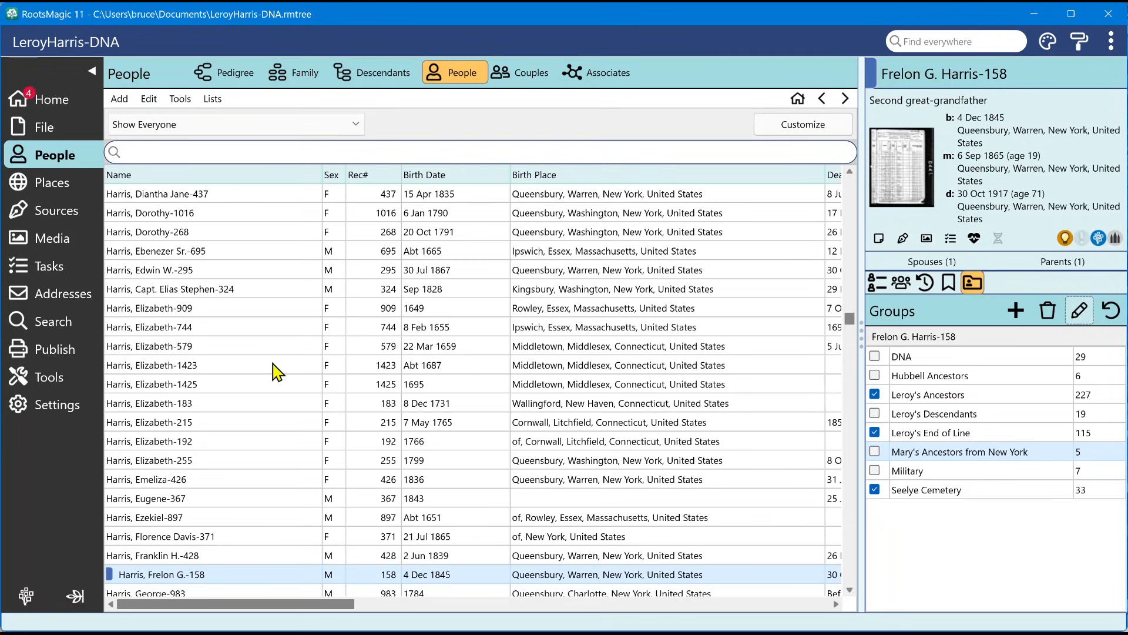
Step: Return to the Search screen's 5 Advanced Search matches, leaving the rules unchanged
left_click(54, 321)
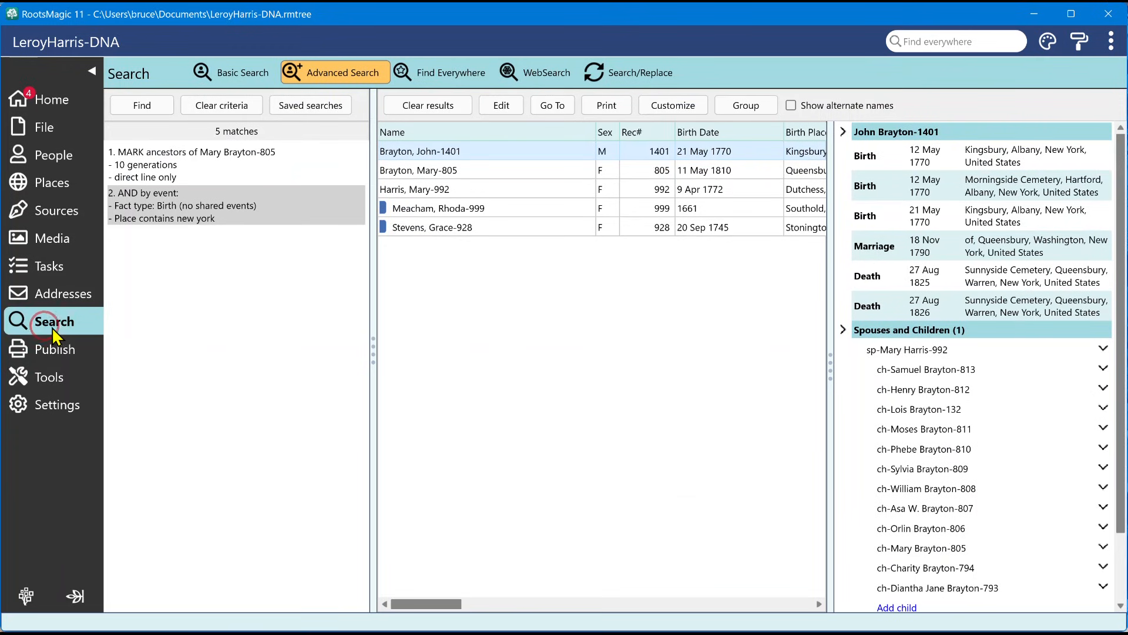
mouse_move(611, 253)
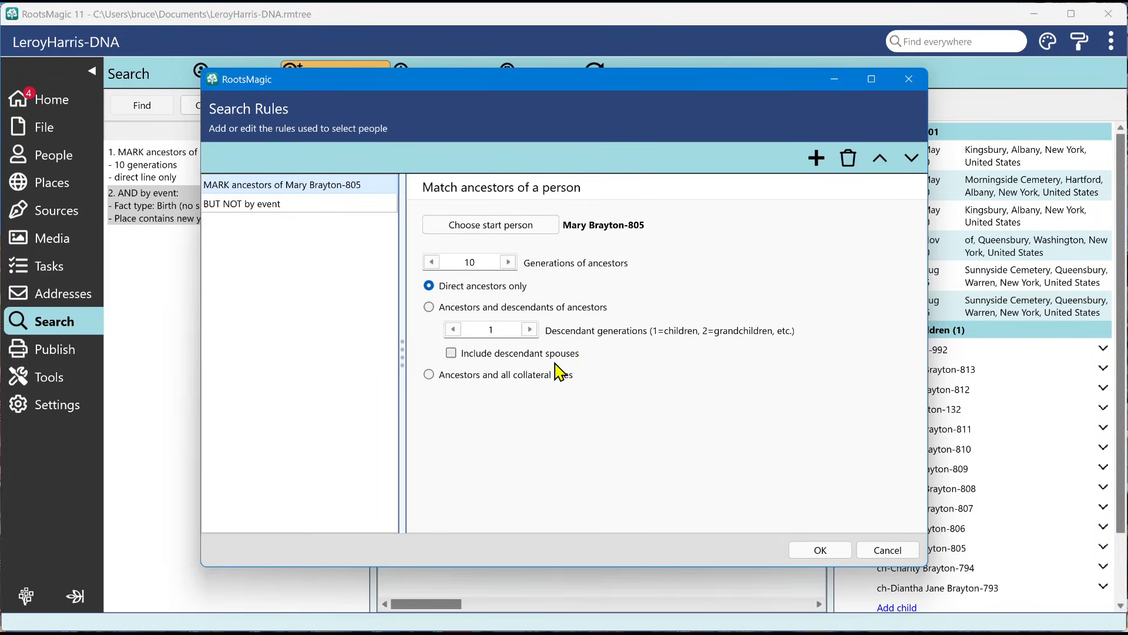
mouse_move(760, 430)
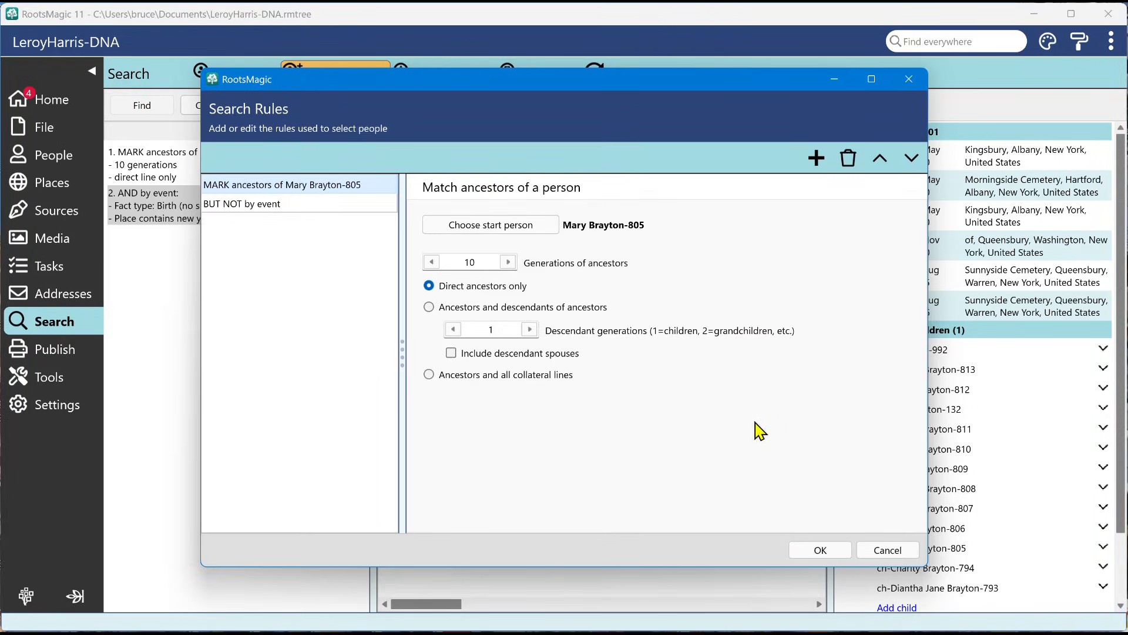
left_click(819, 549)
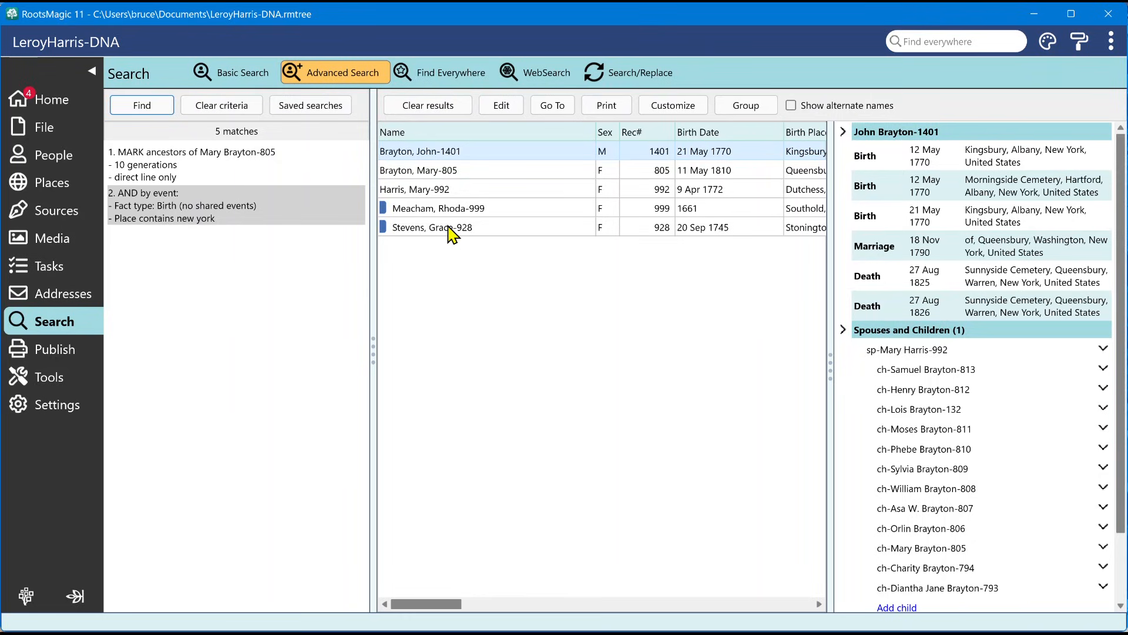
mouse_move(228, 445)
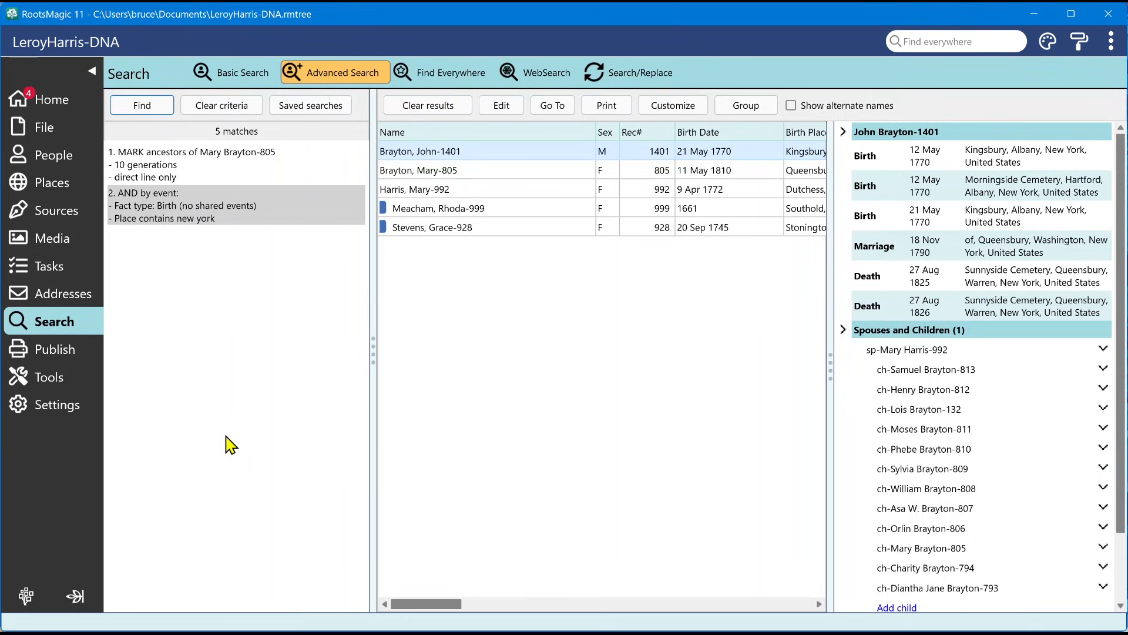
mouse_move(446, 324)
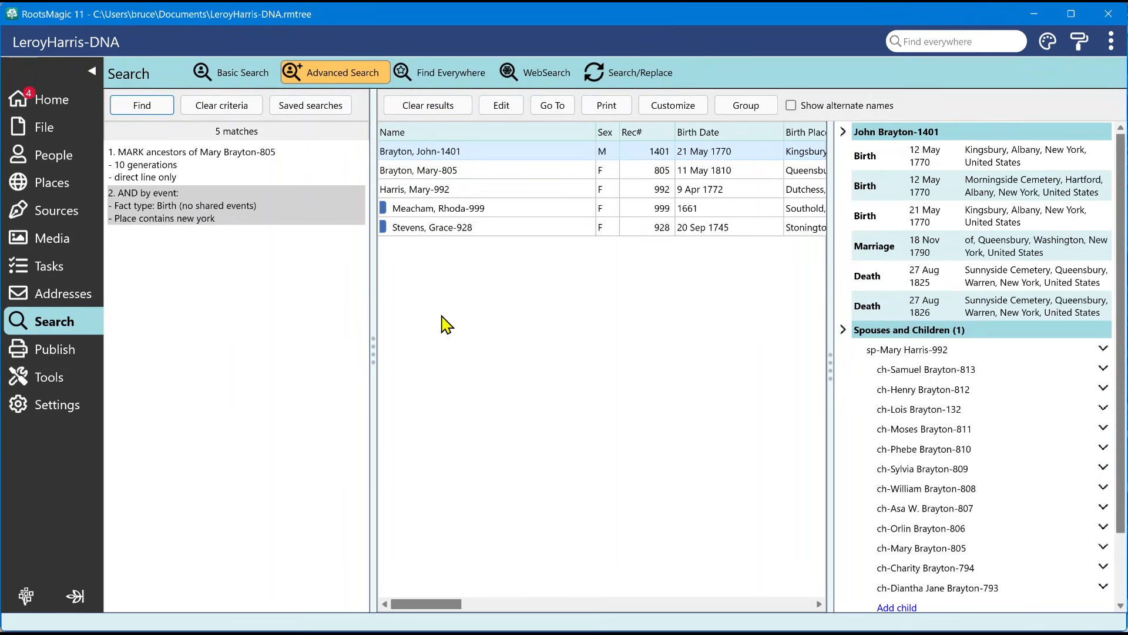
mouse_move(584, 297)
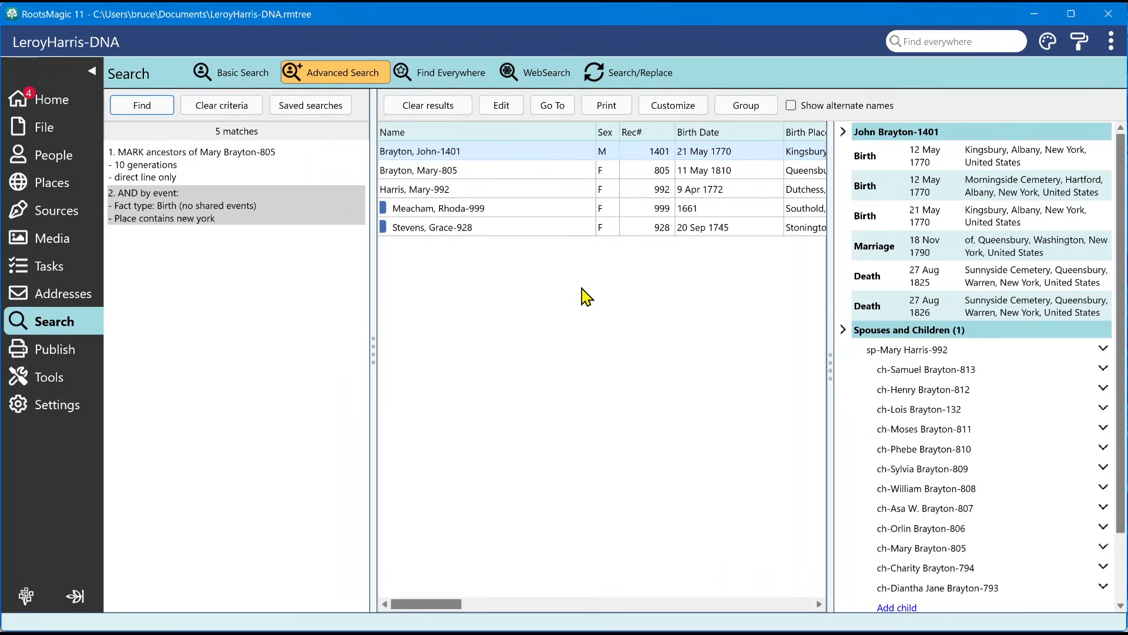
Step: Review the Search/Replace form for given names, then go back to the People list
left_click(636, 72)
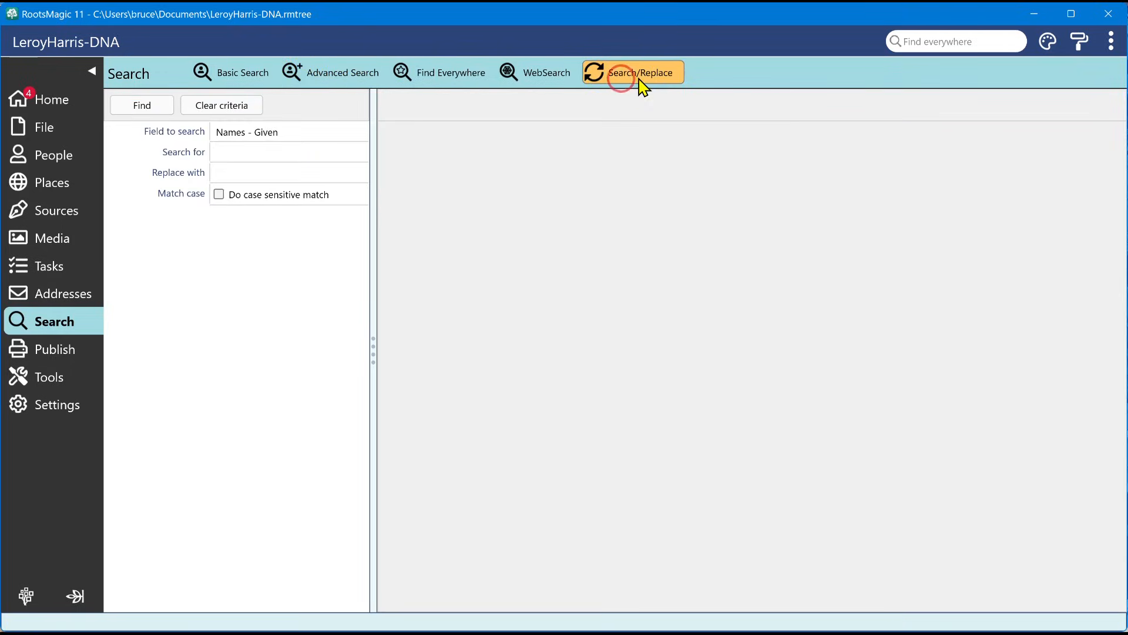
mouse_move(117, 81)
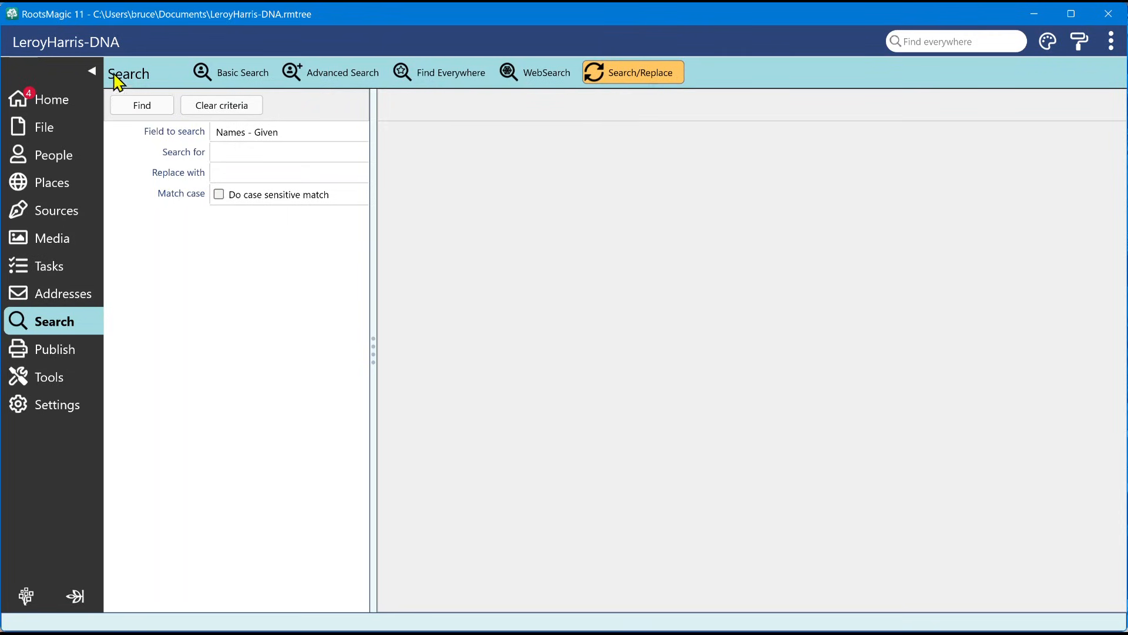
mouse_move(166, 89)
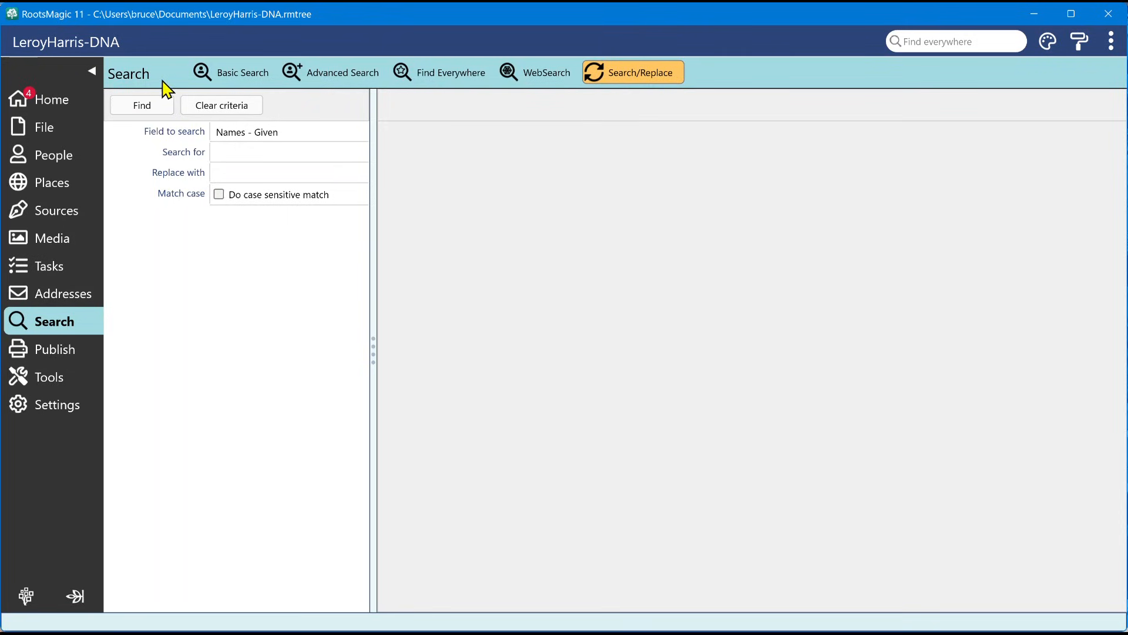
mouse_move(1115, 76)
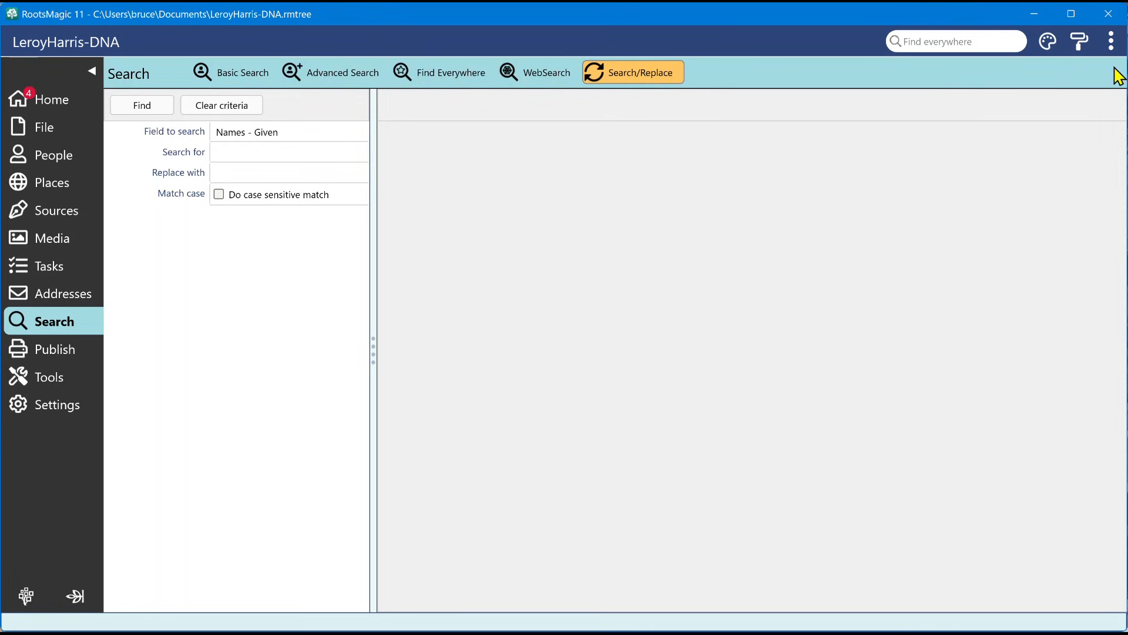
mouse_move(1097, 138)
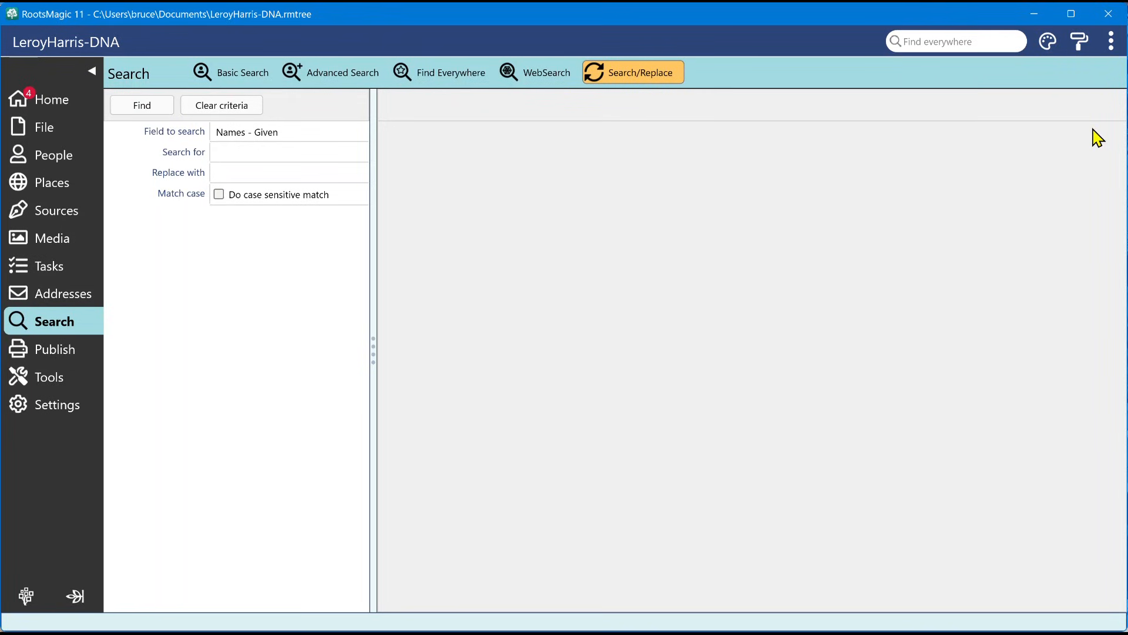
mouse_move(375, 124)
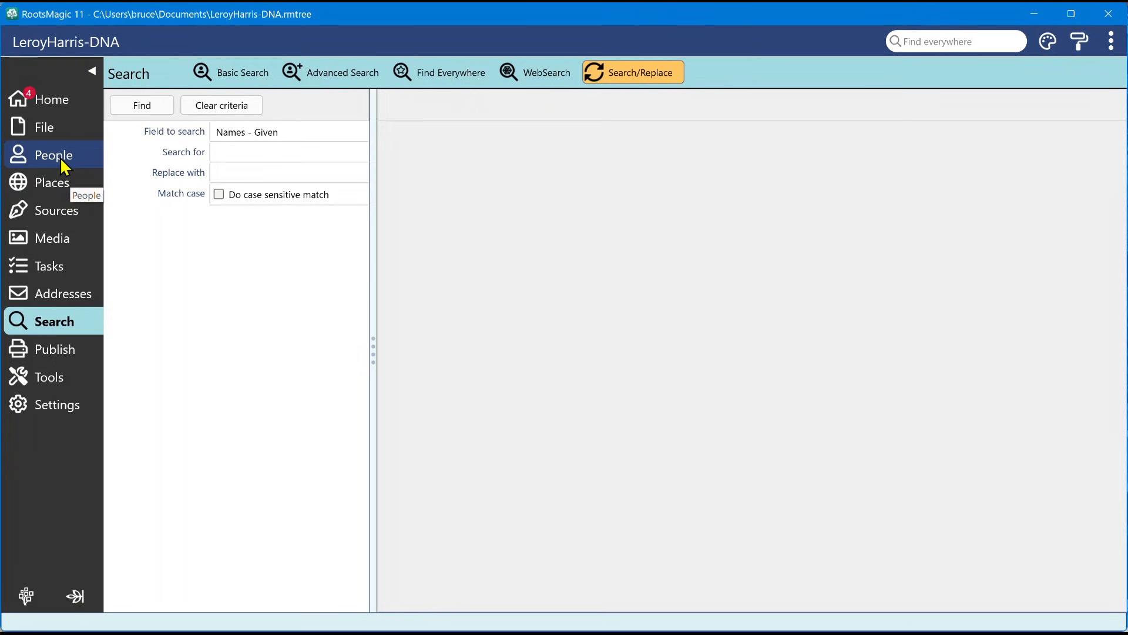
mouse_move(617, 87)
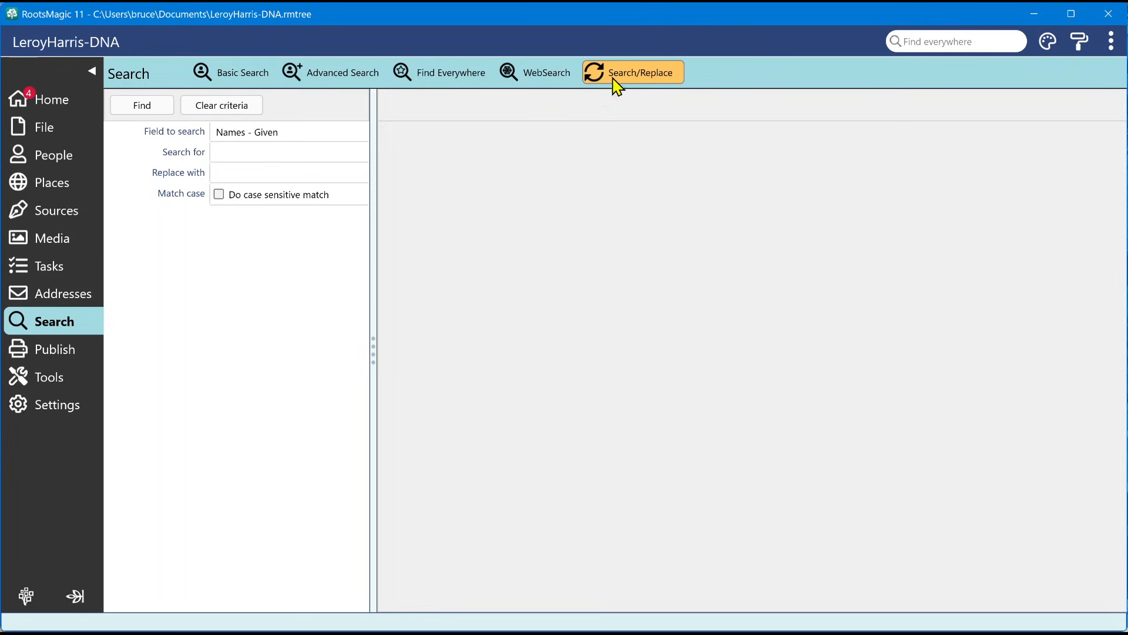
mouse_move(353, 136)
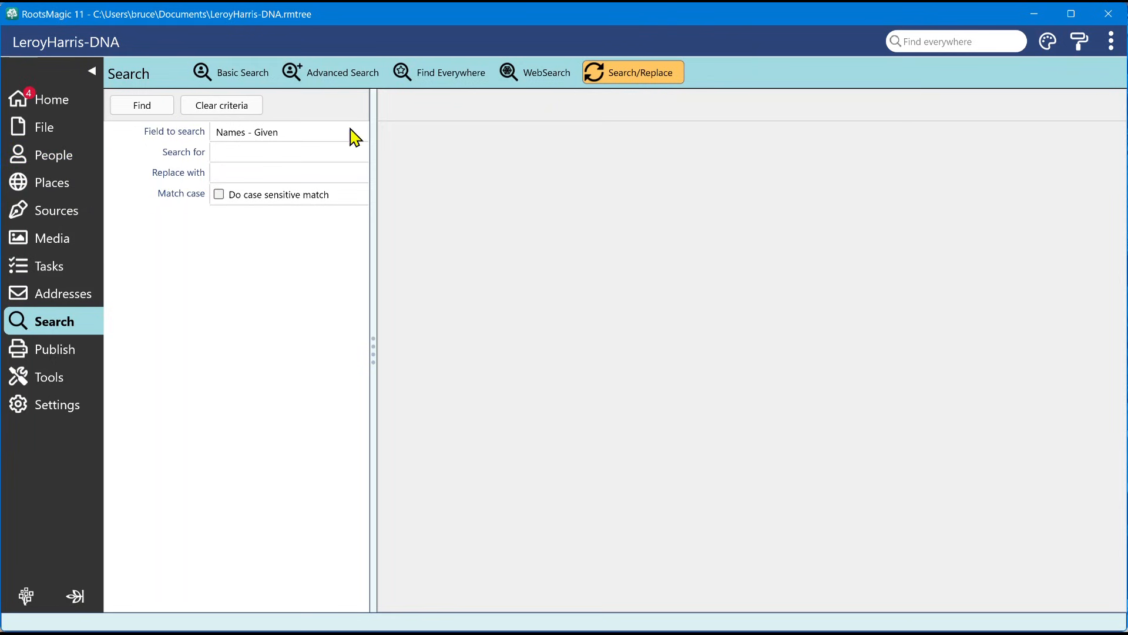
left_click(55, 154)
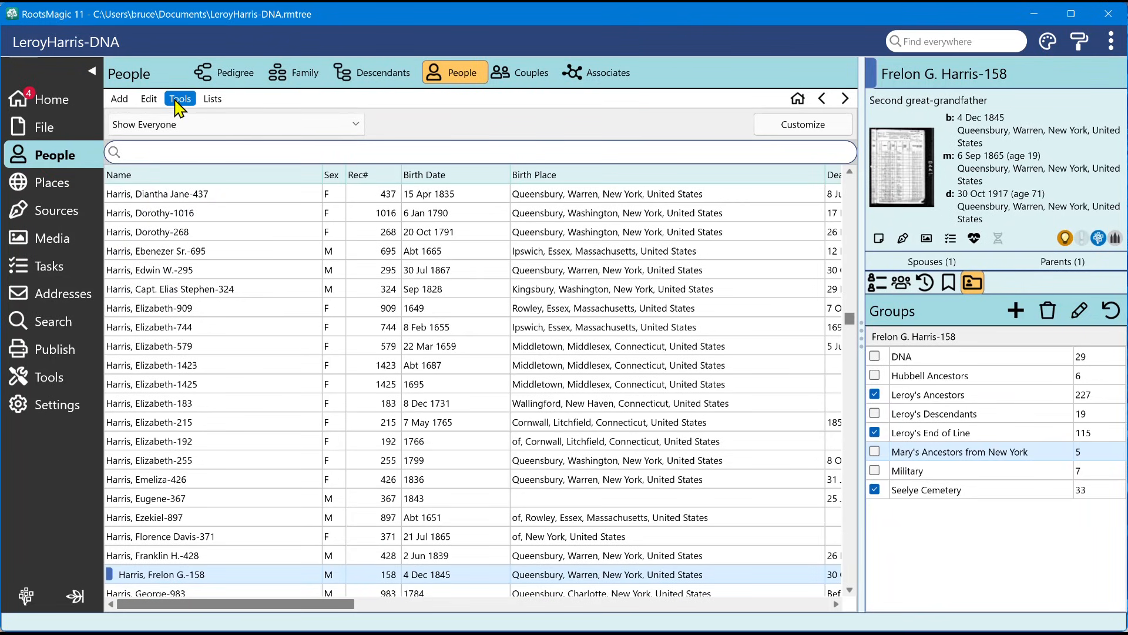
Step: Check the Tools menus on People, Places and Sources for 'Search and replace', then return to the Search screen
left_click(179, 99)
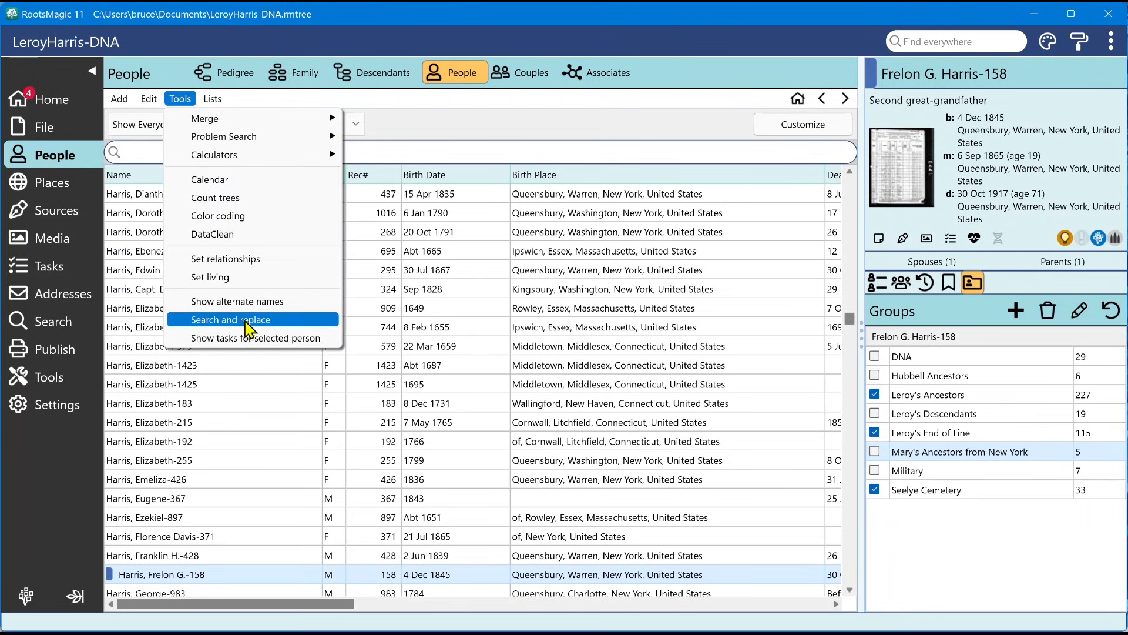
left_click(52, 182)
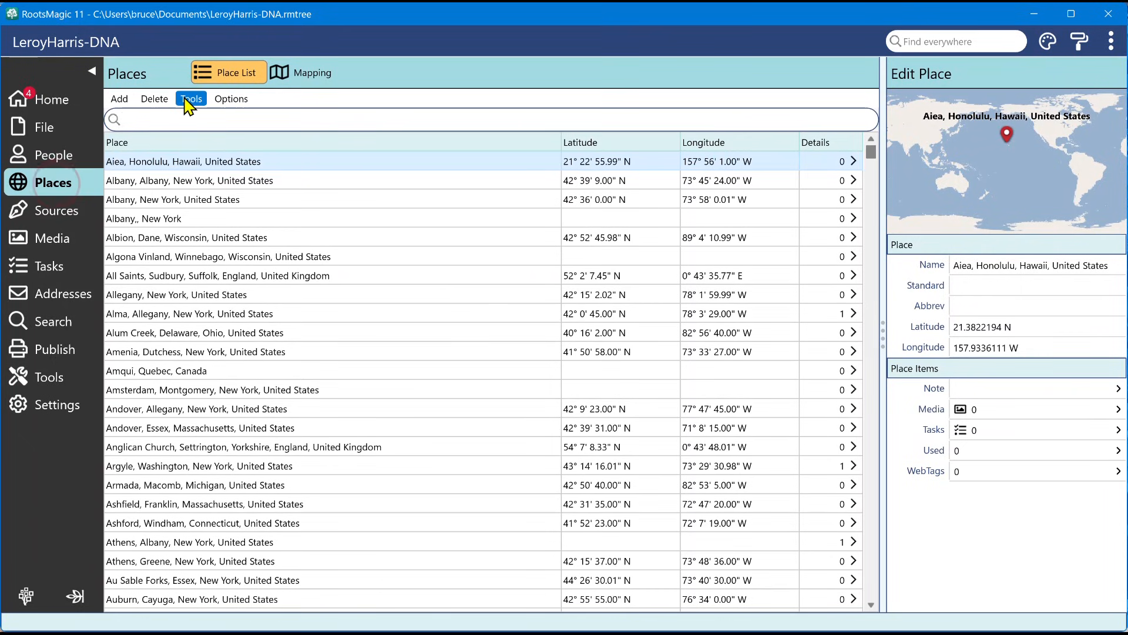
left_click(190, 99)
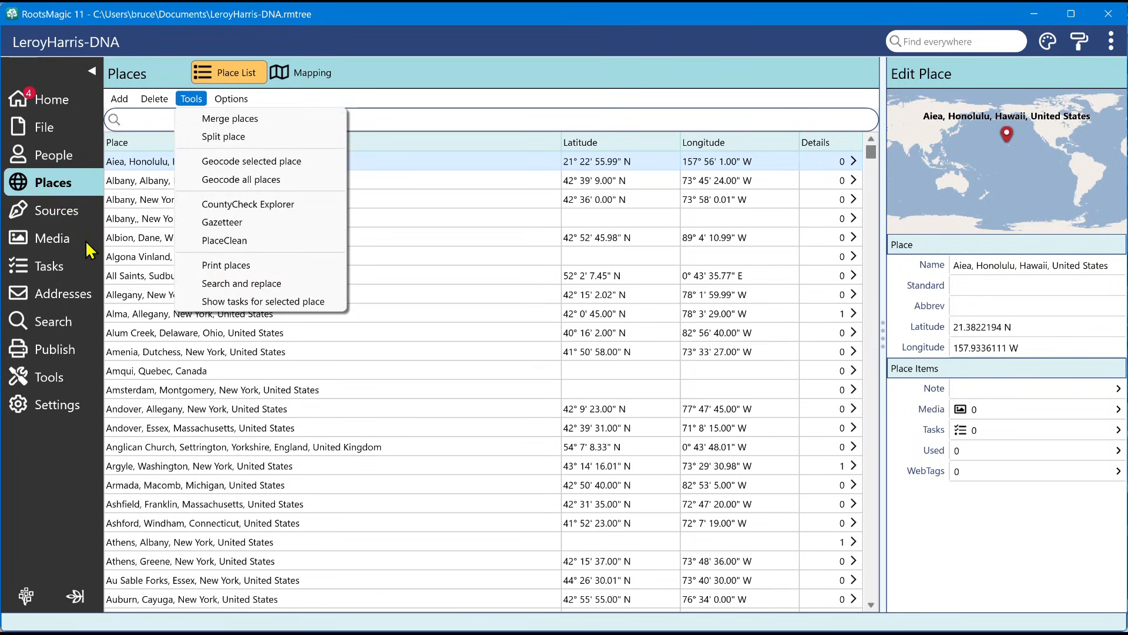
left_click(54, 210)
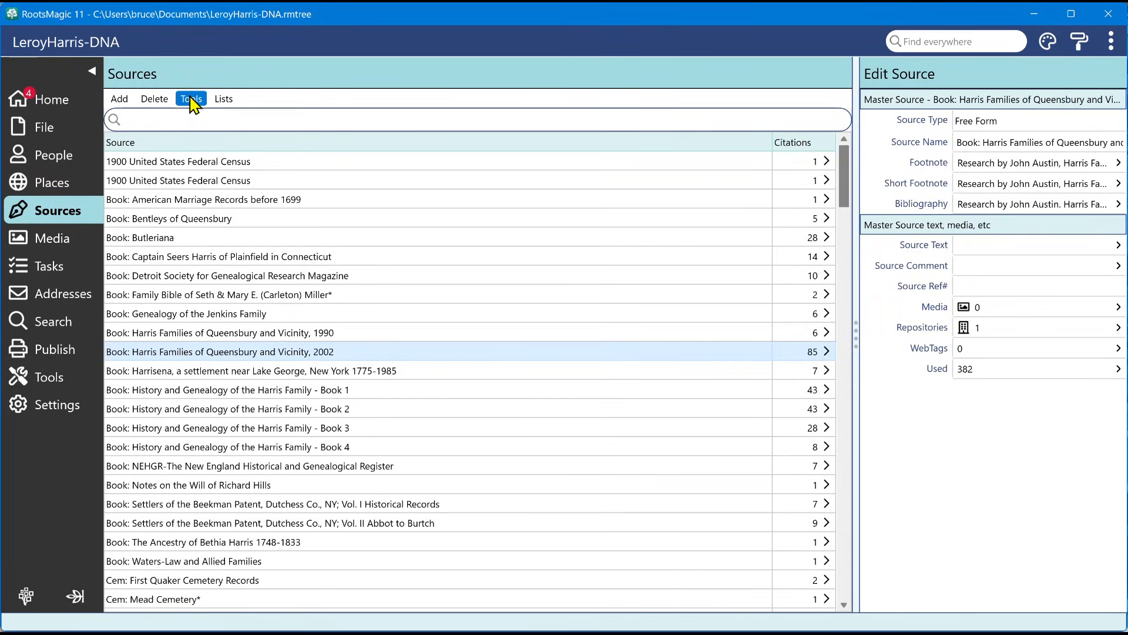
left_click(190, 99)
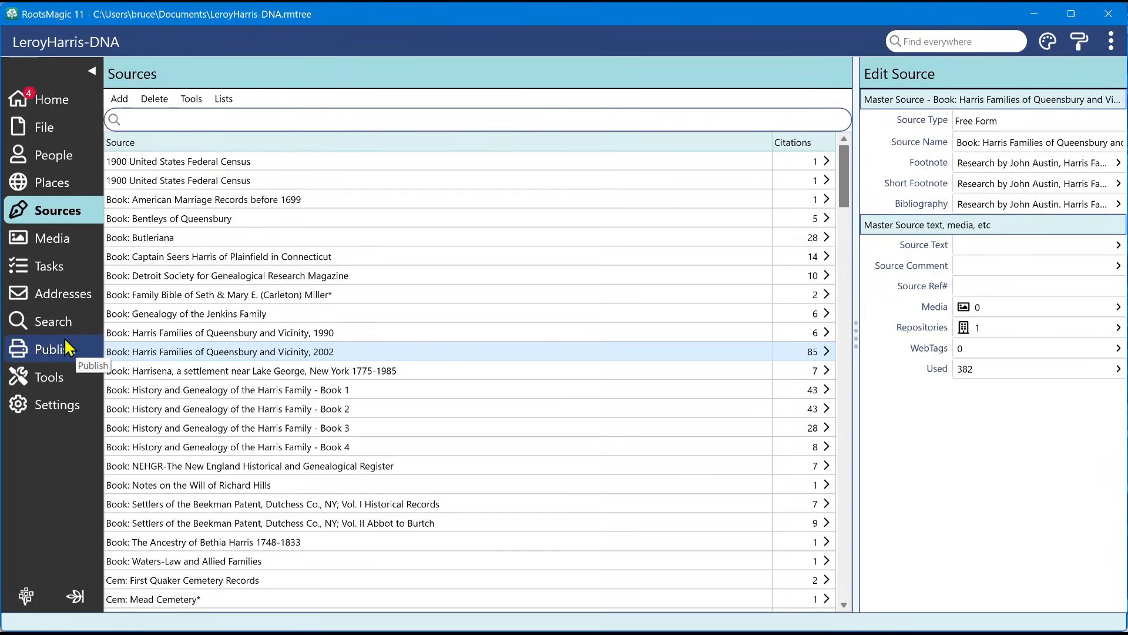
left_click(54, 320)
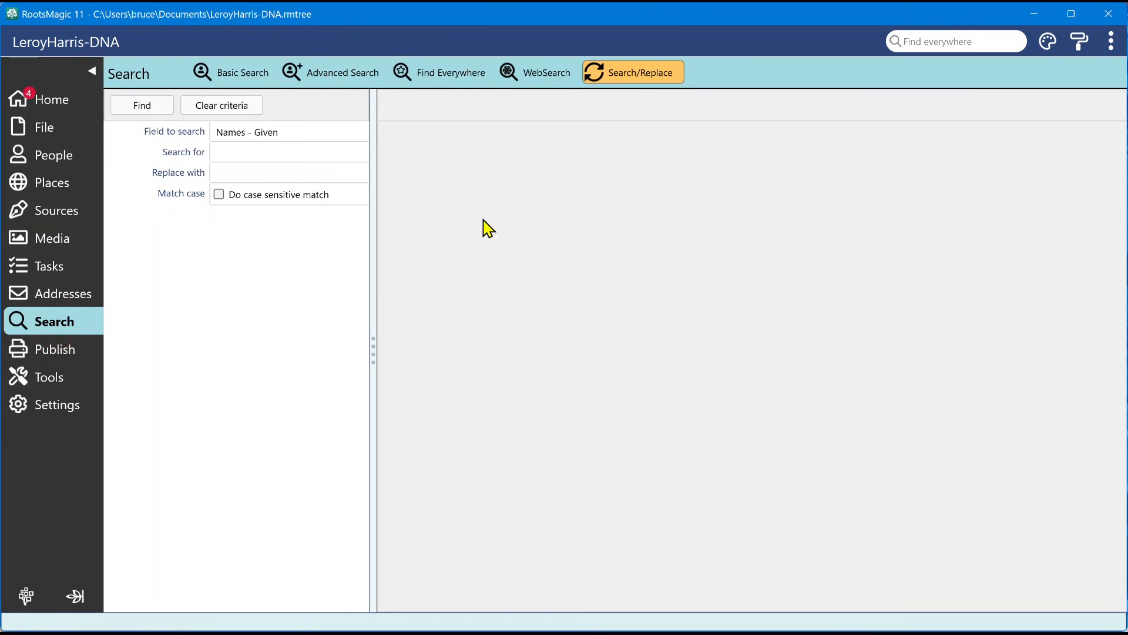